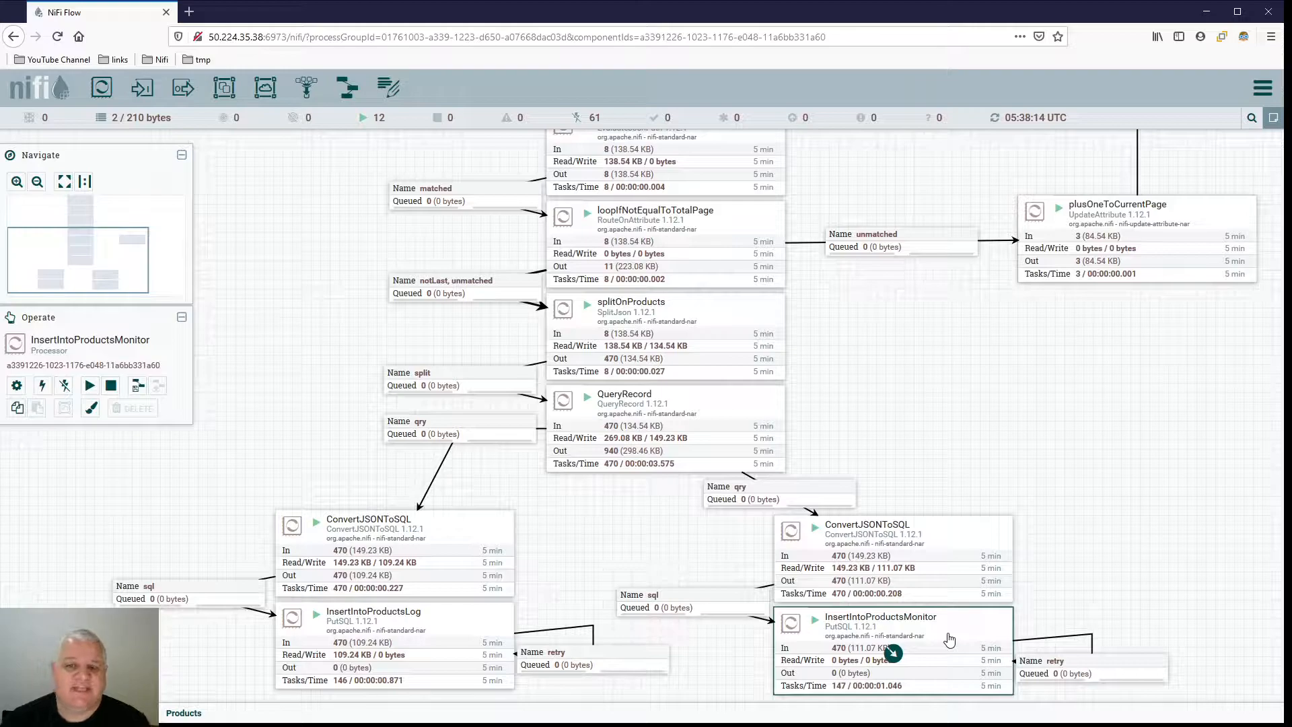
pyautogui.moveTo(668, 642)
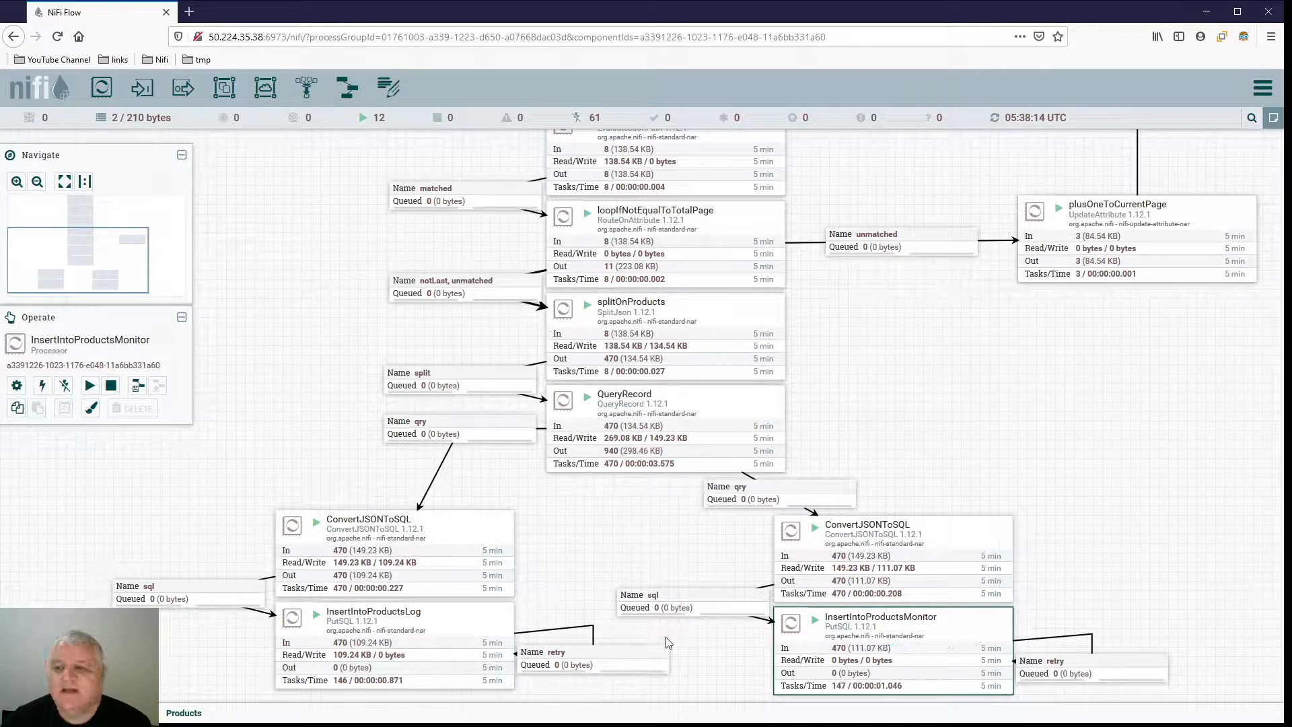
# Review the getTrackedCategories processor's details in the NiFi flow
pyautogui.click(394, 622)
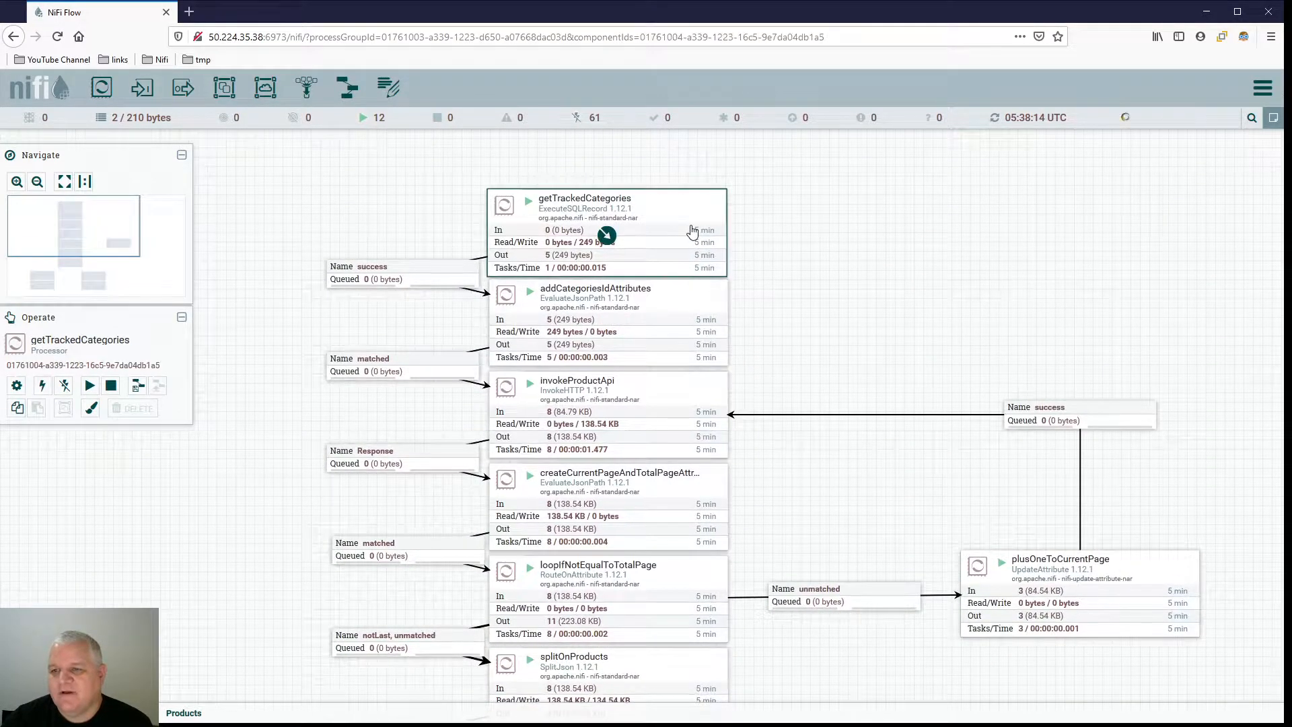
pyautogui.doubleClick(605, 233)
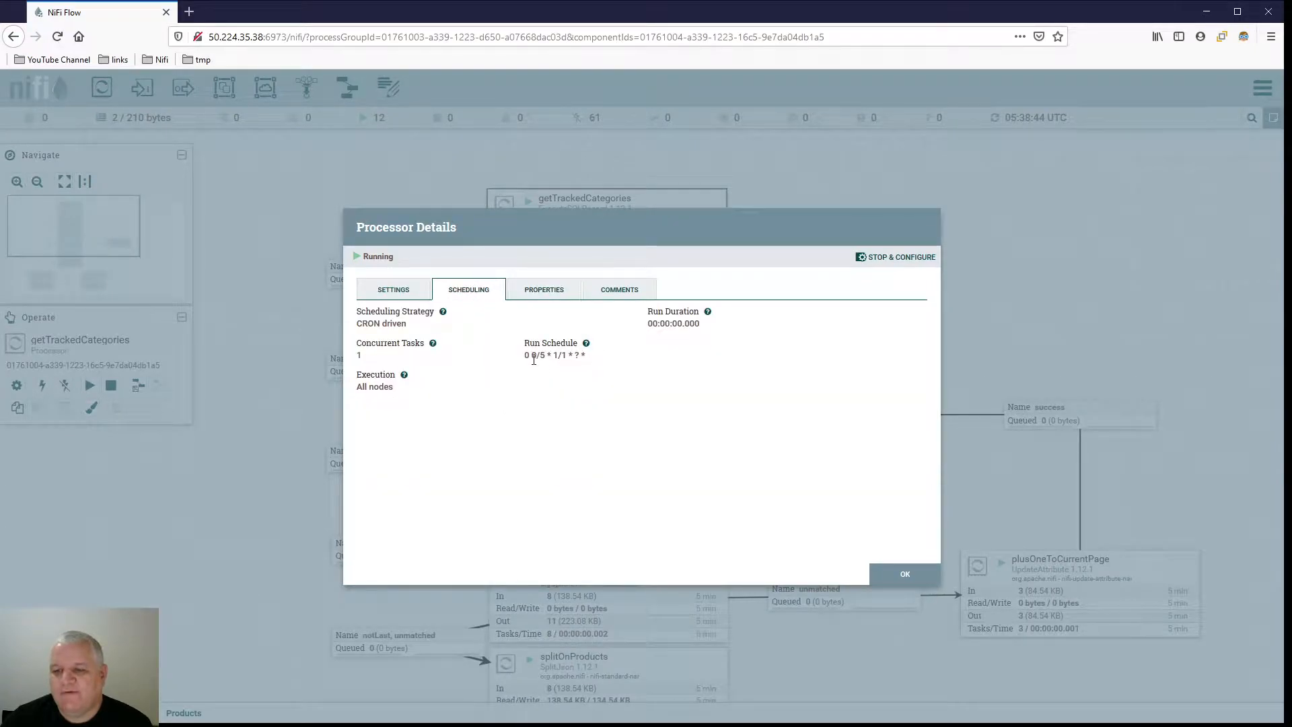
pyautogui.click(903, 573)
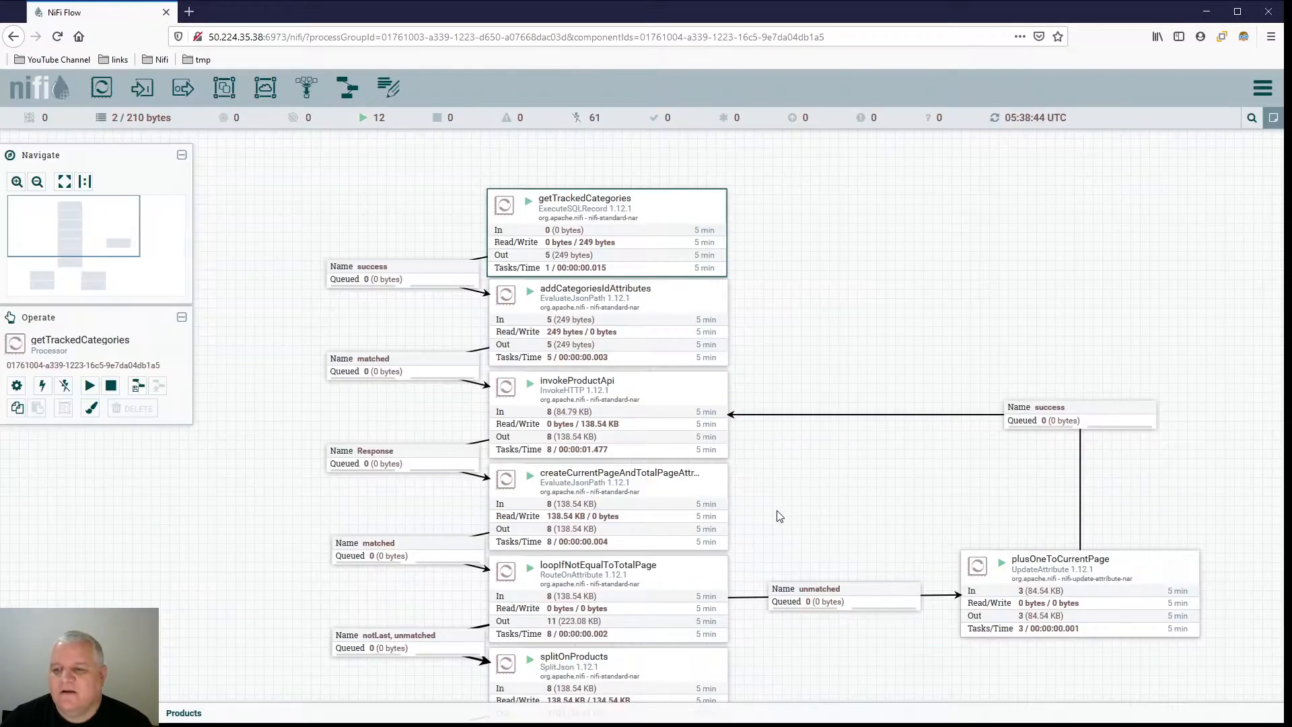
pyautogui.scroll(-3)
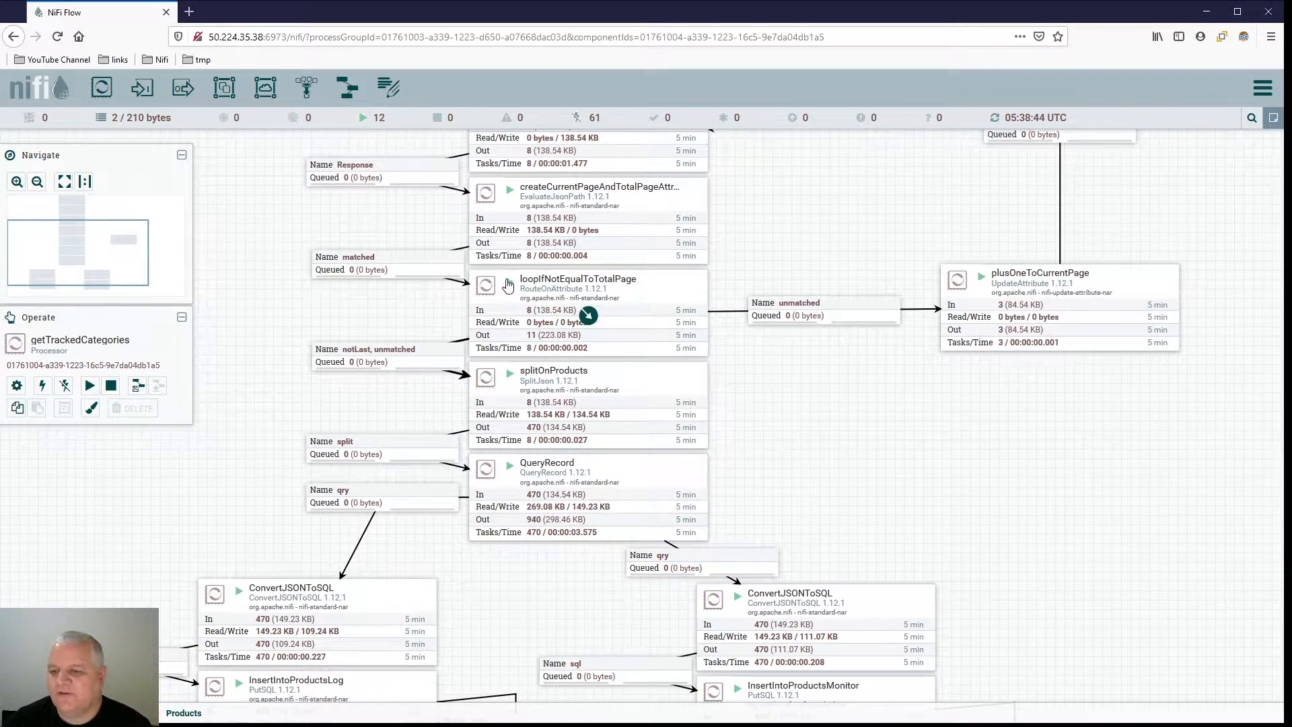
pyautogui.moveTo(618, 512)
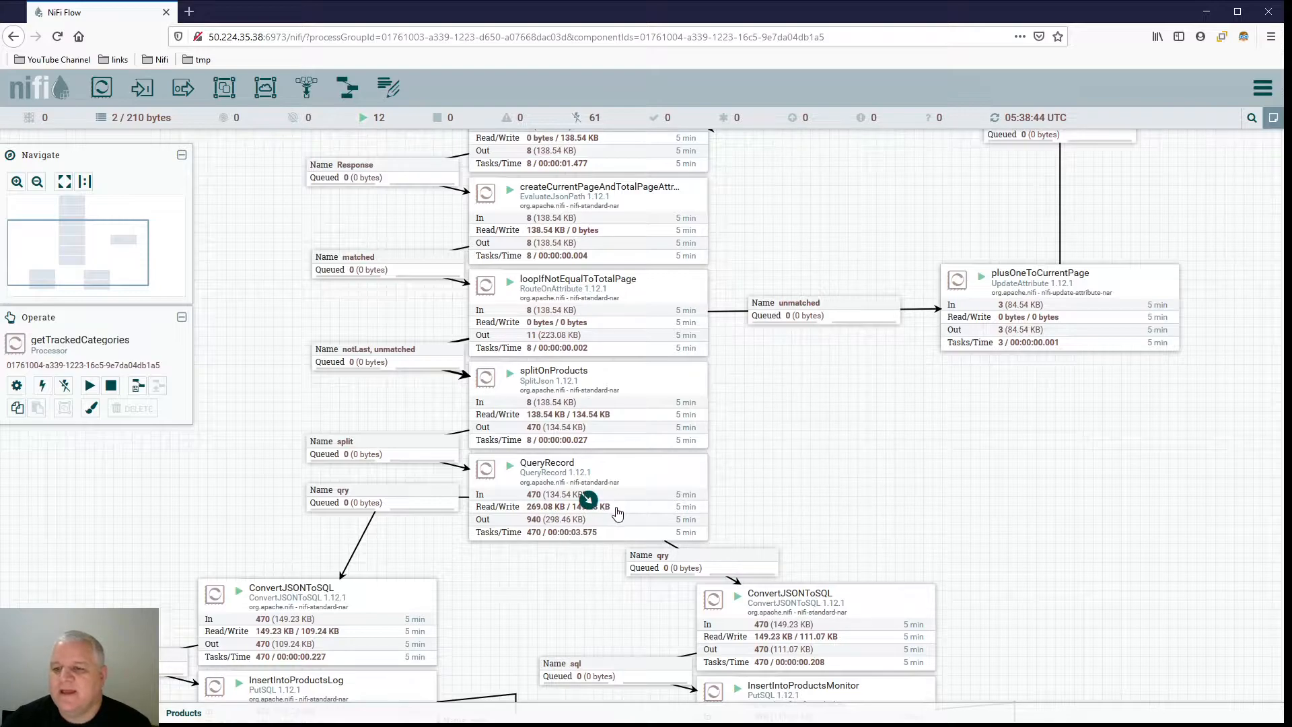
pyautogui.moveTo(707, 502)
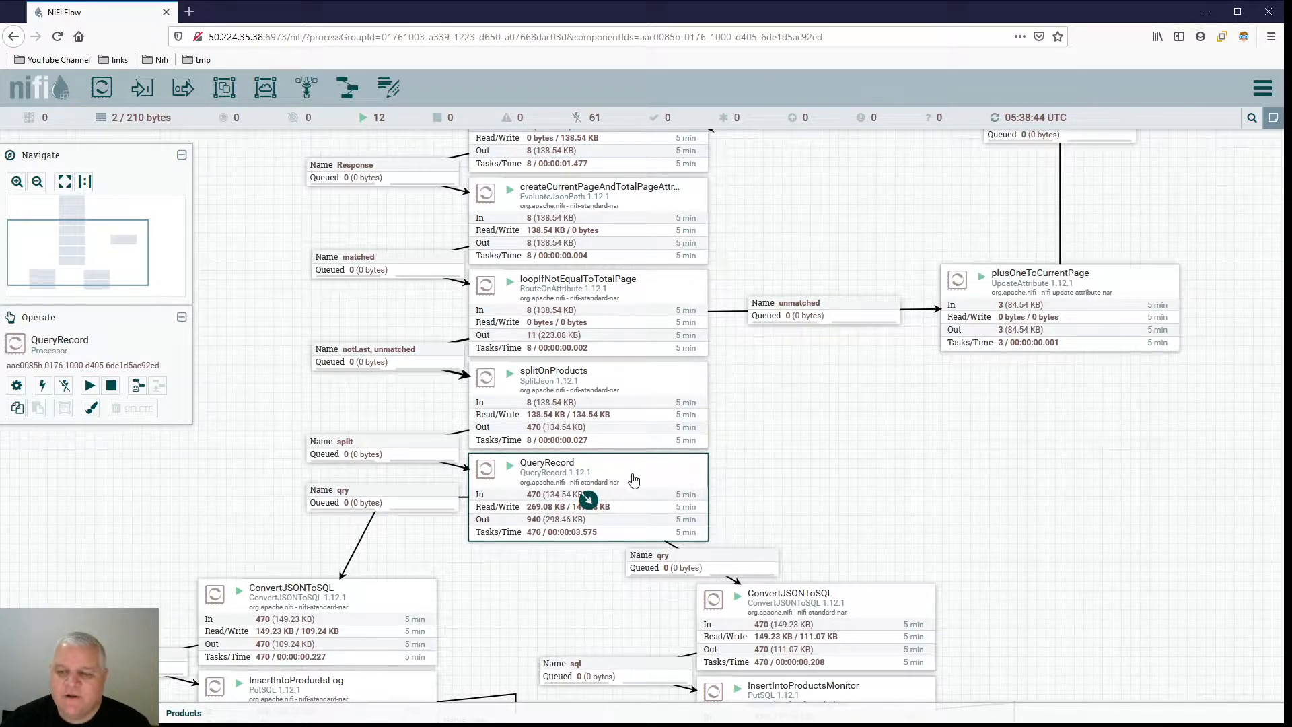
# View the QueryRecord processor's status history chart
pyautogui.rightClick(587, 499)
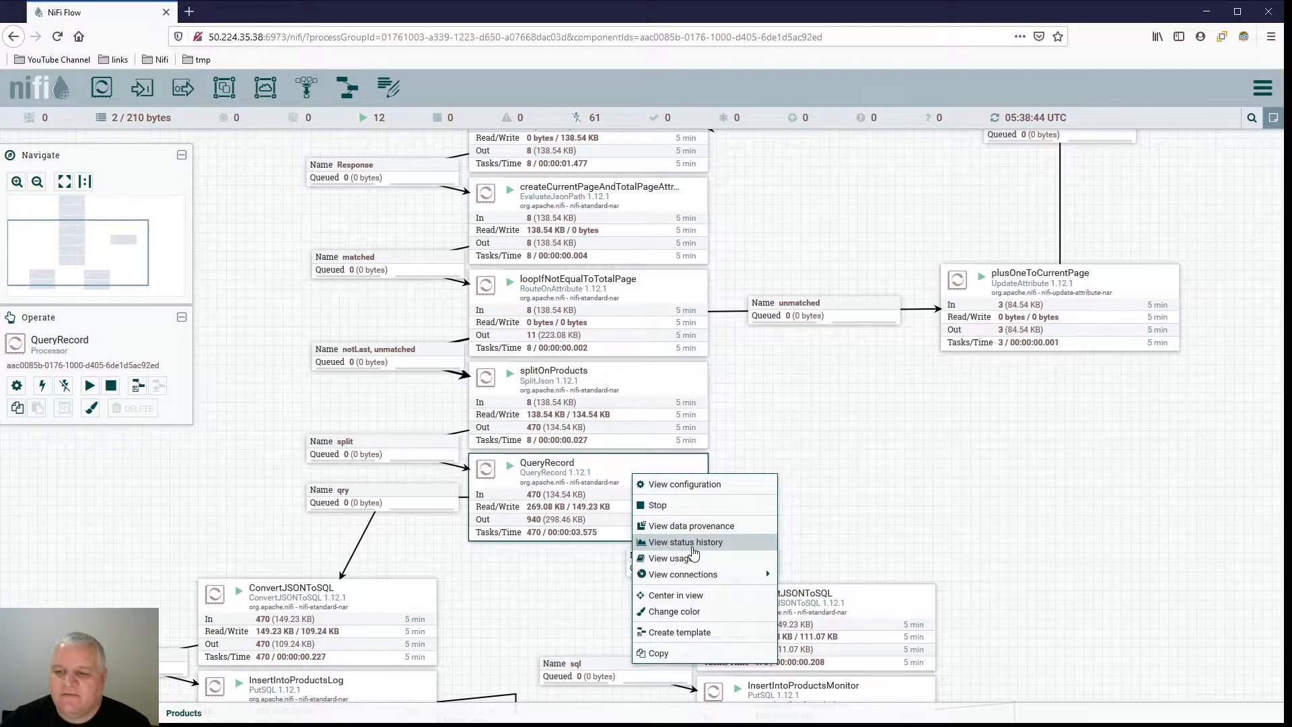
pyautogui.moveTo(722, 547)
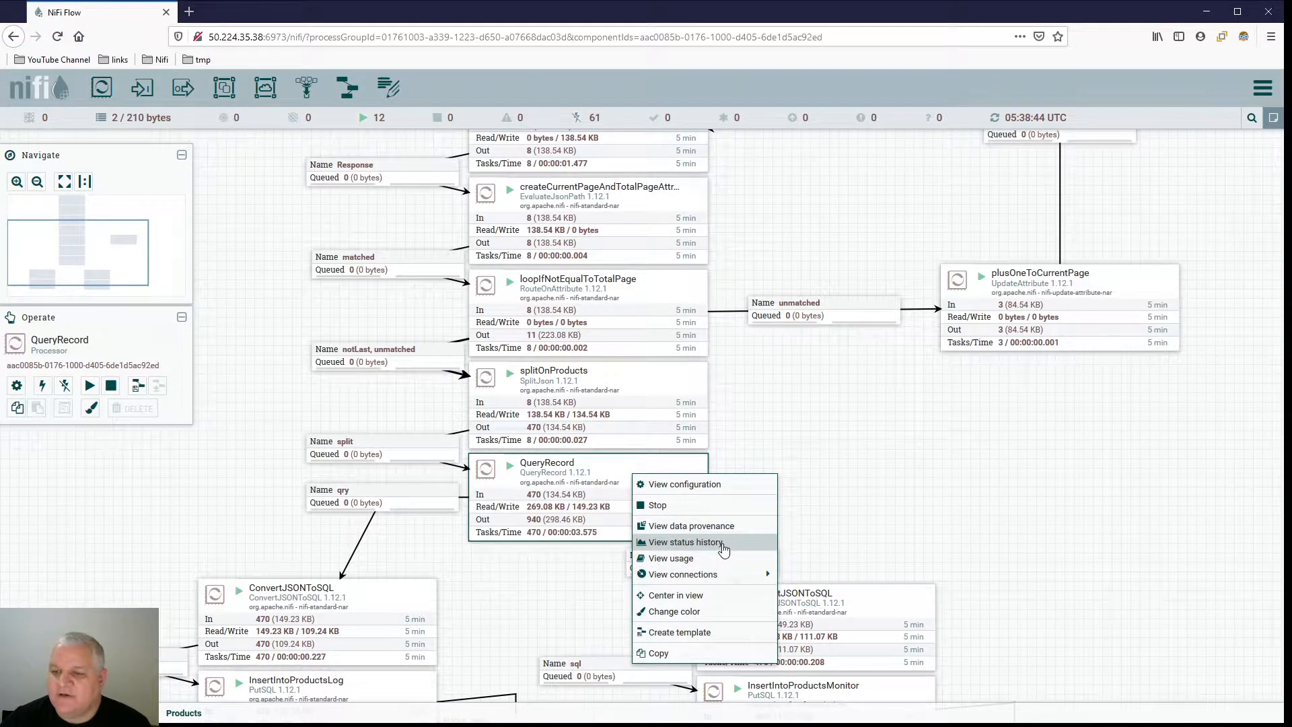
pyautogui.click(684, 541)
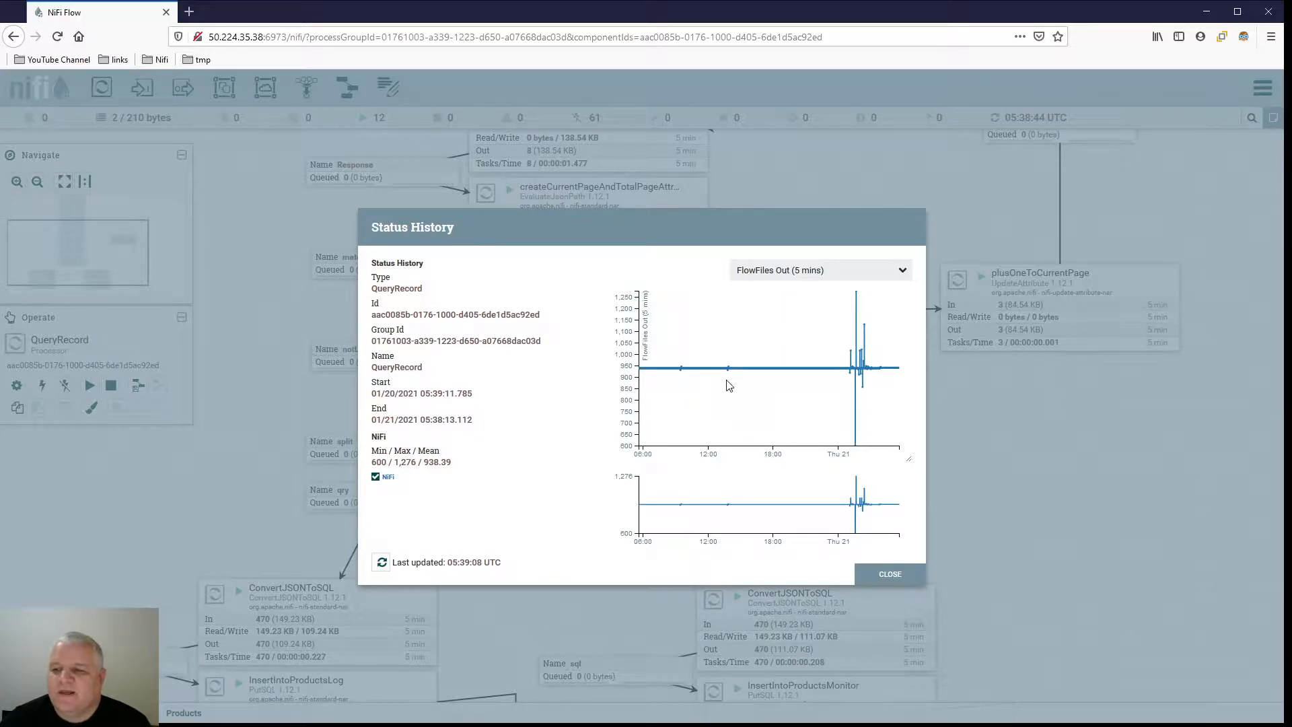
pyautogui.moveTo(885, 382)
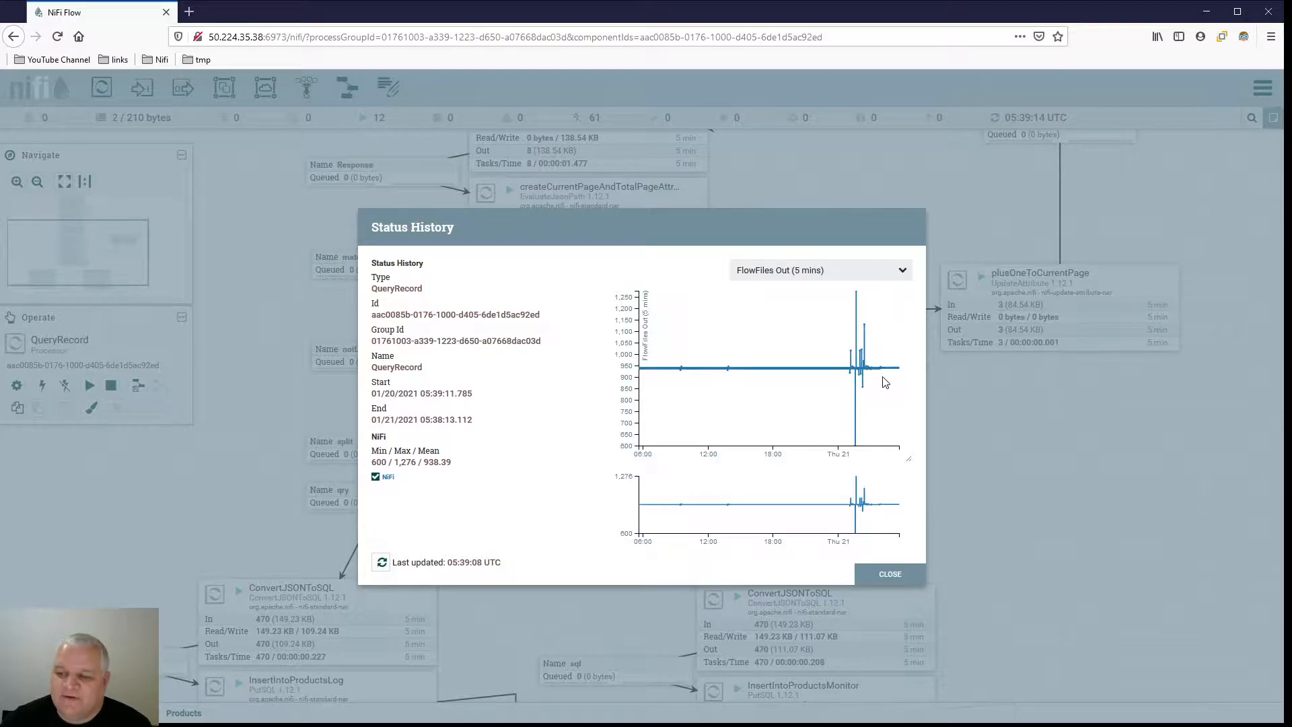
pyautogui.moveTo(674, 369)
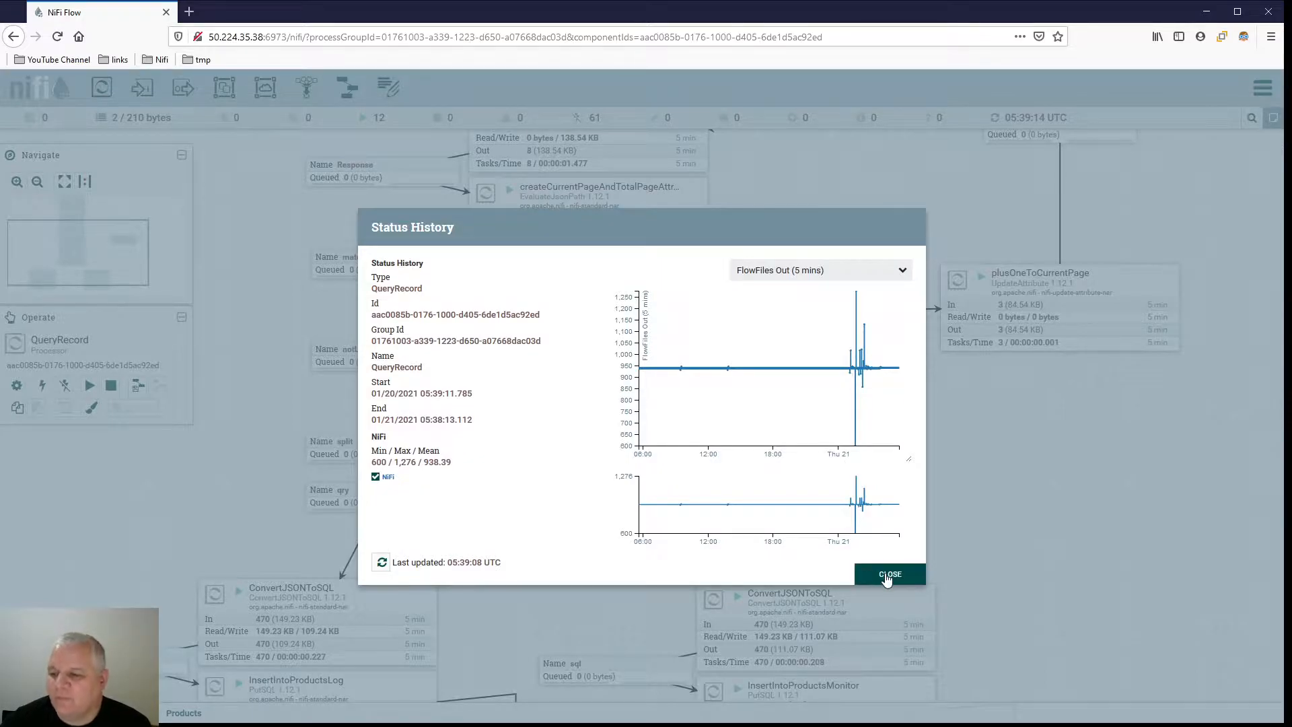
pyautogui.click(889, 573)
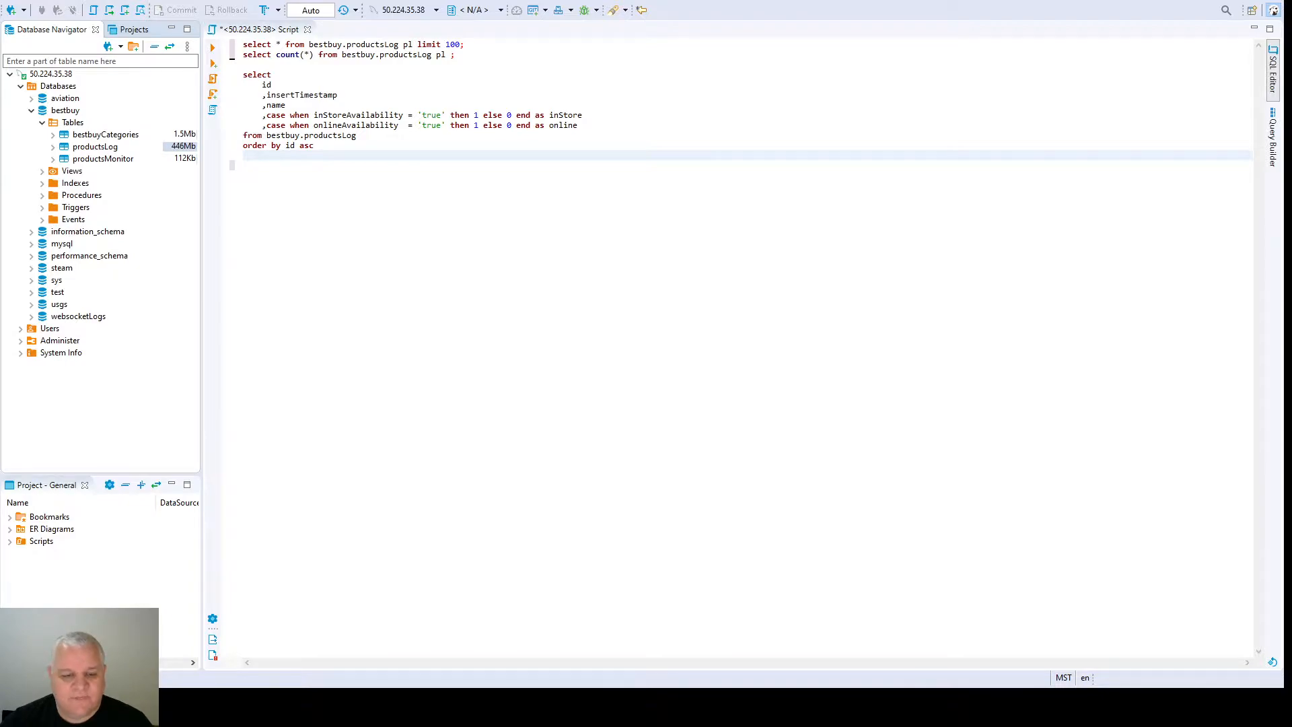
# Run the 100-row productsLog query and check the first product's id and sku
pyautogui.click(463, 45)
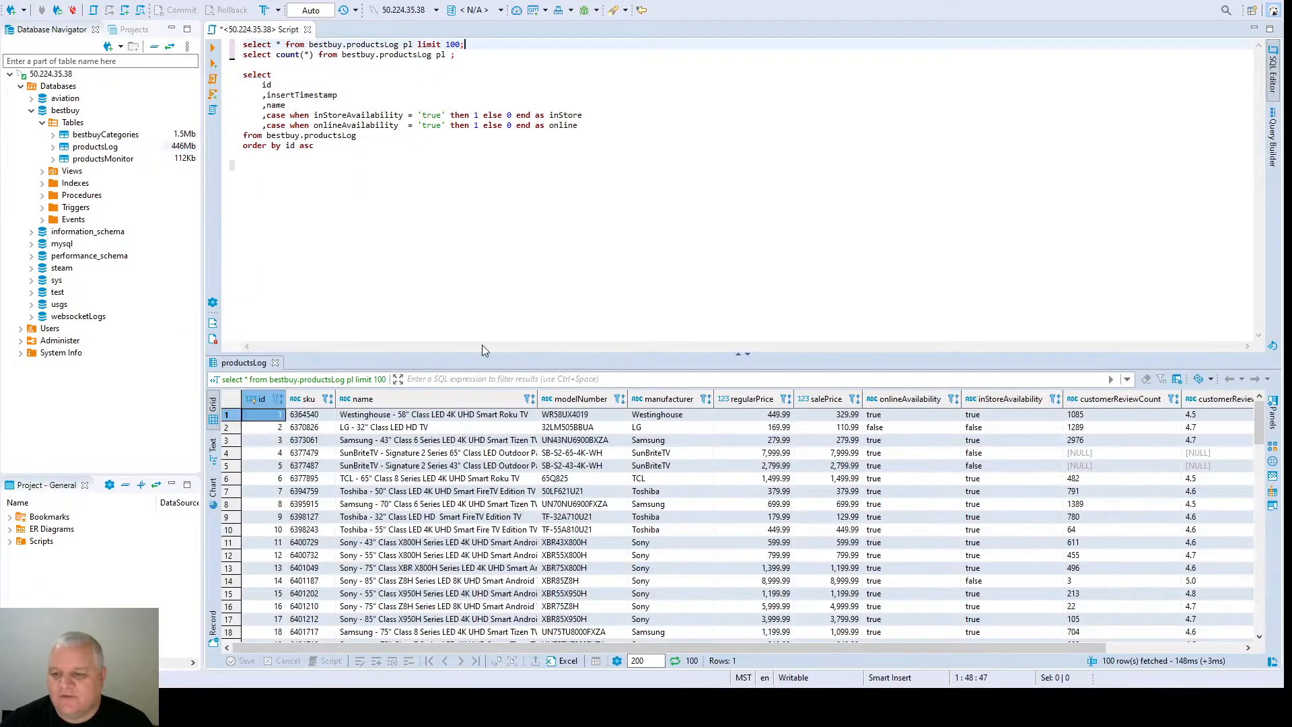
pyautogui.moveTo(934, 474)
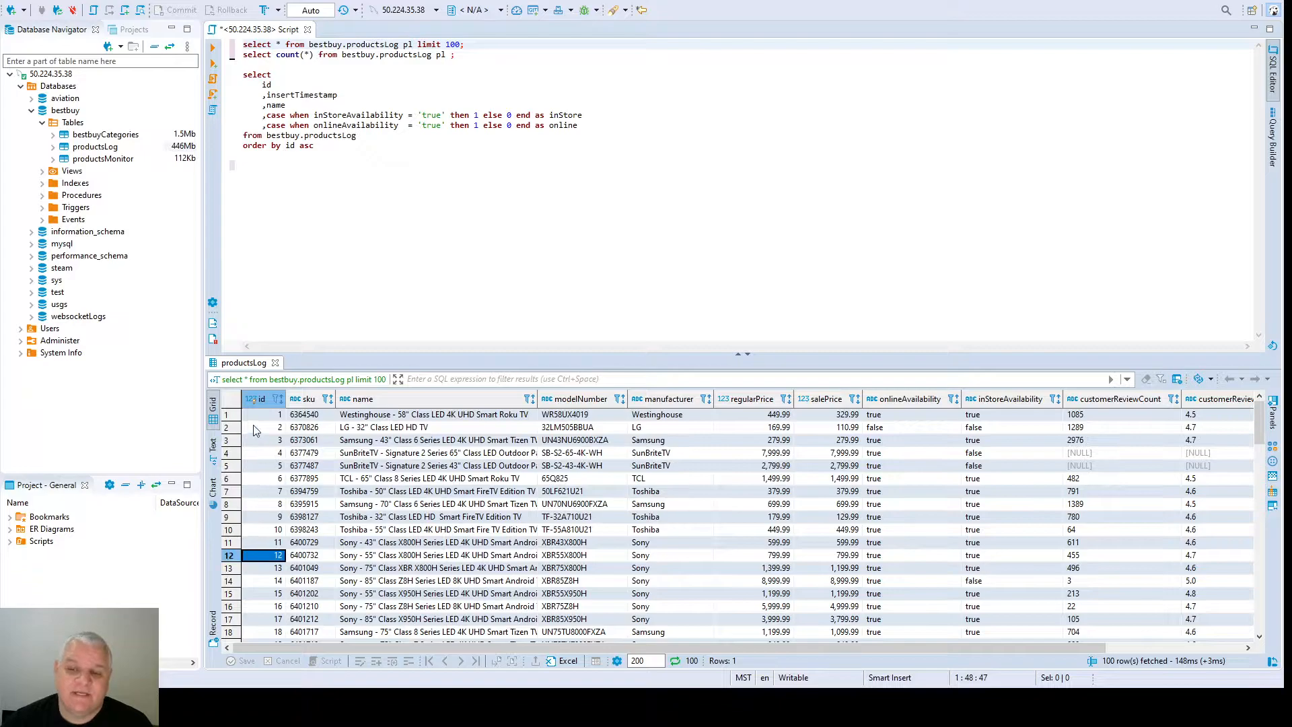
pyautogui.click(260, 414)
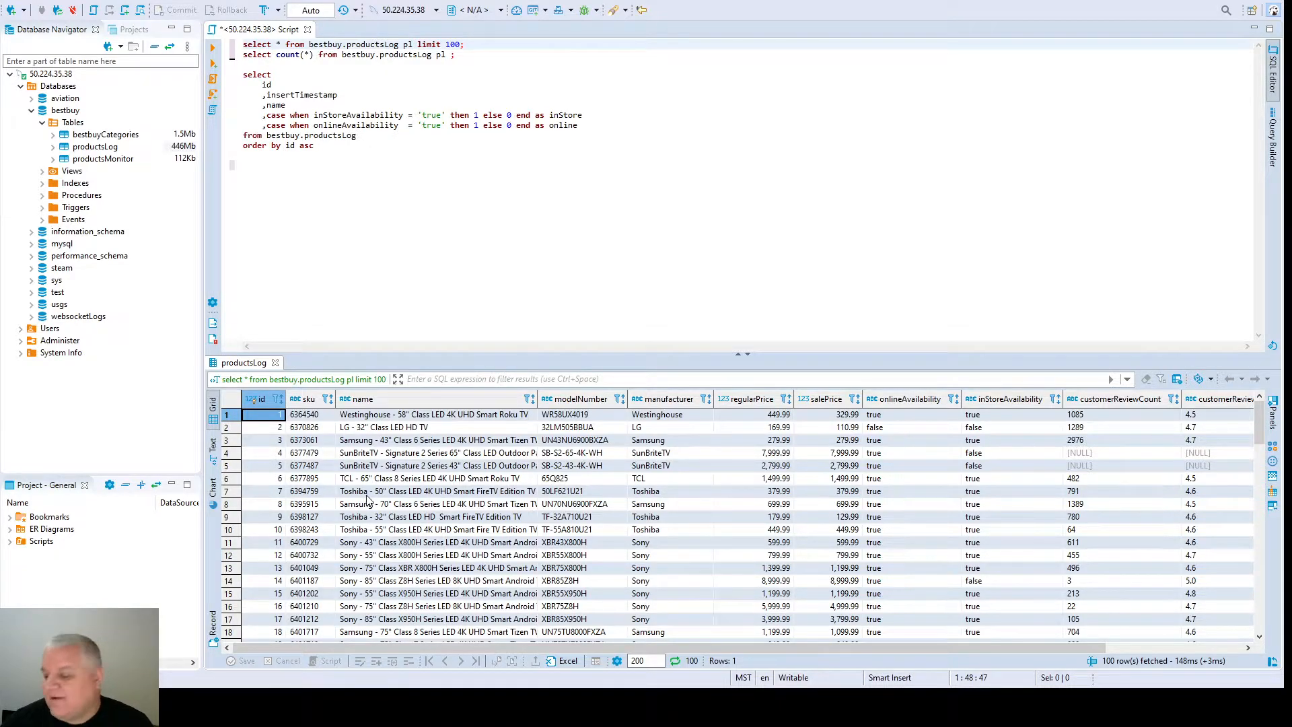
pyautogui.scroll(-3)
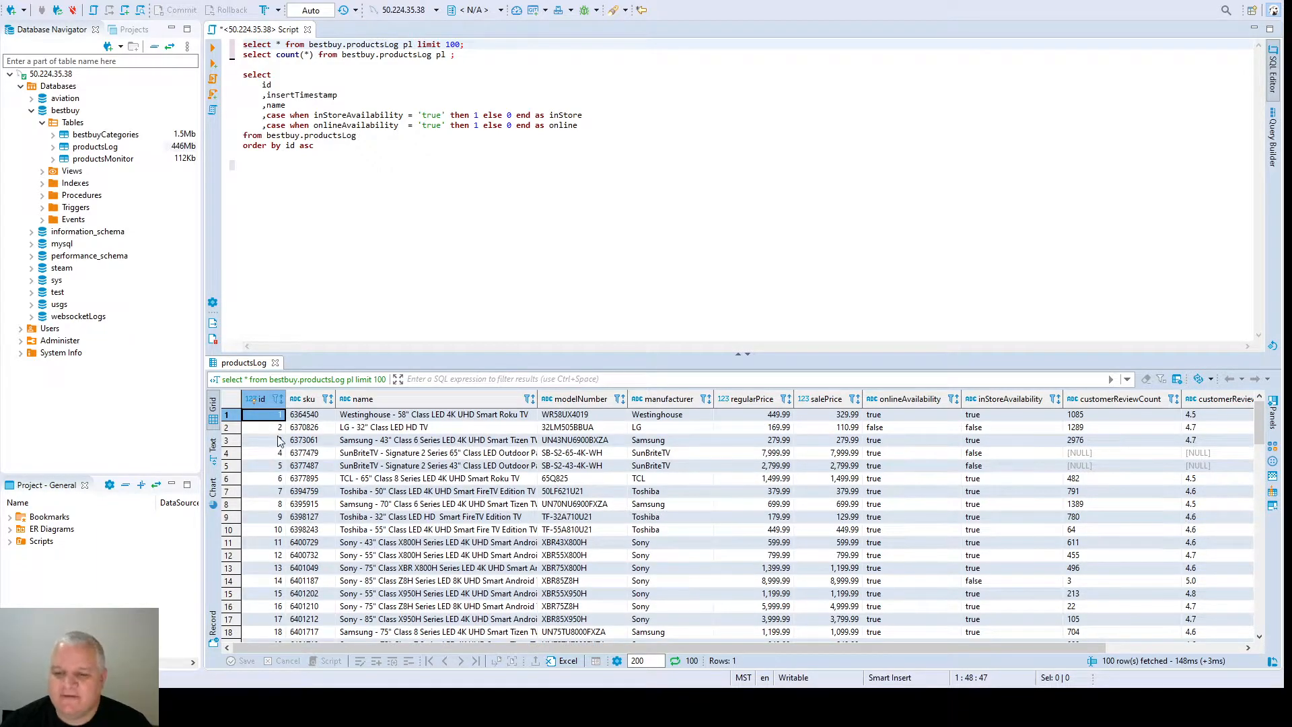
pyautogui.moveTo(527, 427)
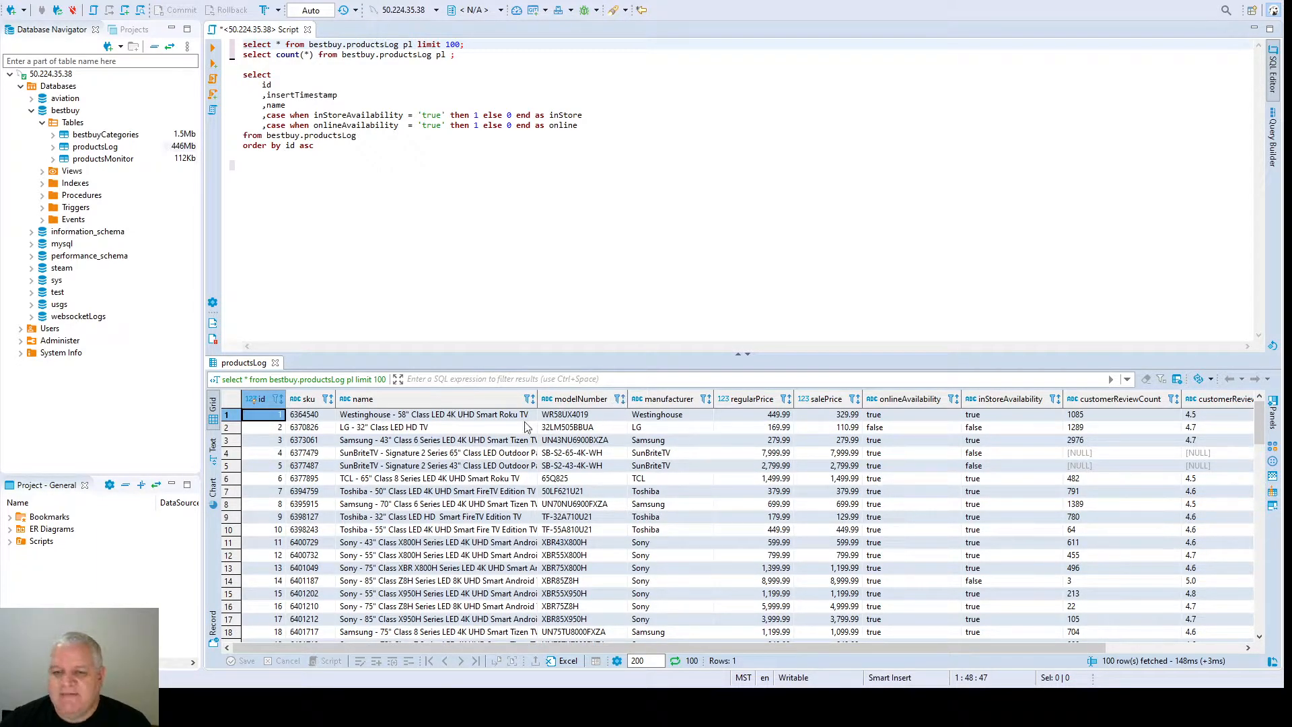
pyautogui.click(305, 414)
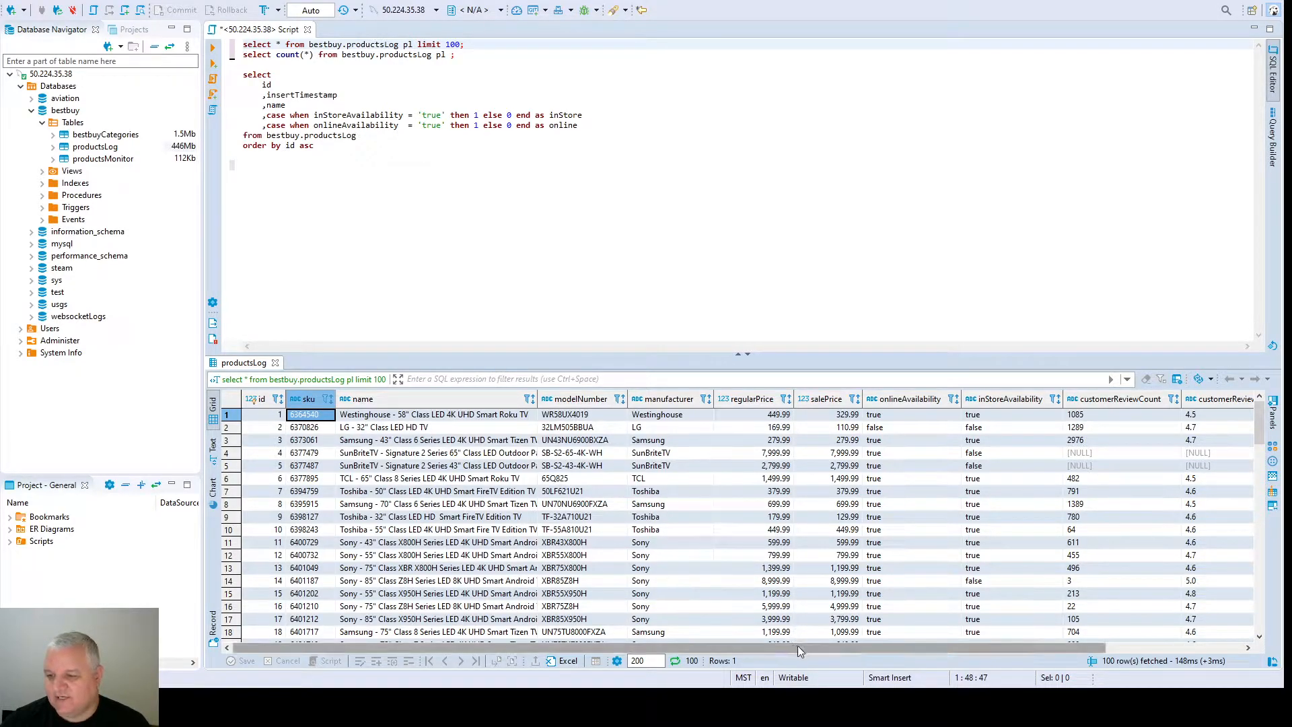
# Inspect the onlineAvailability, inStoreAvailability and insertTimestamp values in the results
pyautogui.click(906, 414)
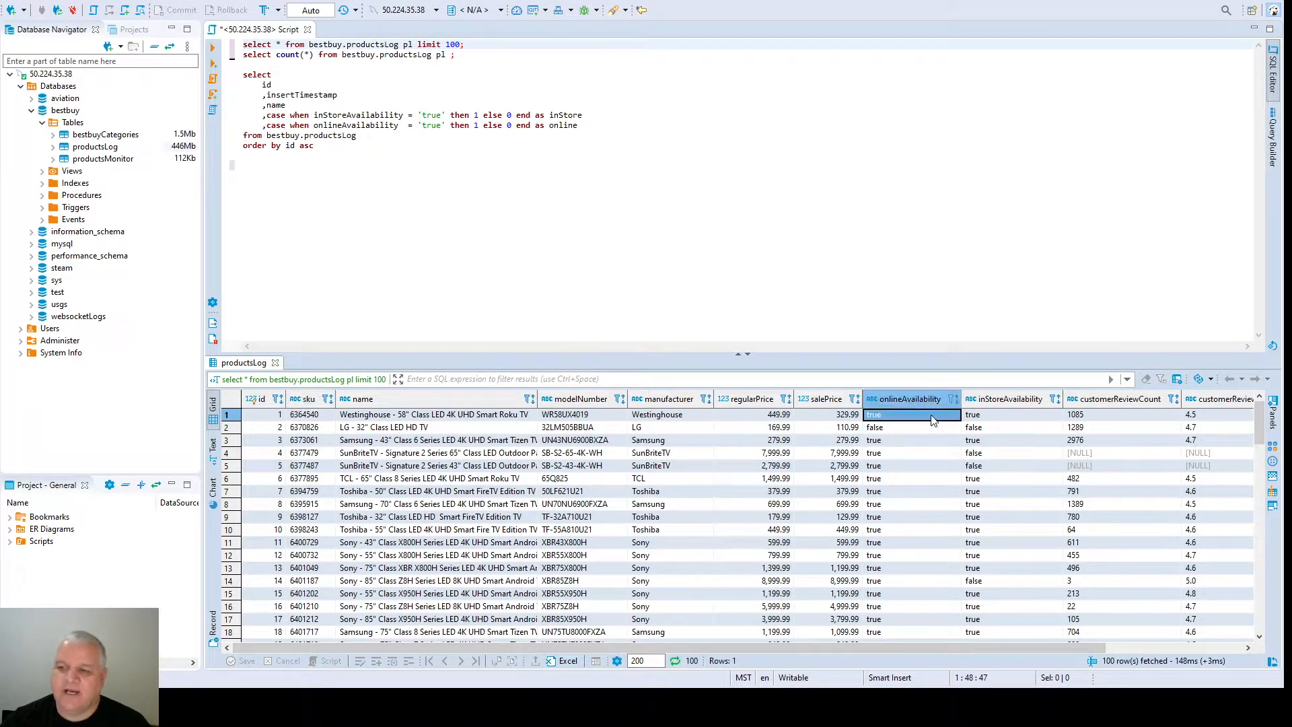
pyautogui.click(1011, 414)
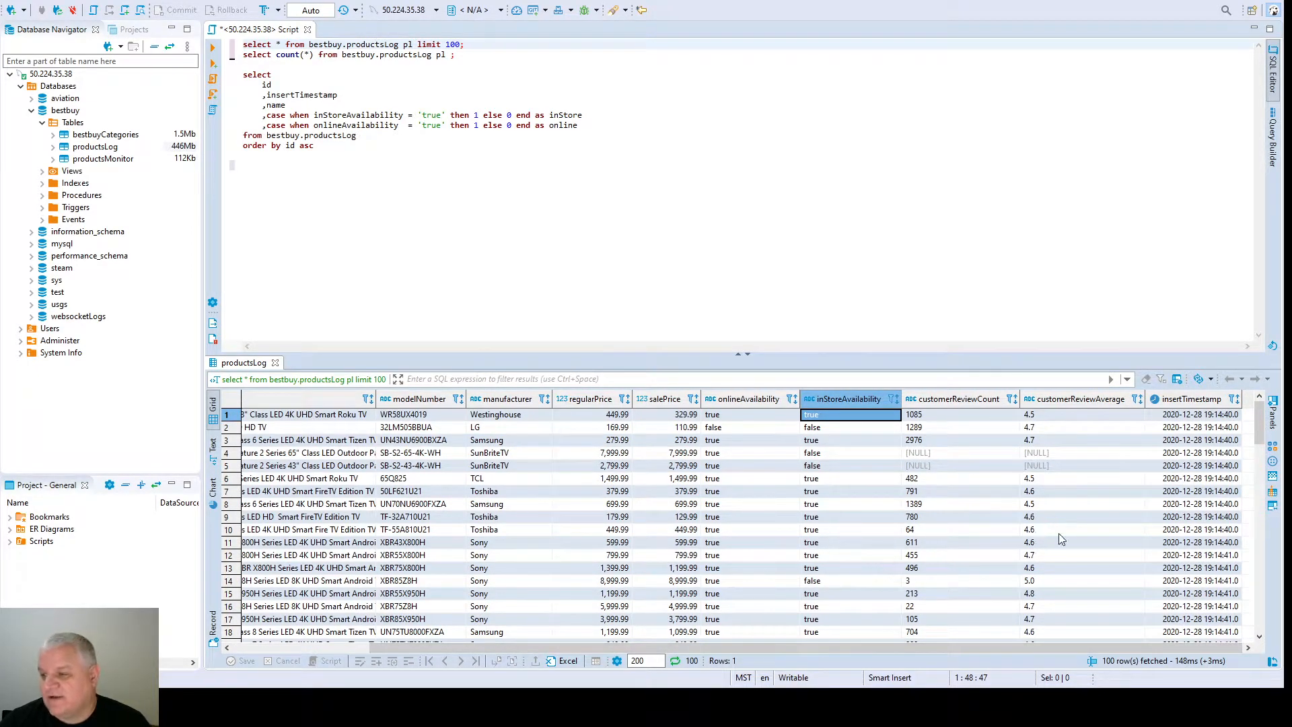
pyautogui.click(1195, 491)
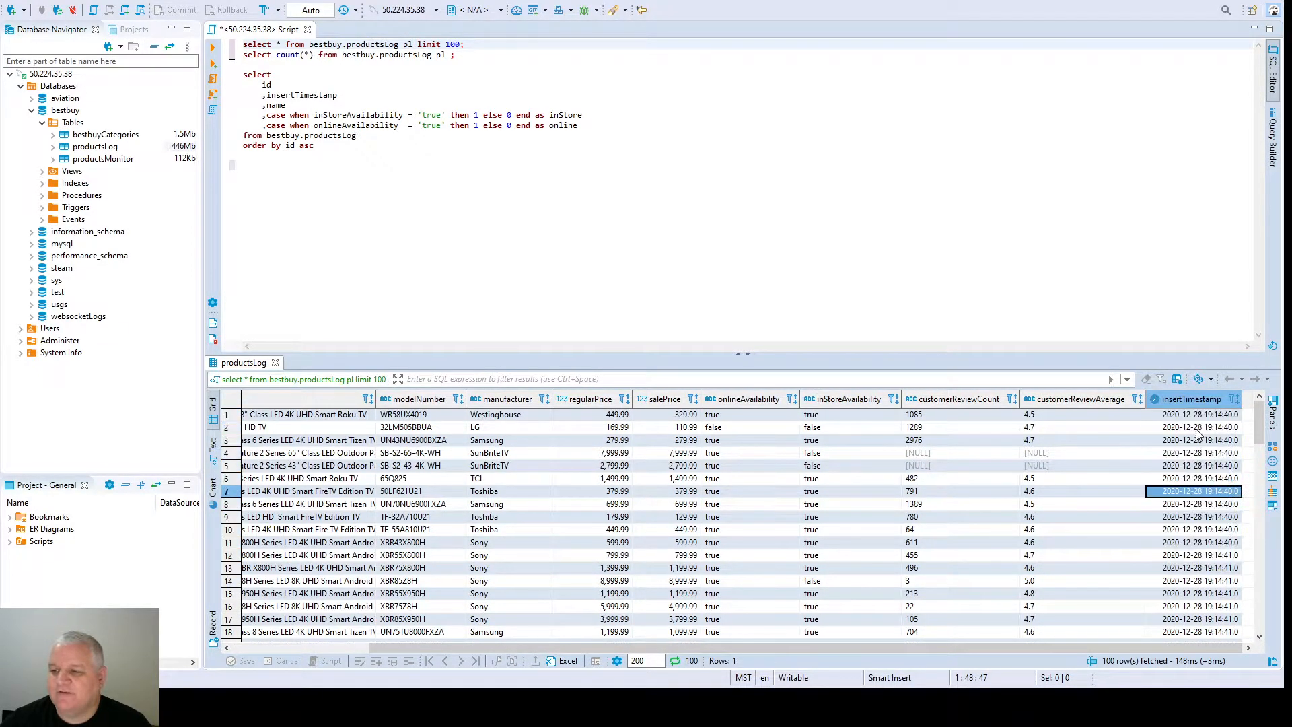
pyautogui.click(1194, 413)
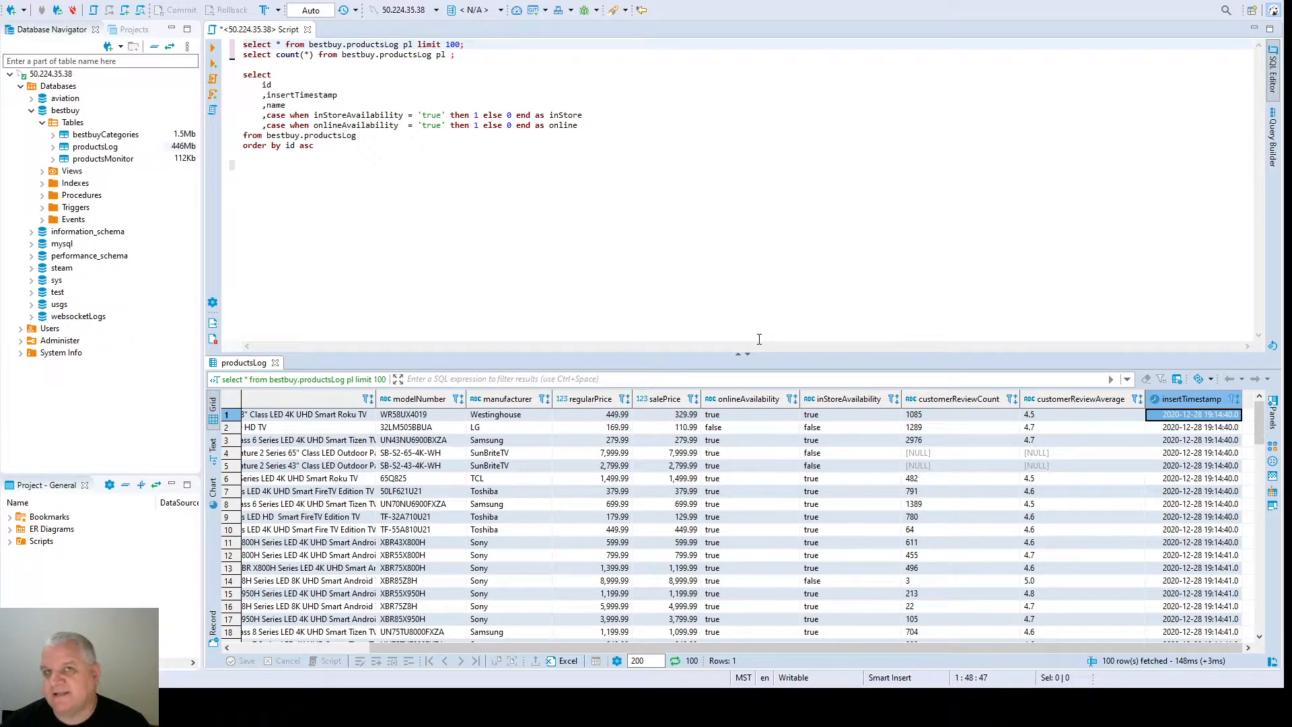
pyautogui.moveTo(697, 319)
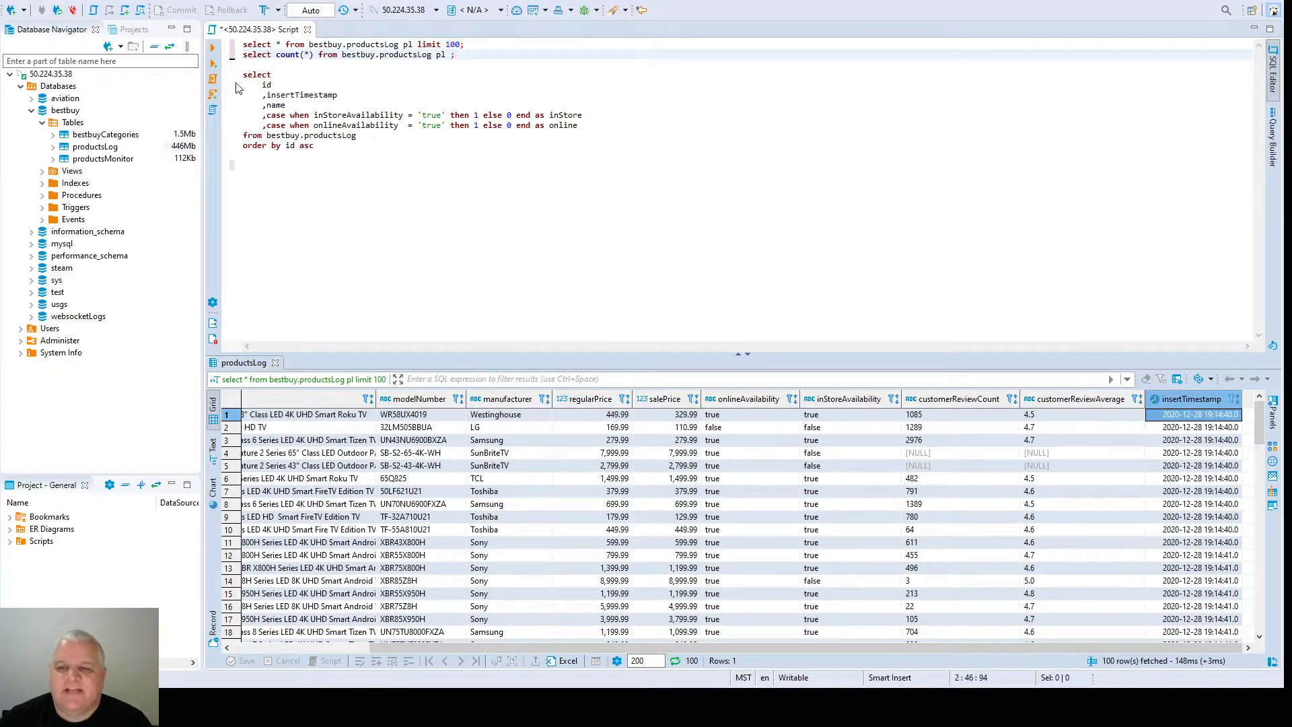
# Select the productsLog row-count query to run next
pyautogui.click(94, 146)
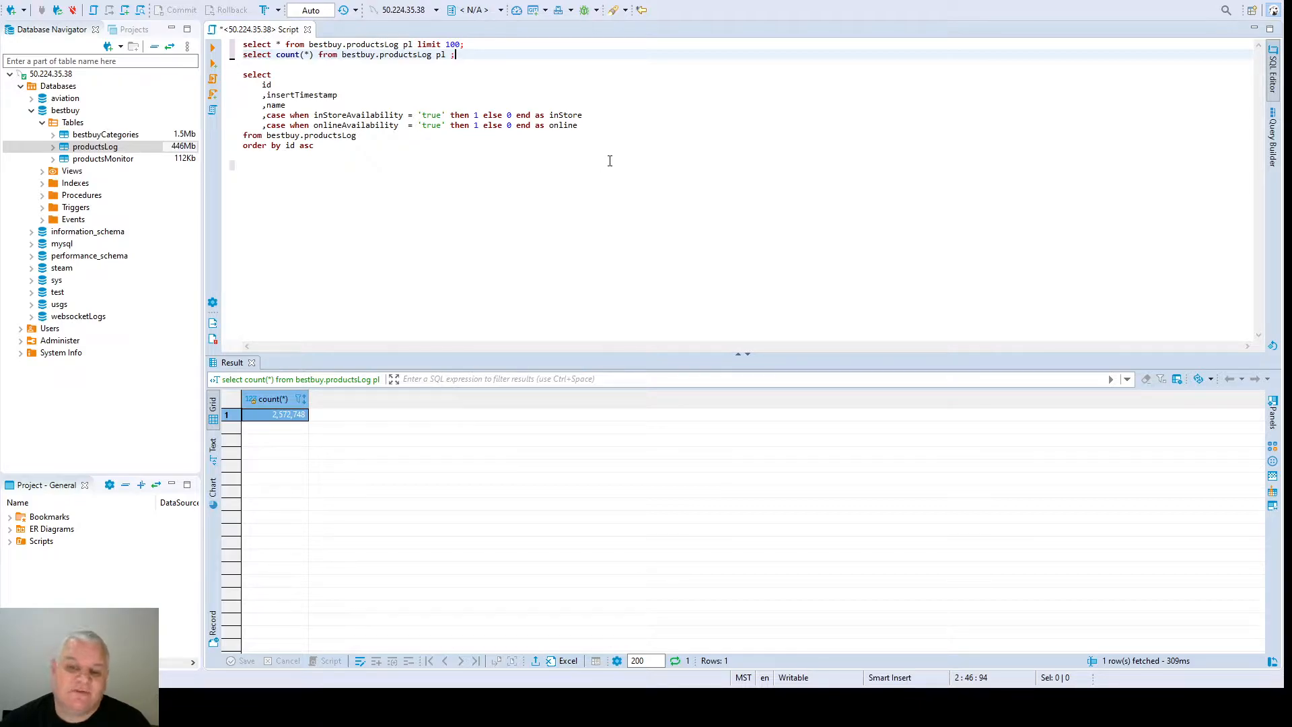
pyautogui.moveTo(568, 160)
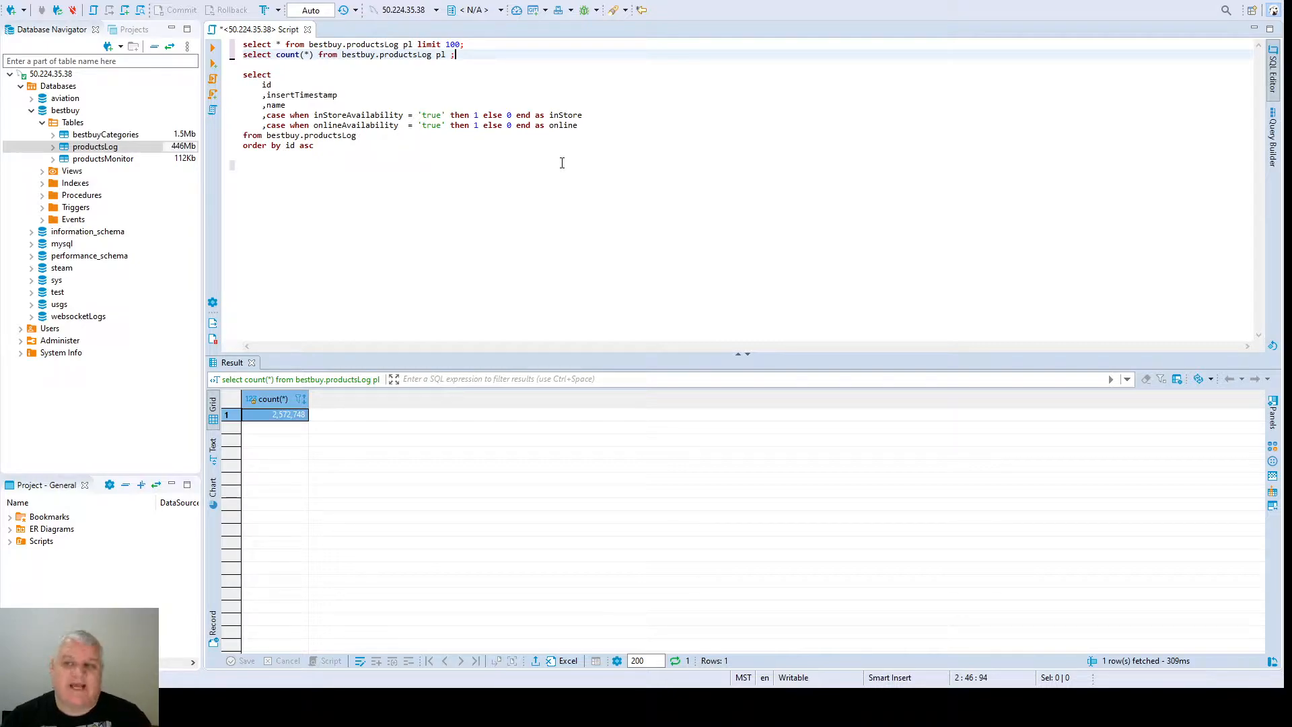
pyautogui.moveTo(567, 186)
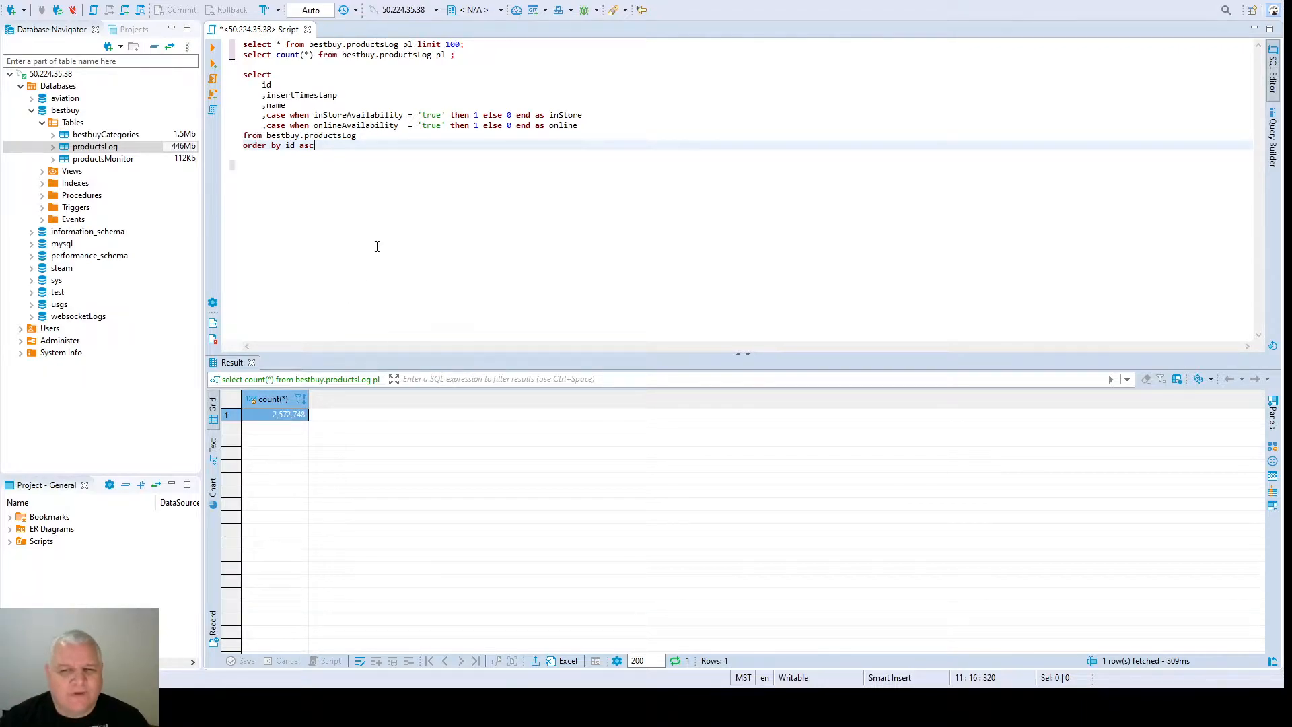
pyautogui.moveTo(324, 205)
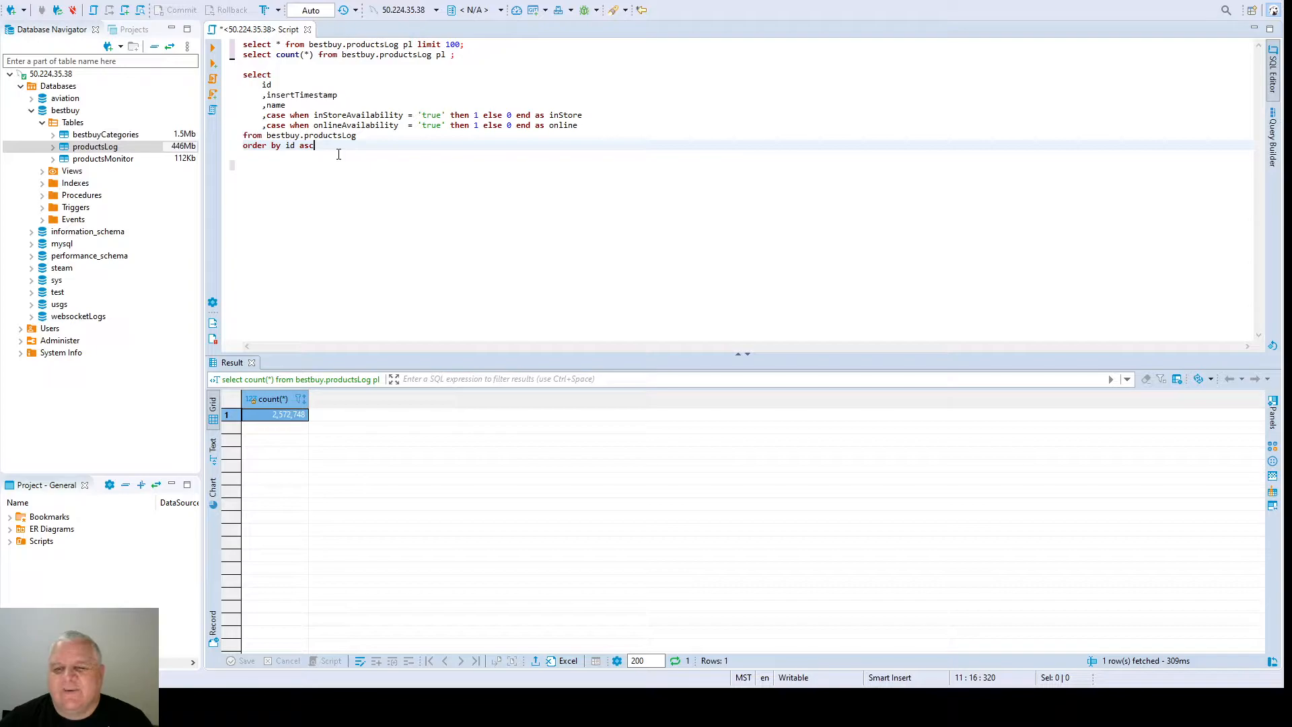
pyautogui.moveTo(338, 175)
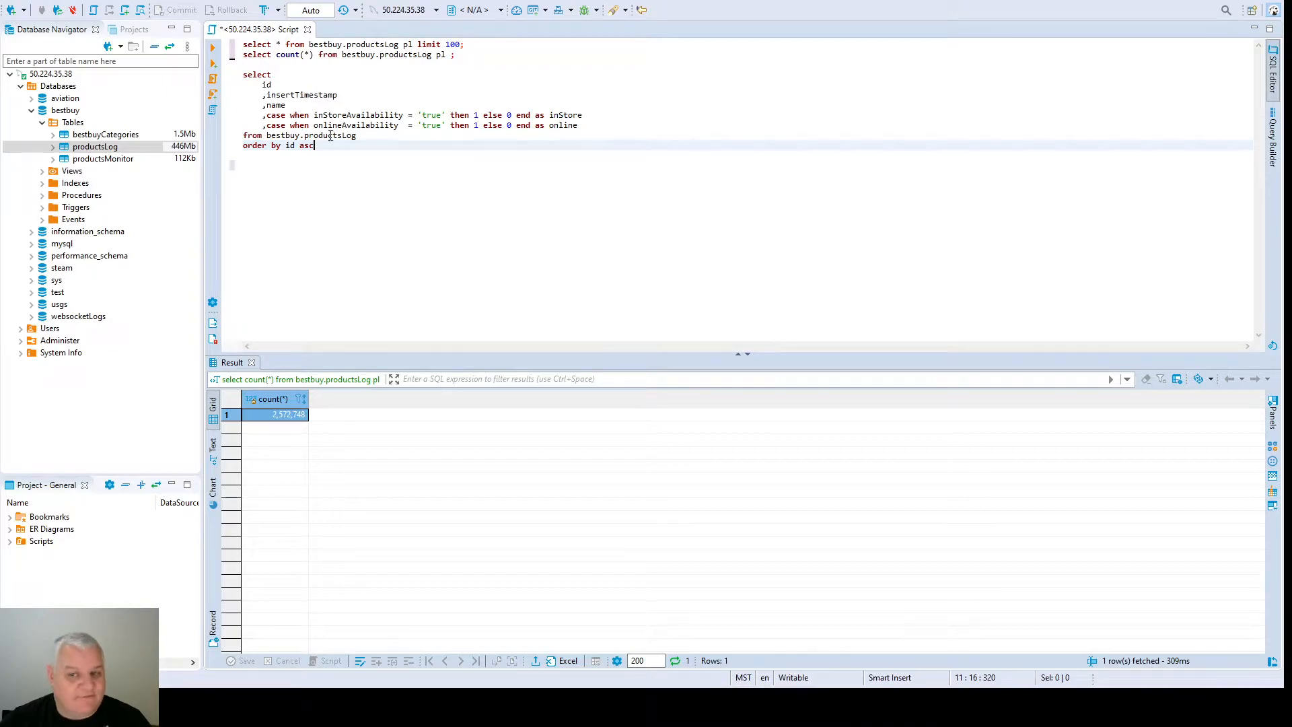
pyautogui.moveTo(410, 176)
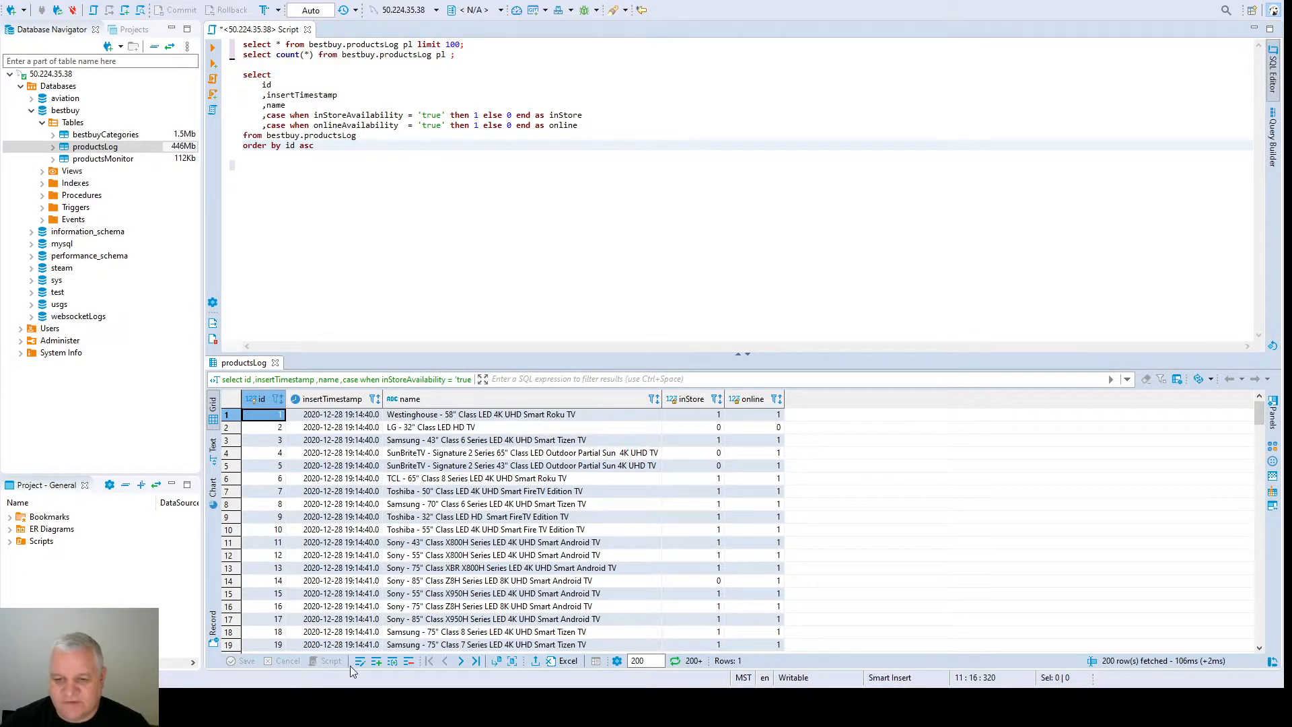
pyautogui.moveTo(439, 355)
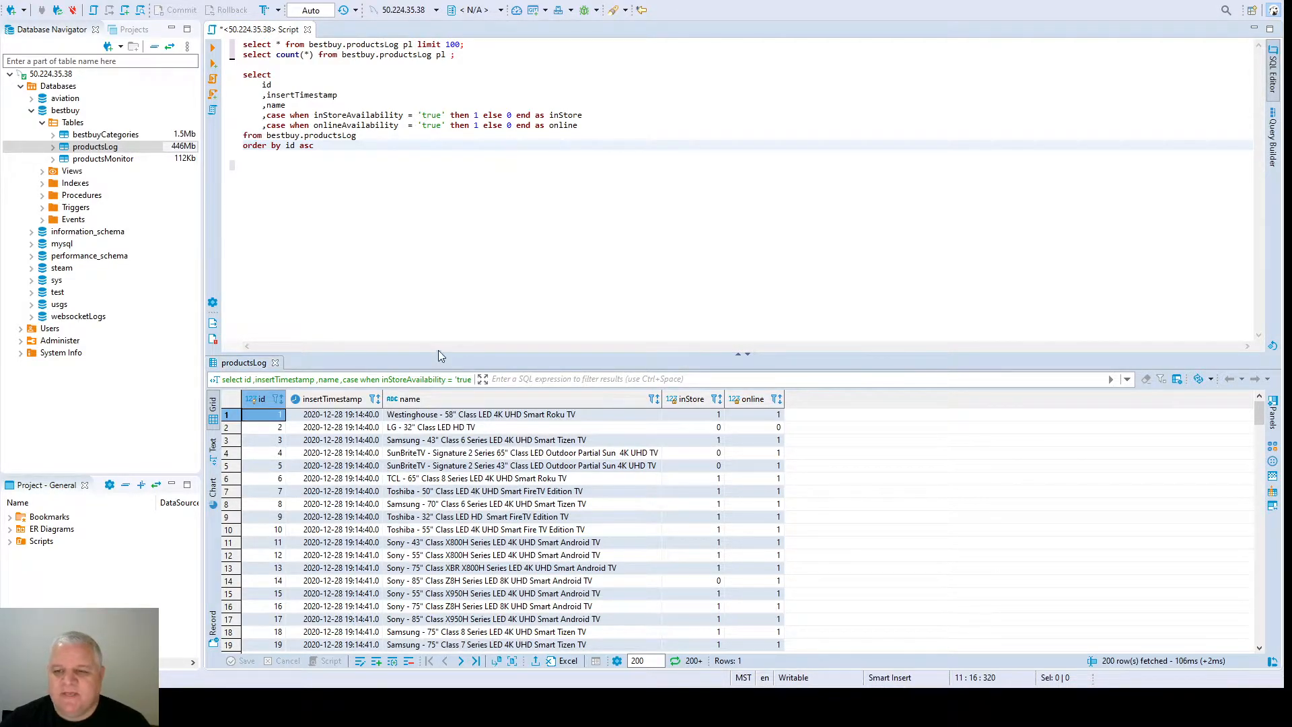
pyautogui.moveTo(697, 376)
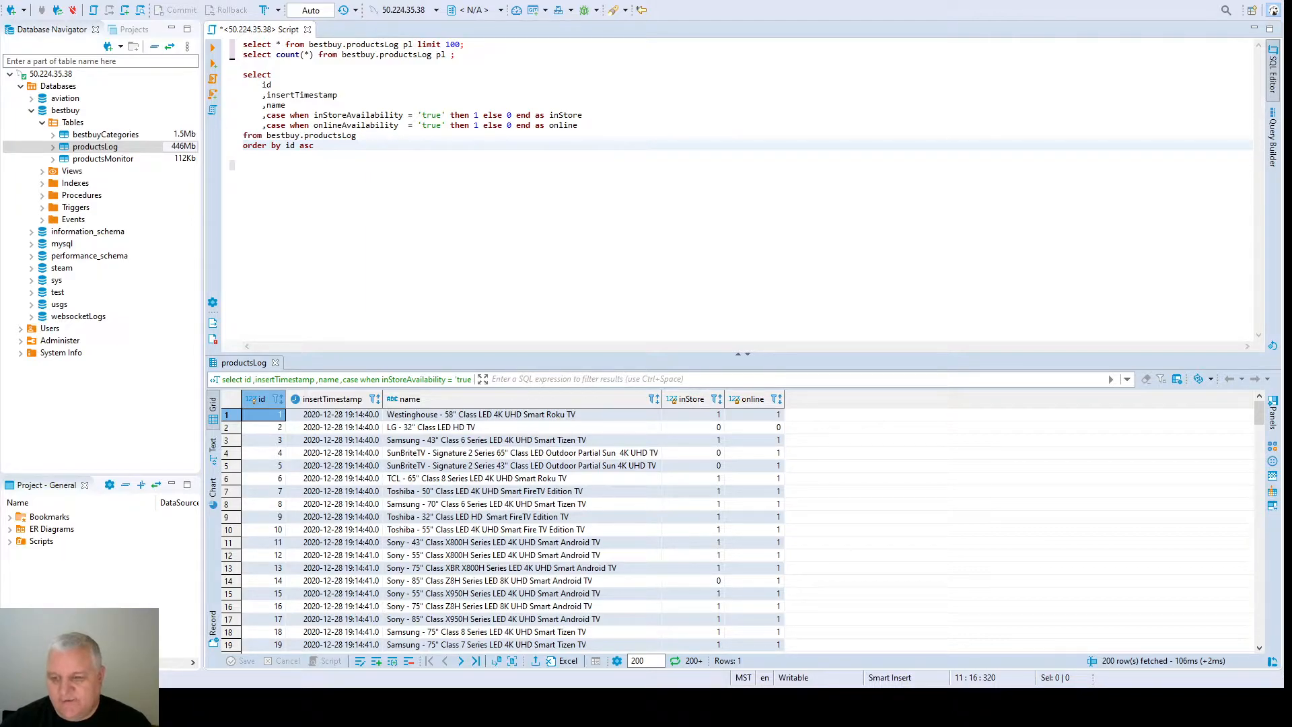
pyautogui.moveTo(700, 378)
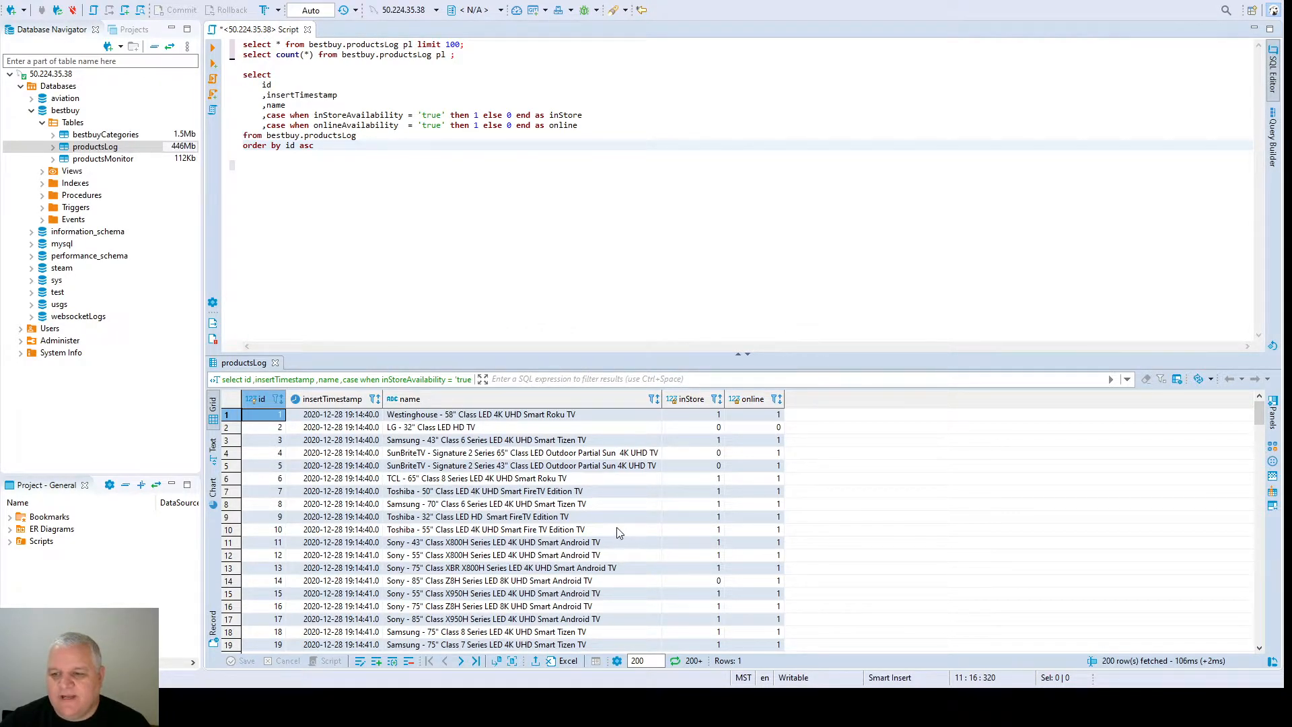
pyautogui.moveTo(495, 330)
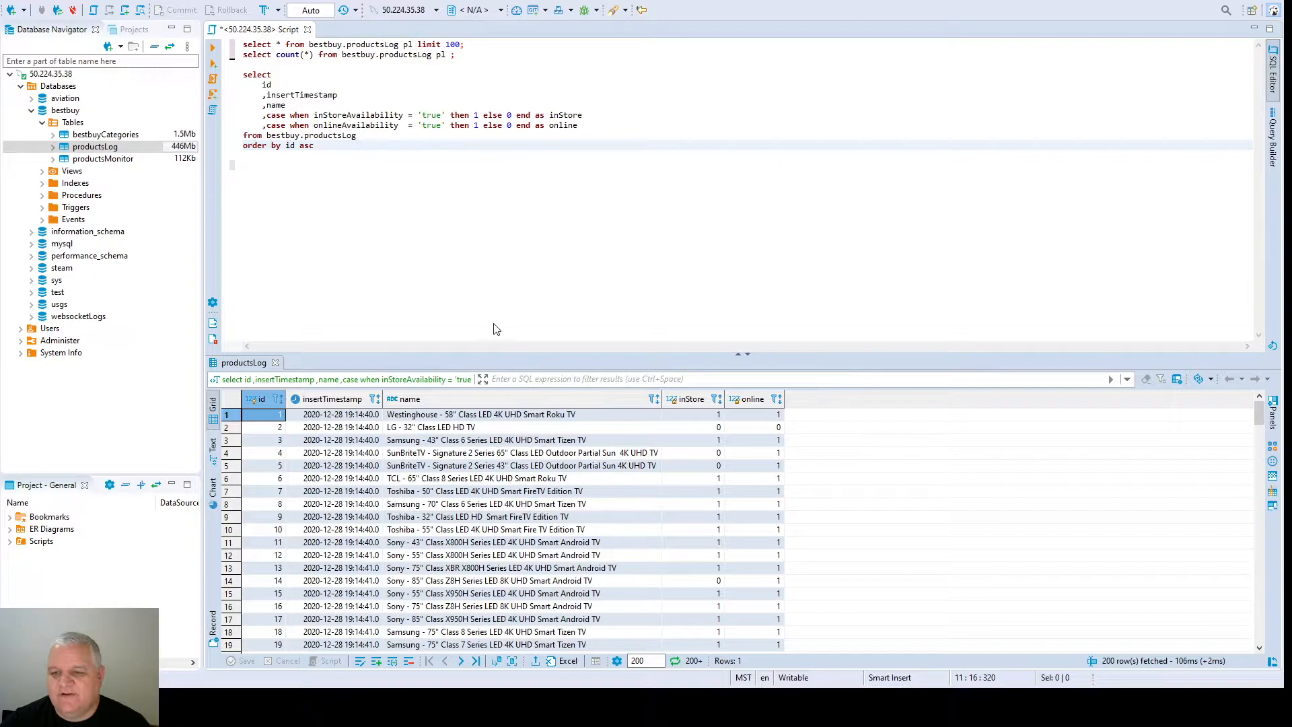
pyautogui.moveTo(613, 539)
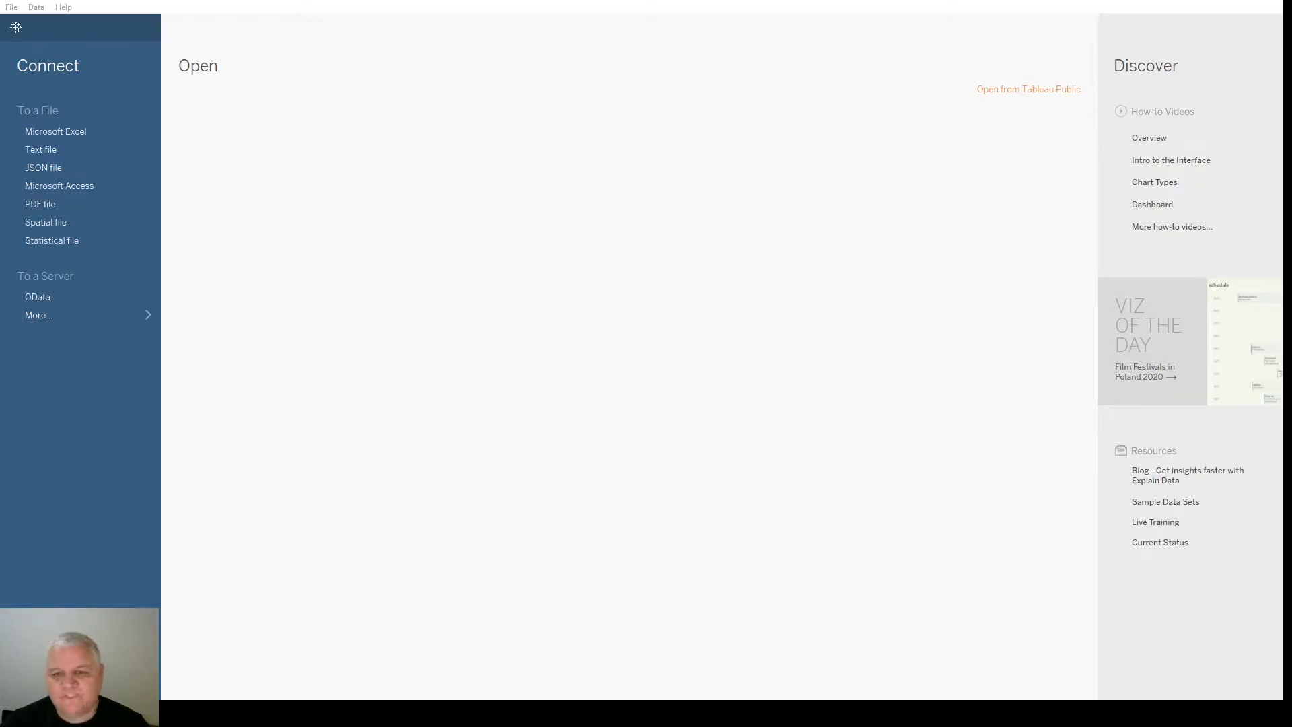
pyautogui.moveTo(357, 5)
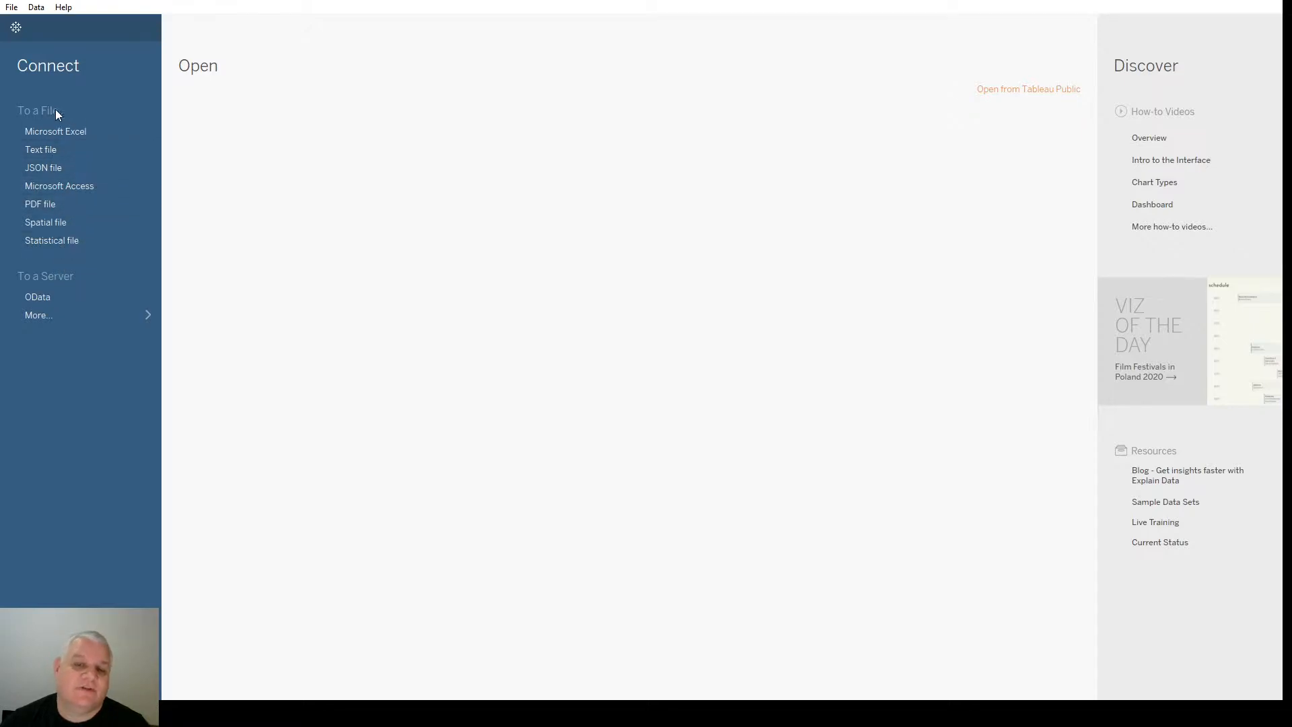
pyautogui.moveTo(203, 192)
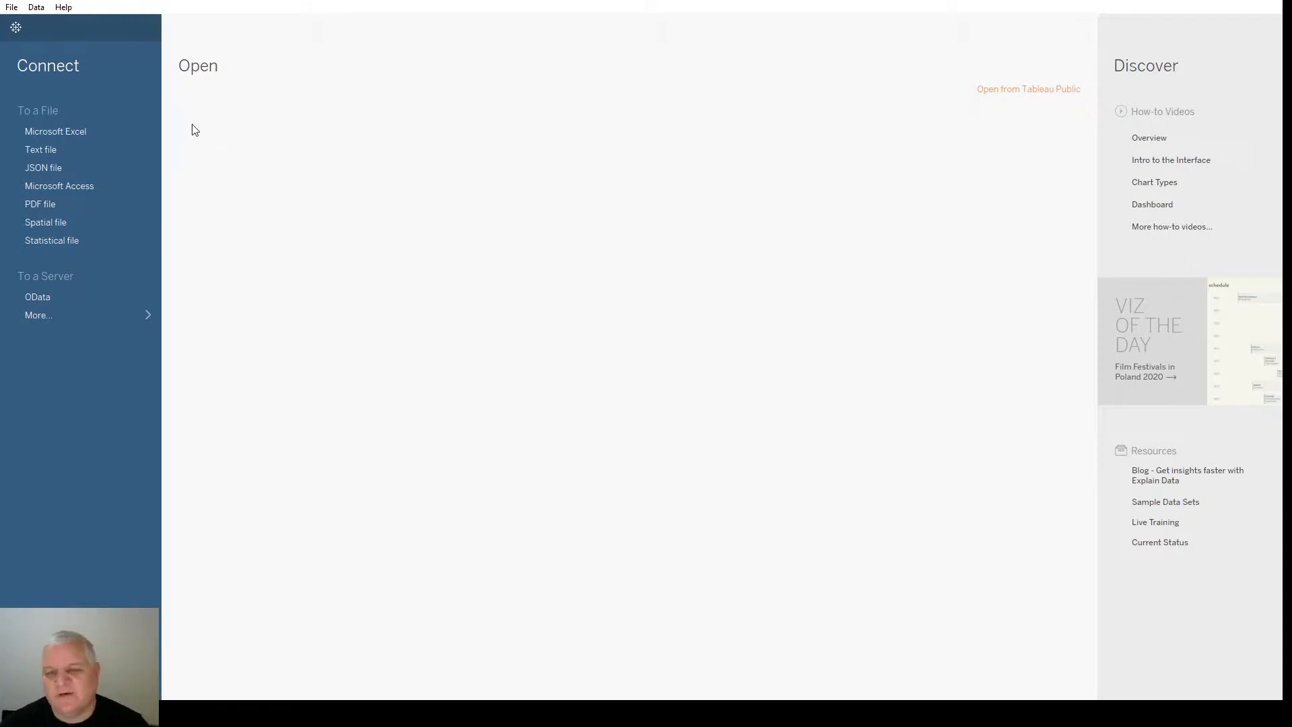
pyautogui.moveTo(94, 216)
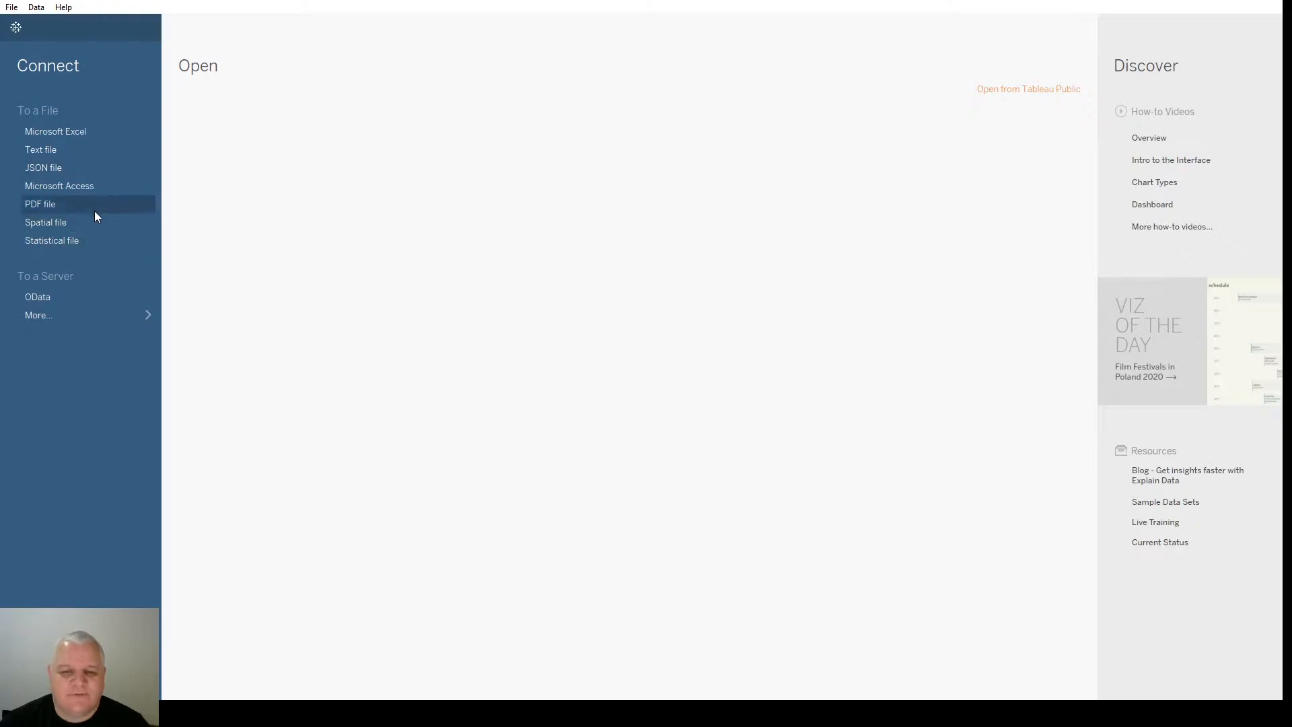
pyautogui.moveTo(72, 256)
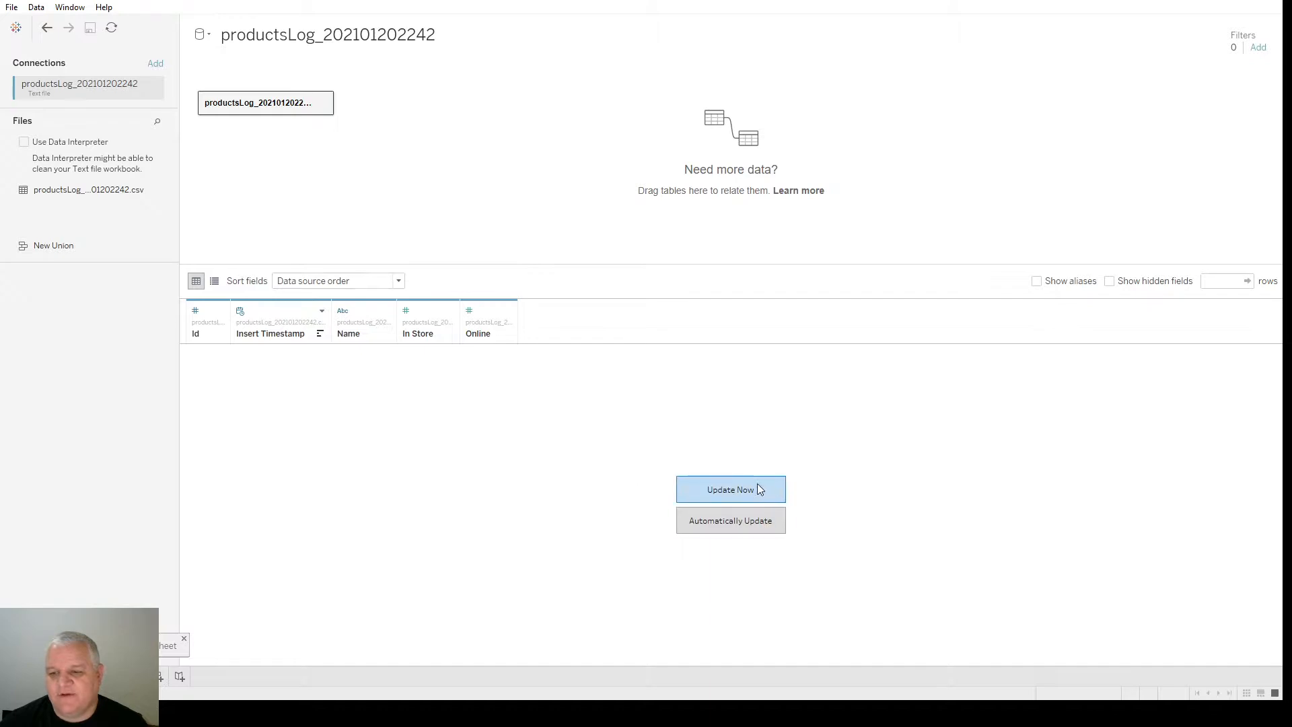
# Load the preview rows of the productsLog CSV with Update Now
pyautogui.click(730, 489)
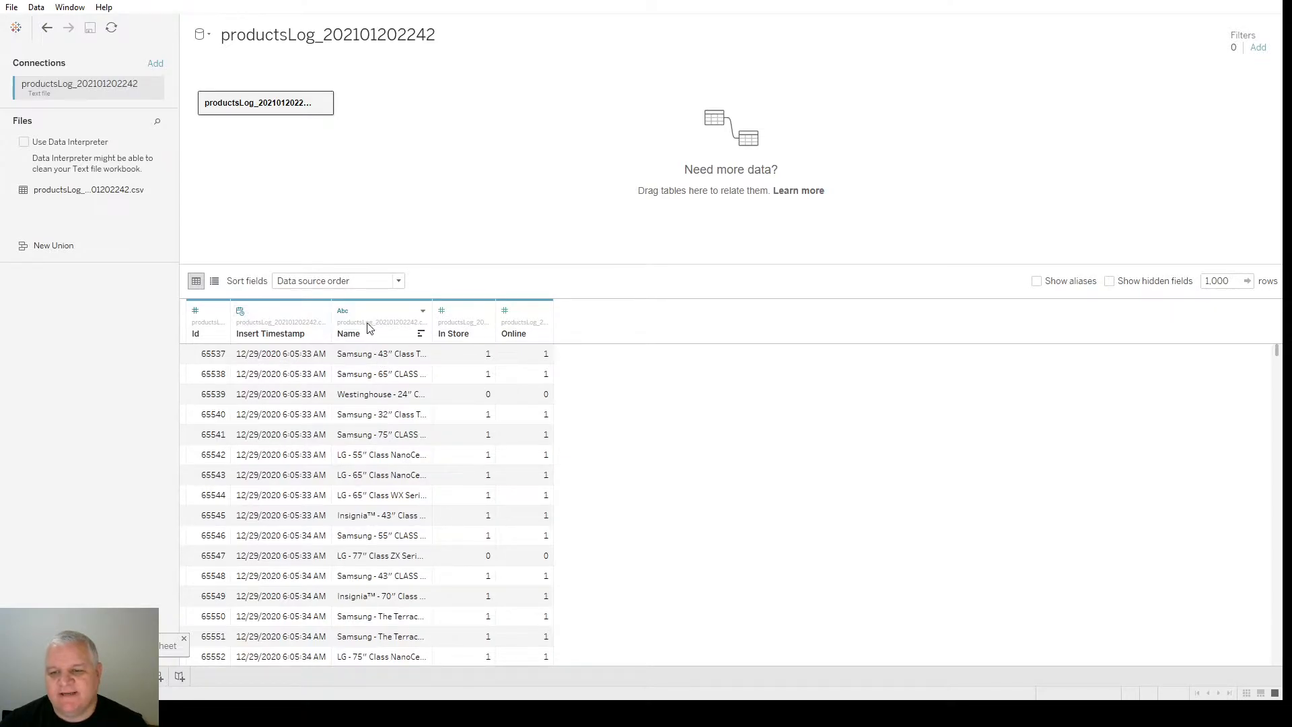
pyautogui.moveTo(377, 359)
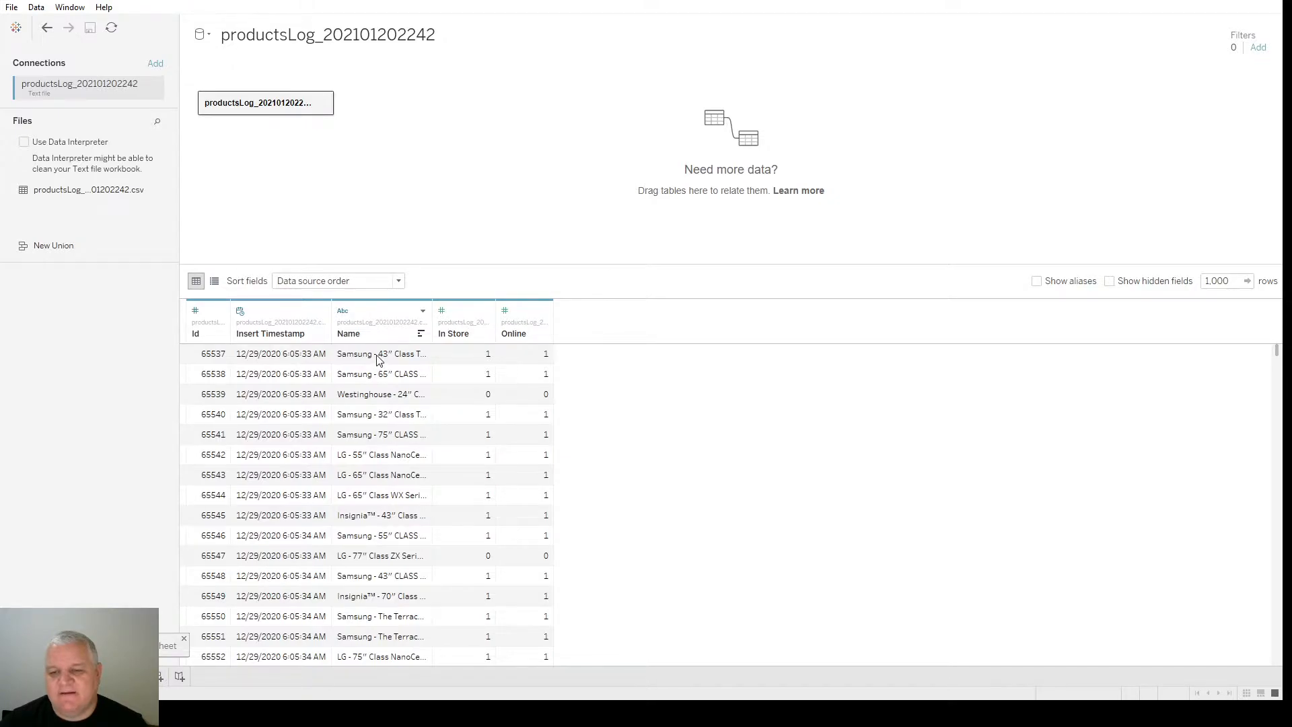
pyautogui.moveTo(472, 349)
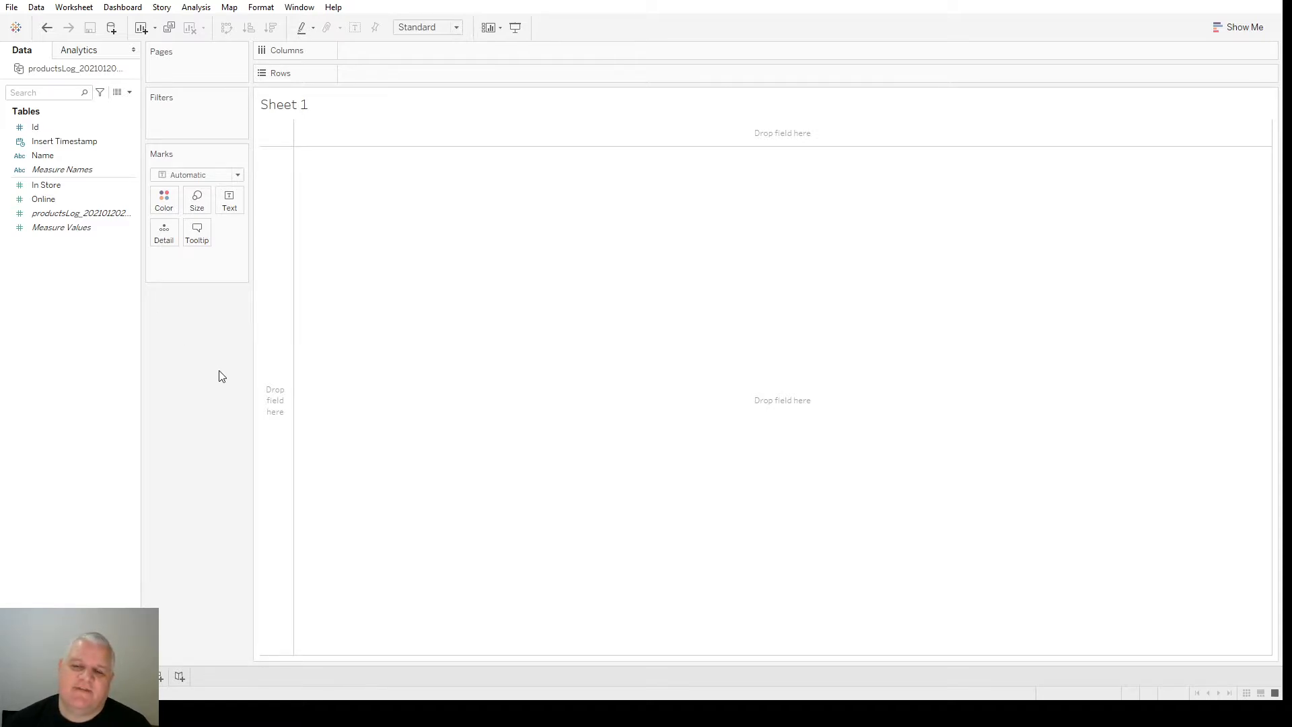
# Place the Online field on Rows to plot availability against Insert Timestamp
pyautogui.click(46, 185)
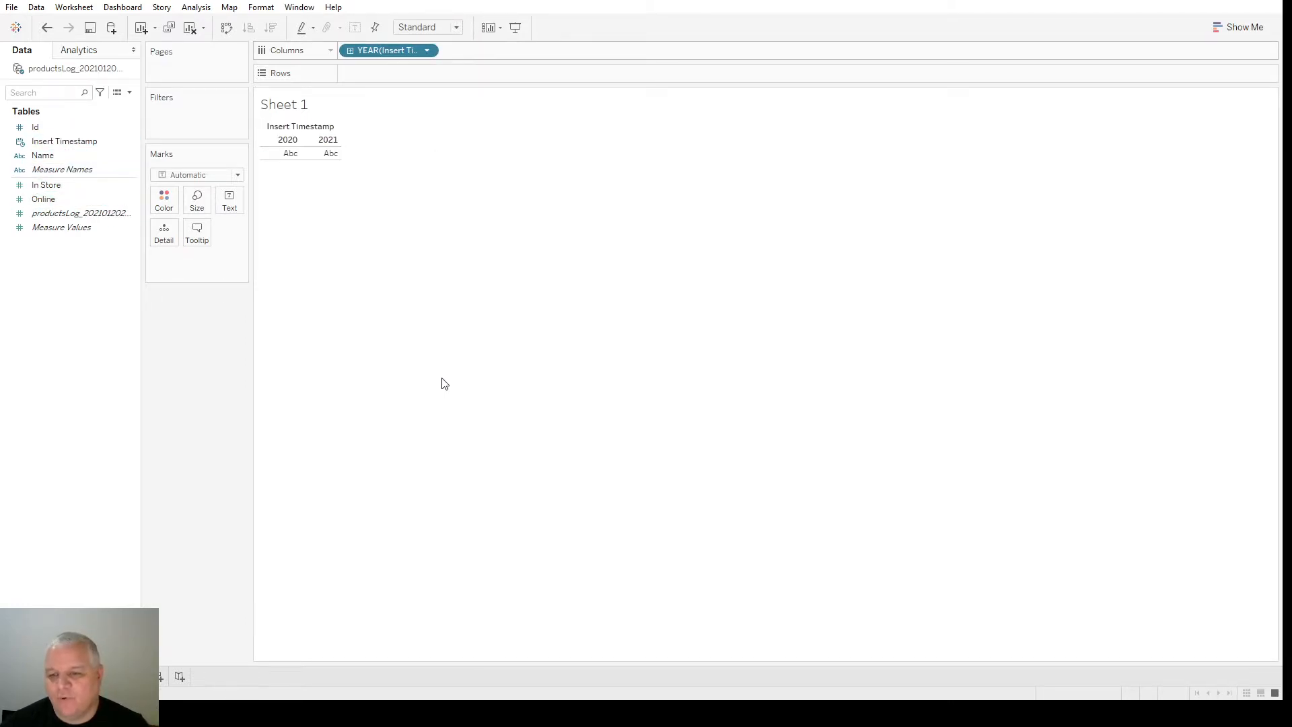
pyautogui.moveTo(528, 412)
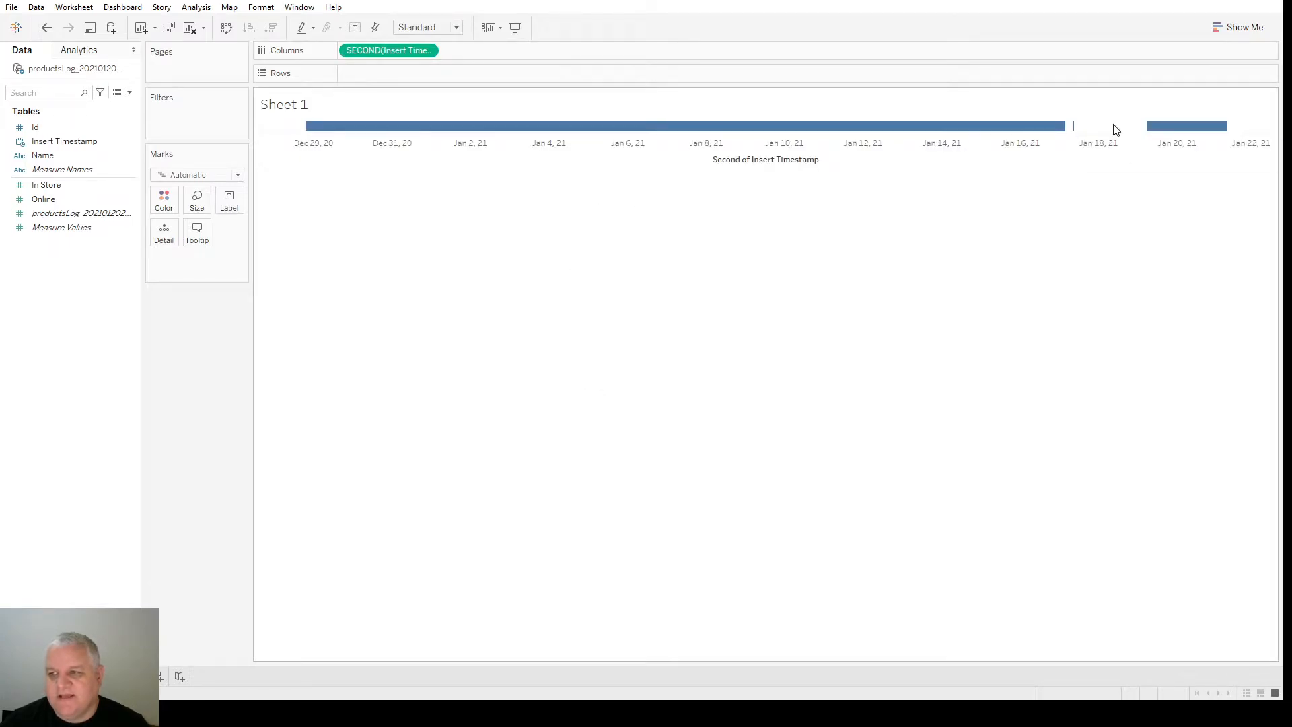
pyautogui.click(35, 127)
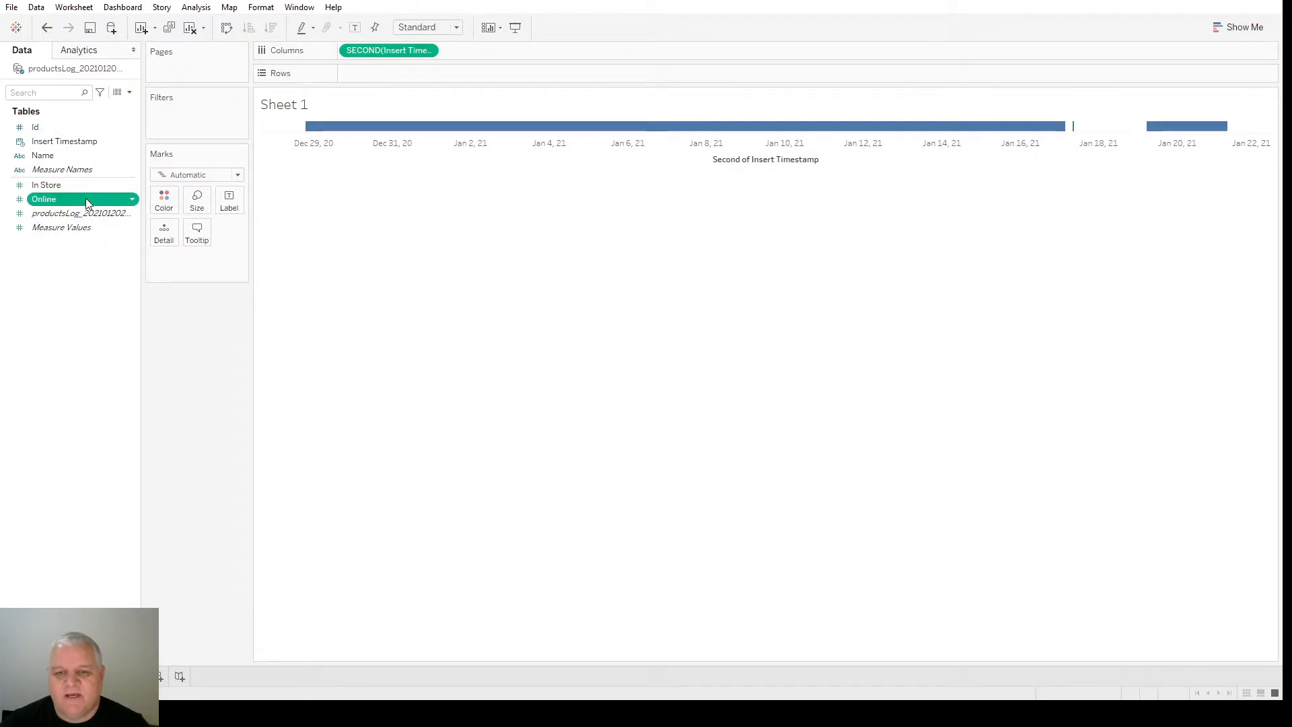
pyautogui.moveTo(62, 199); pyautogui.dragTo(388, 73)
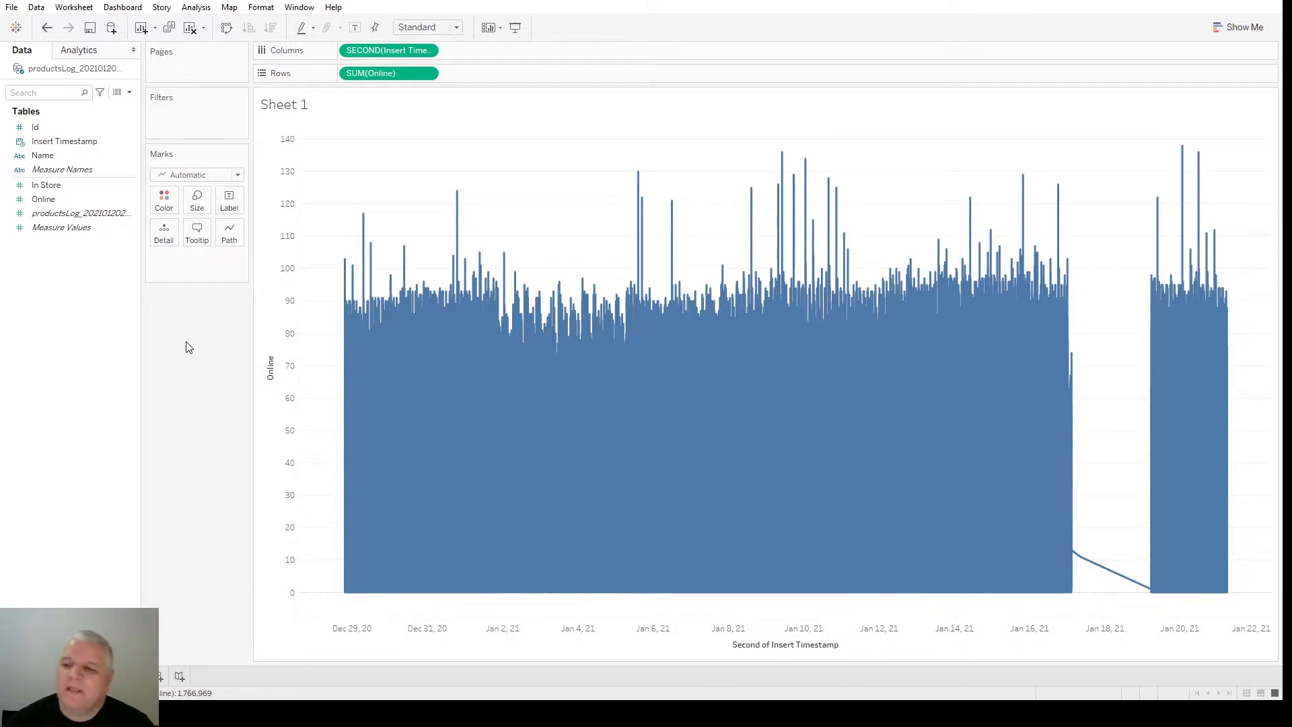
pyautogui.moveTo(357, 362)
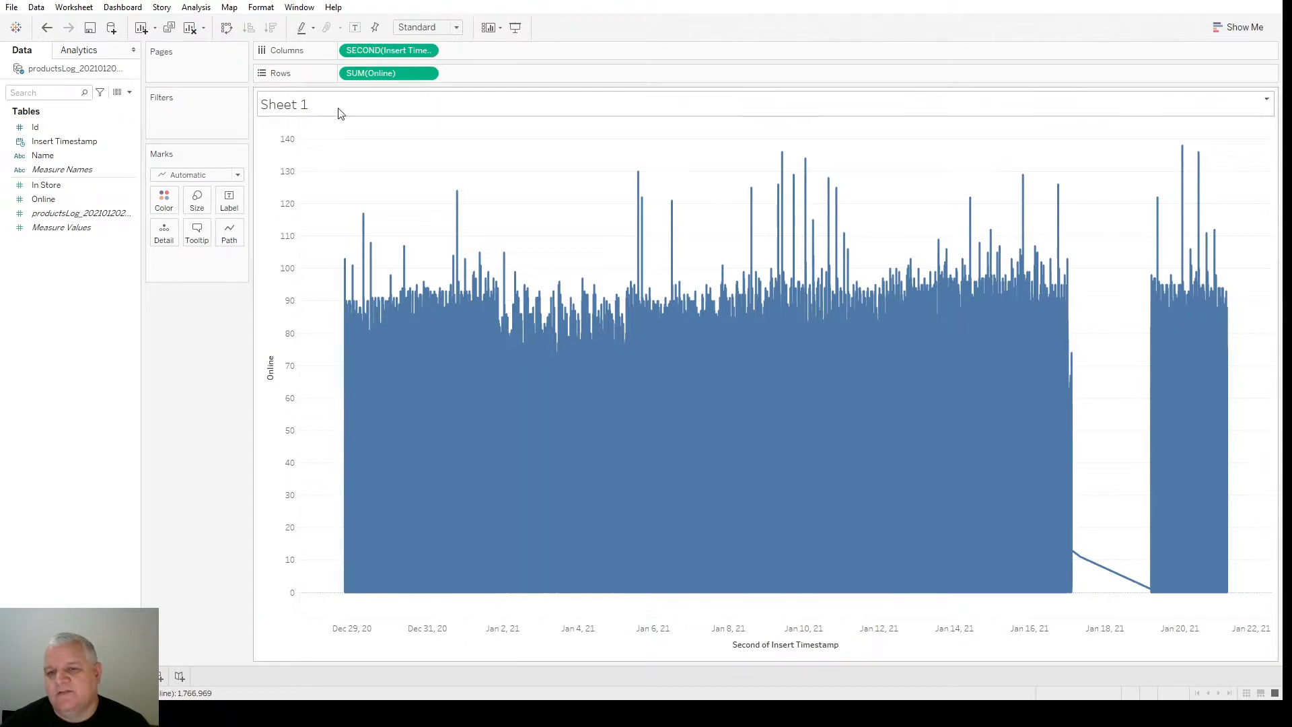
pyautogui.moveTo(368, 397)
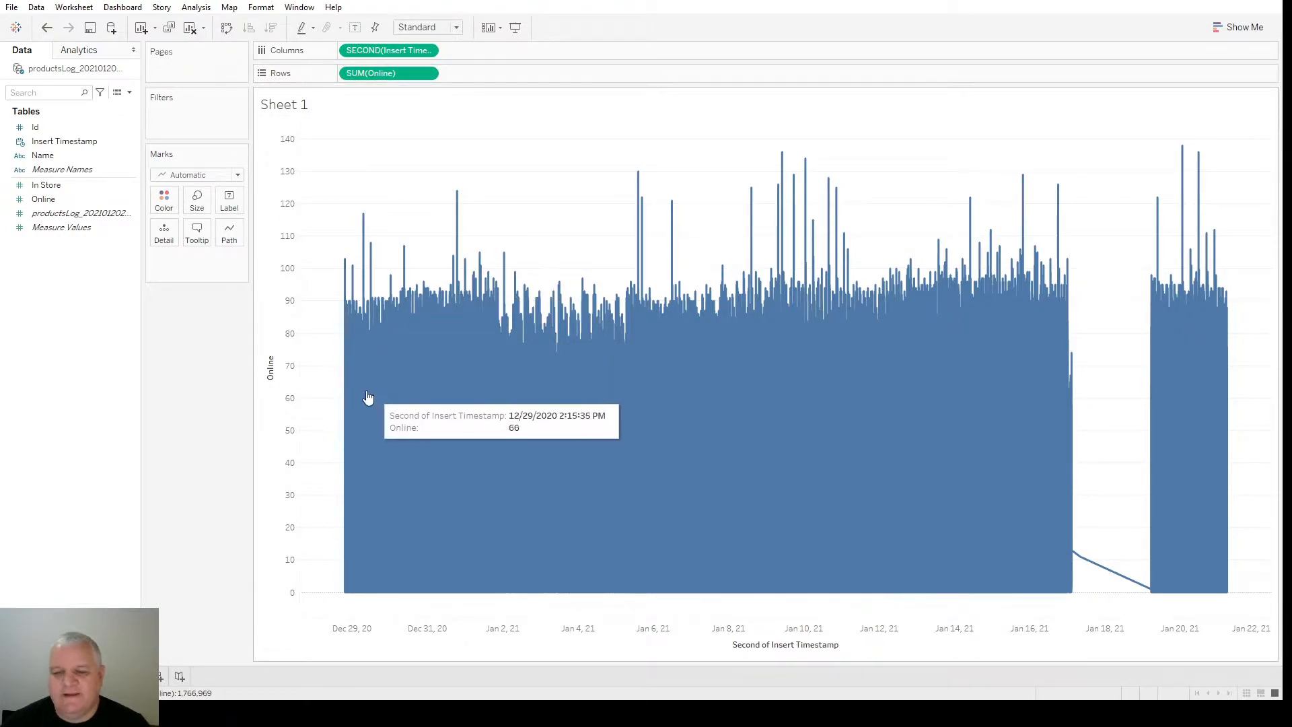
pyautogui.moveTo(397, 405)
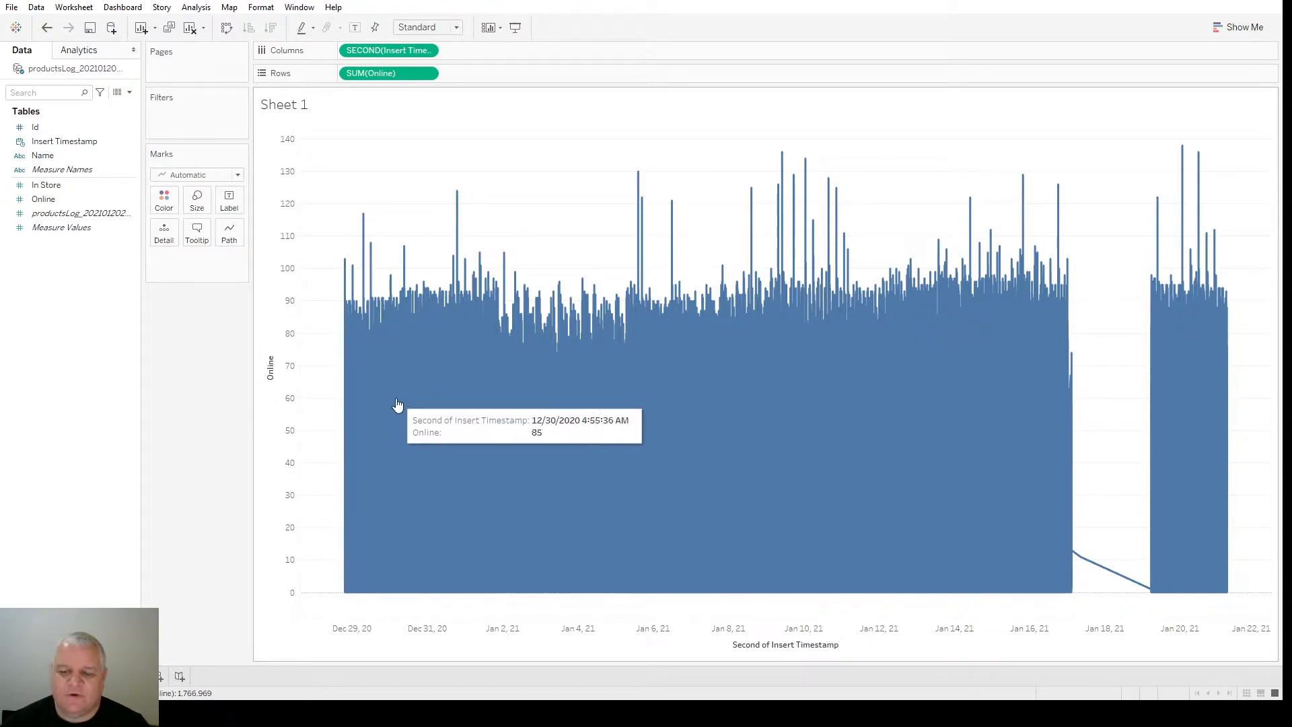
pyautogui.moveTo(345, 370)
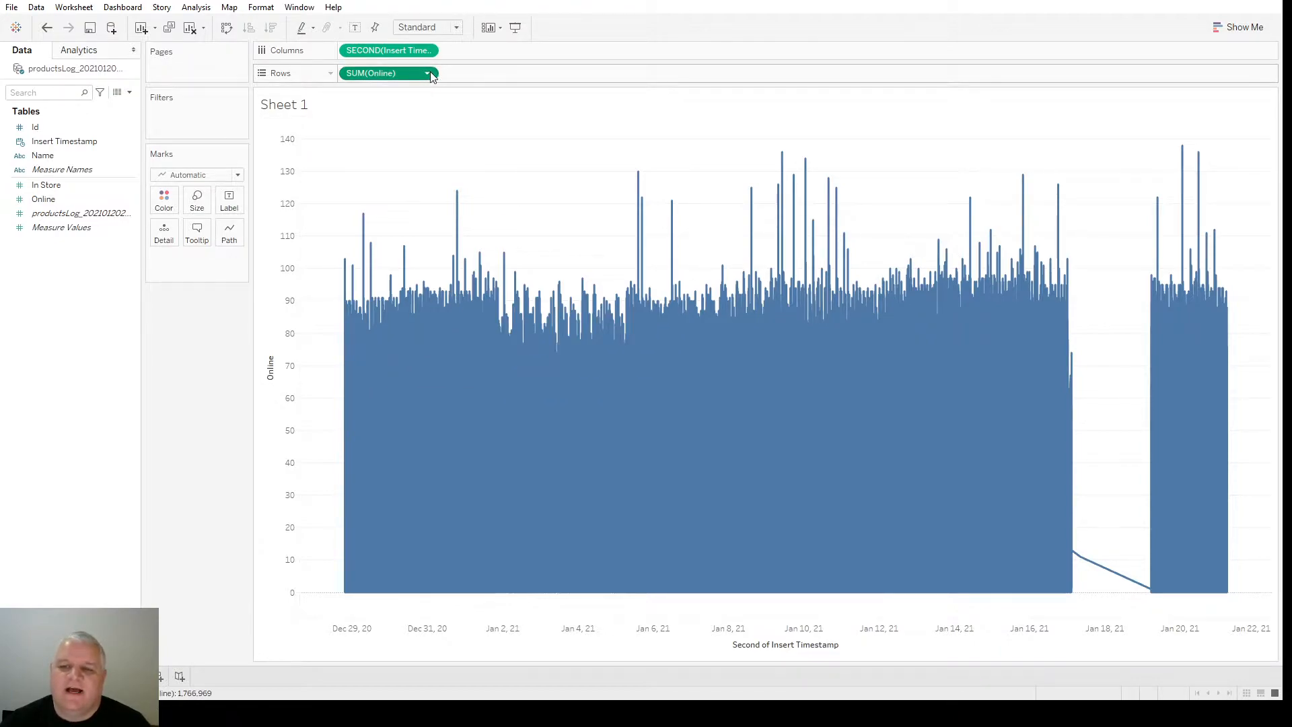
pyautogui.moveTo(543, 364)
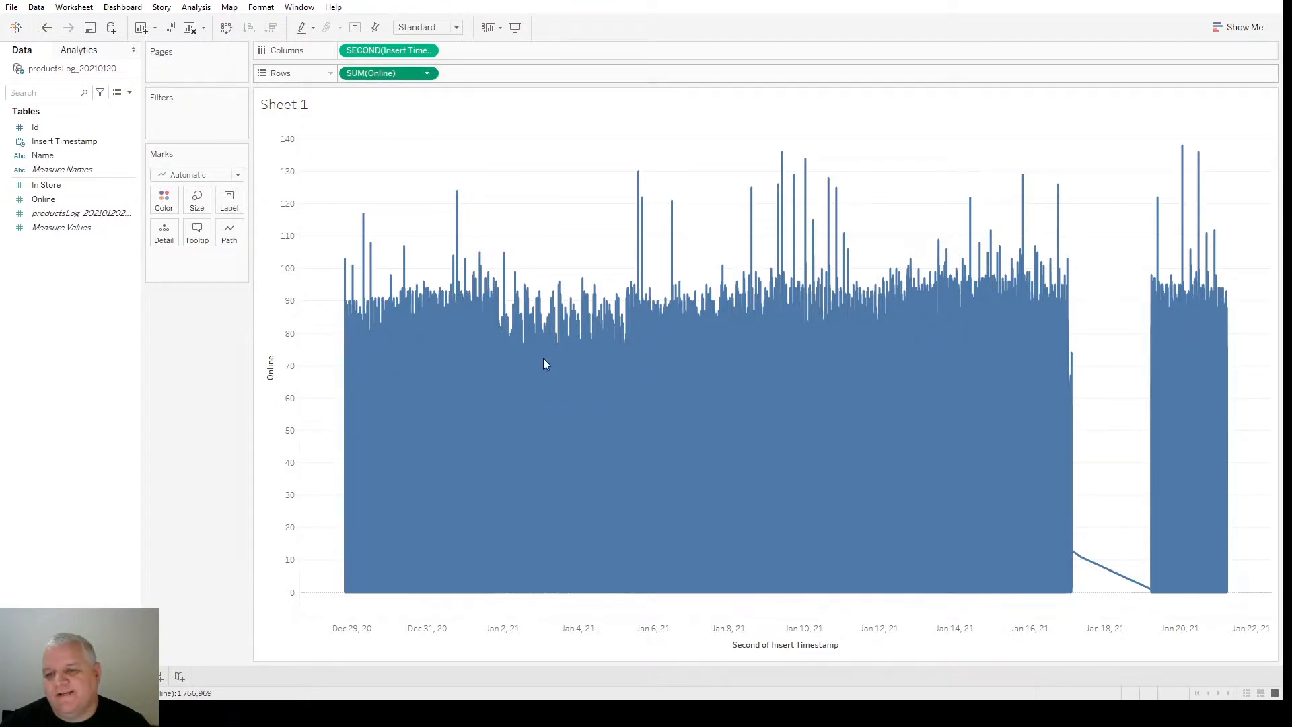
pyautogui.moveTo(552, 320)
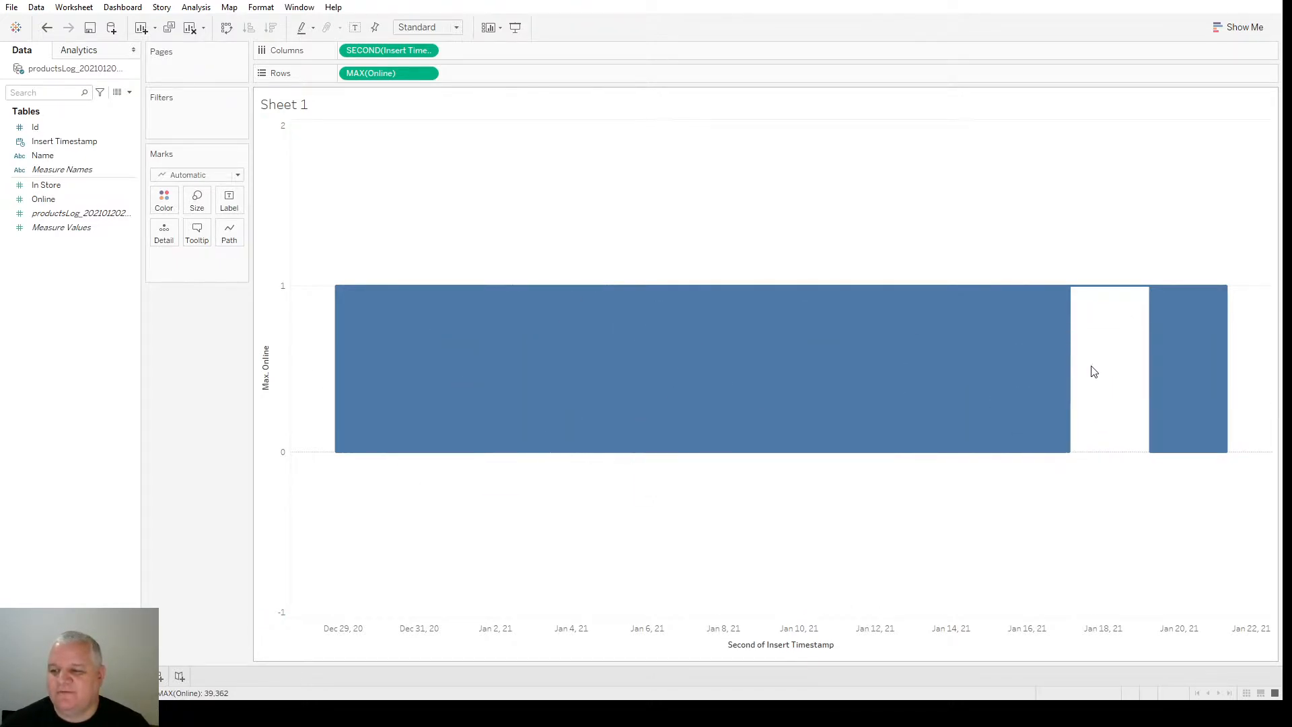
pyautogui.moveTo(1027, 410)
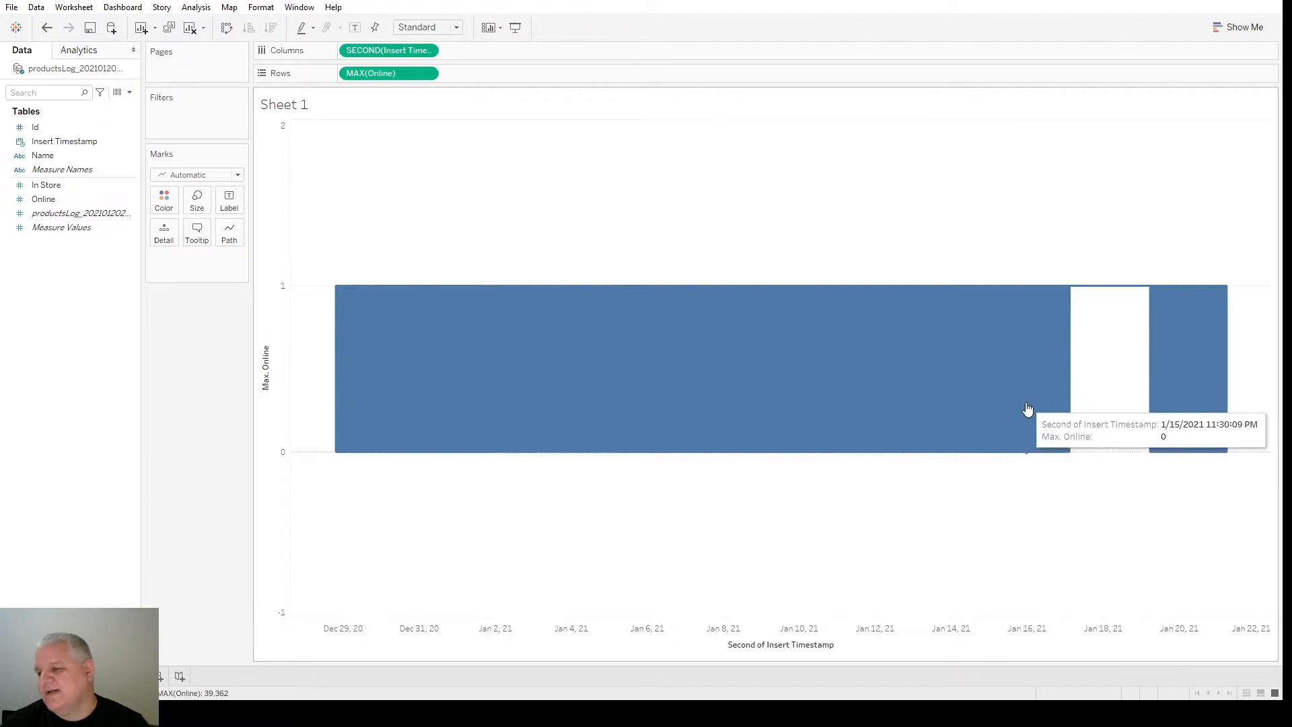
pyautogui.moveTo(1164, 410)
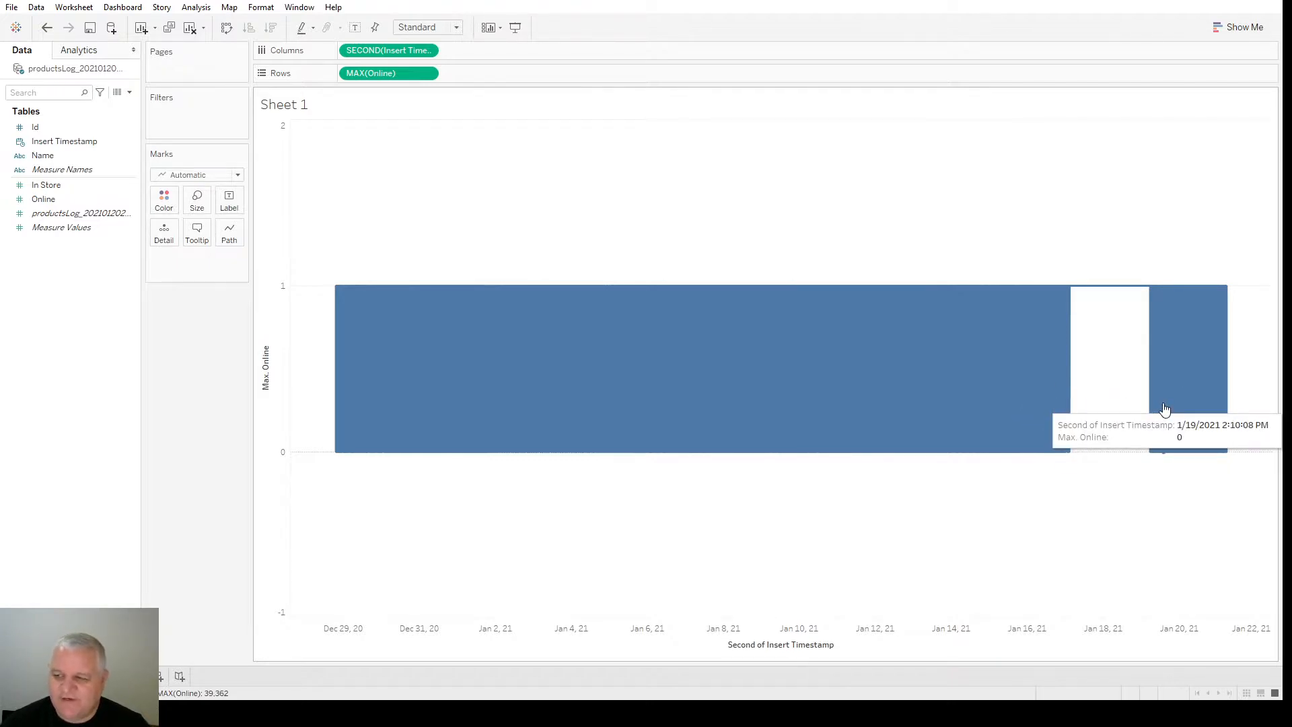
pyautogui.moveTo(1159, 394)
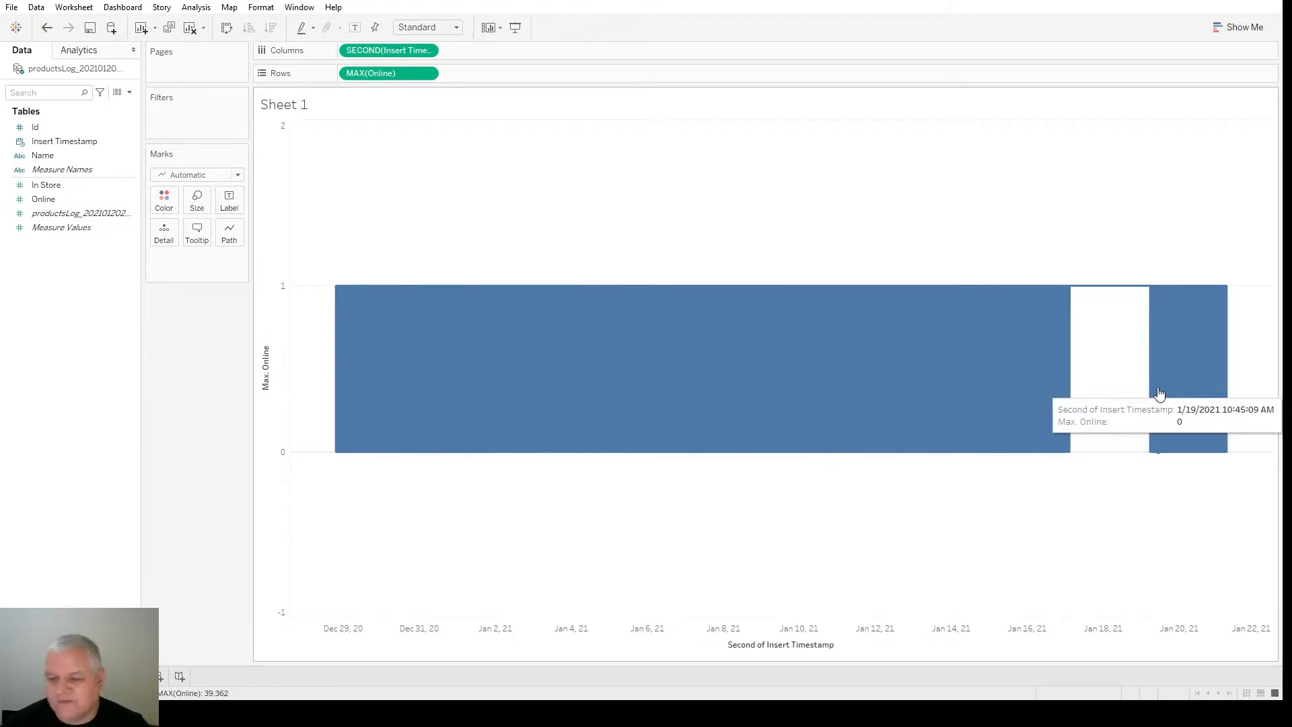
pyautogui.moveTo(844, 513)
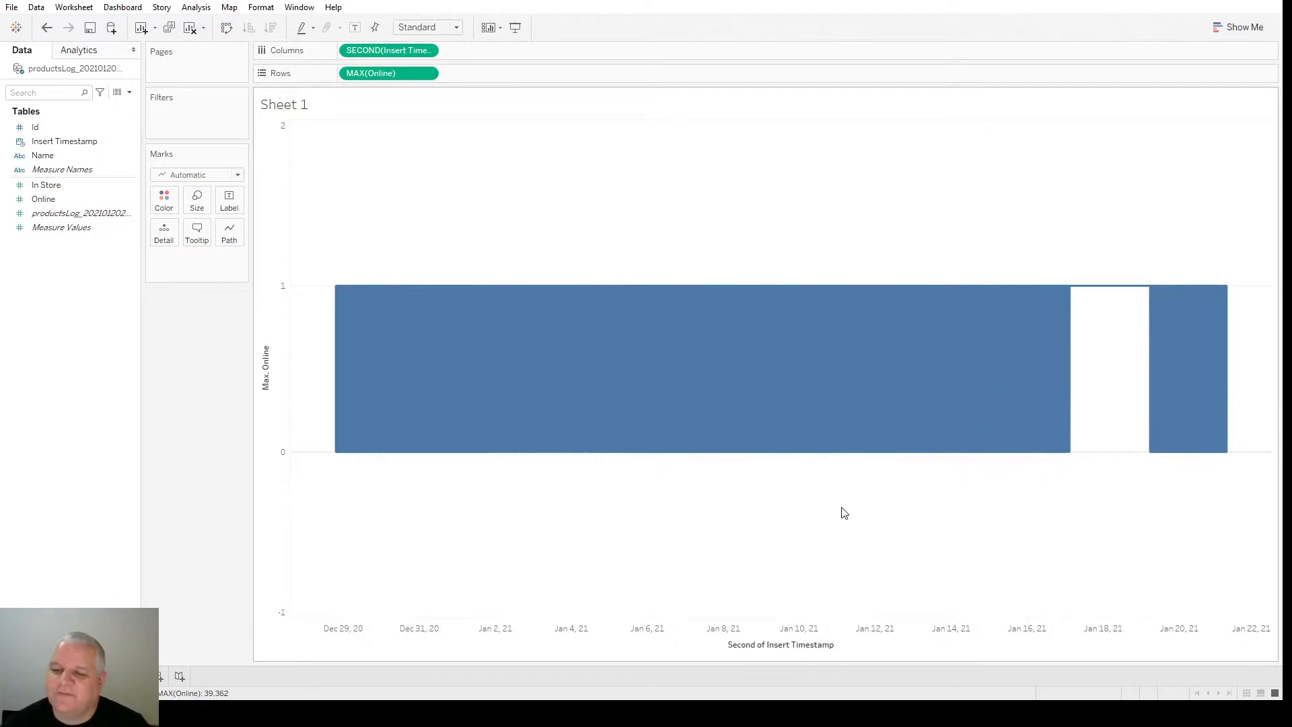
pyautogui.moveTo(1123, 278)
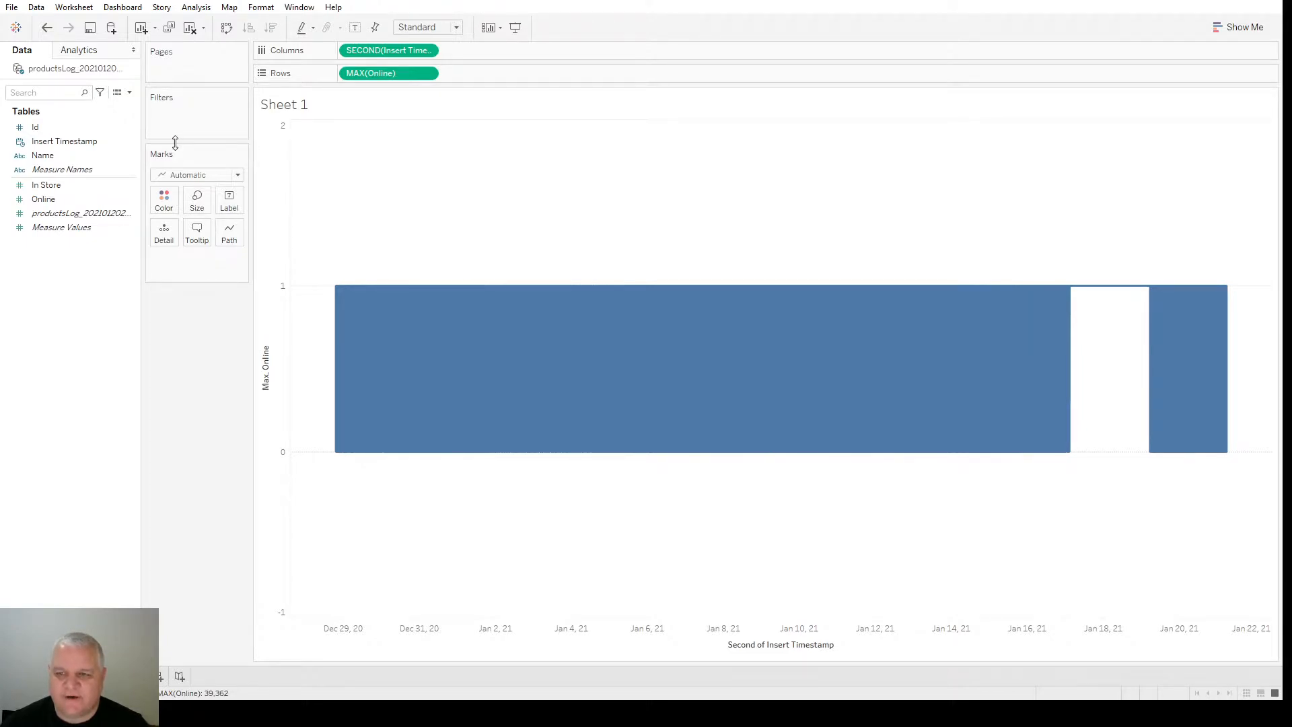
# Add the Name dimension to Rows ahead of MAX(Online)
pyautogui.click(42, 154)
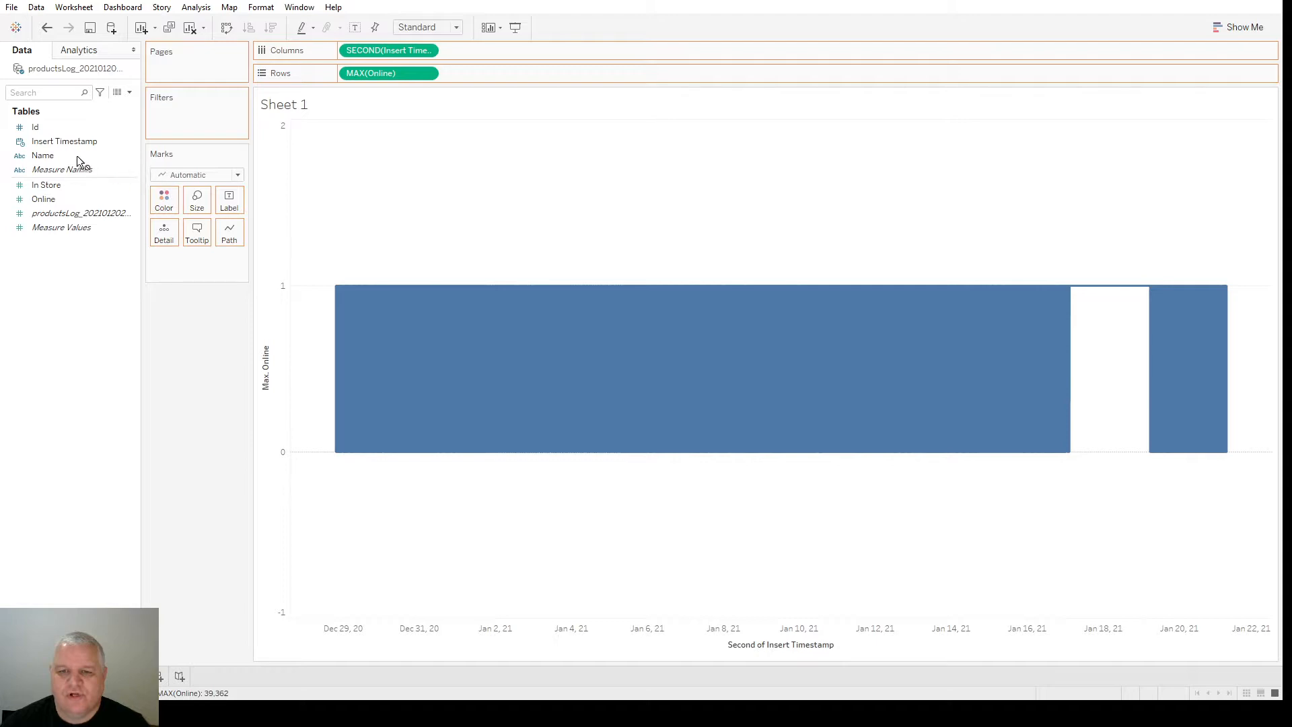
pyautogui.click(43, 154)
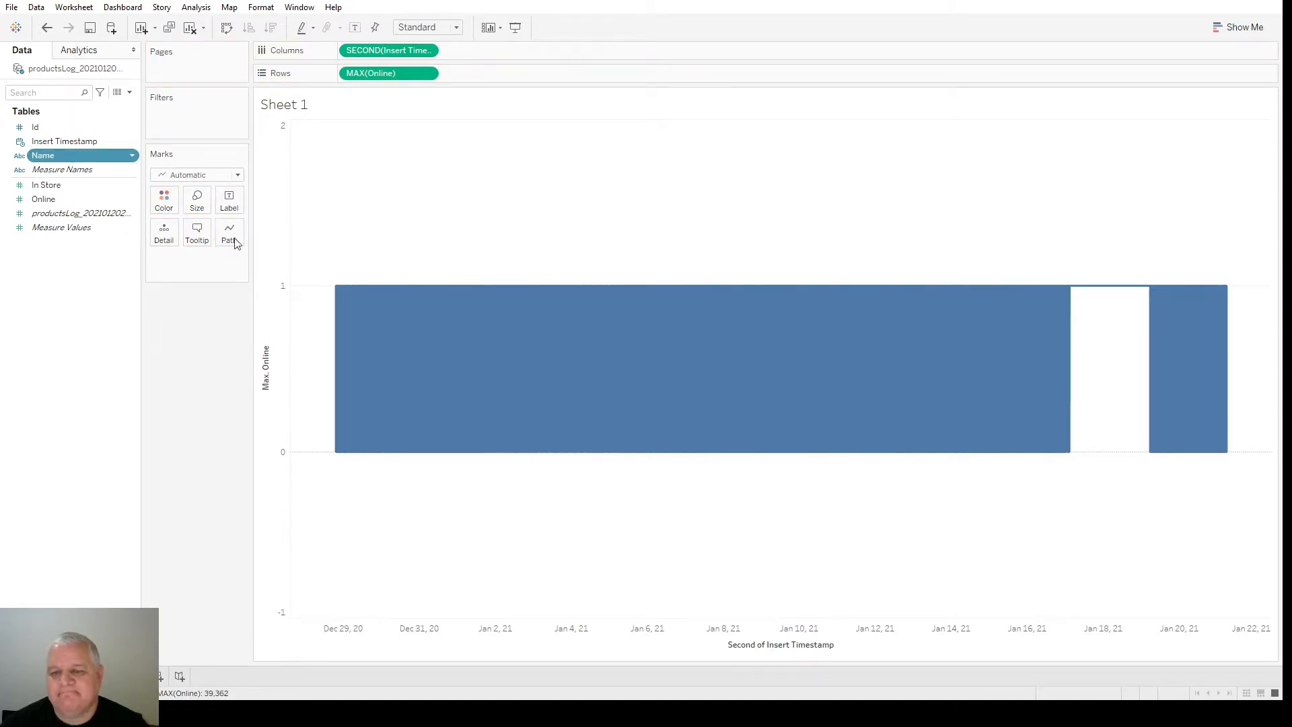
pyautogui.moveTo(42, 155); pyautogui.dragTo(357, 73)
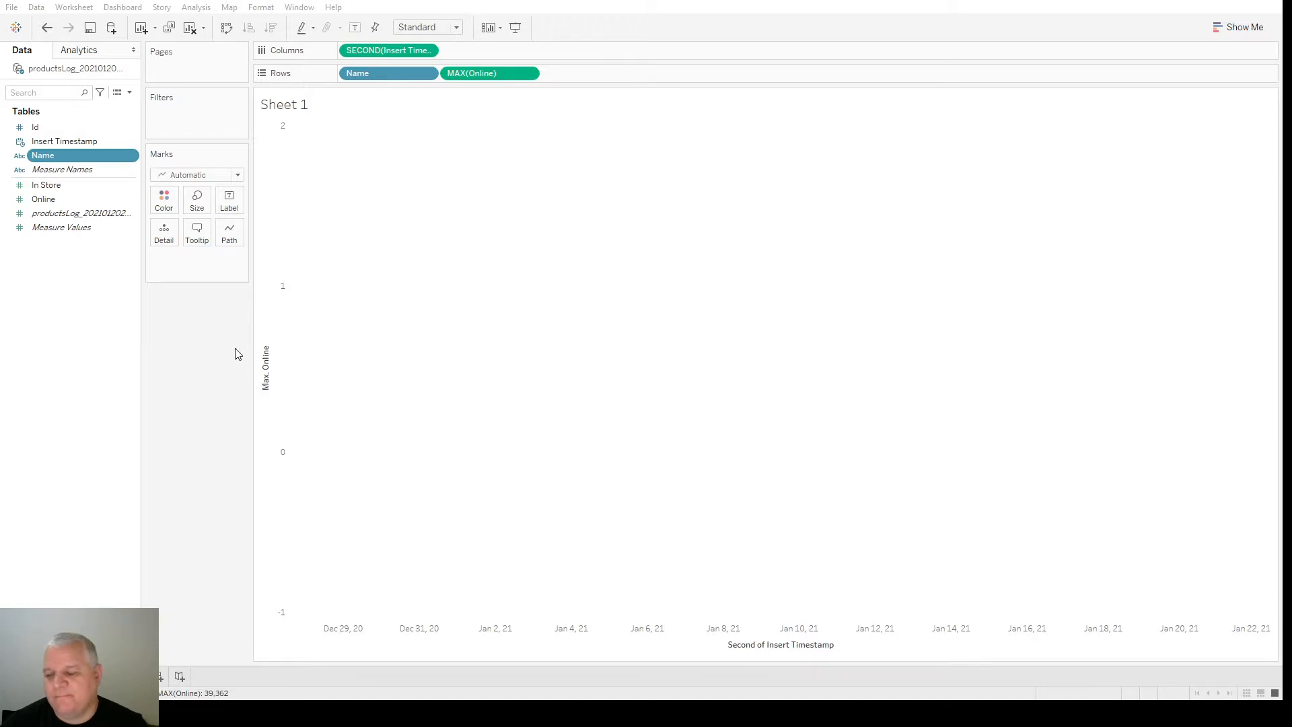
pyautogui.moveTo(223, 366)
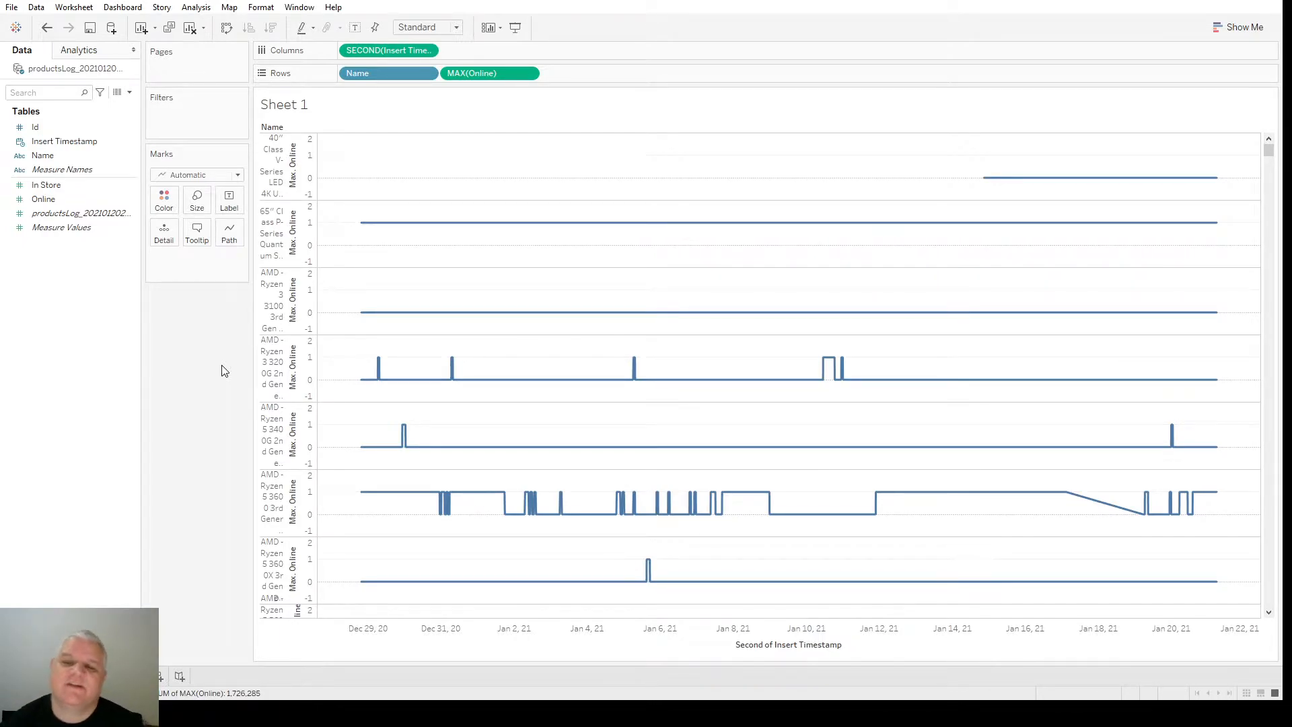
pyautogui.moveTo(639, 251)
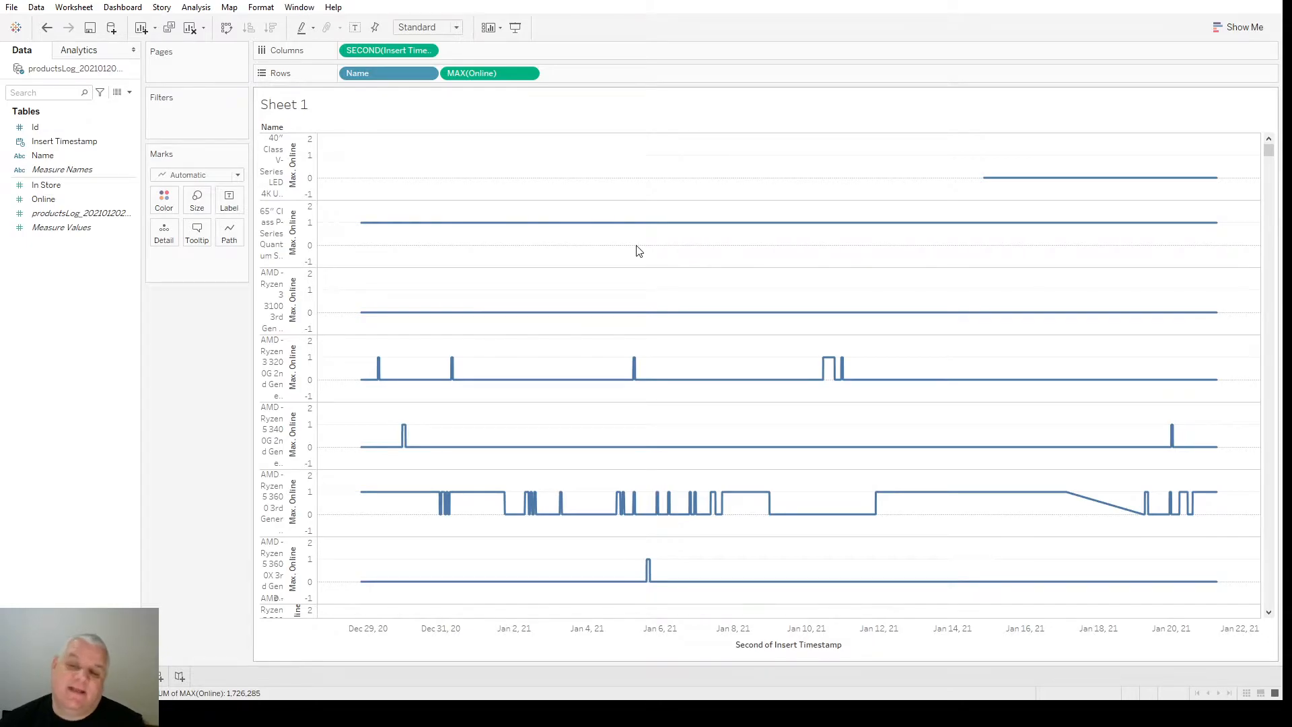
pyautogui.moveTo(722, 379)
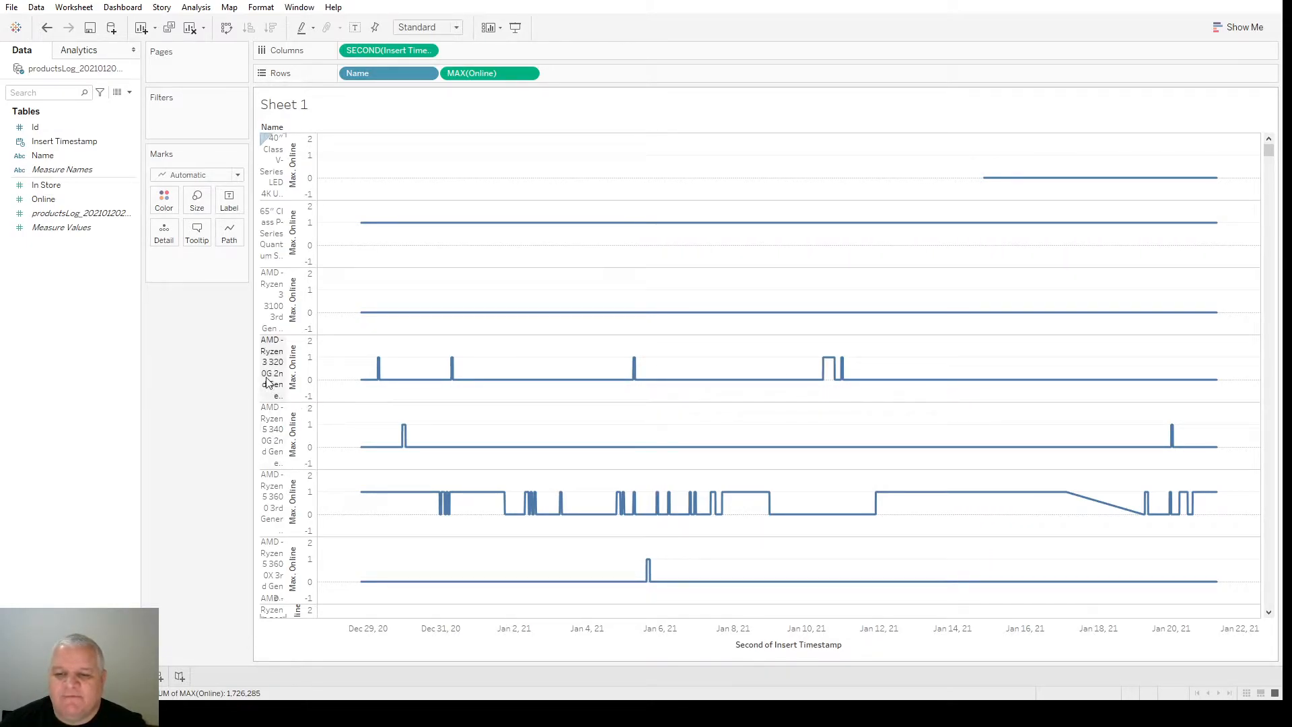
pyautogui.moveTo(272, 374)
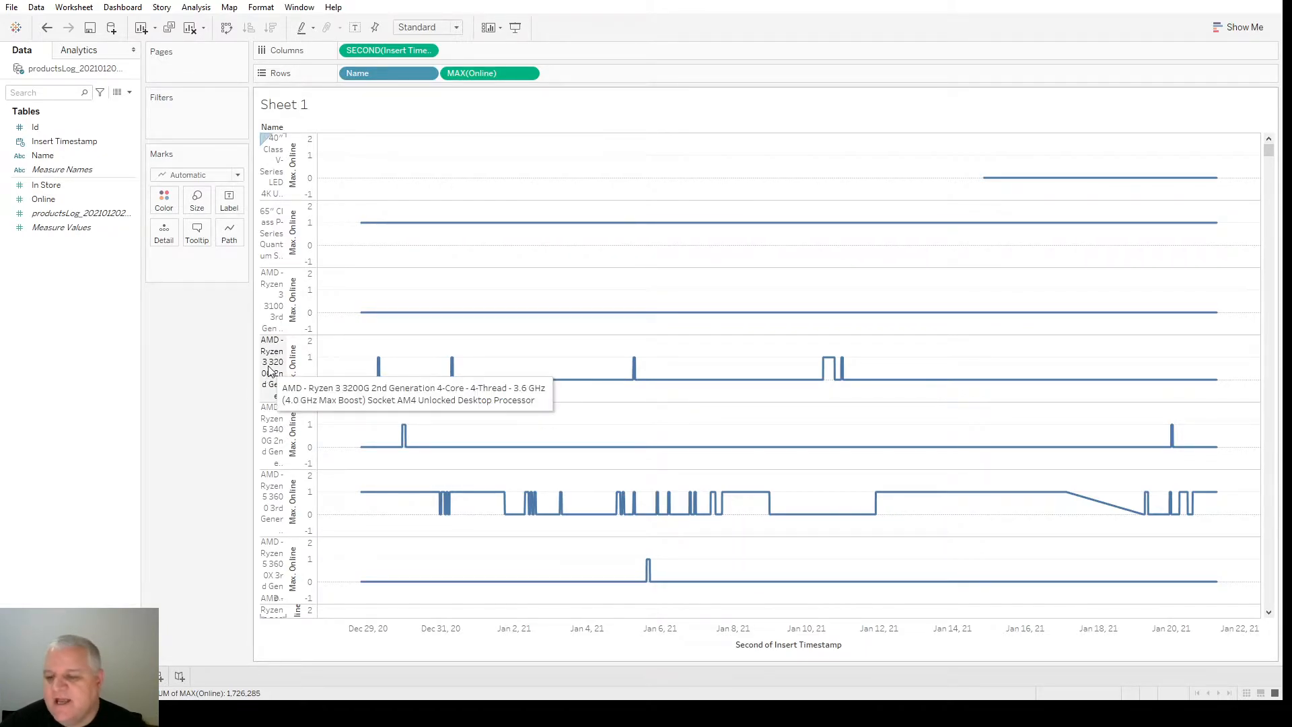
pyautogui.moveTo(736, 372)
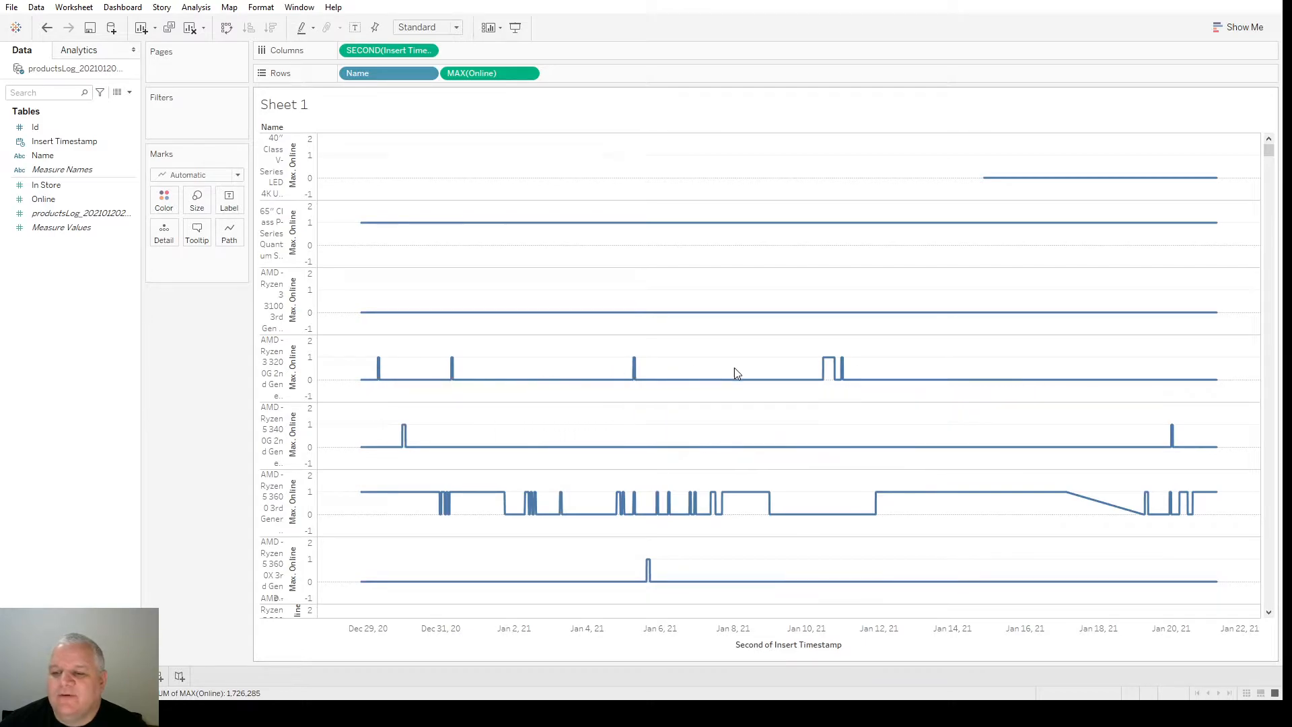
pyautogui.moveTo(377, 367)
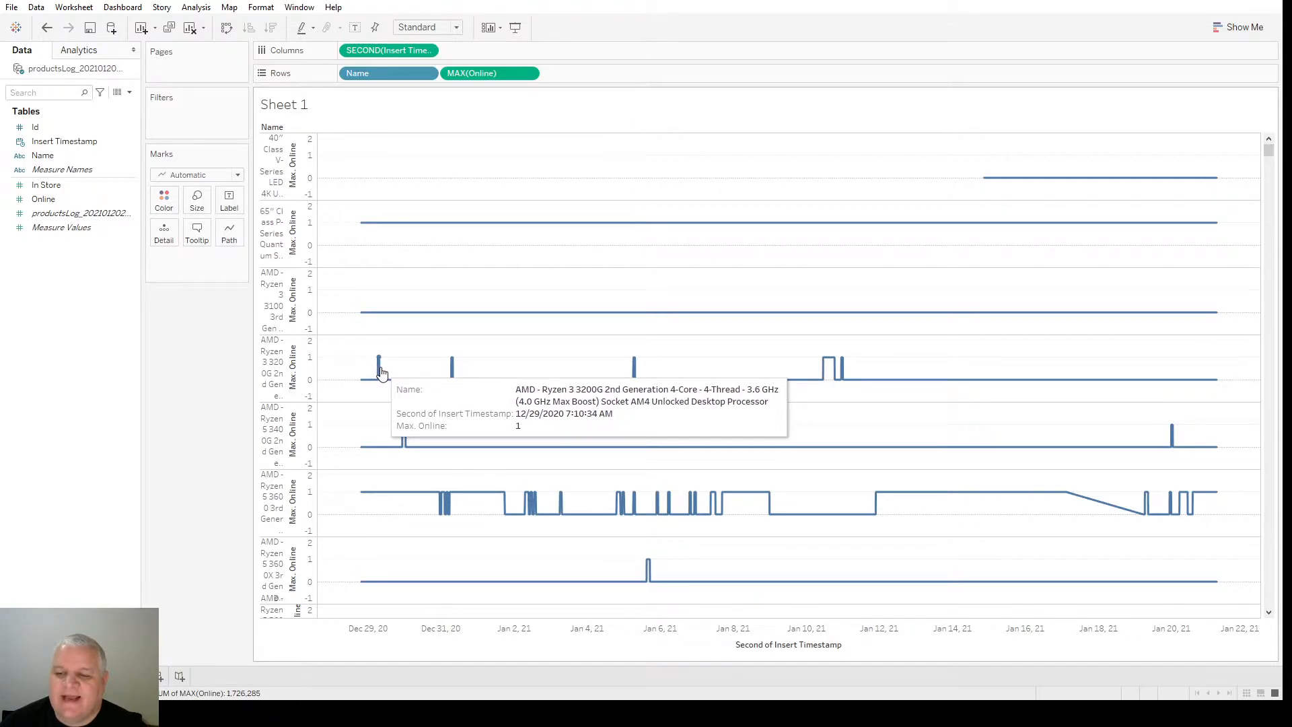
pyautogui.moveTo(451, 370)
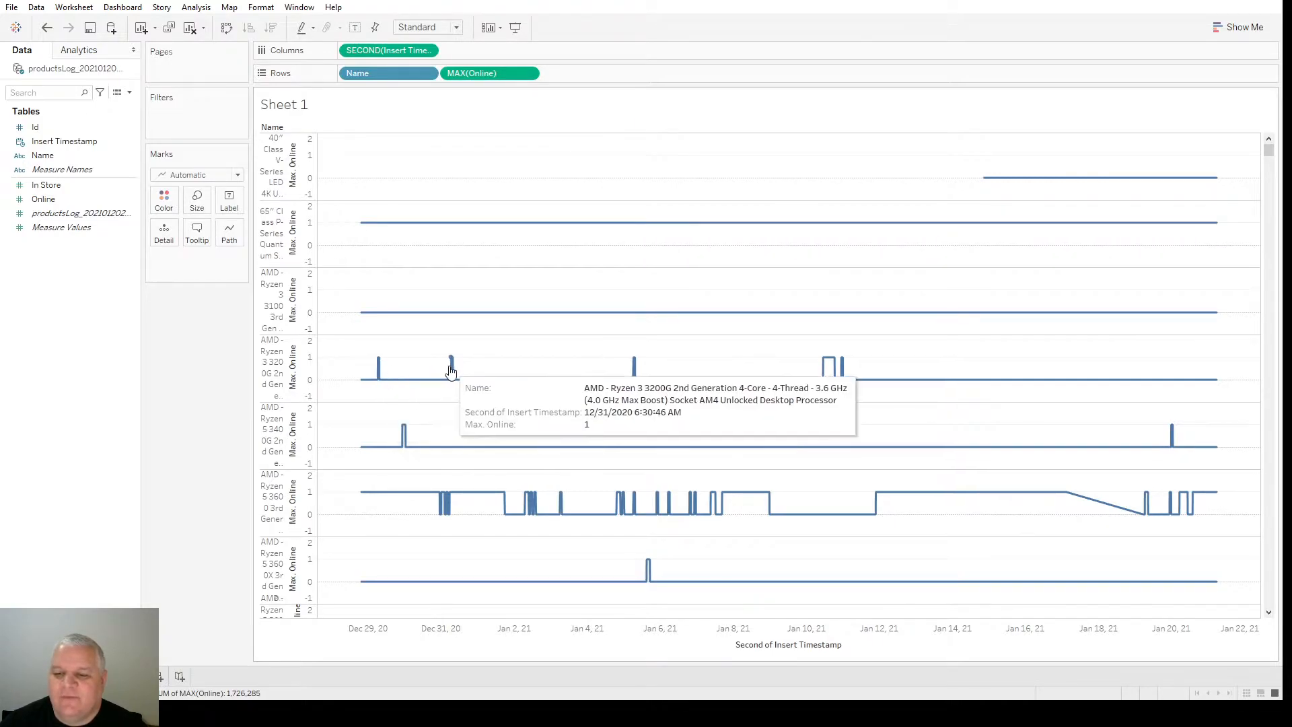
pyautogui.moveTo(633, 364)
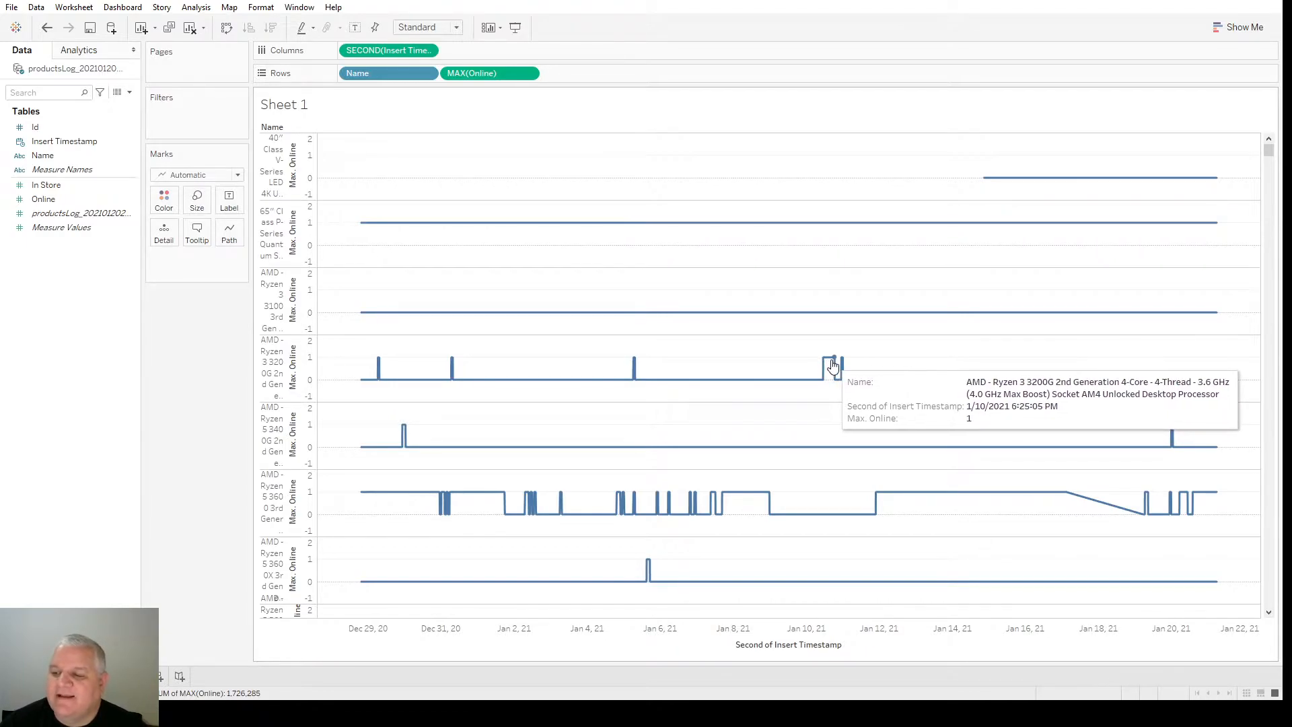
# Scroll down through the per-product availability lines
pyautogui.scroll(-3)
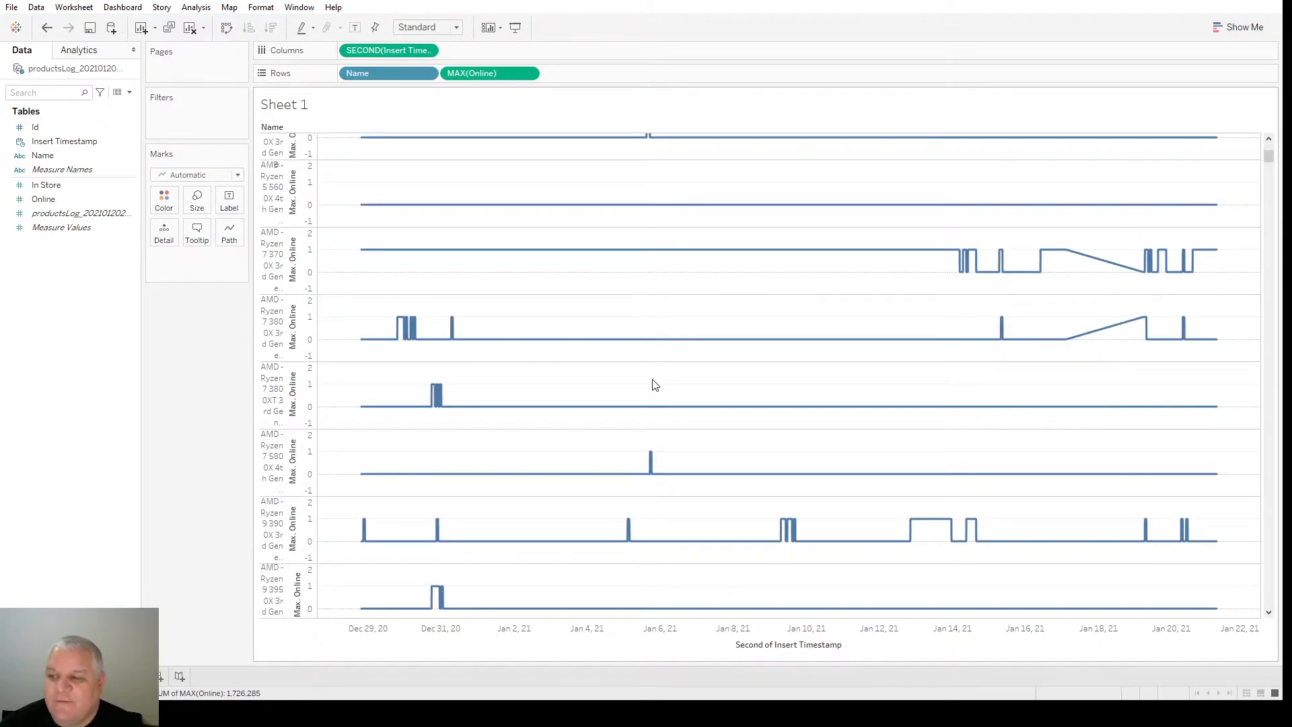
pyautogui.scroll(-3)
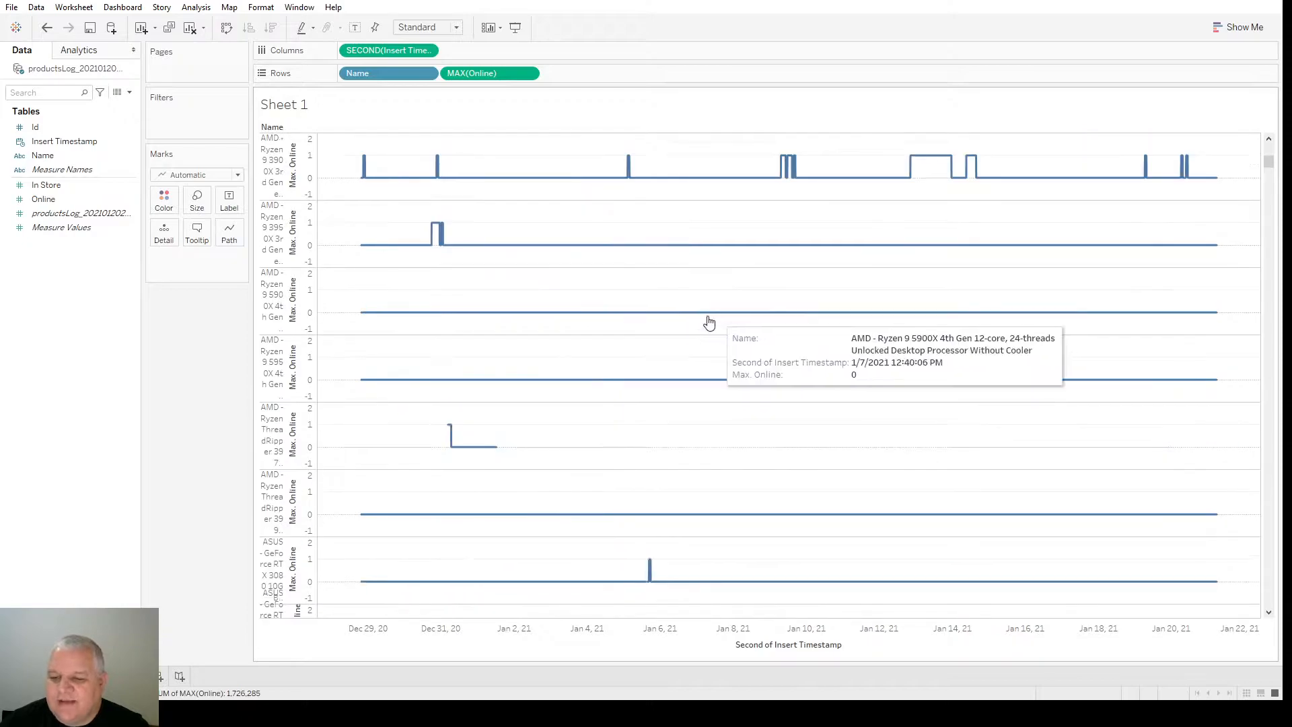
pyautogui.moveTo(552, 344)
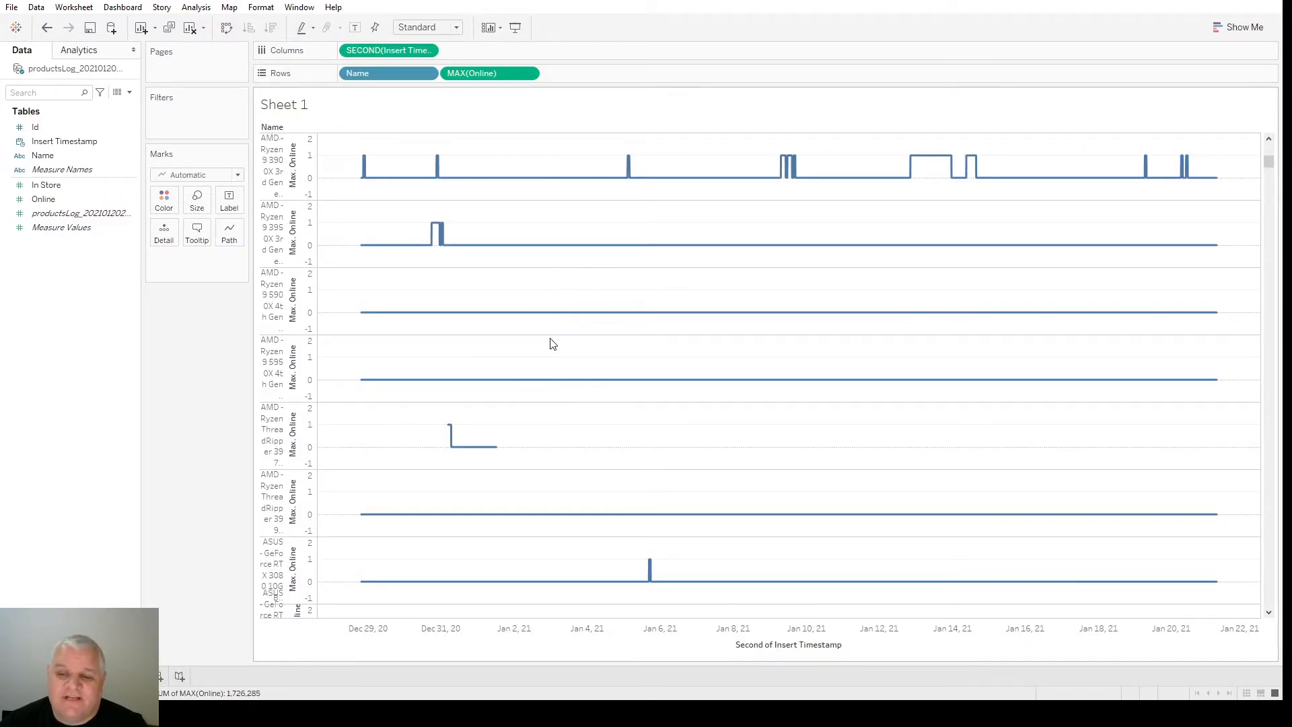
pyautogui.scroll(-3)
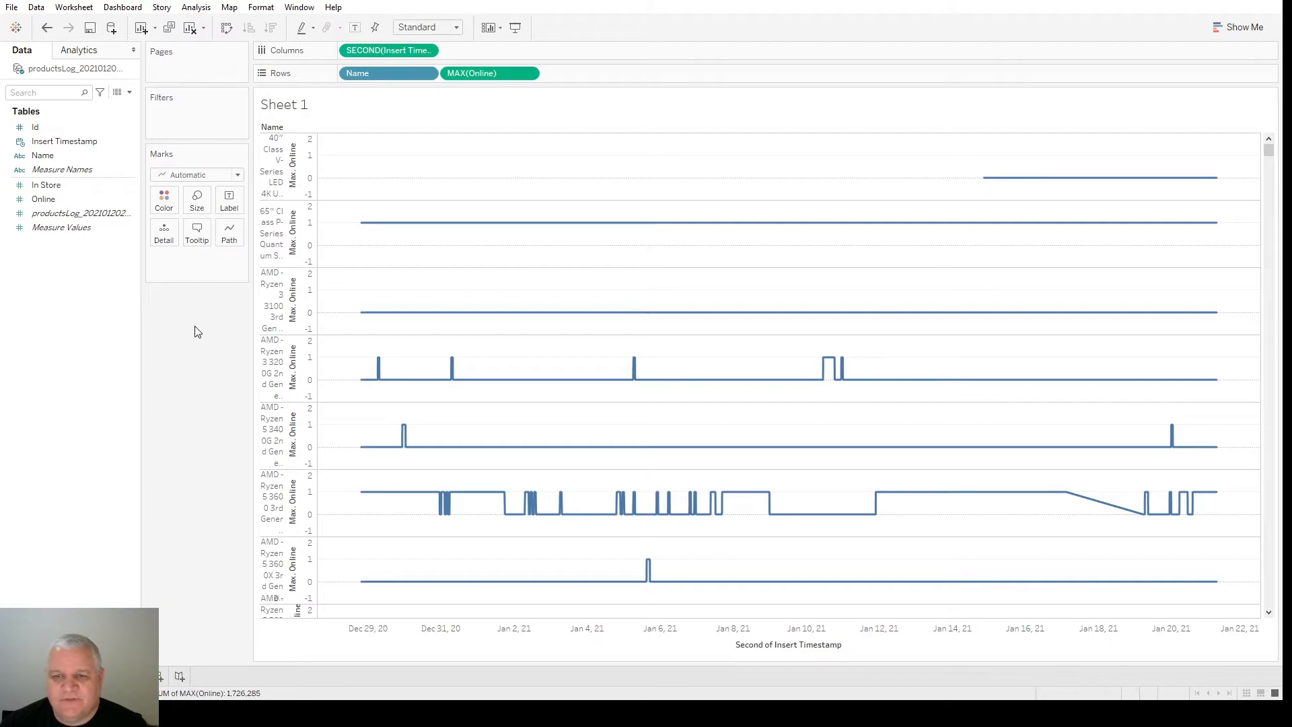
pyautogui.click(1244, 26)
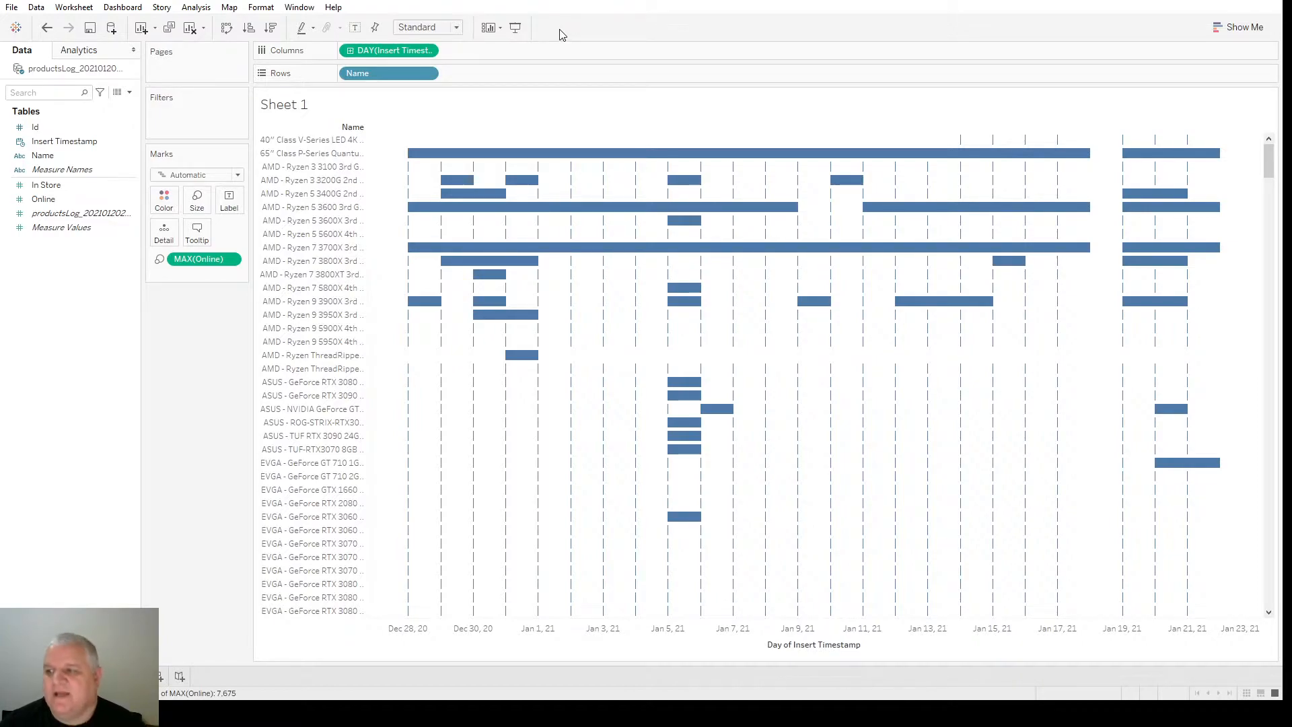
pyautogui.moveTo(488, 314)
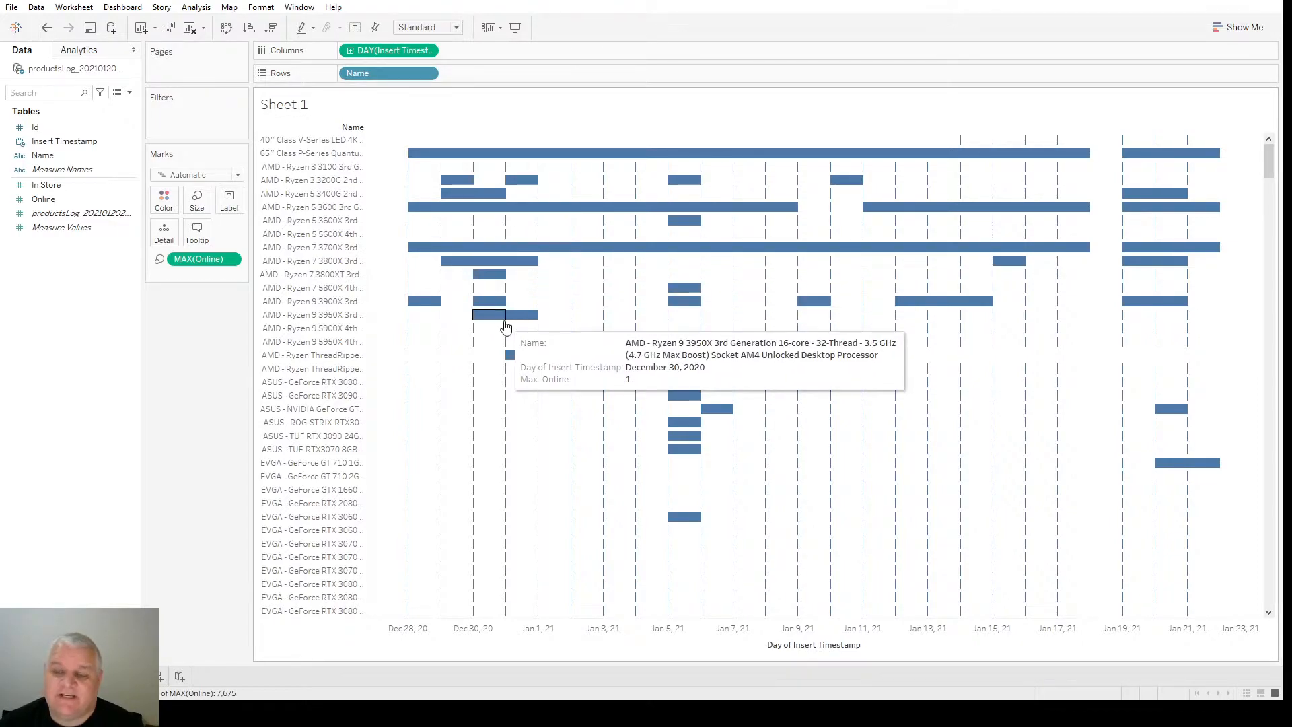
pyautogui.moveTo(163, 441)
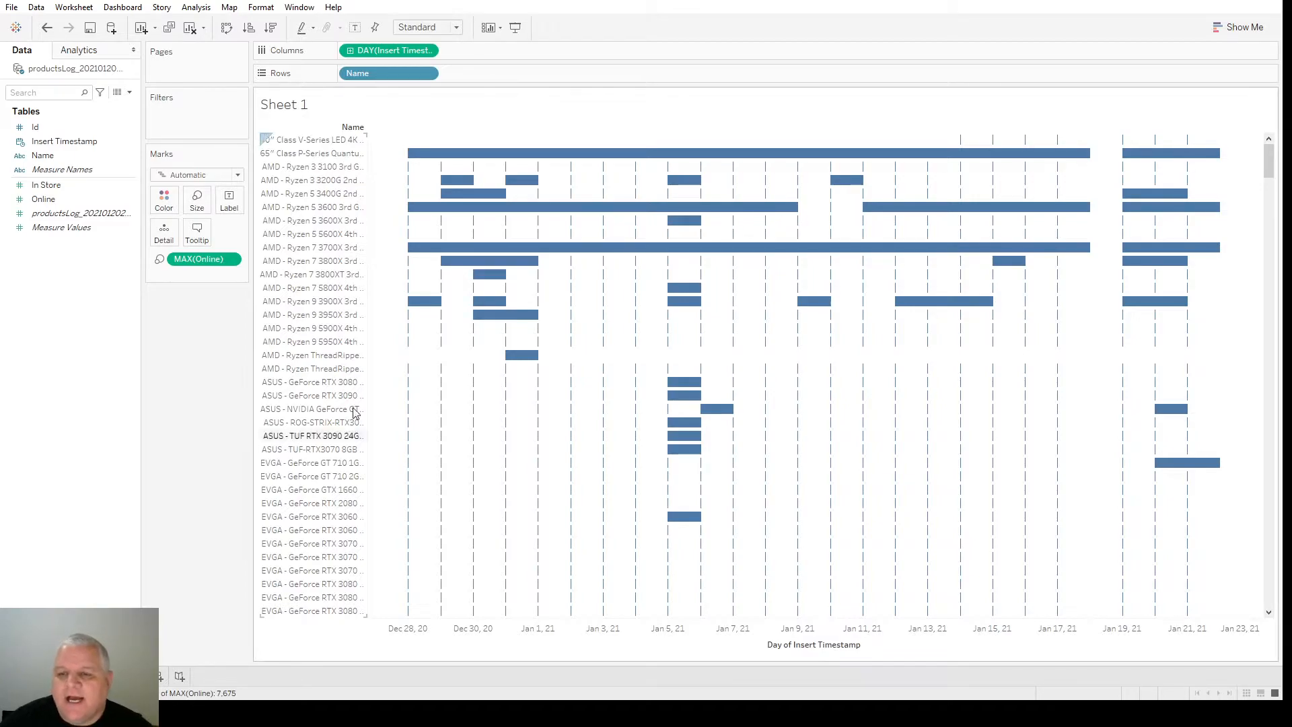
pyautogui.moveTo(520, 154)
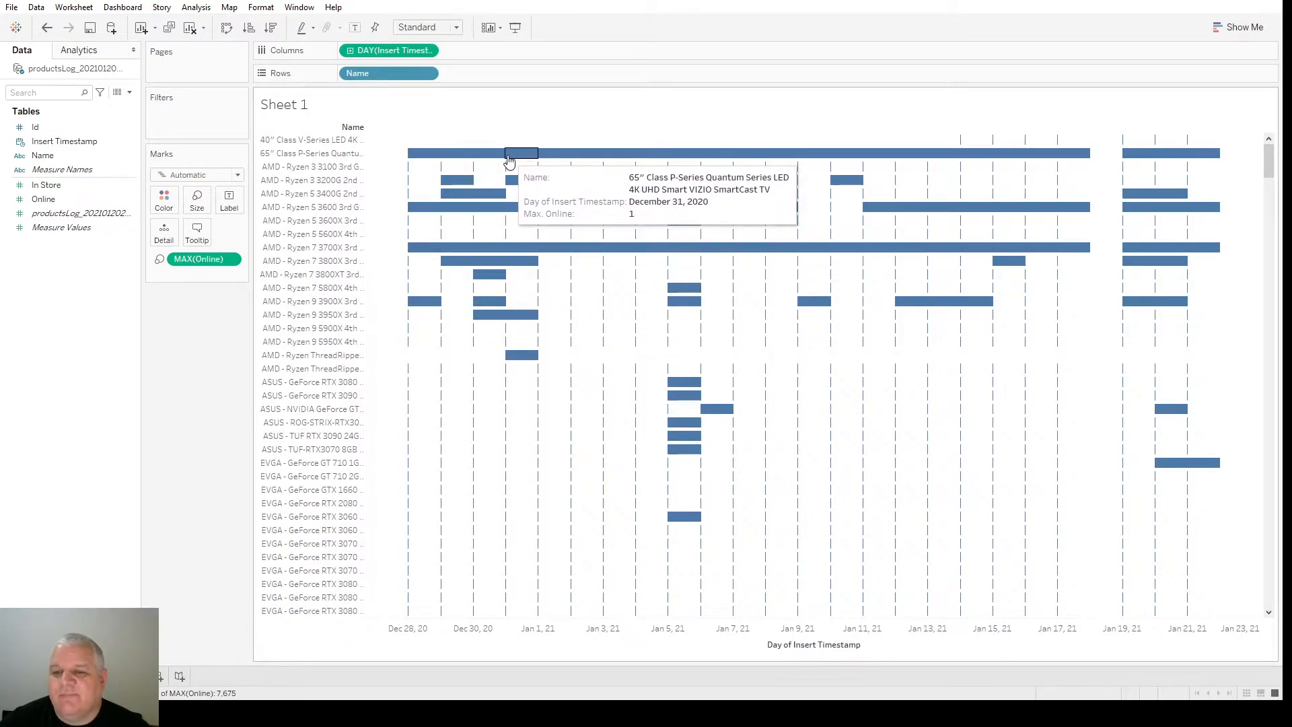
pyautogui.moveTo(371, 143)
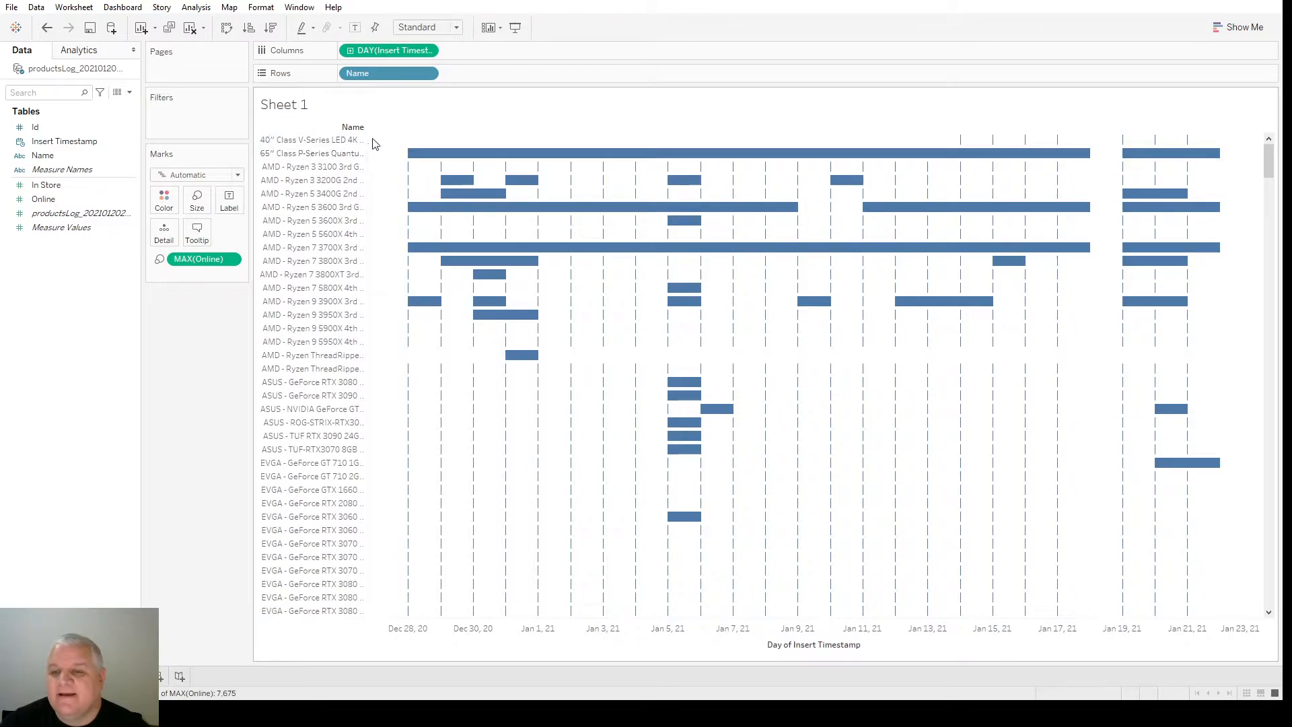
pyautogui.moveTo(313, 154)
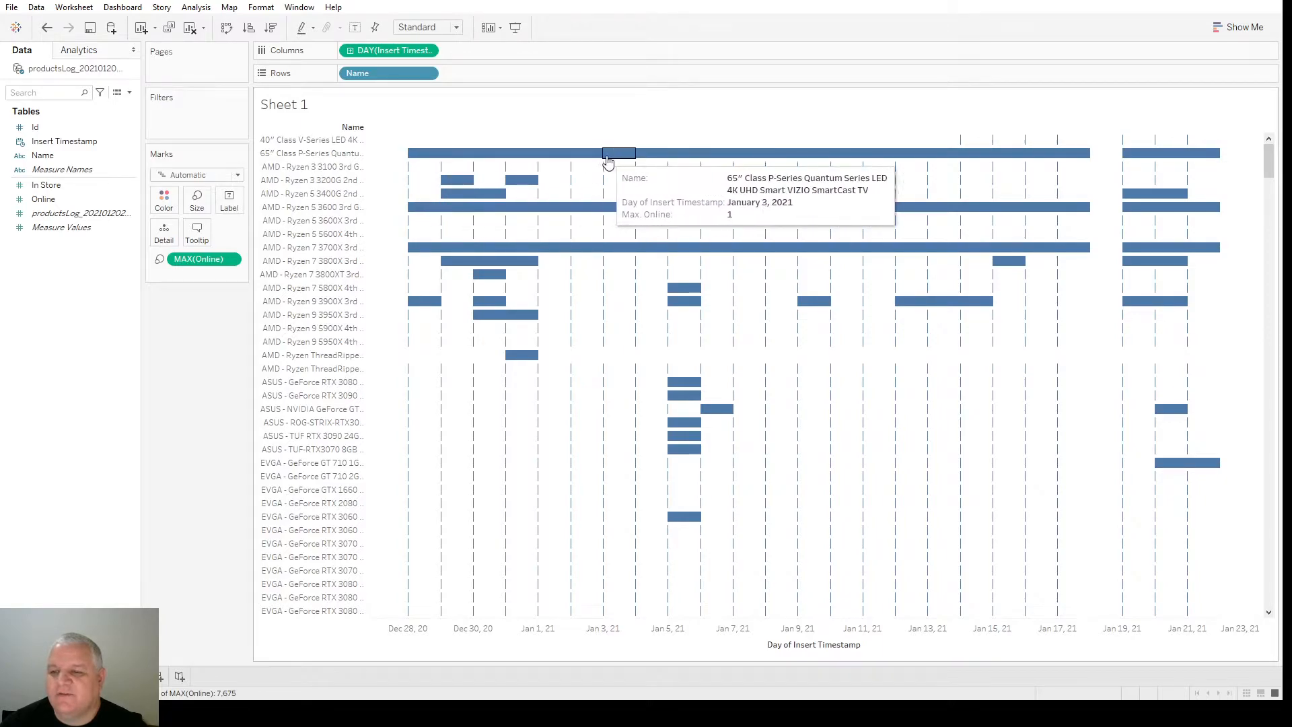
pyautogui.click(198, 258)
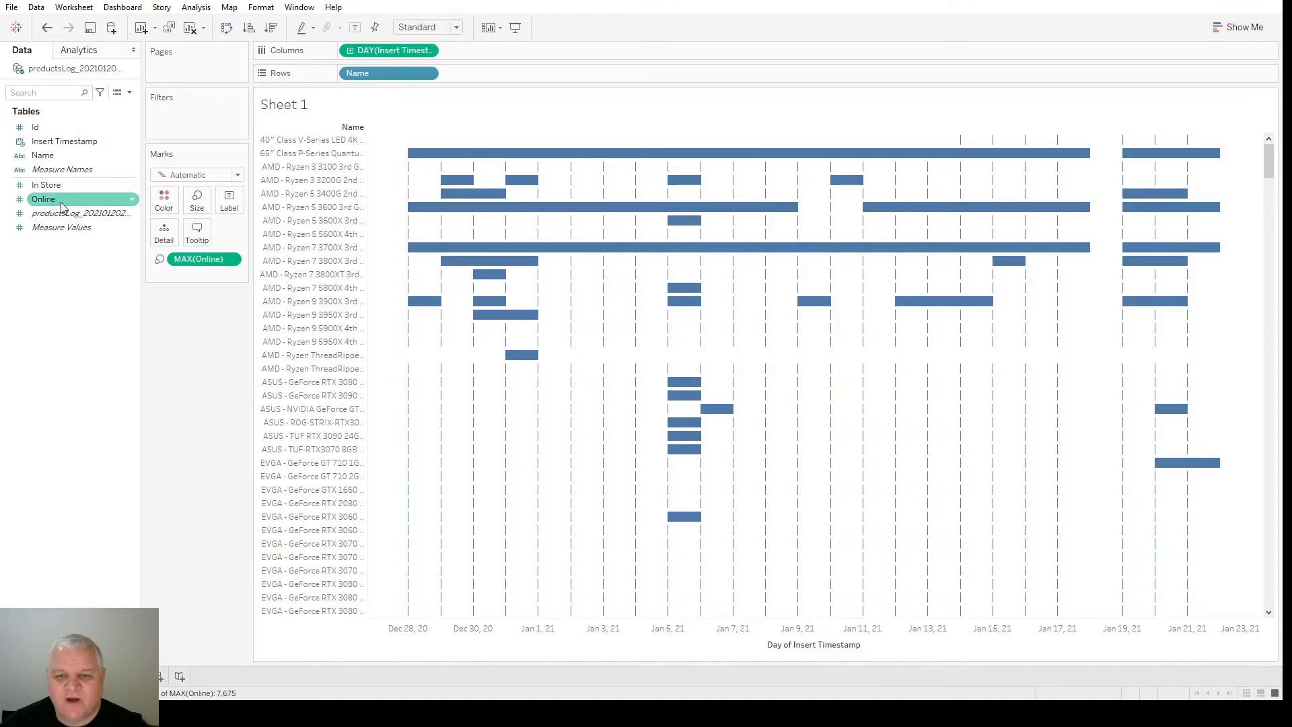
pyautogui.click(228, 381)
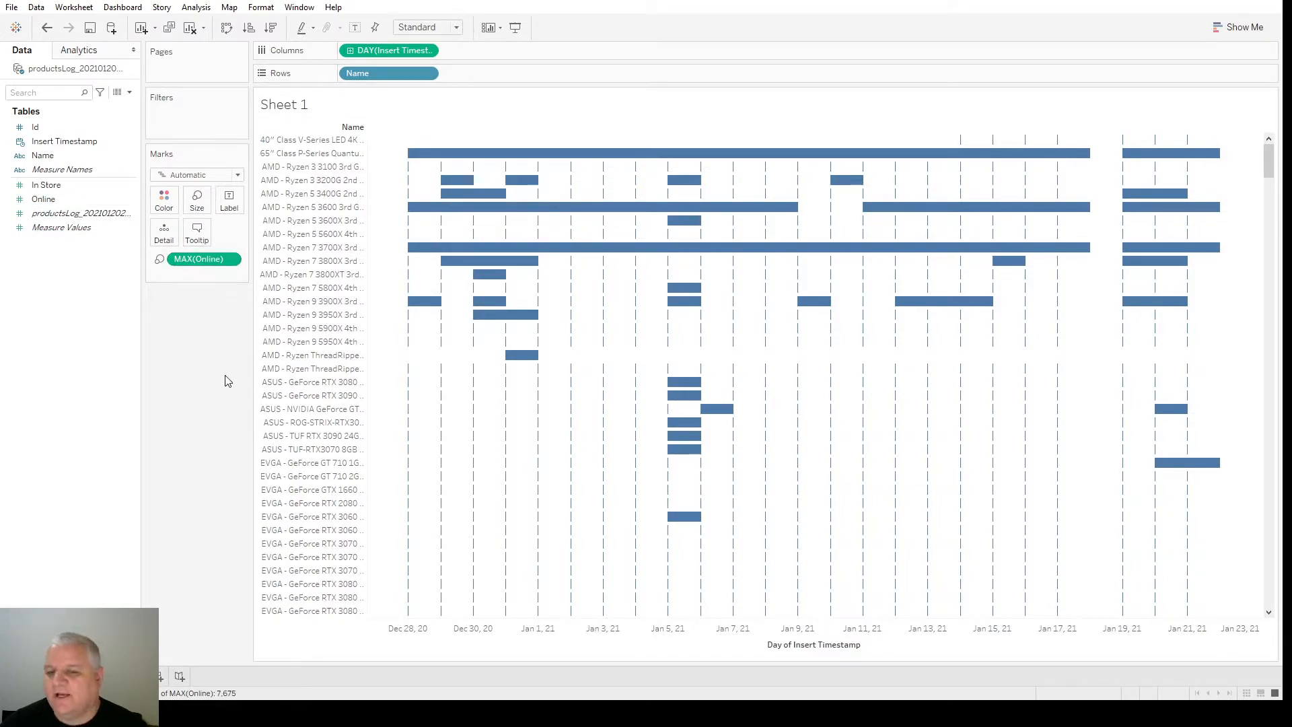
pyautogui.moveTo(206, 410)
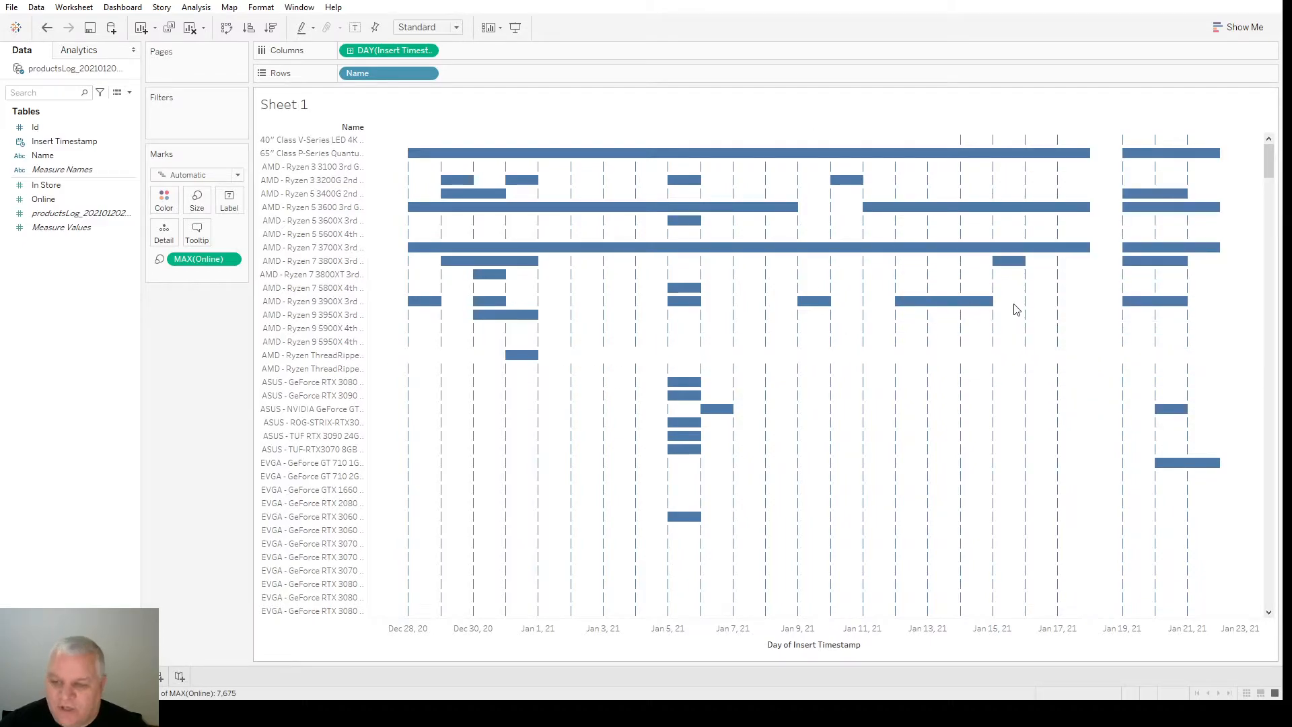
pyautogui.moveTo(650, 154)
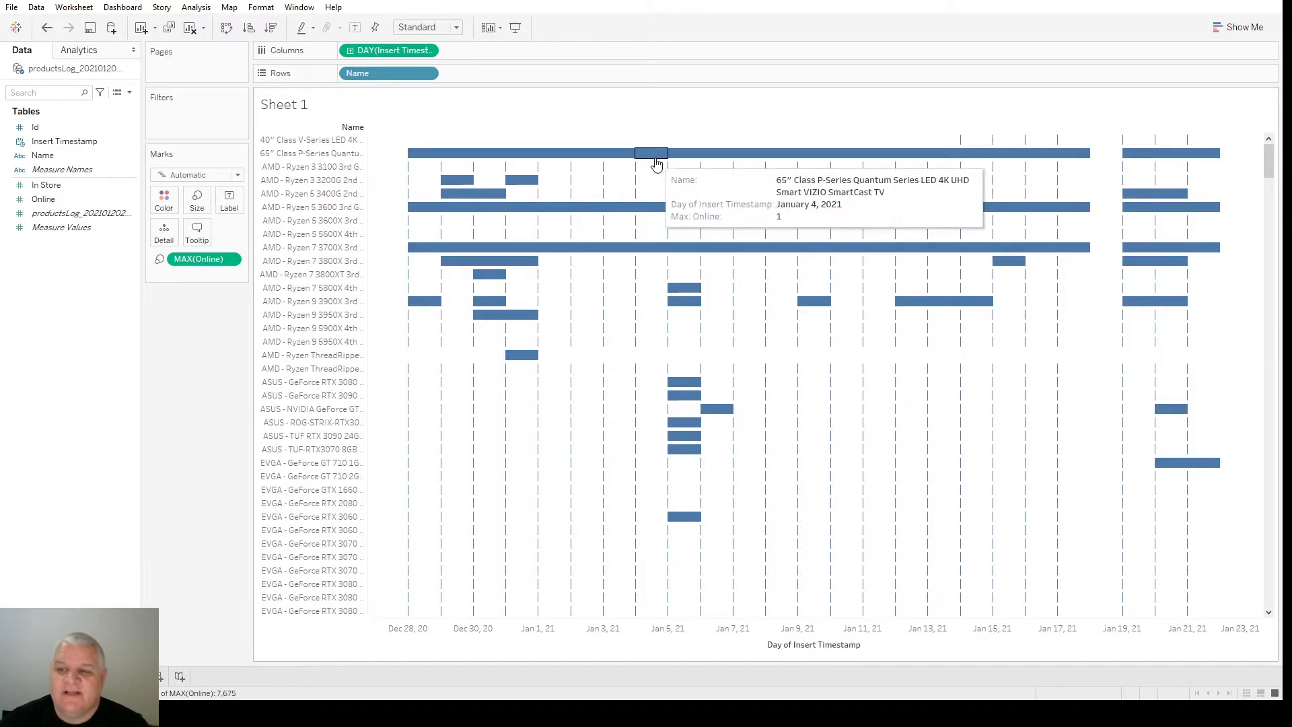
pyautogui.moveTo(441, 153)
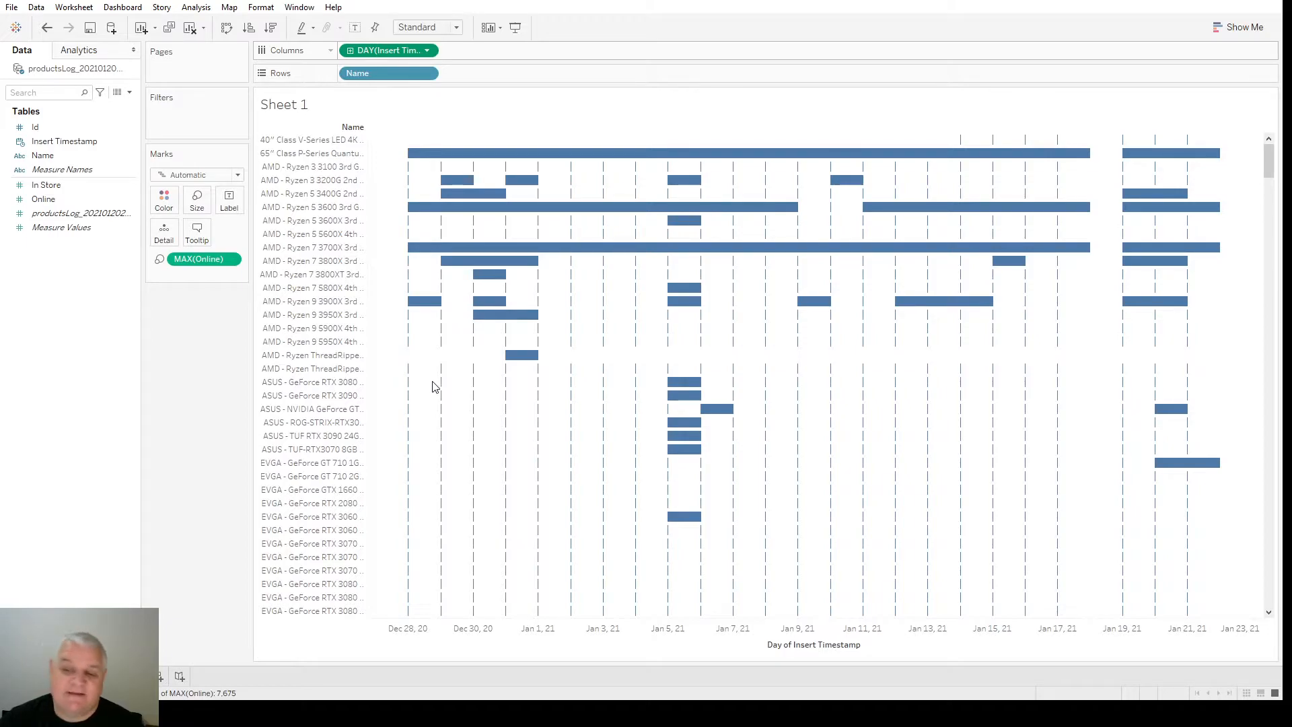
pyautogui.moveTo(530, 410)
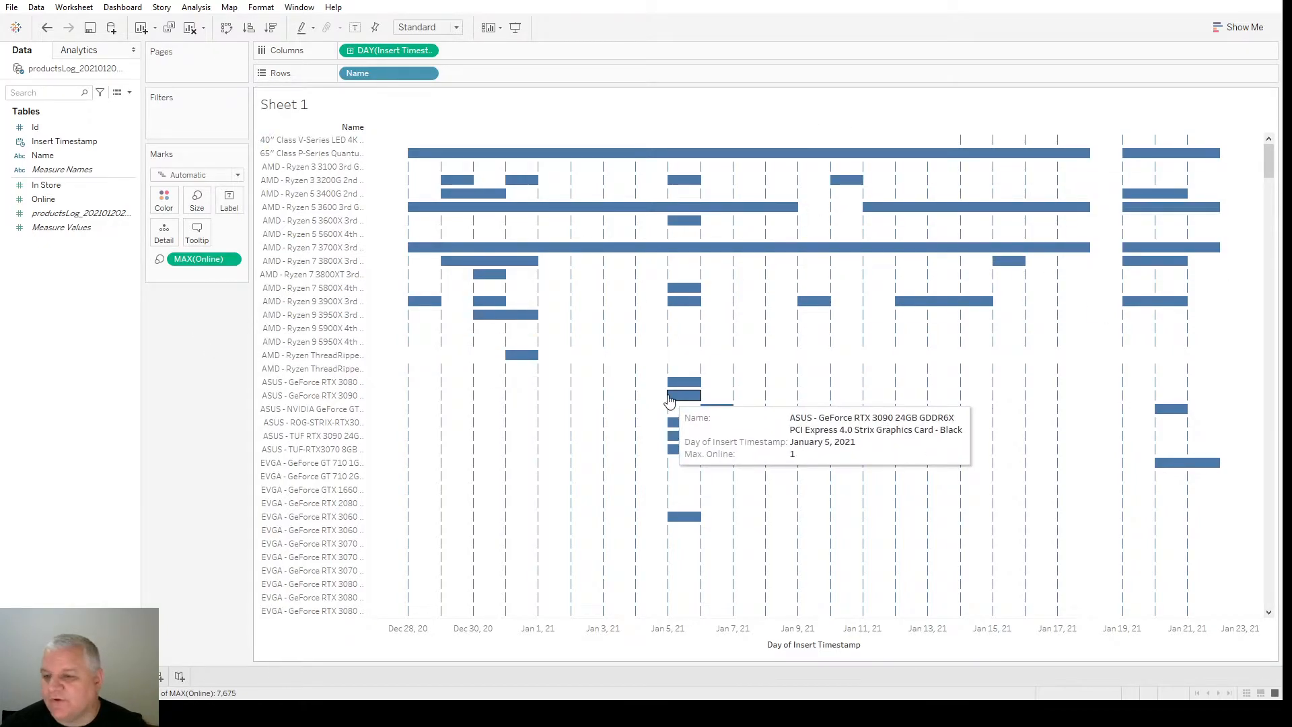
pyautogui.scroll(-3)
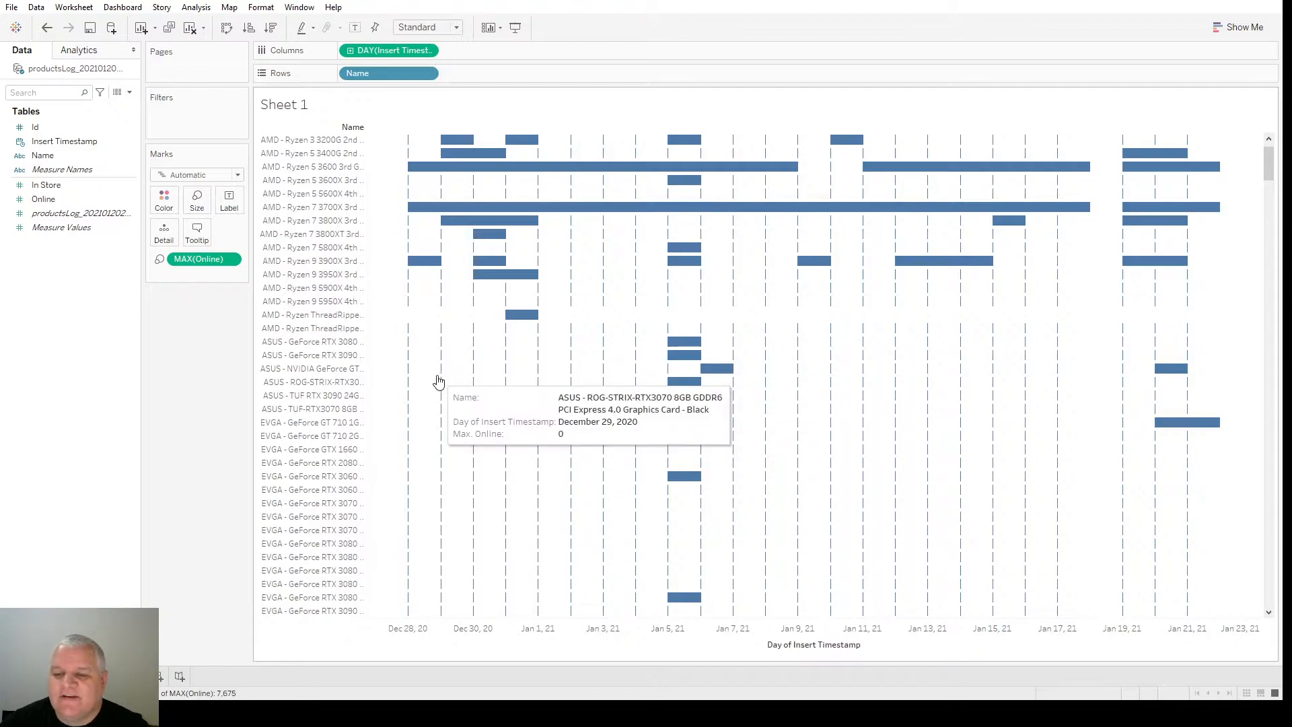
pyautogui.moveTo(573, 375)
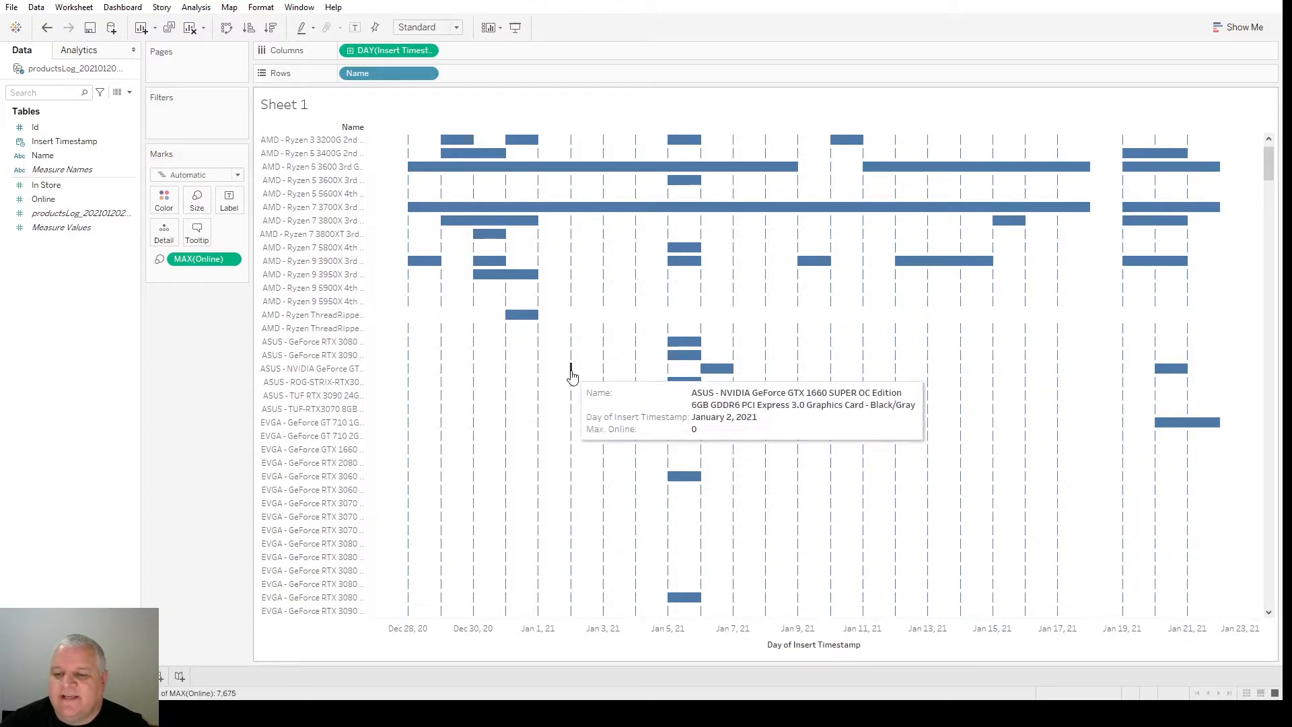
pyautogui.moveTo(895, 377)
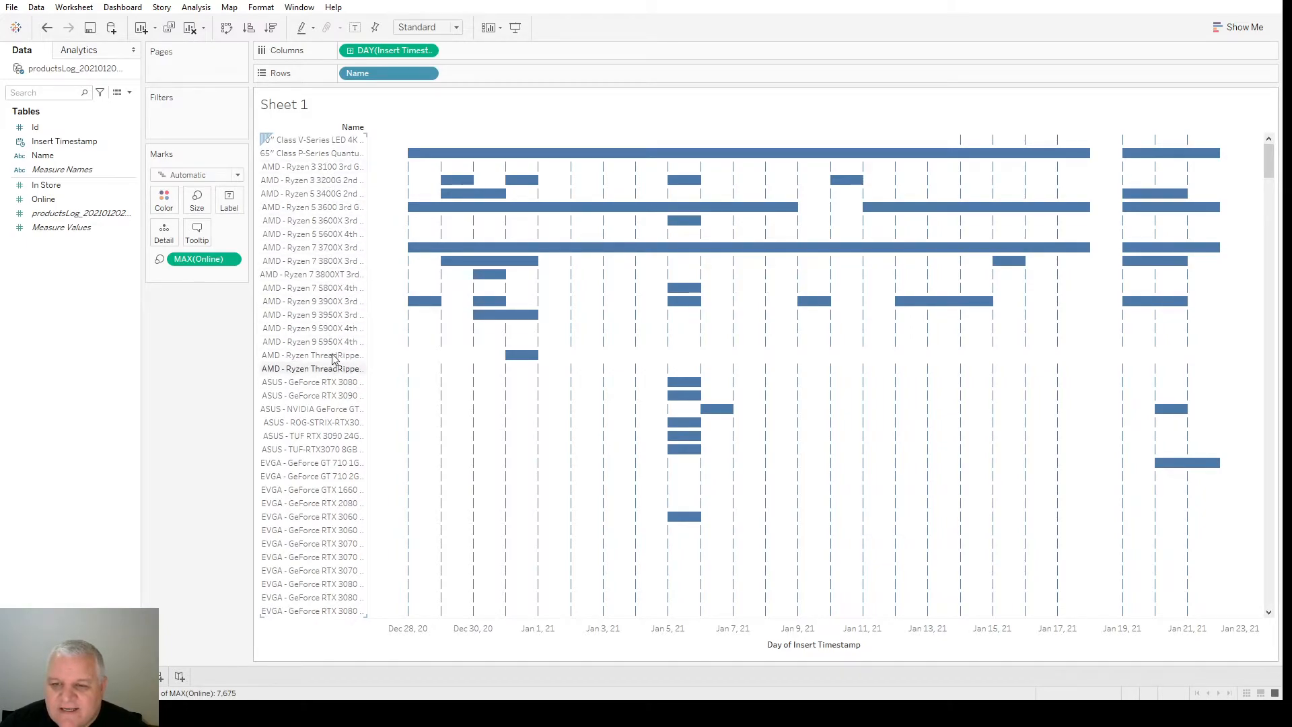
pyautogui.moveTo(334, 287)
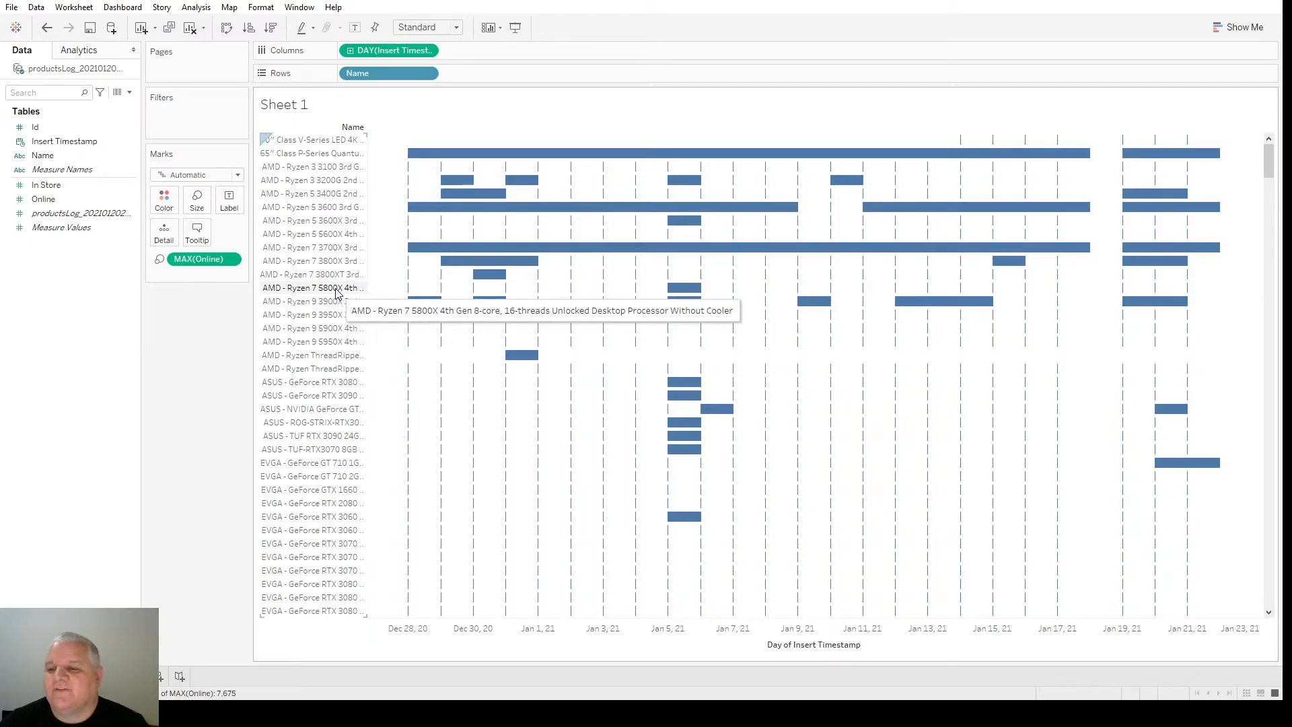
# Highlight the AMD Ryzen 7 5800X row and a neighbouring Ryzen row
pyautogui.click(683, 287)
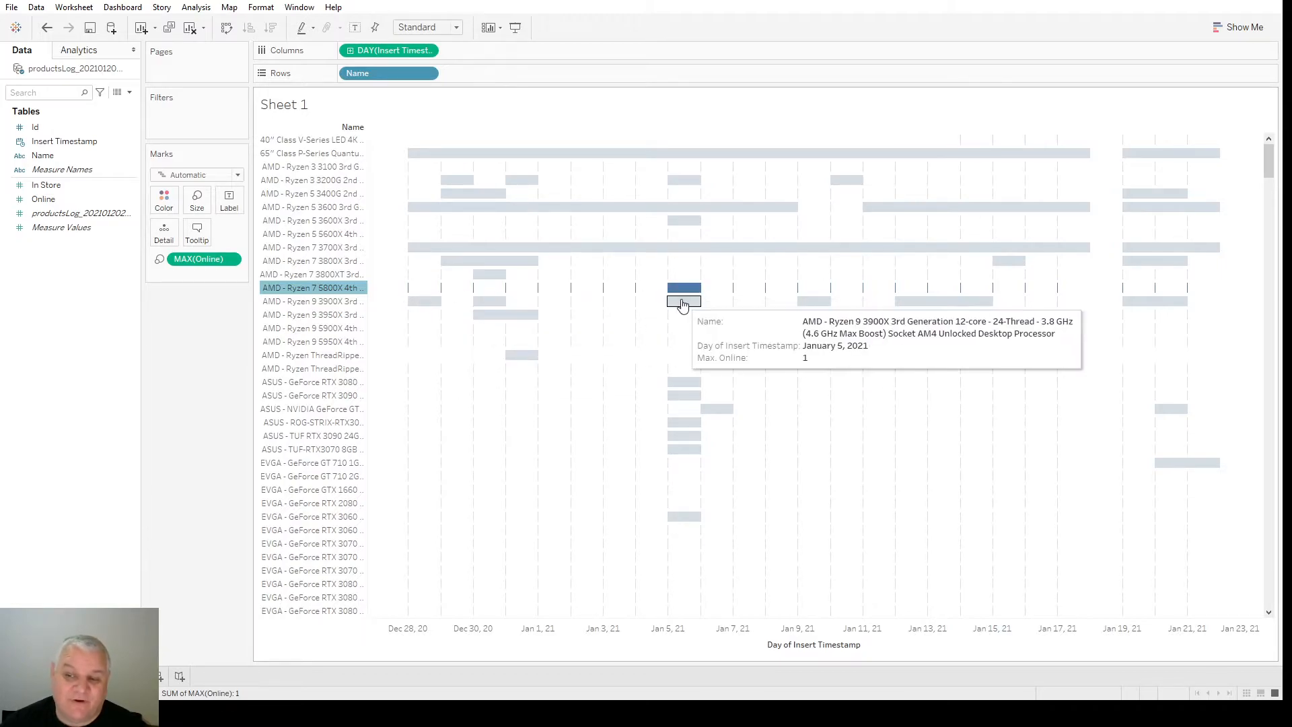
pyautogui.moveTo(528, 484)
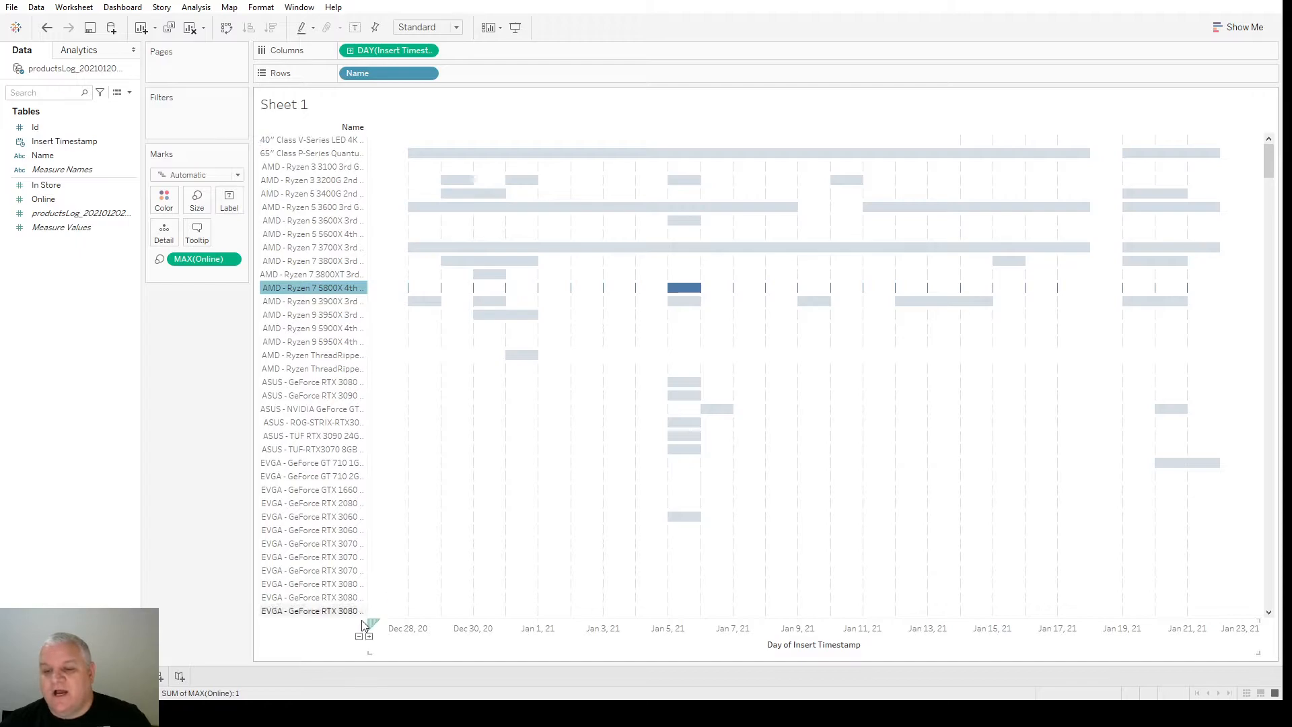
pyautogui.moveTo(389, 621)
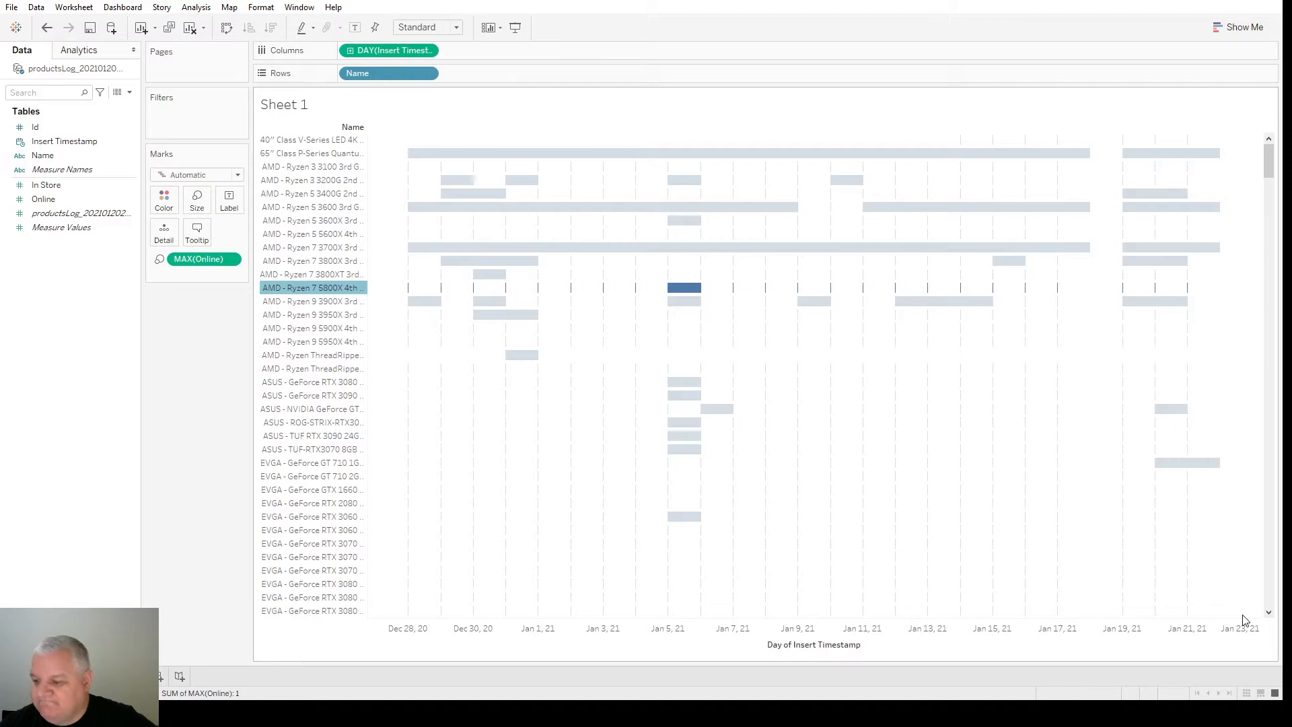
pyautogui.moveTo(1187, 462)
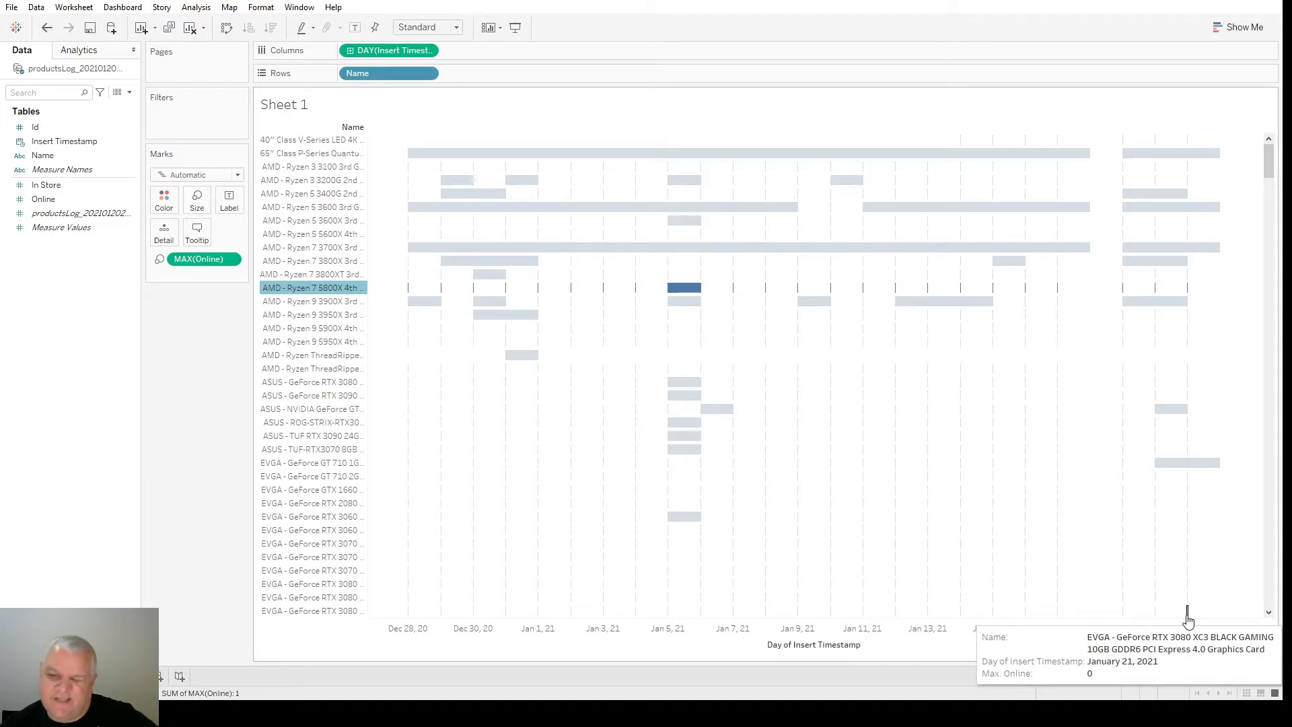
pyautogui.moveTo(1082, 528)
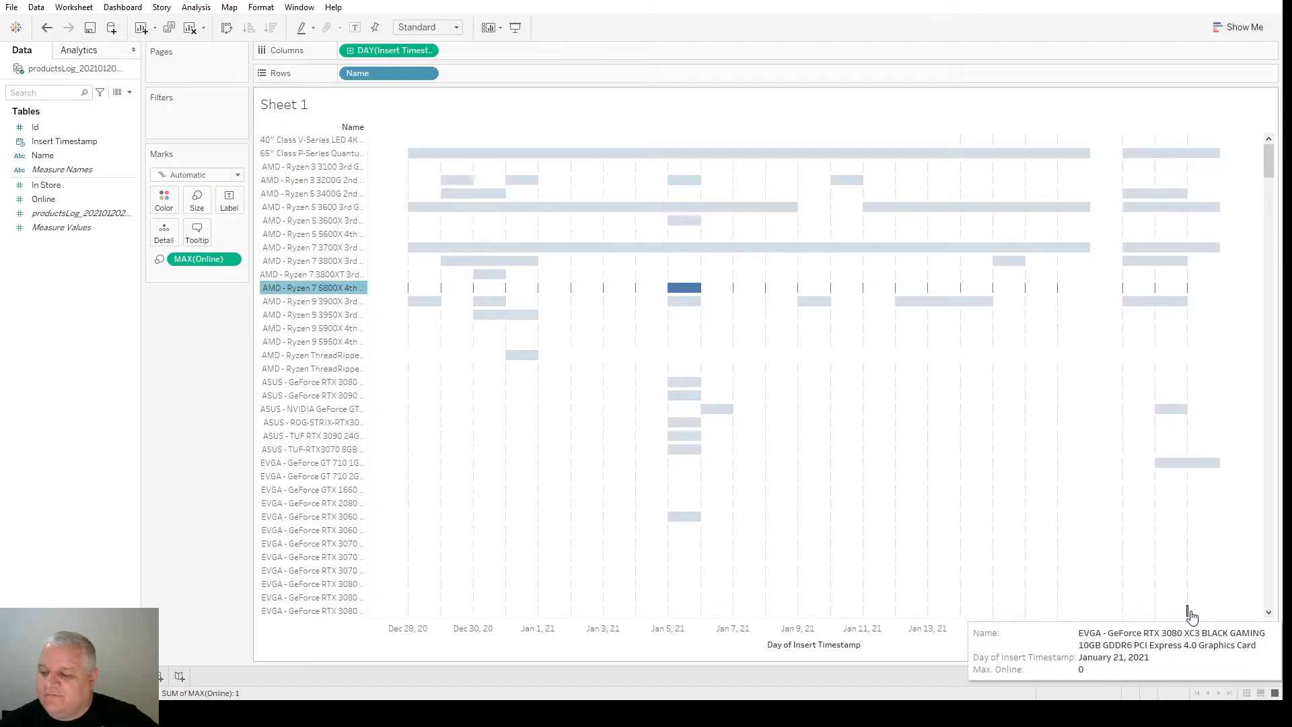
pyautogui.moveTo(535, 303)
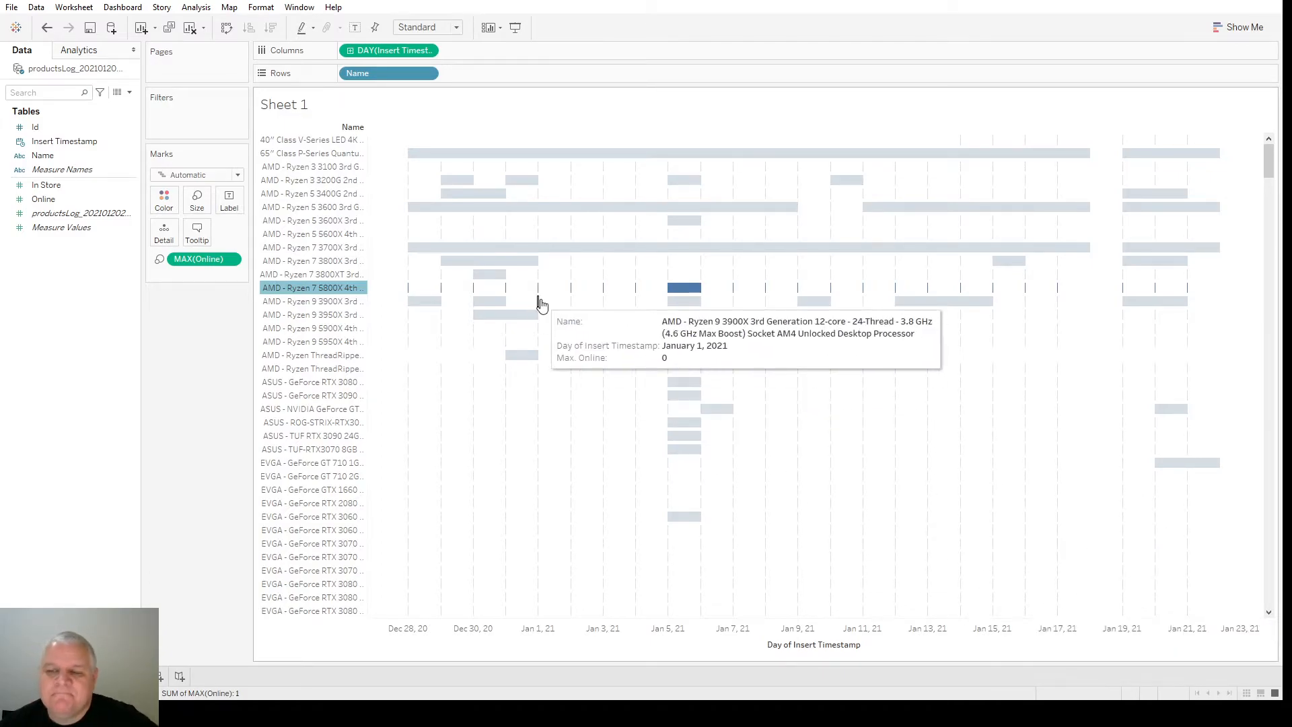
pyautogui.moveTo(609, 298)
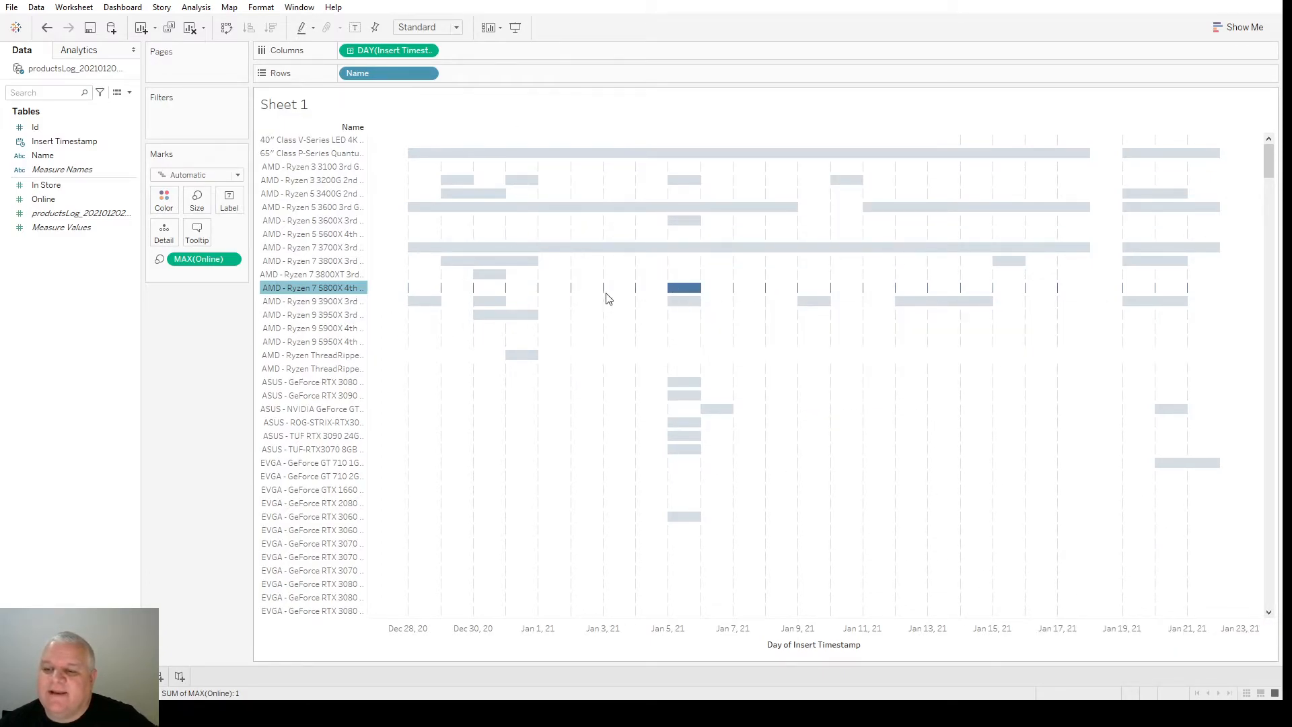
pyautogui.moveTo(688, 301)
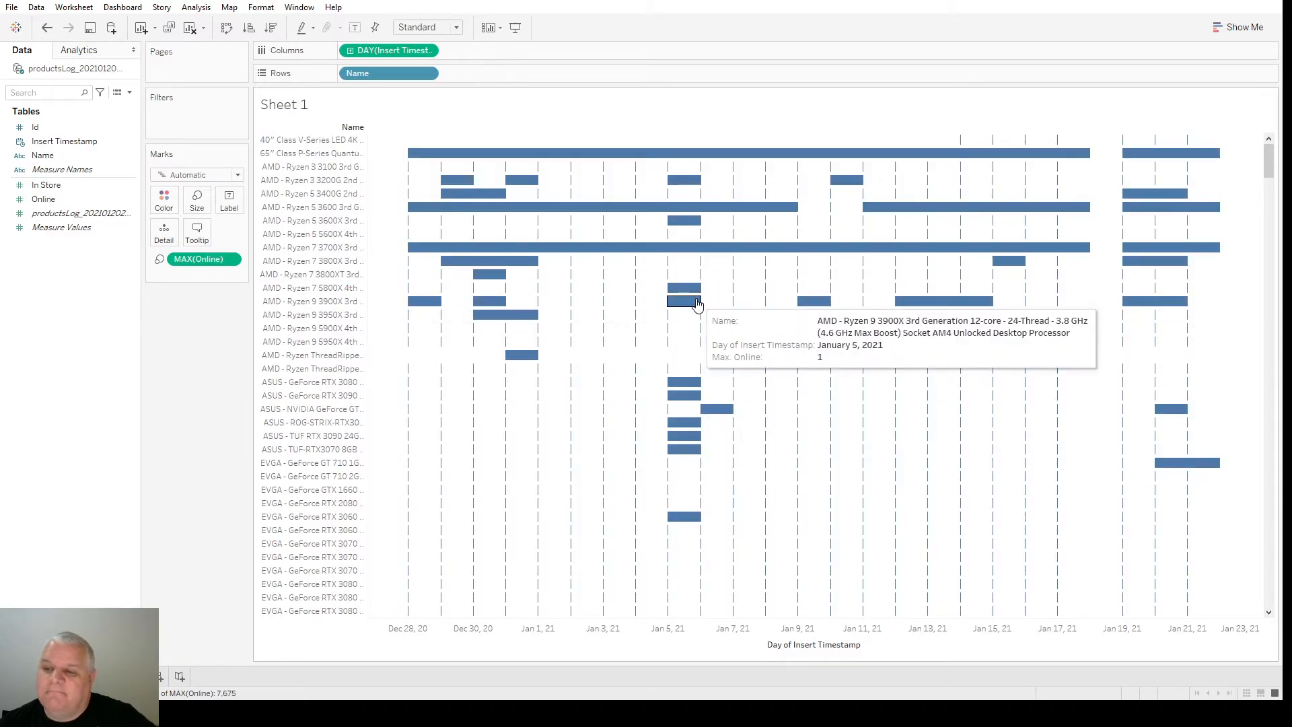
pyautogui.moveTo(412, 329)
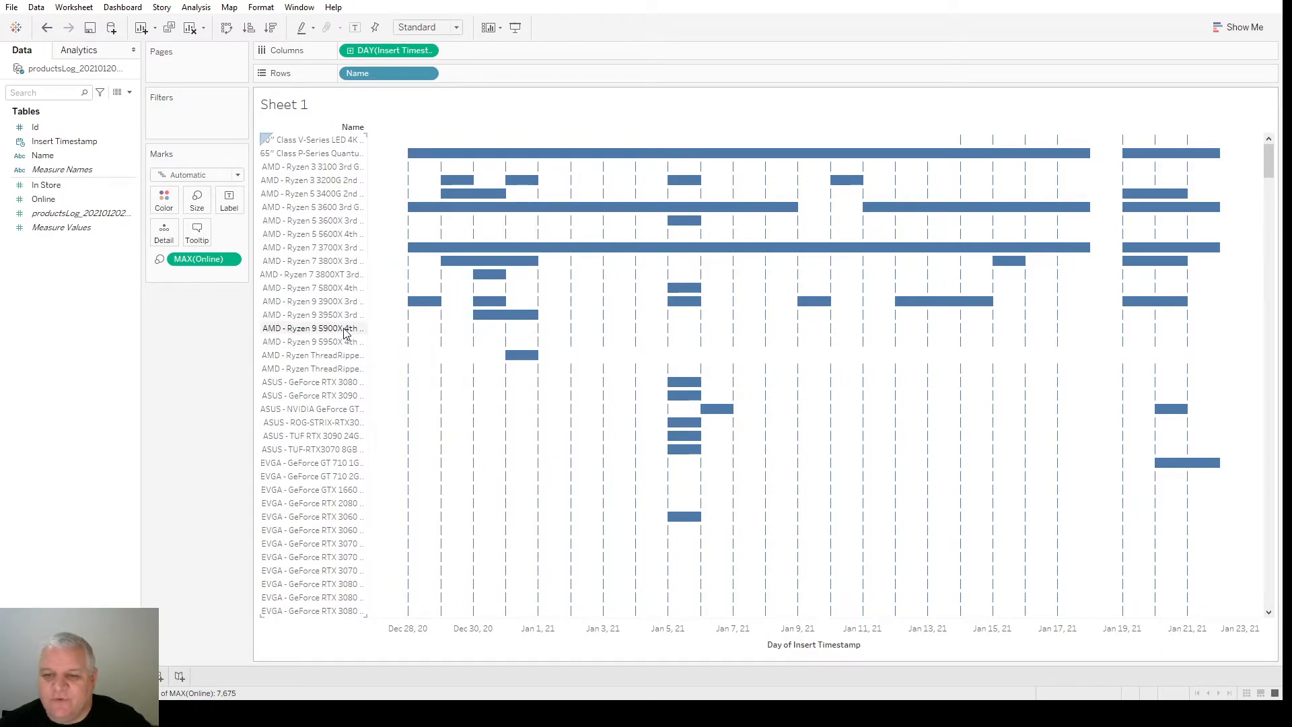
pyautogui.moveTo(330, 289)
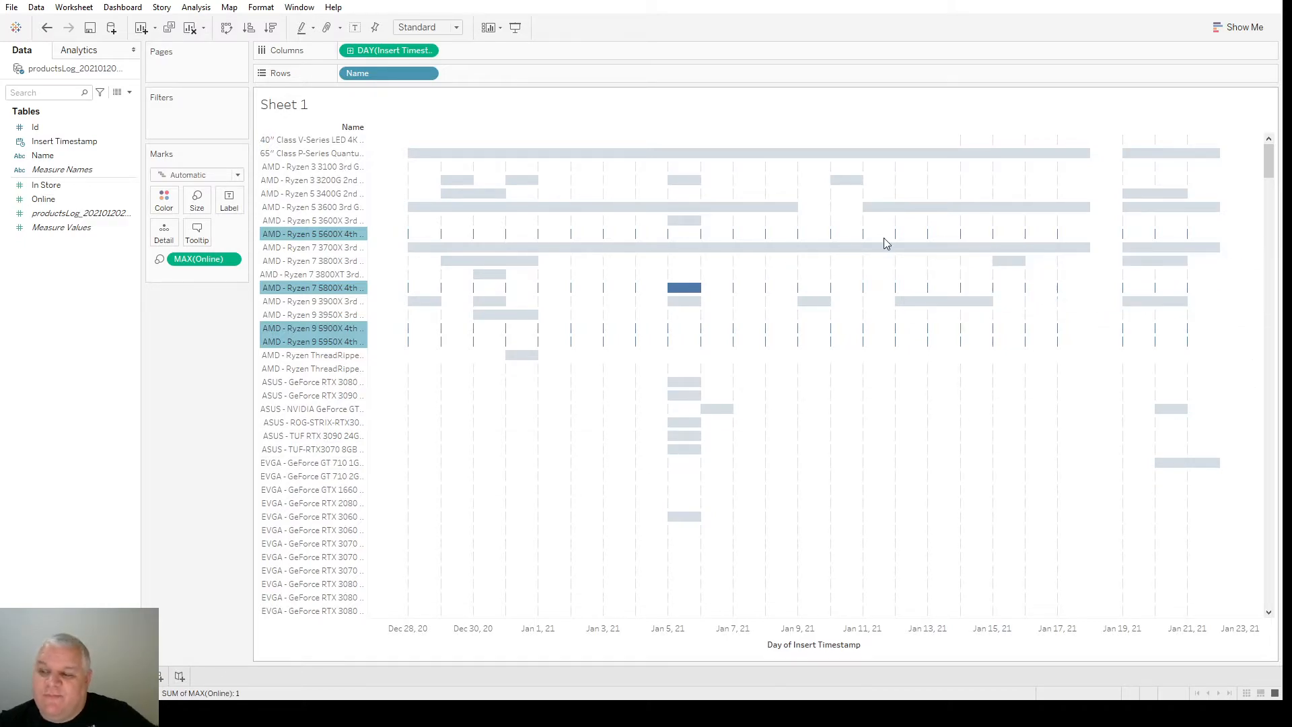
pyautogui.moveTo(685, 300)
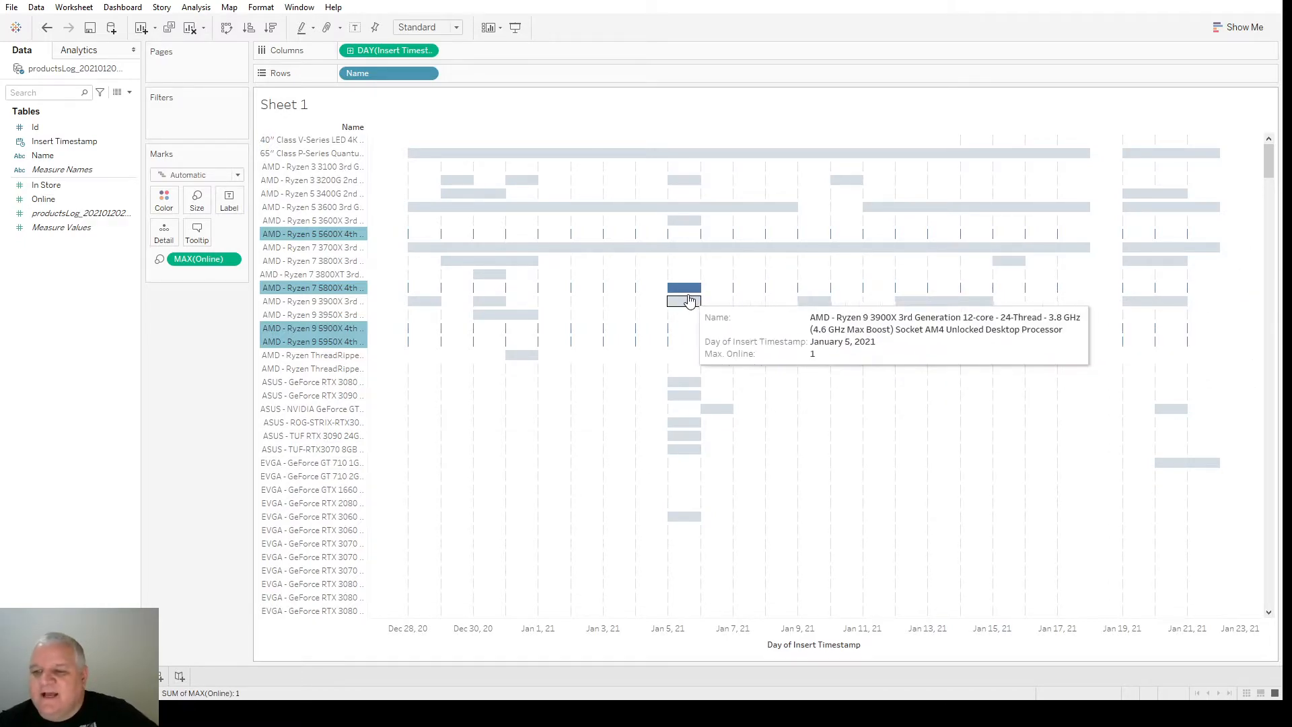
pyautogui.click(685, 299)
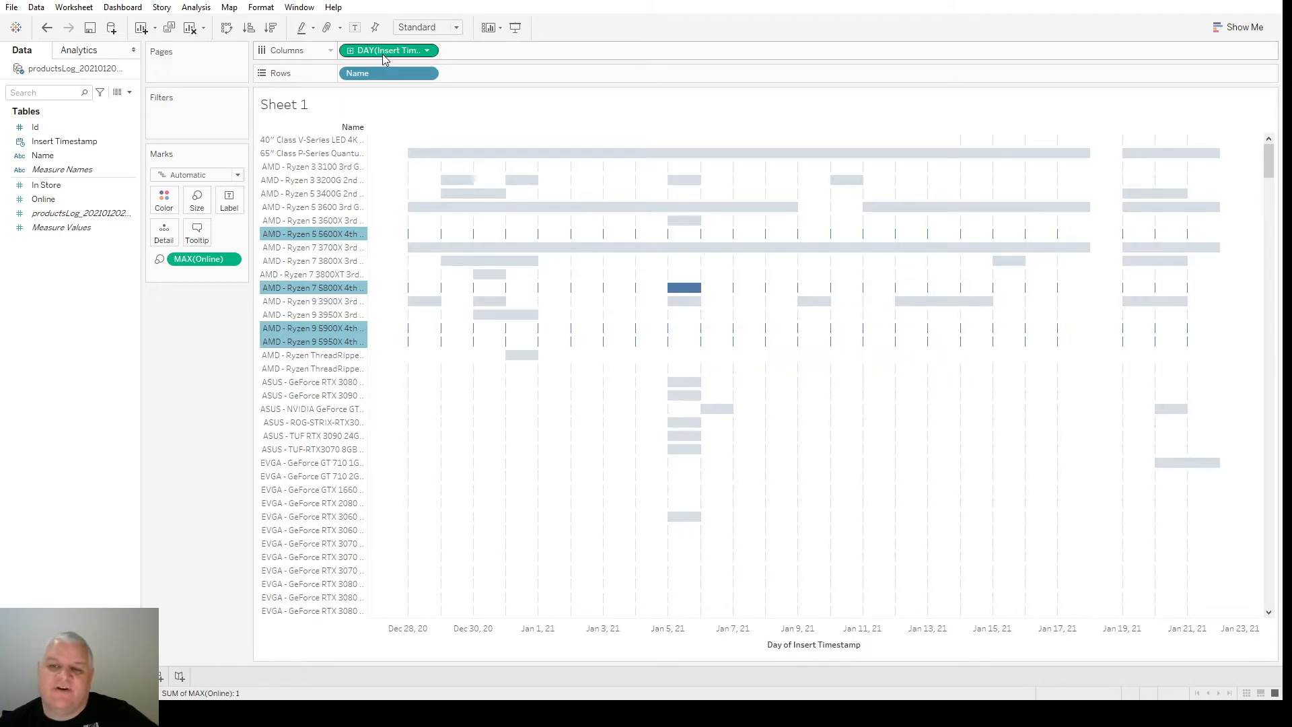
pyautogui.moveTo(434, 56)
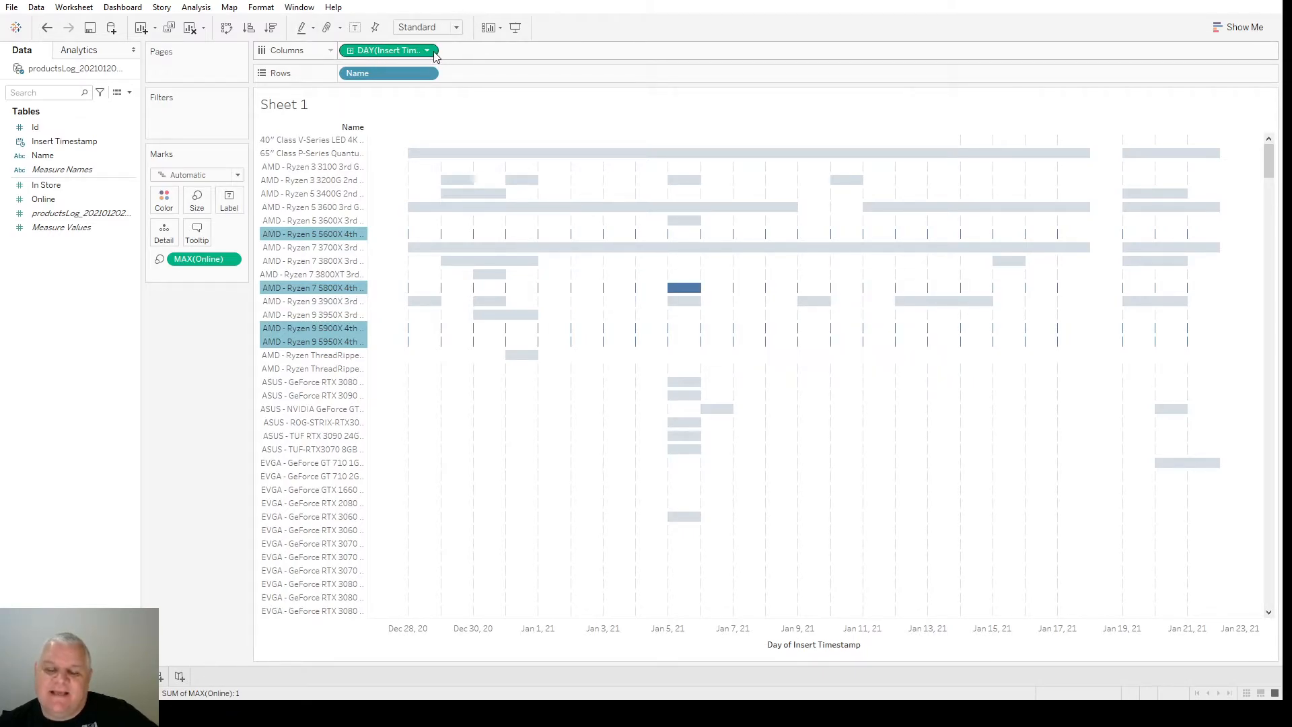
# Bring up the date level options on the DAY(Insert Timestamp) pill
pyautogui.click(536, 234)
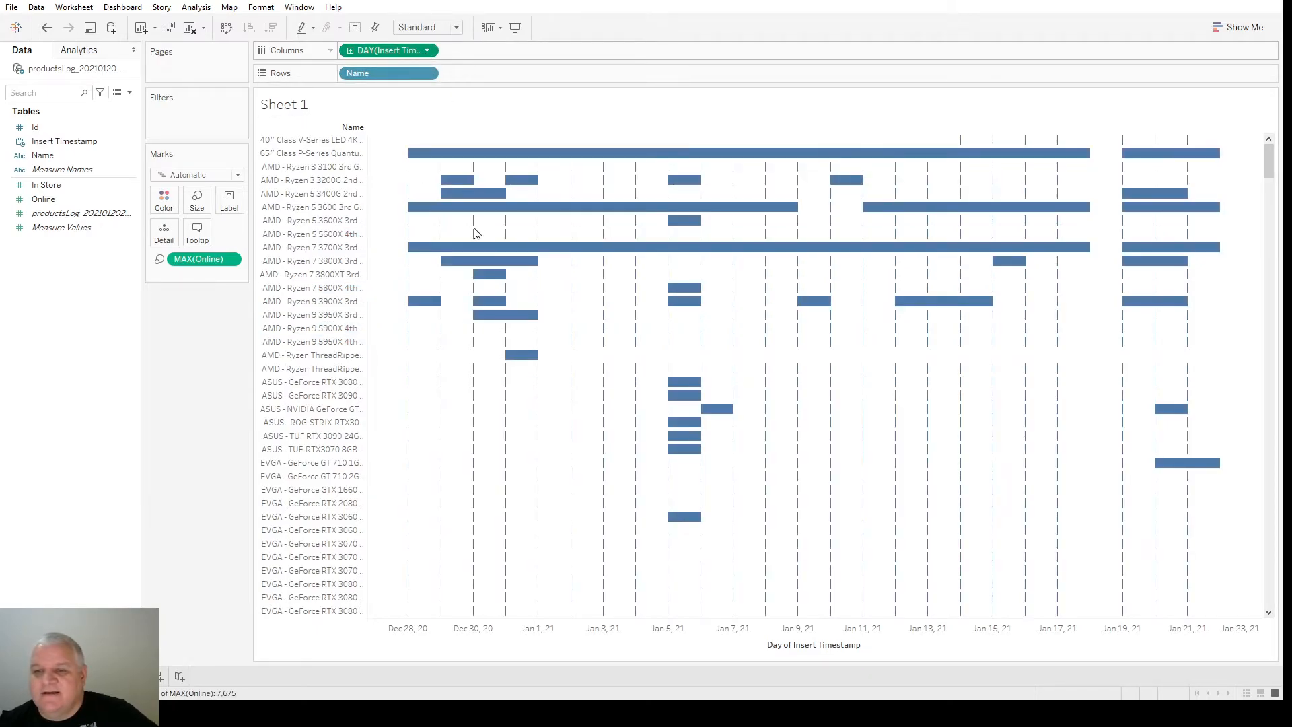
pyautogui.moveTo(450, 420)
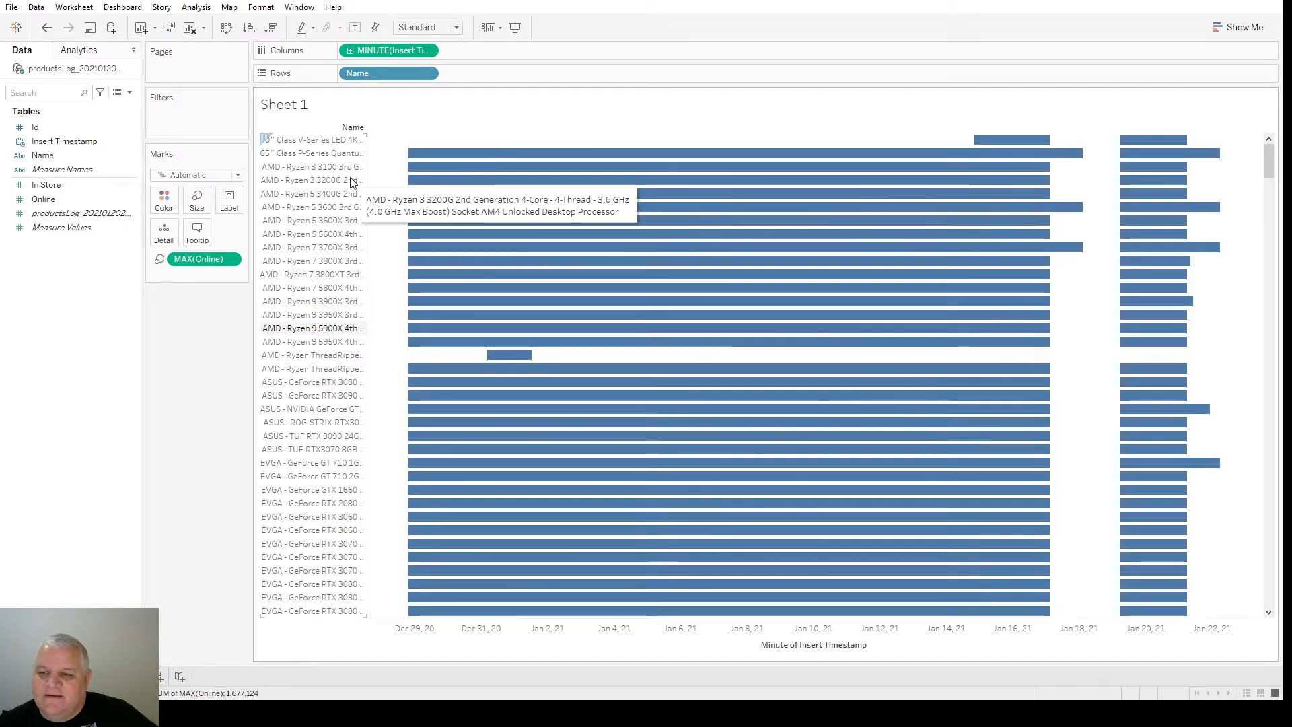
pyautogui.moveTo(347, 482)
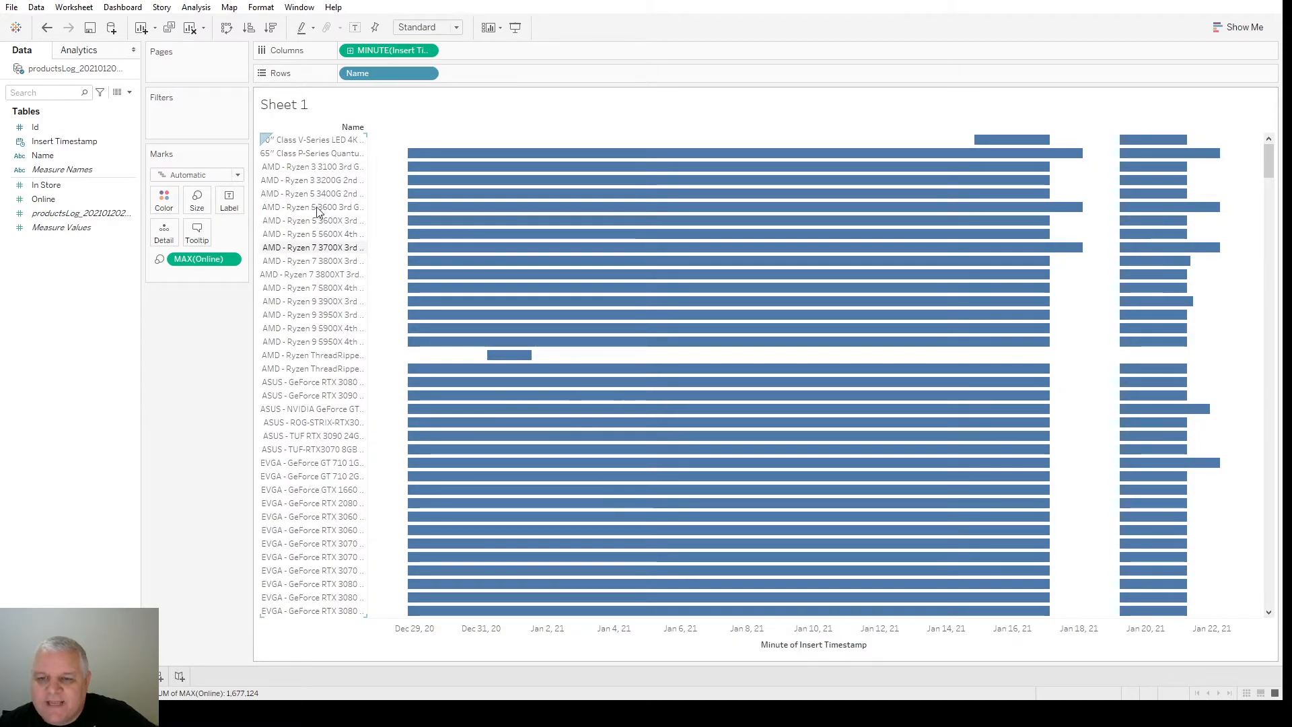
pyautogui.moveTo(313, 241)
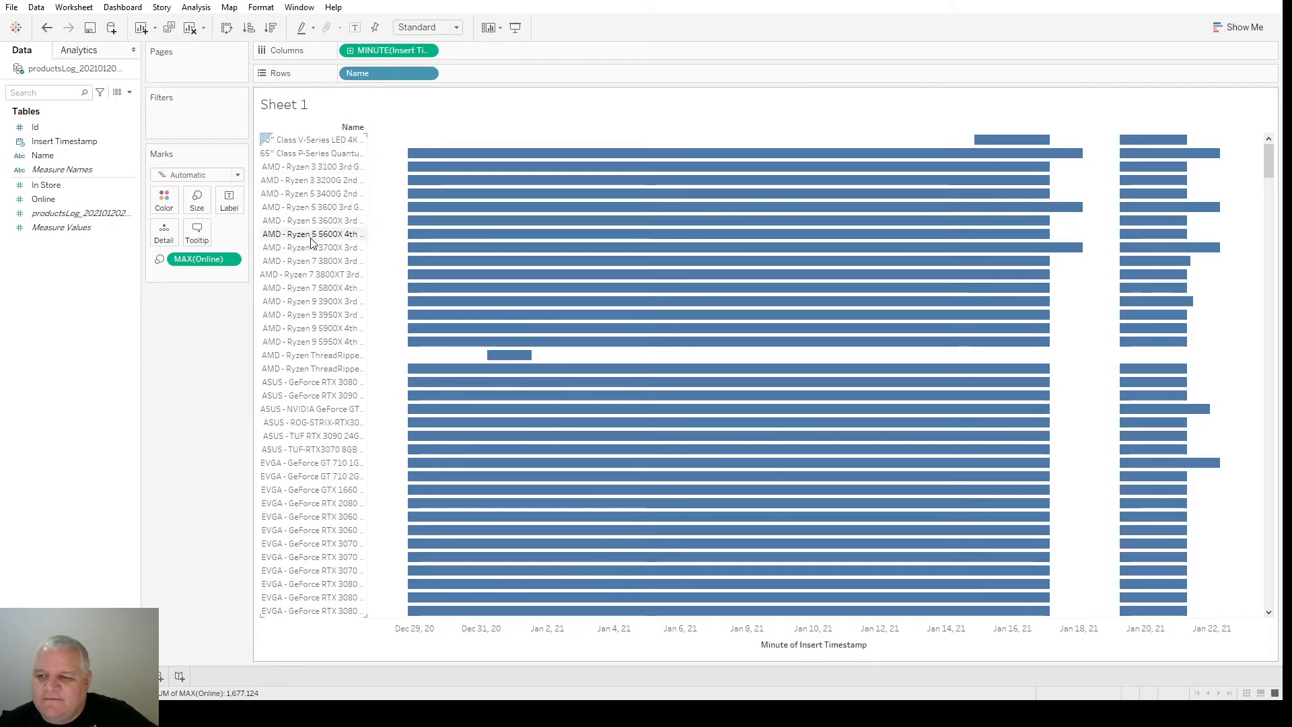
pyautogui.moveTo(313, 239)
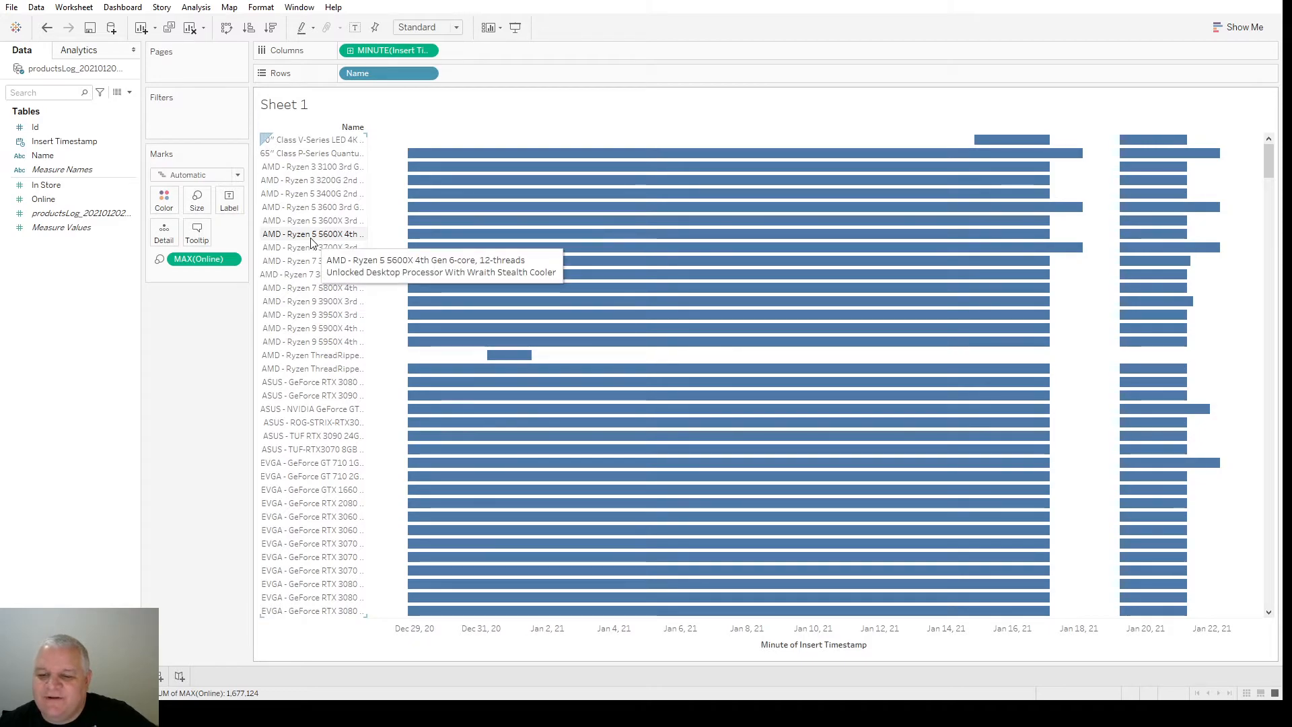
pyautogui.moveTo(488, 240)
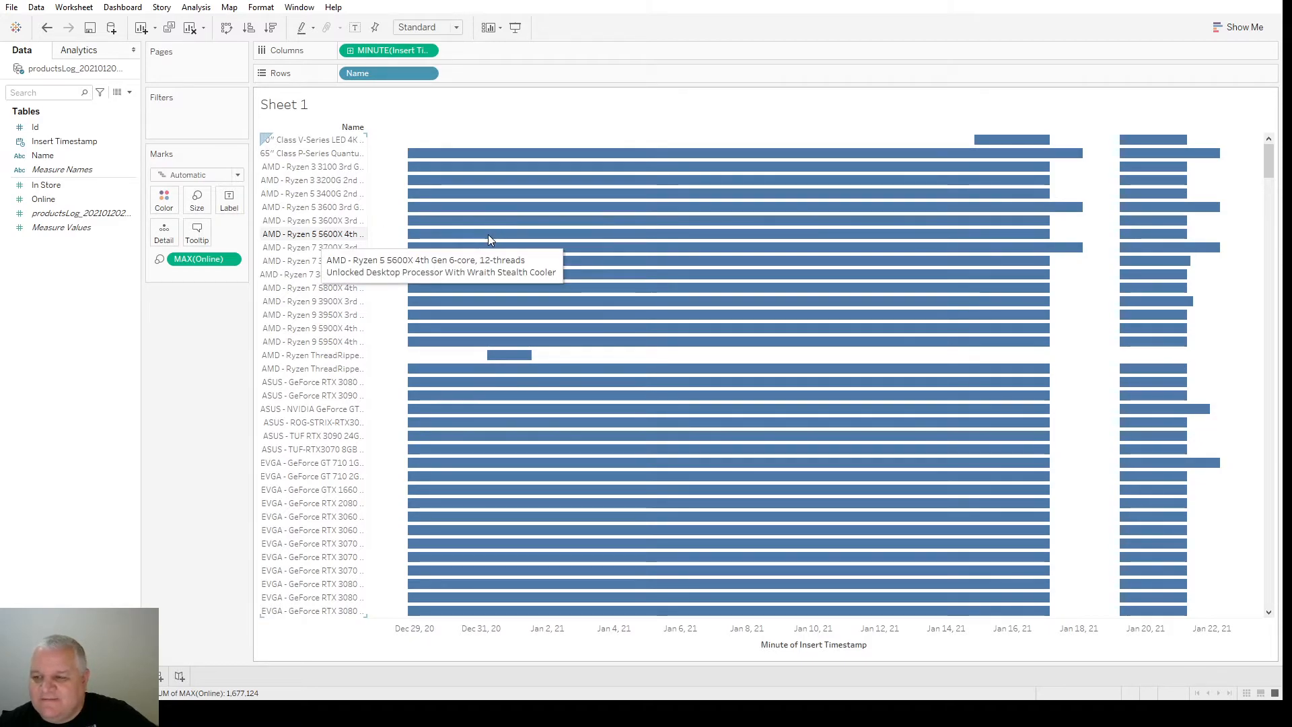
pyautogui.moveTo(951, 329)
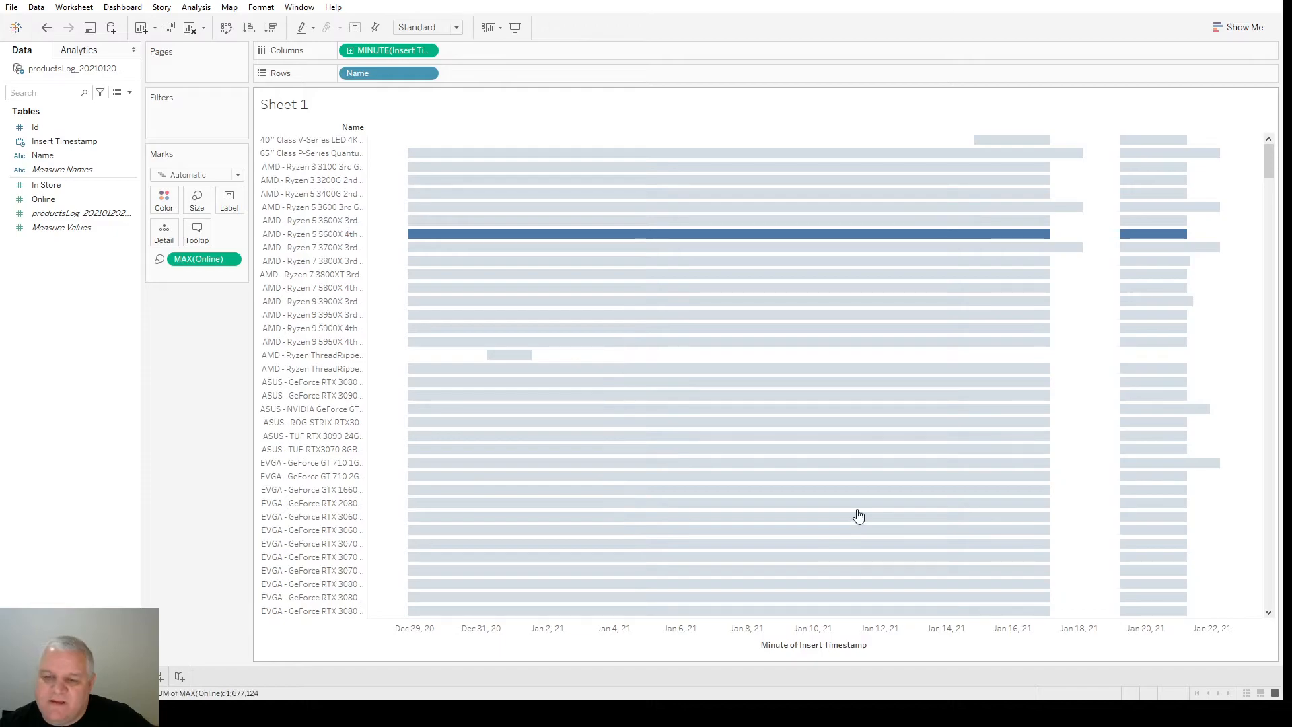
pyautogui.moveTo(492, 346)
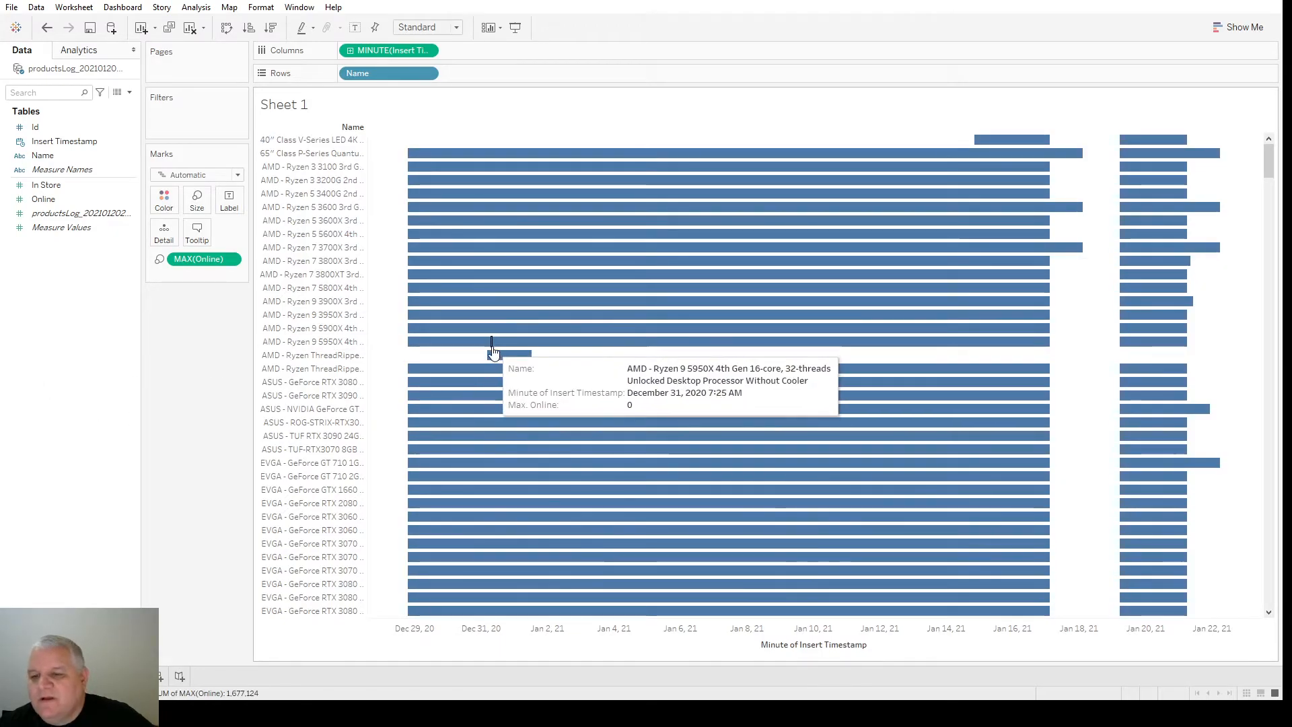
pyautogui.moveTo(537, 196)
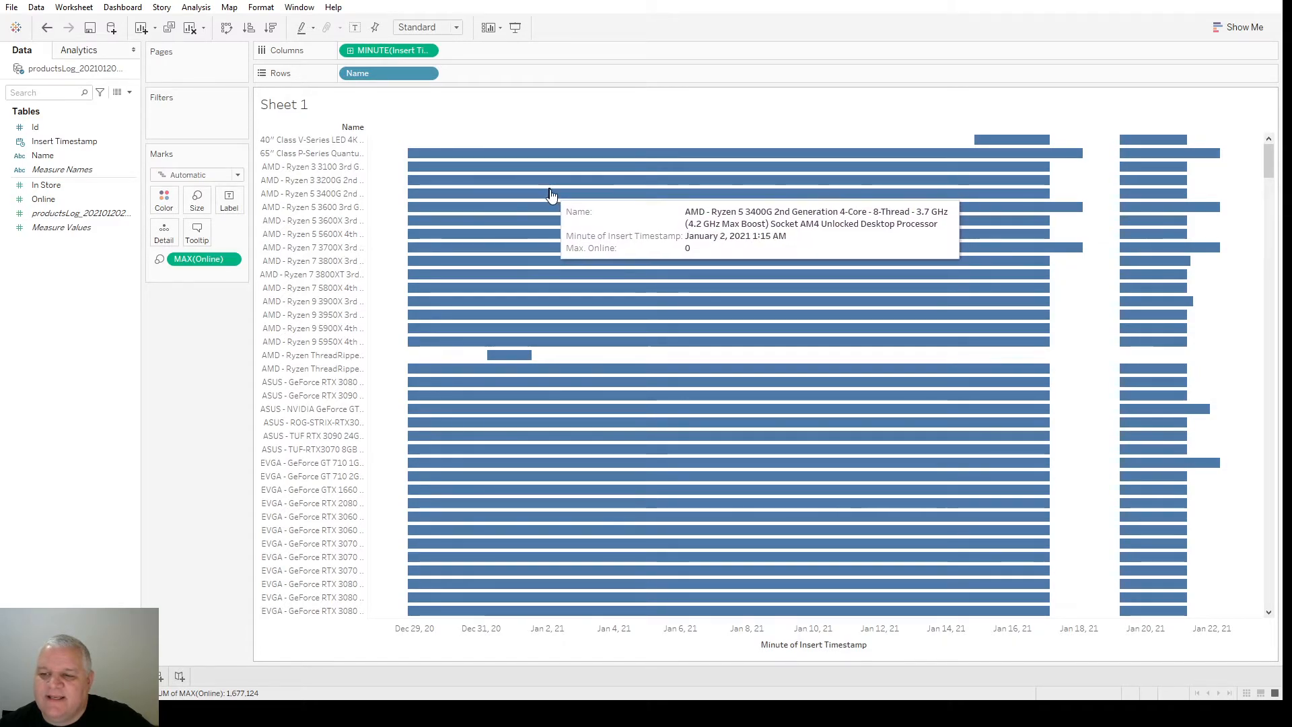
pyautogui.moveTo(566, 195)
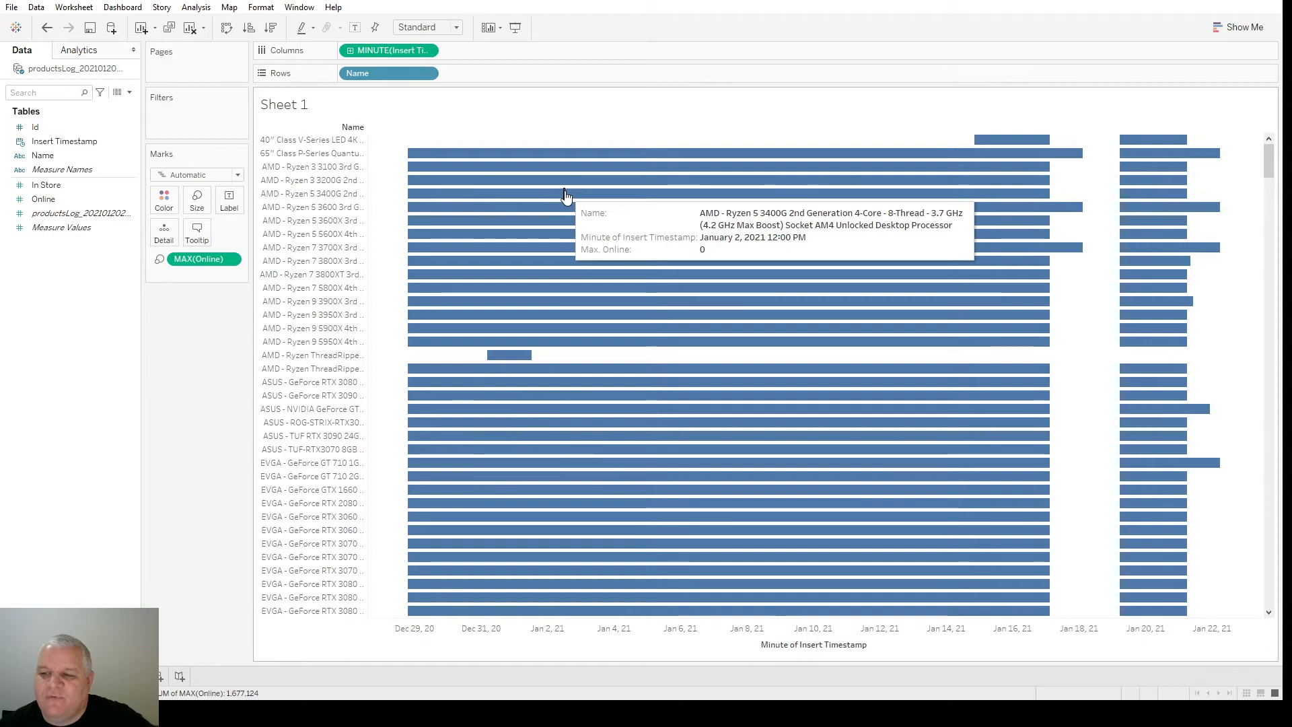
pyautogui.moveTo(601, 195)
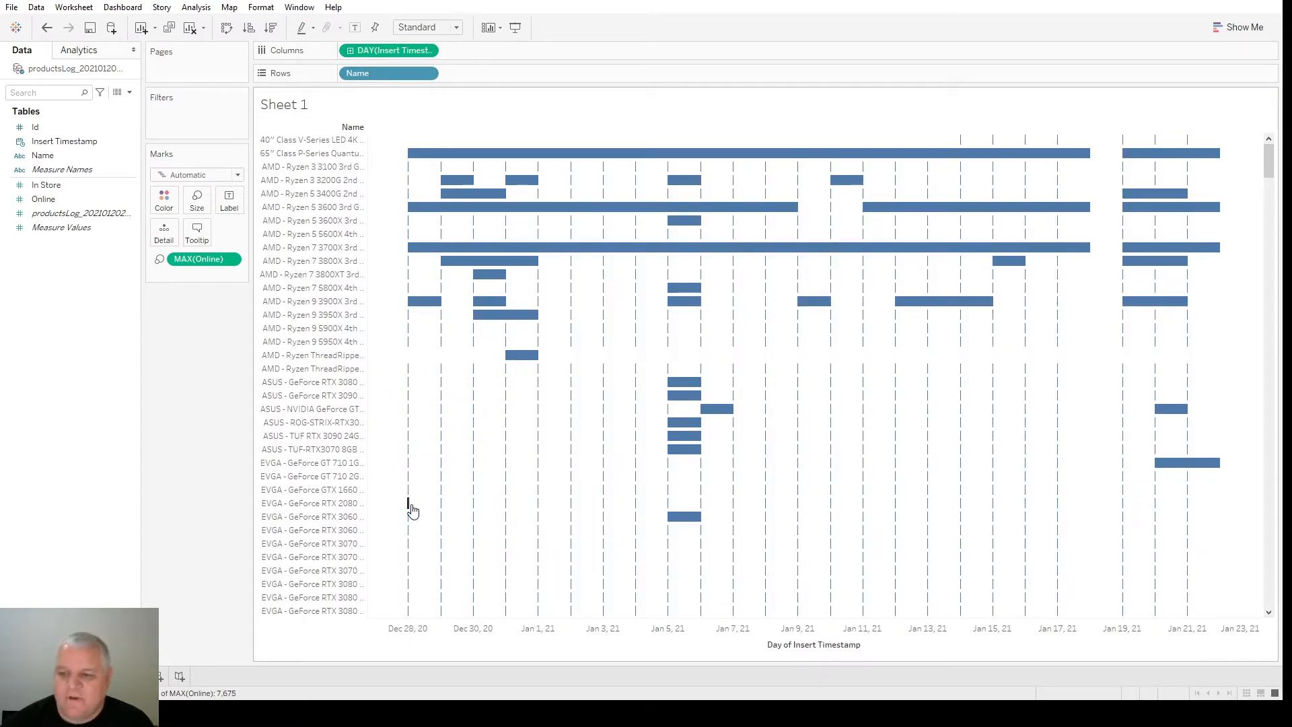
pyautogui.scroll(-3)
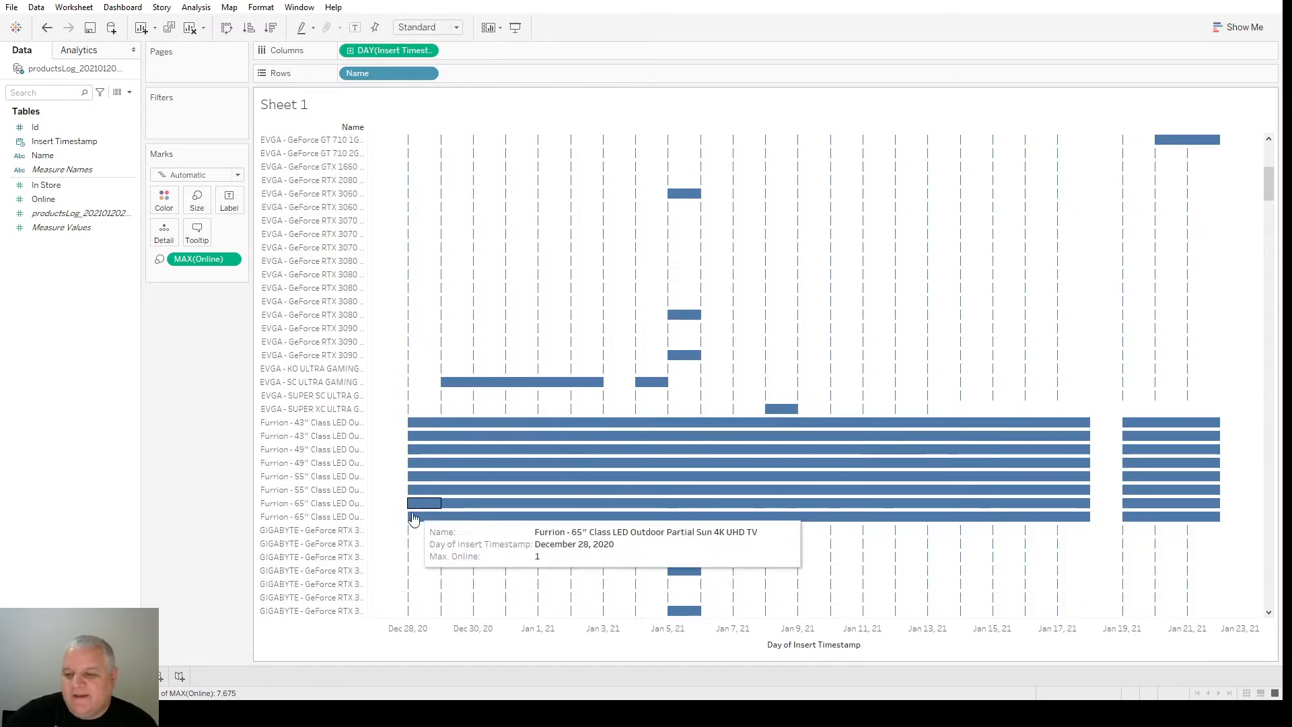
pyautogui.moveTo(484, 382)
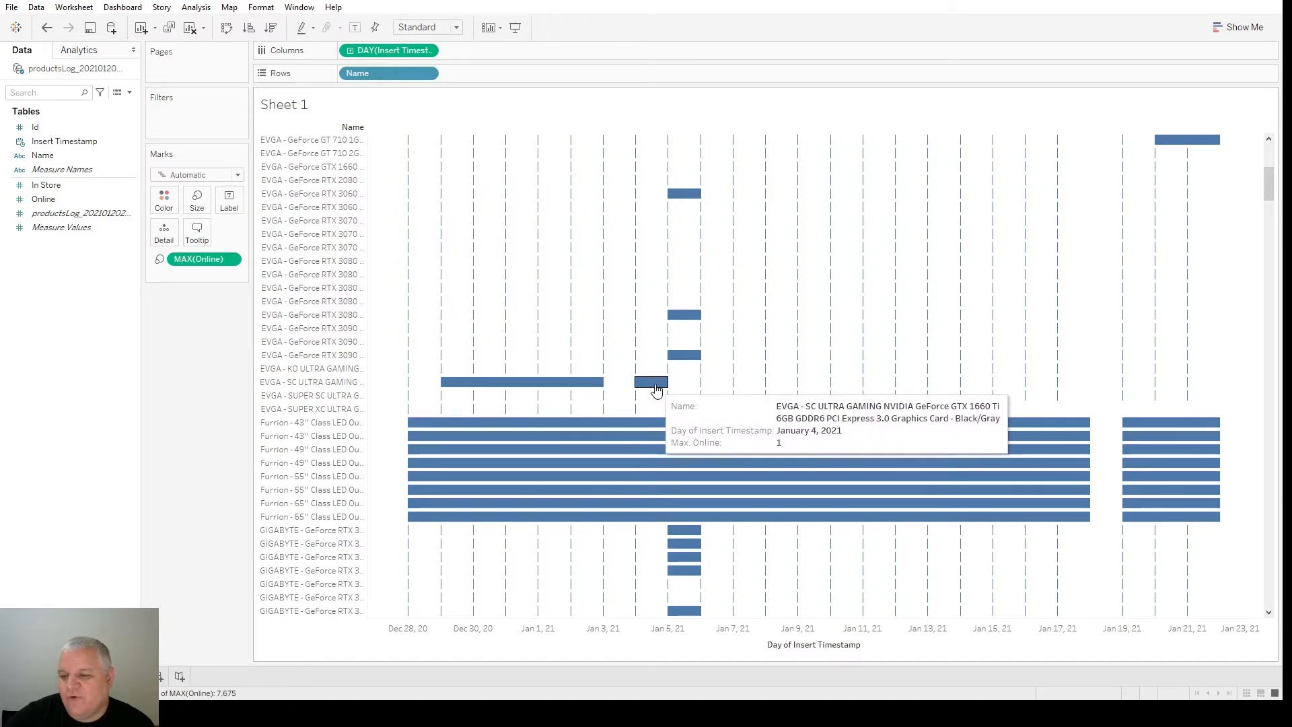
pyautogui.scroll(-3)
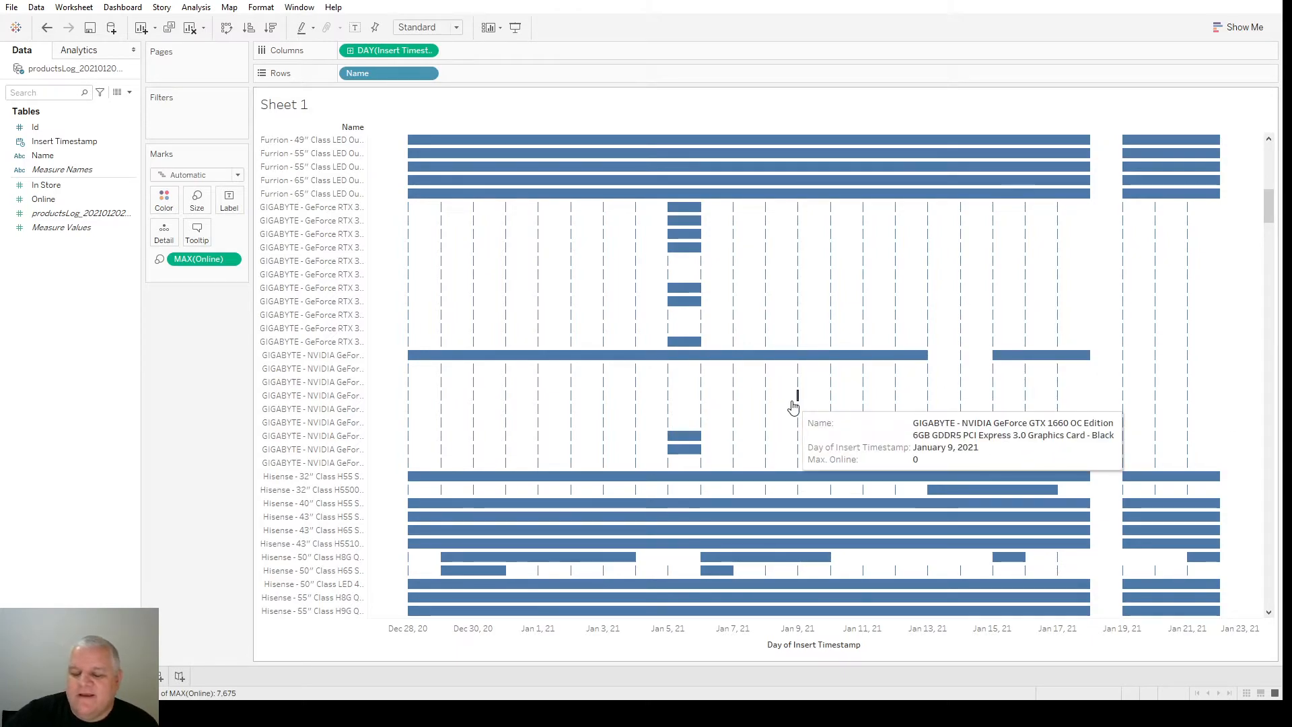
pyautogui.moveTo(1153, 342)
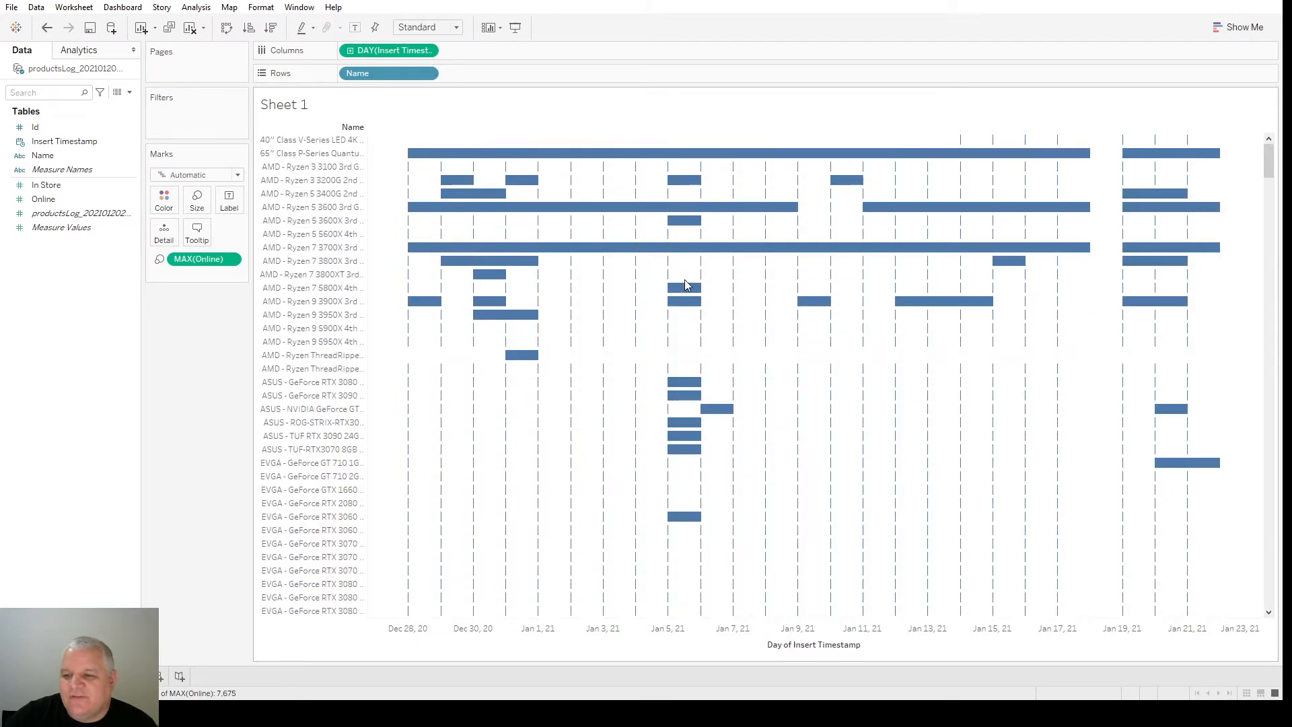
pyautogui.moveTo(649, 399)
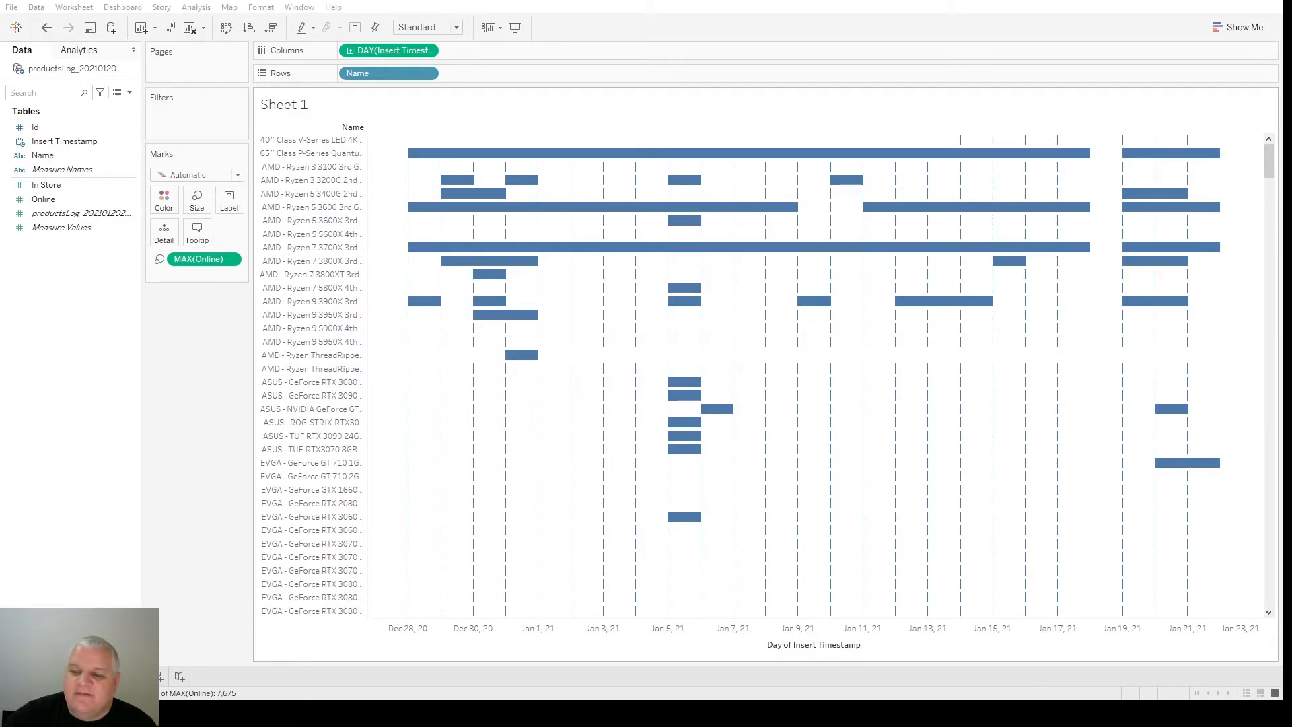
pyautogui.moveTo(679, 468)
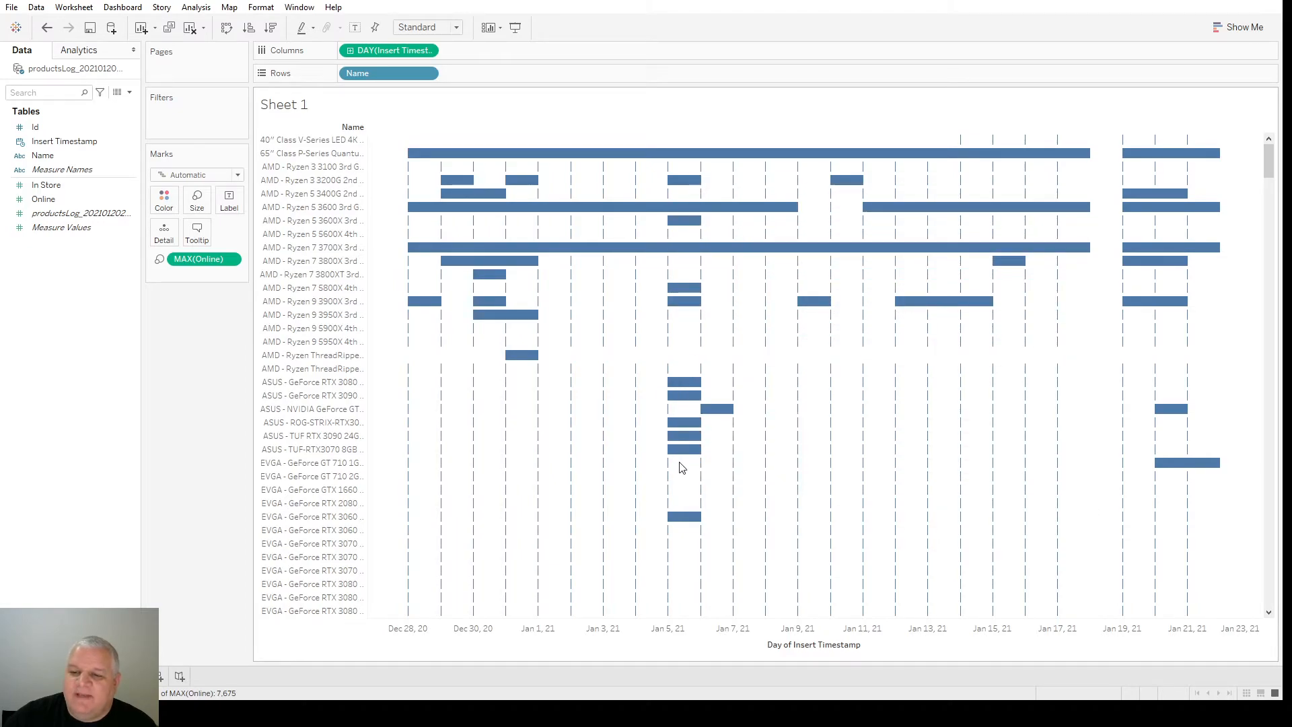
pyautogui.moveTo(986, 544)
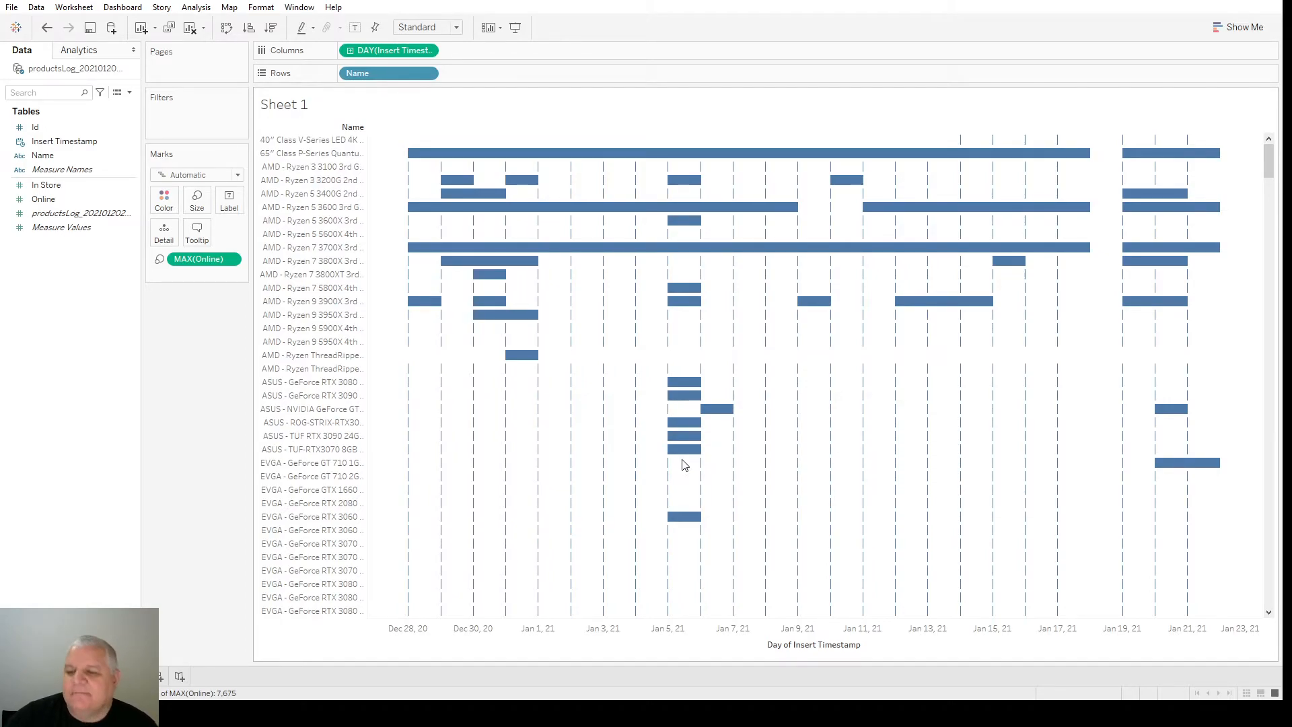
pyautogui.scroll(-3)
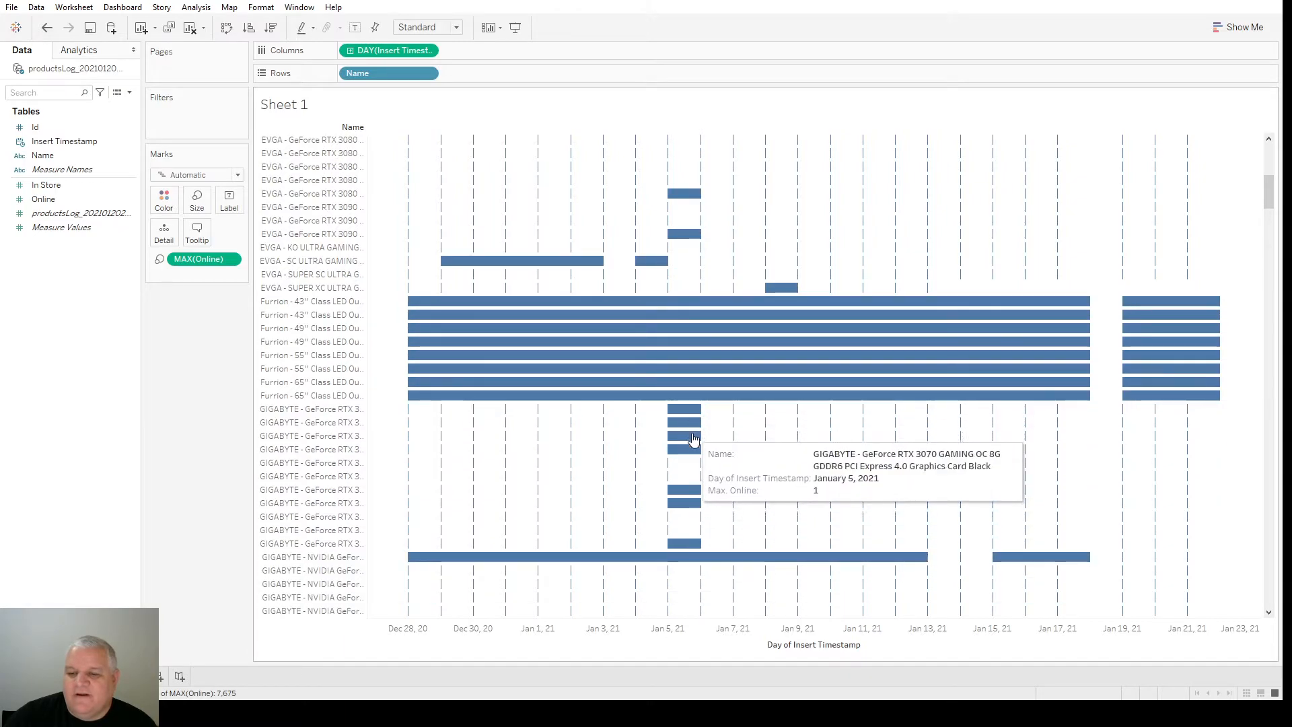
pyautogui.scroll(-3)
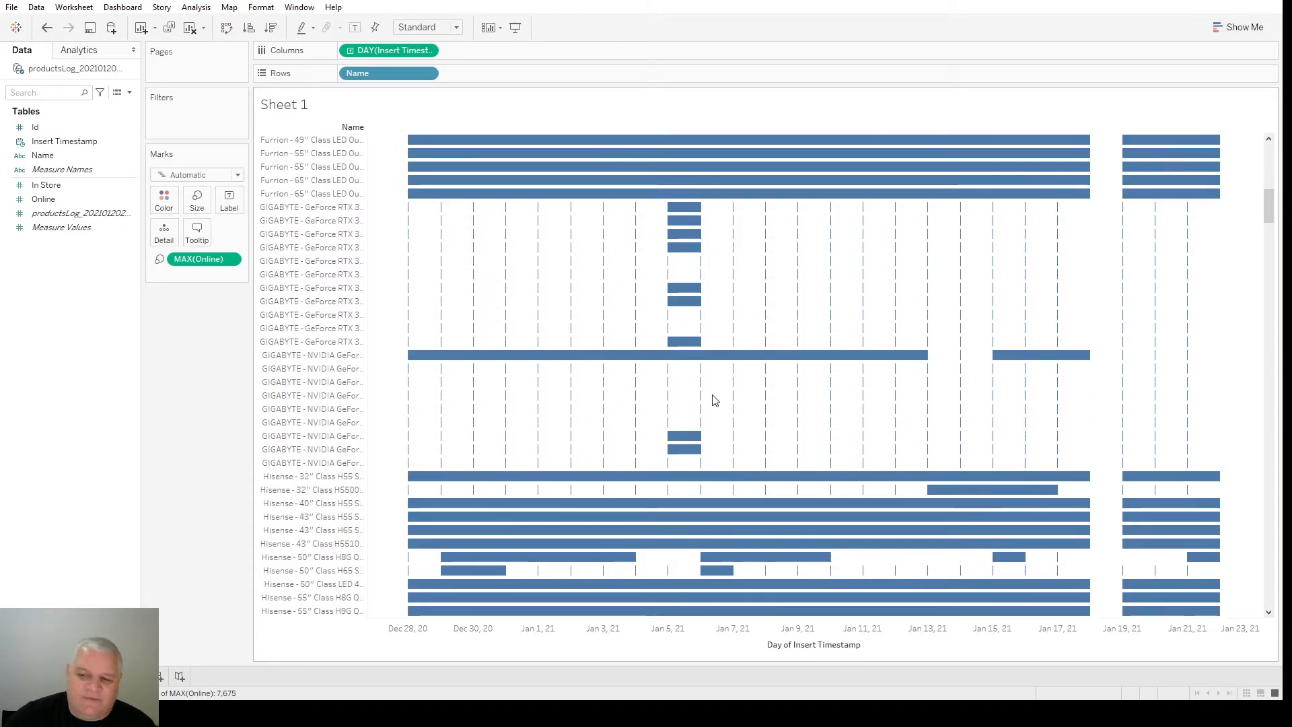
pyautogui.scroll(-3)
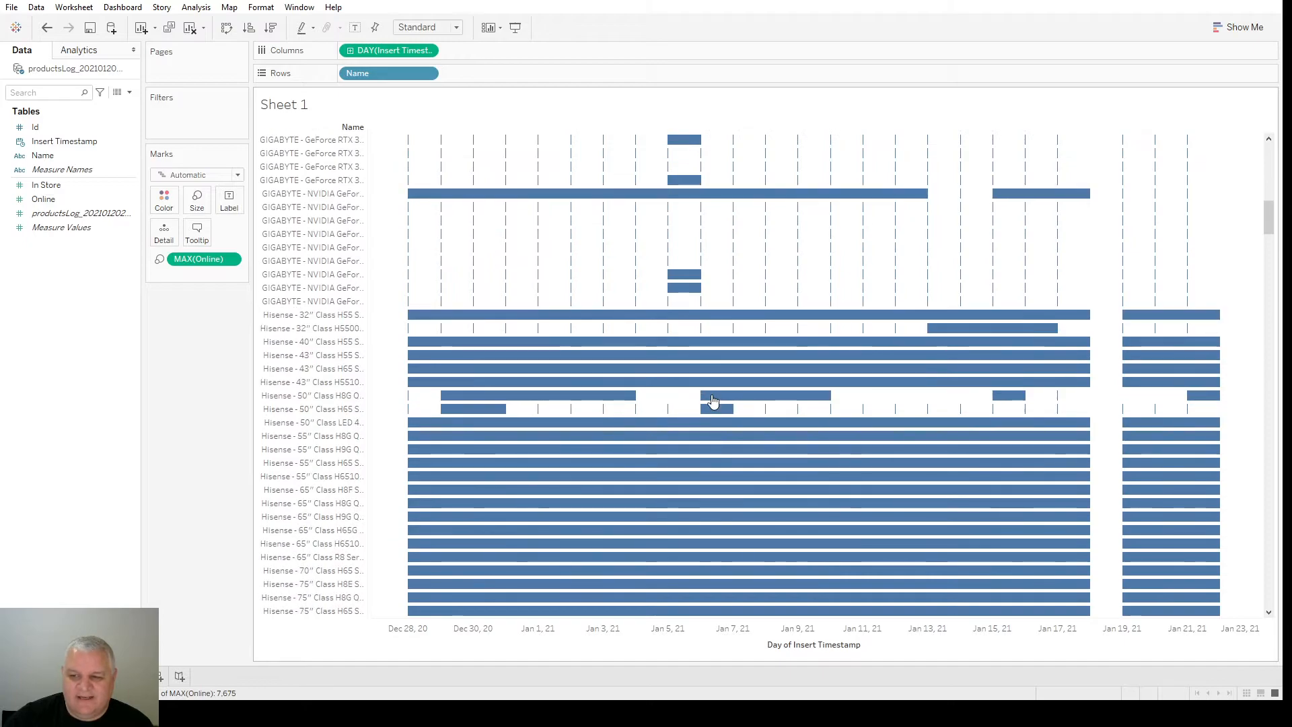
pyautogui.scroll(-3)
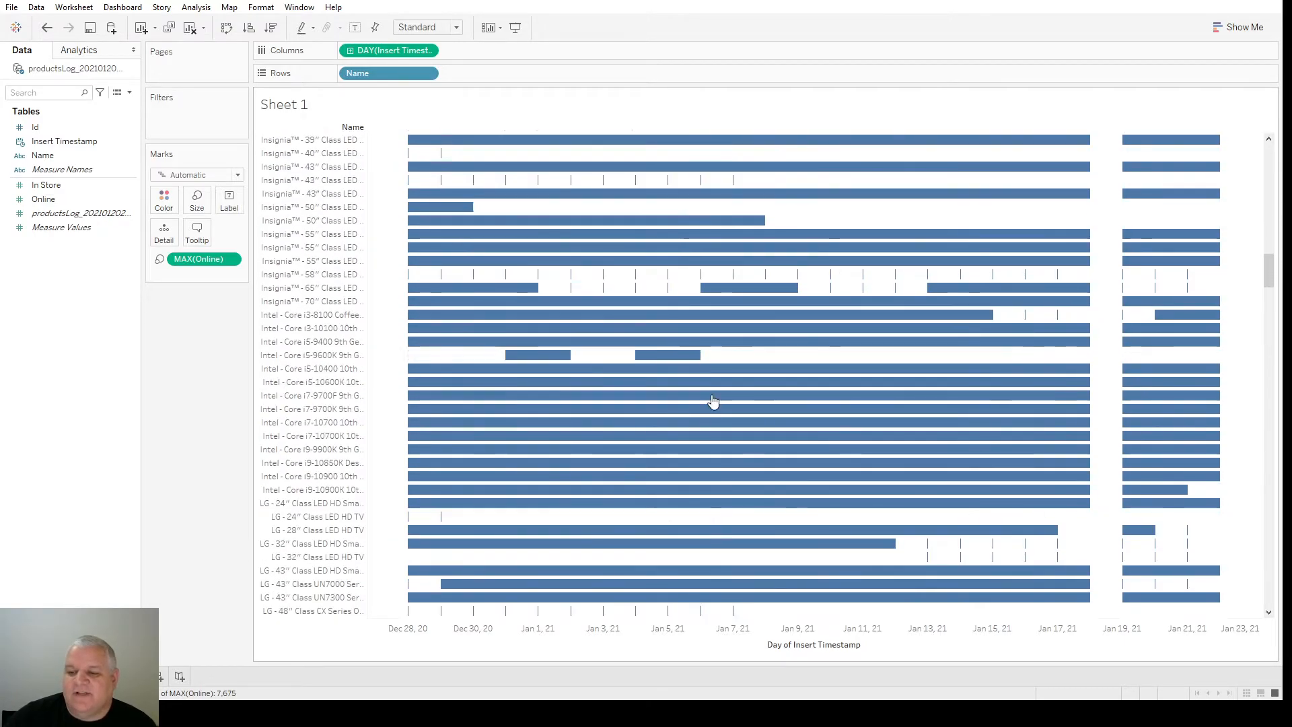
pyautogui.scroll(-3)
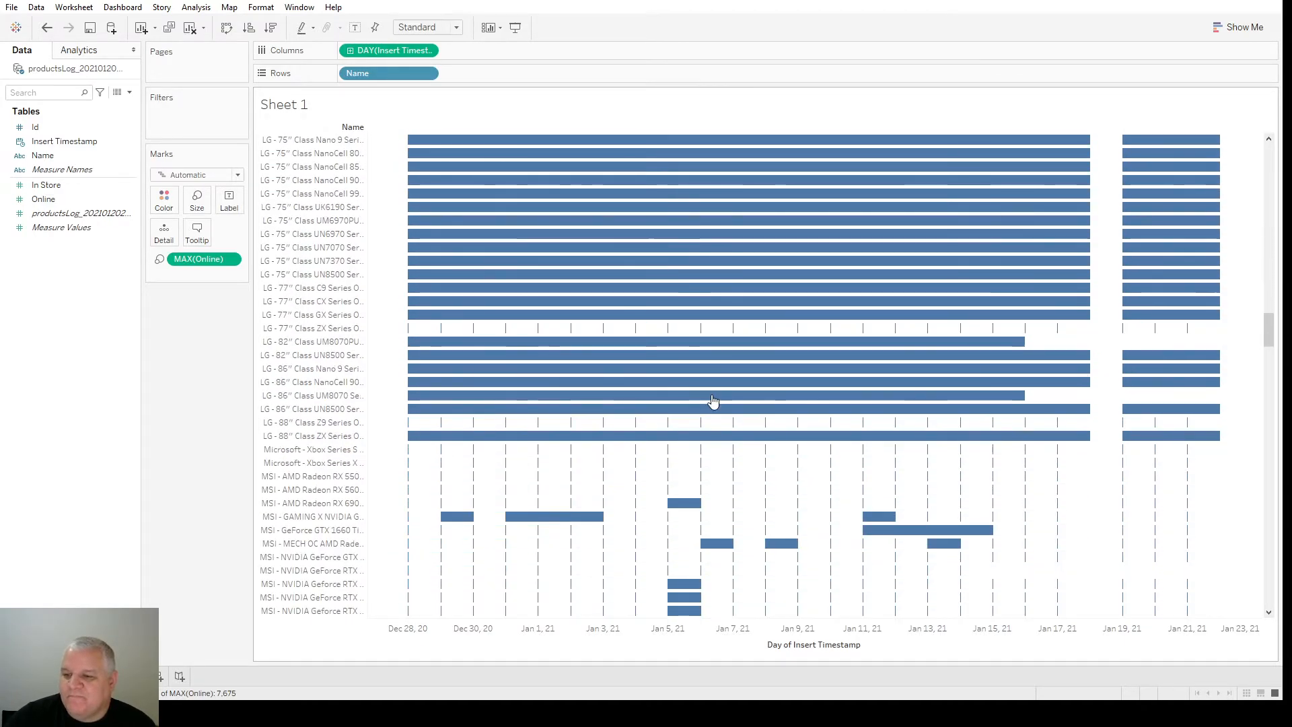
pyautogui.scroll(-3)
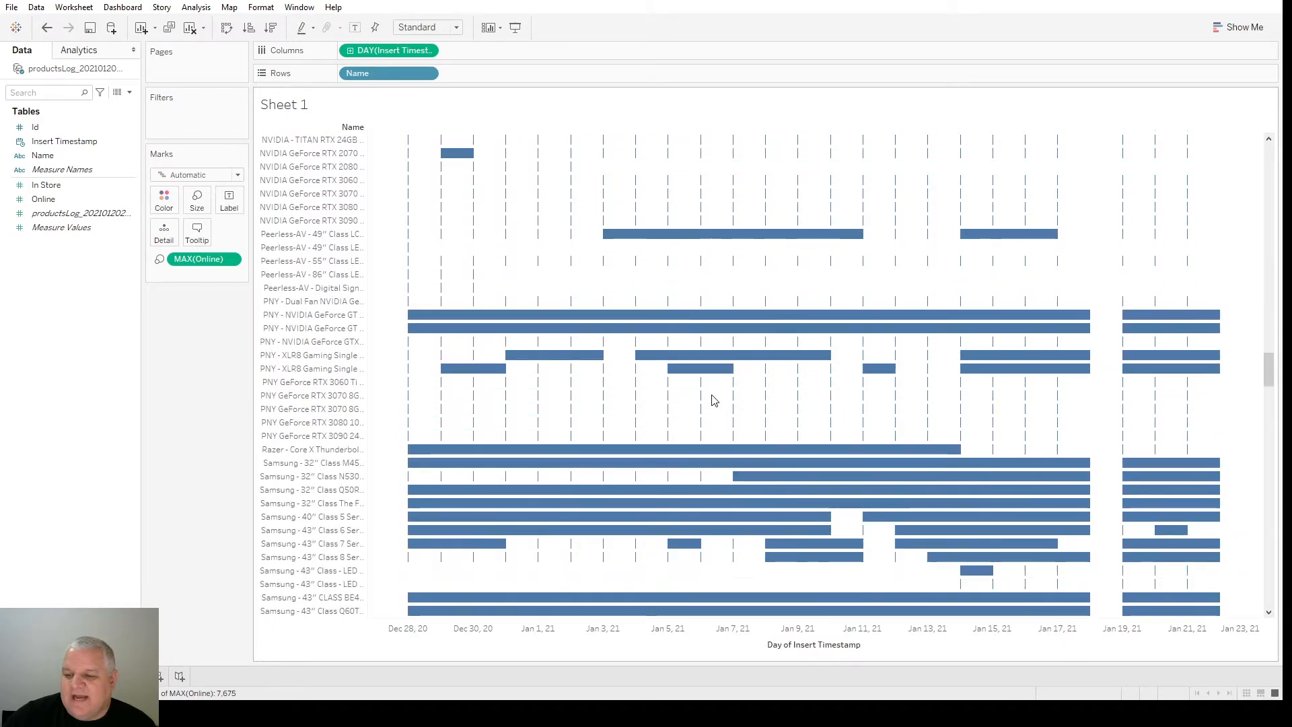
pyautogui.scroll(-3)
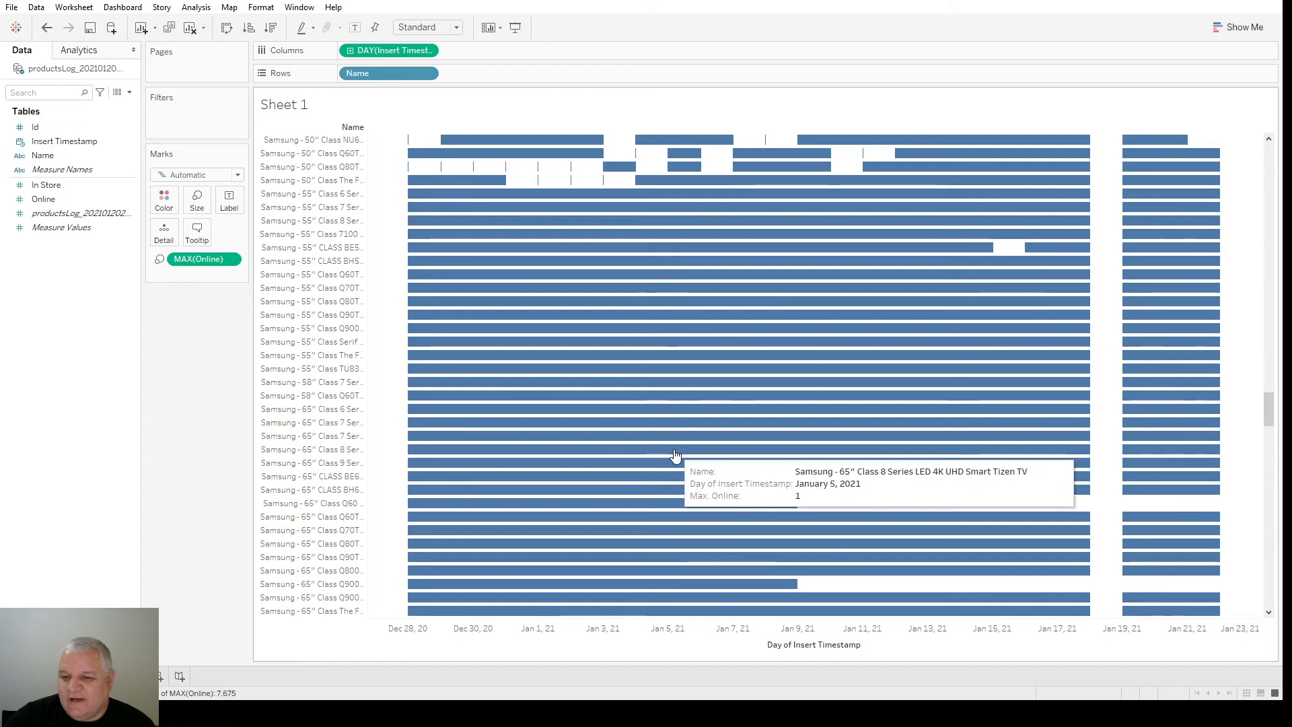
pyautogui.scroll(-3)
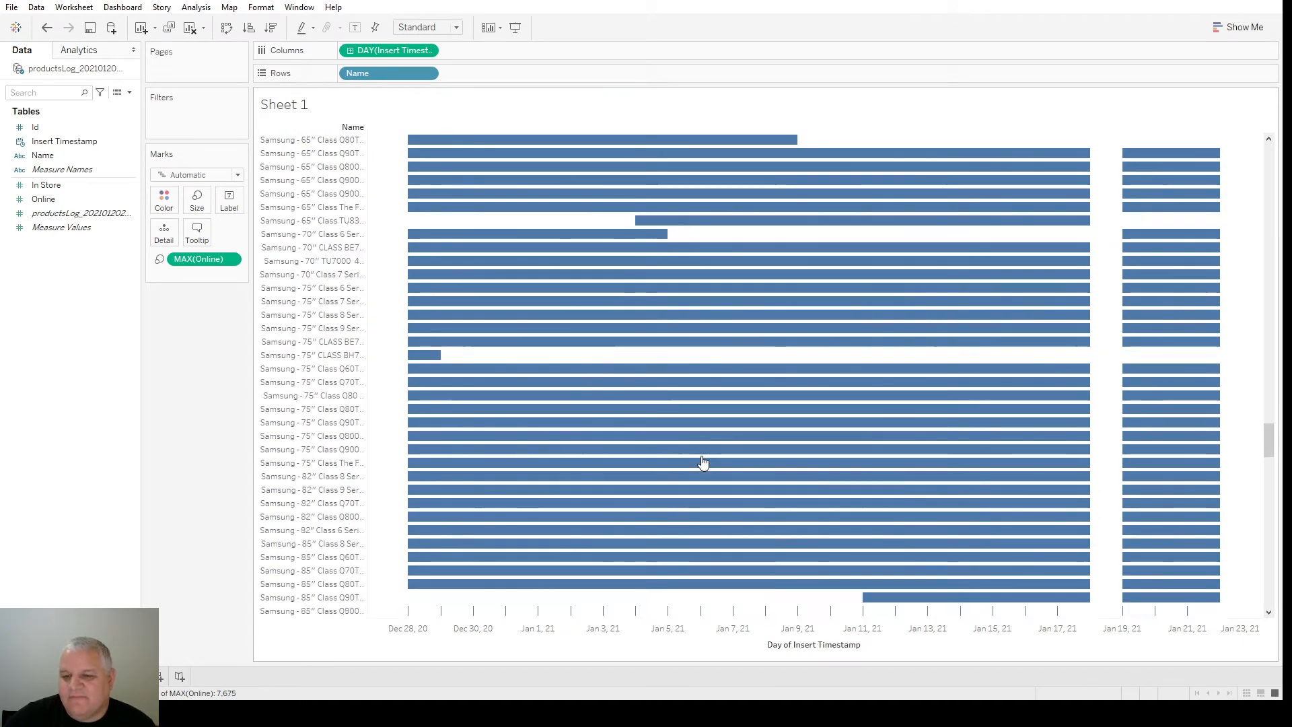
pyautogui.scroll(-3)
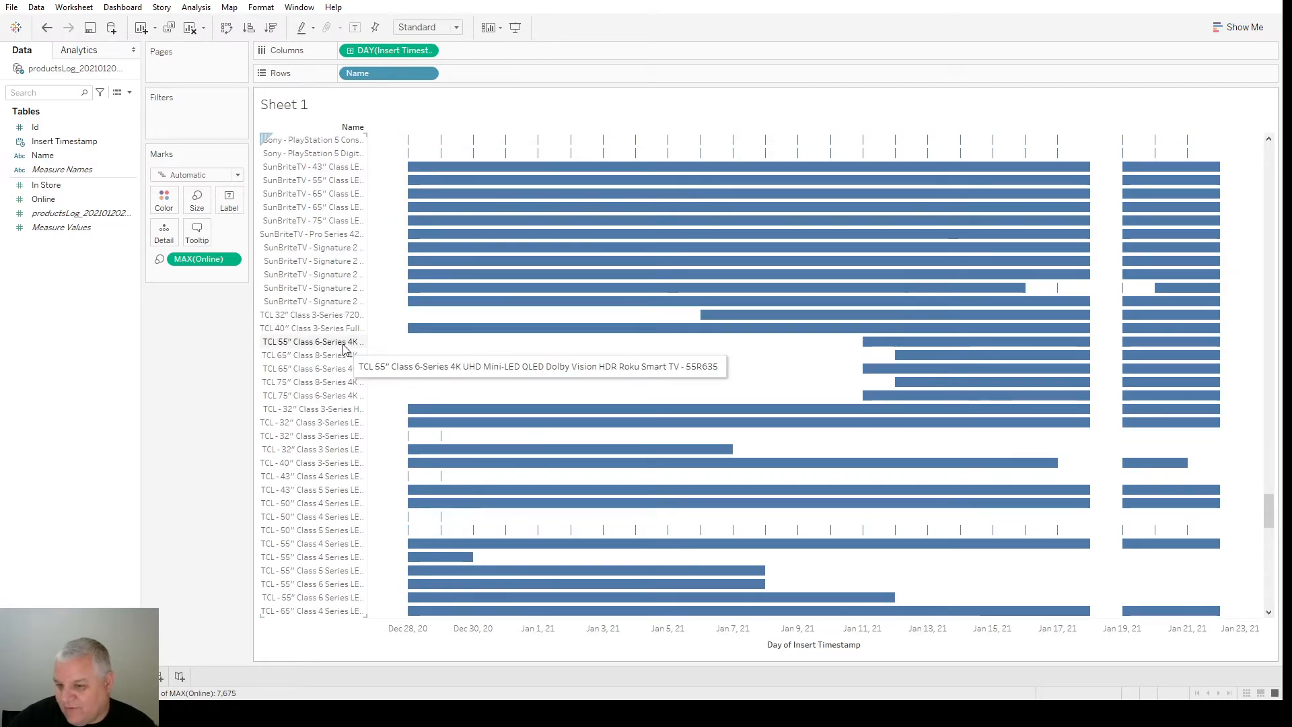
pyautogui.moveTo(861, 362)
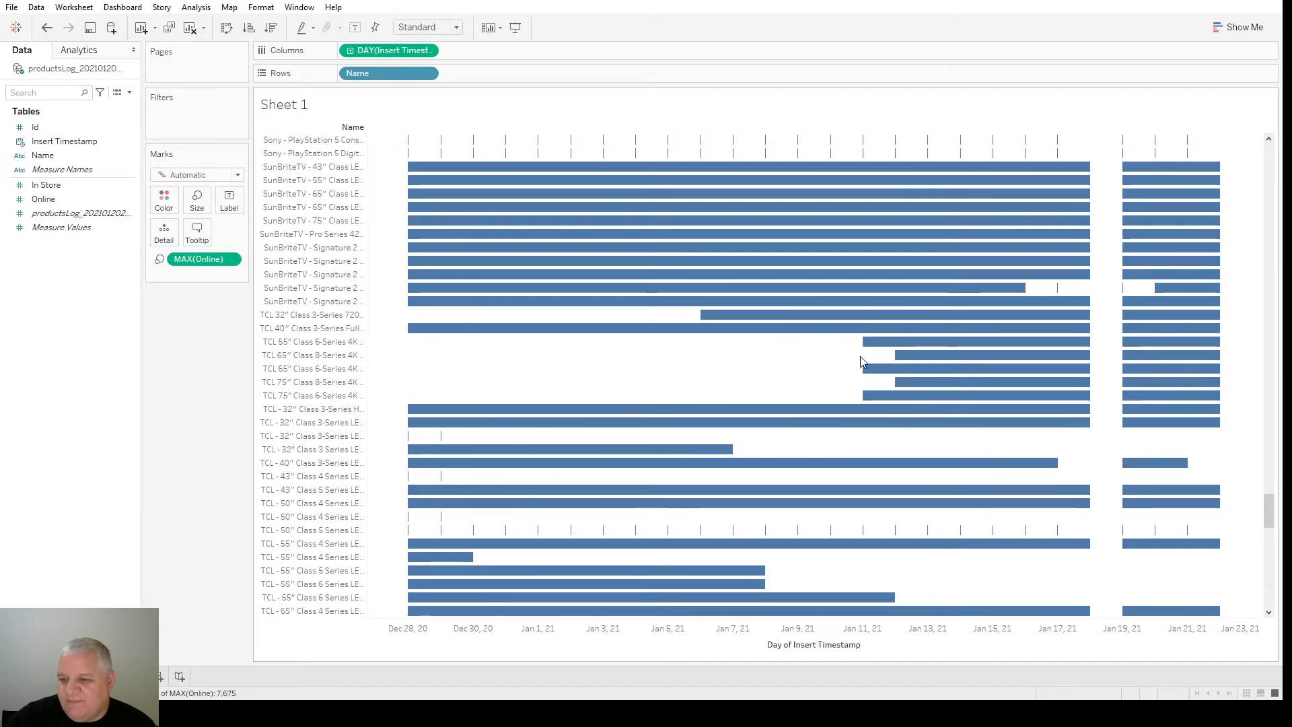
pyautogui.moveTo(602, 360)
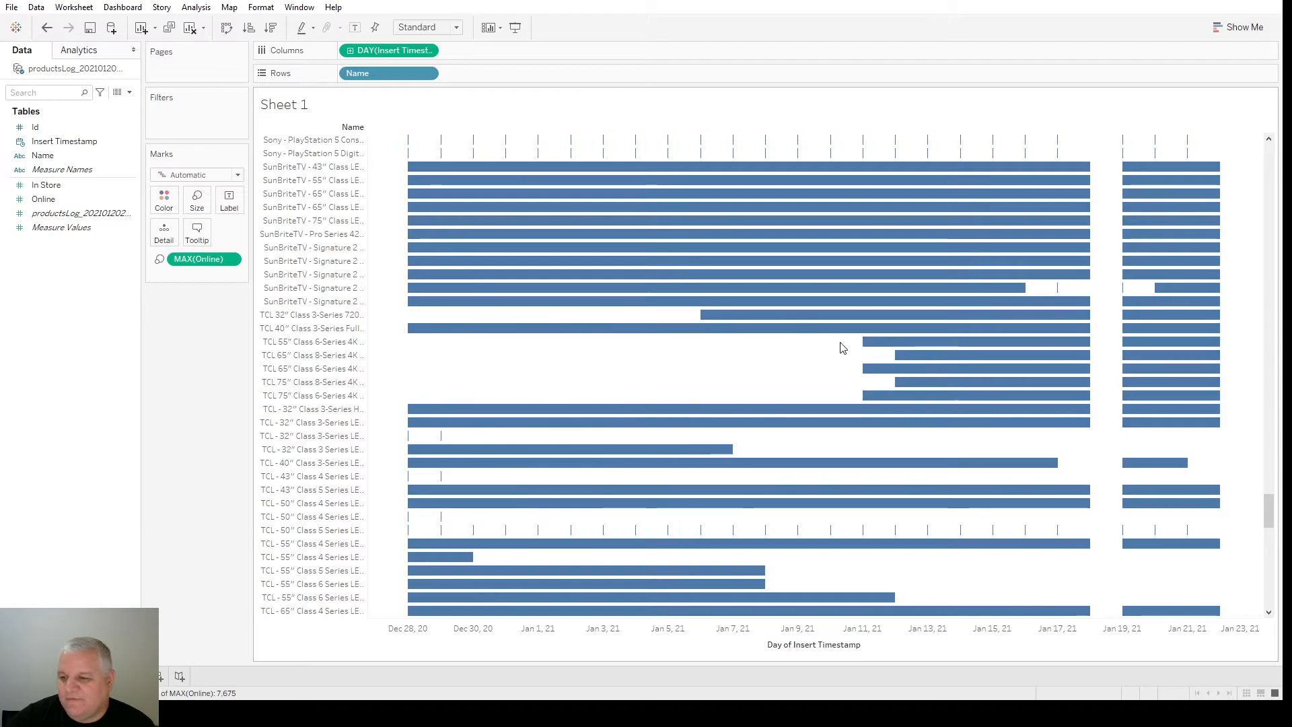
pyautogui.moveTo(1063, 355)
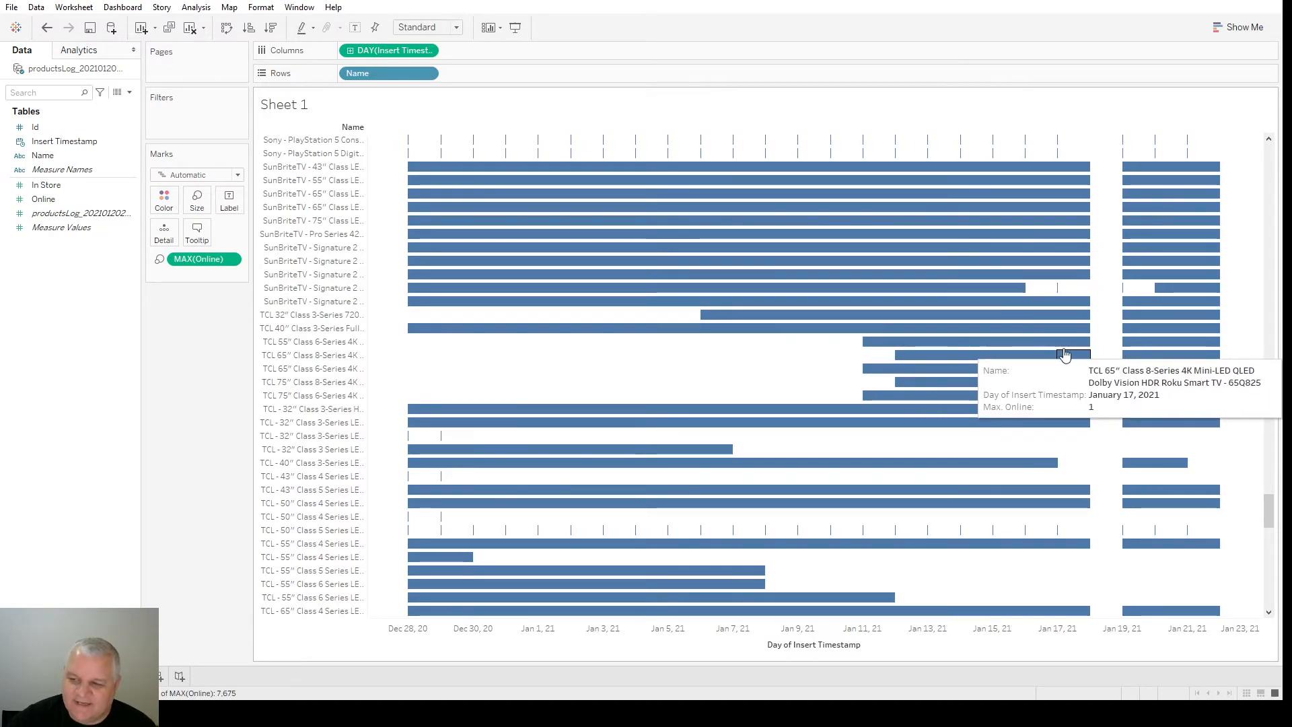
pyautogui.moveTo(1076, 343)
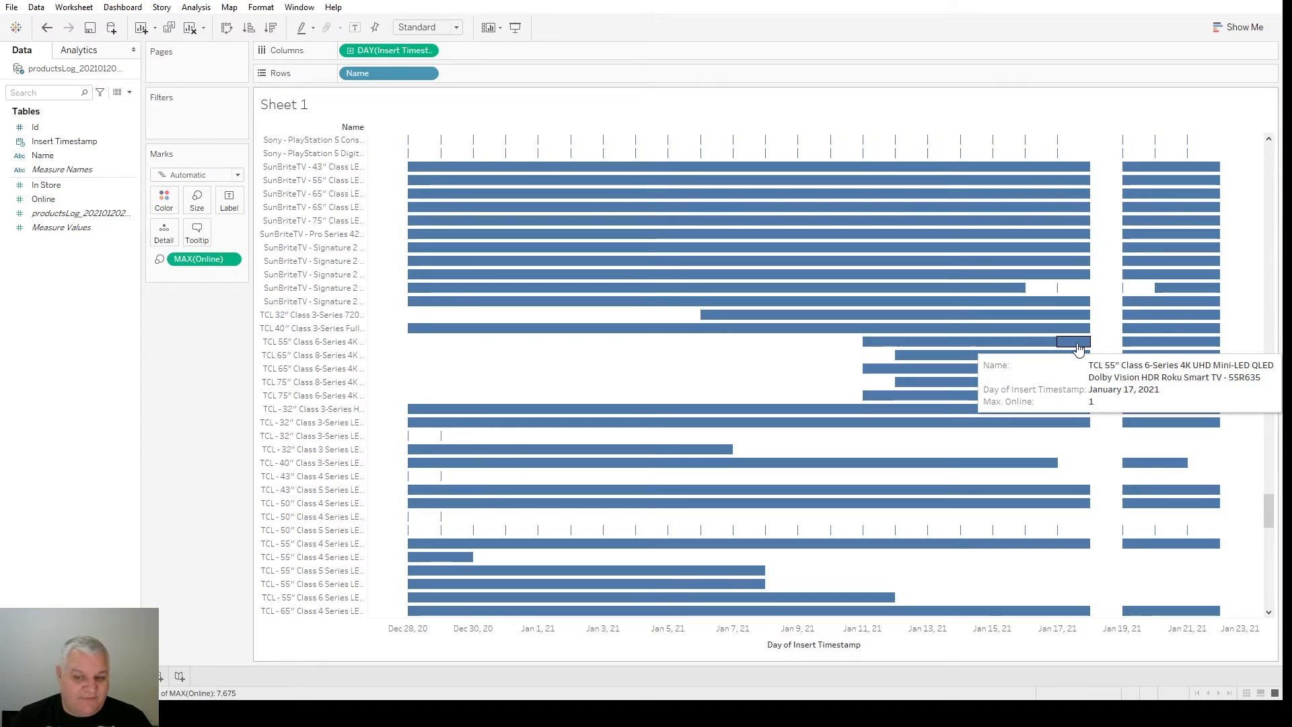
pyautogui.moveTo(852, 359)
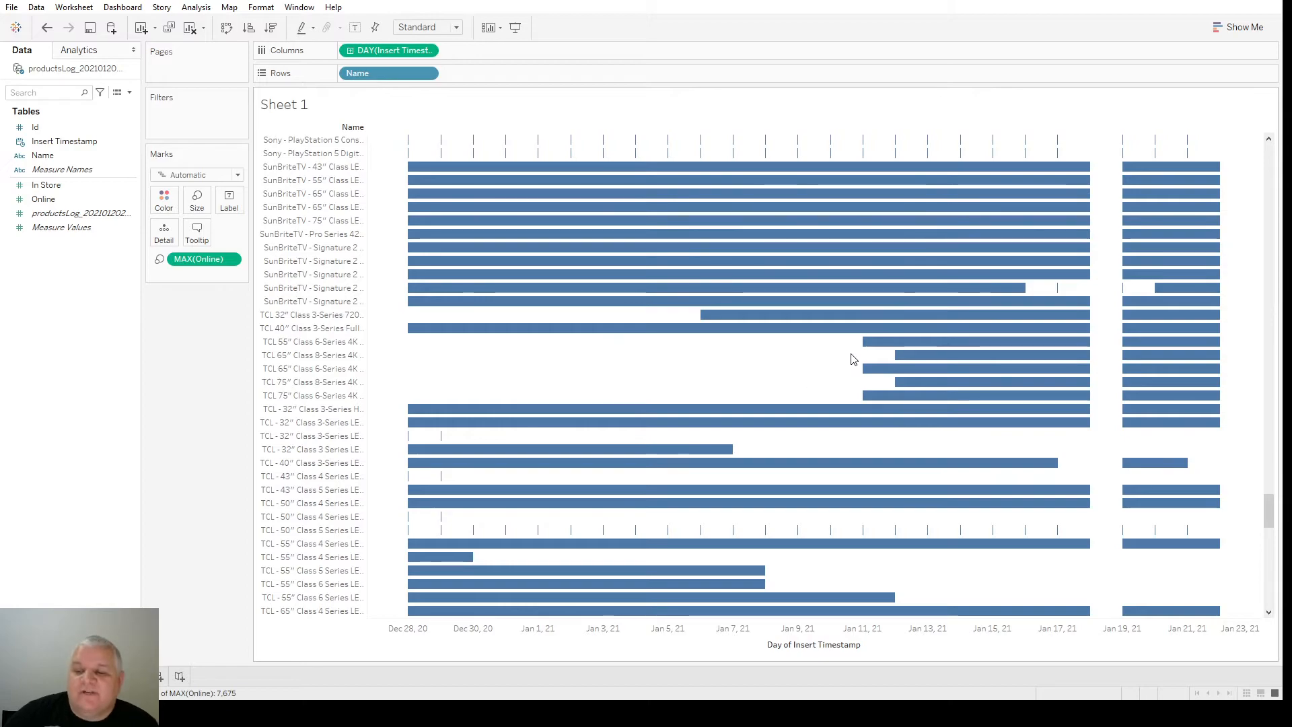
pyautogui.moveTo(715, 315)
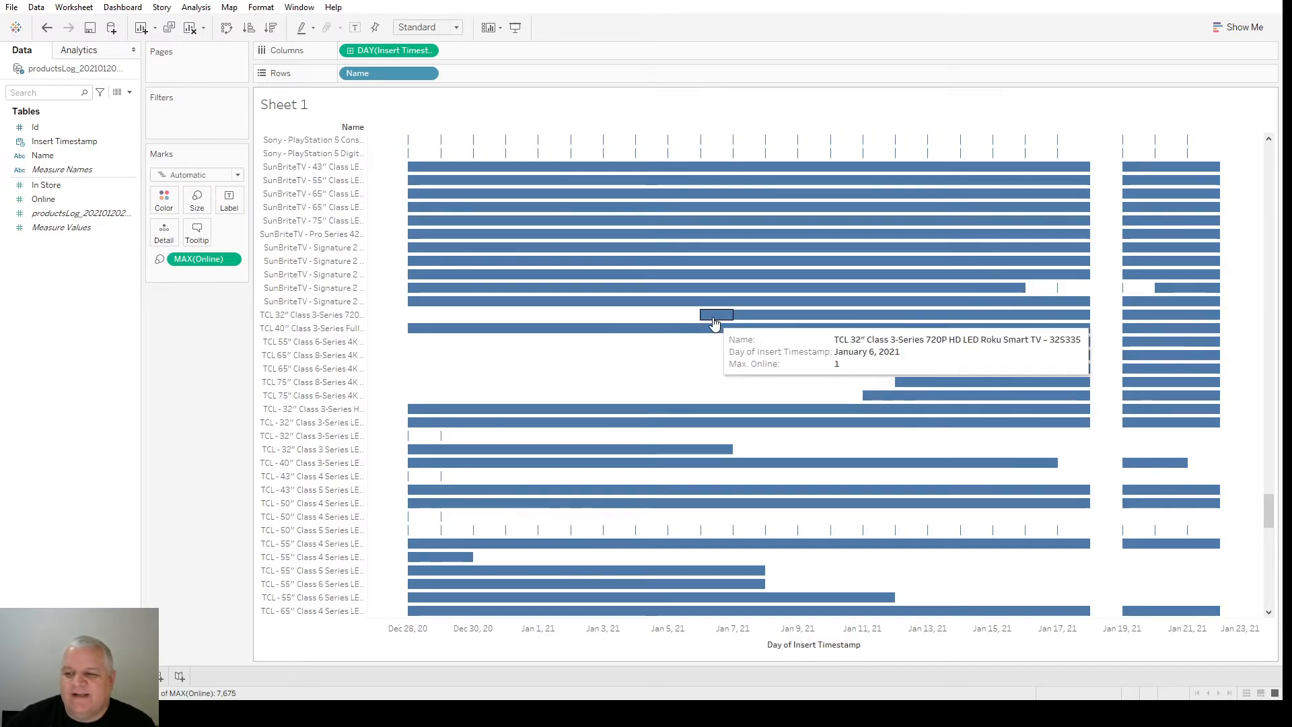
pyautogui.moveTo(793, 352)
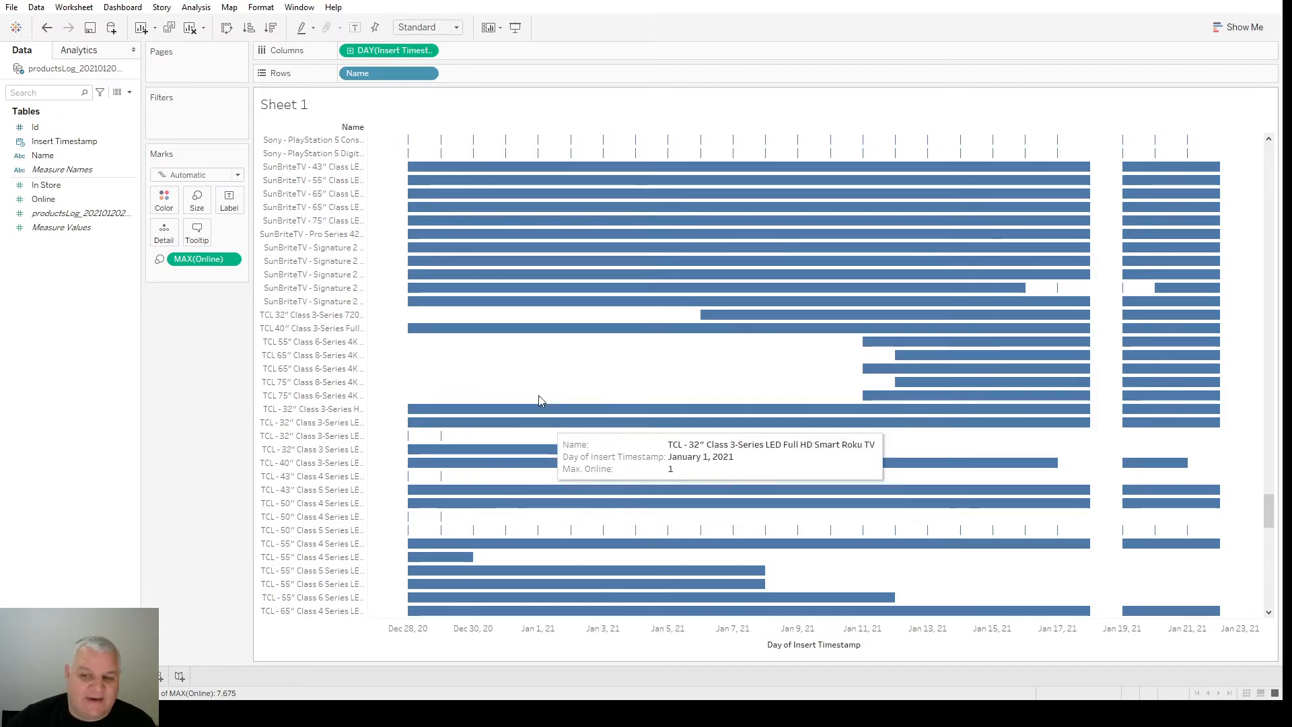
pyautogui.moveTo(797, 376)
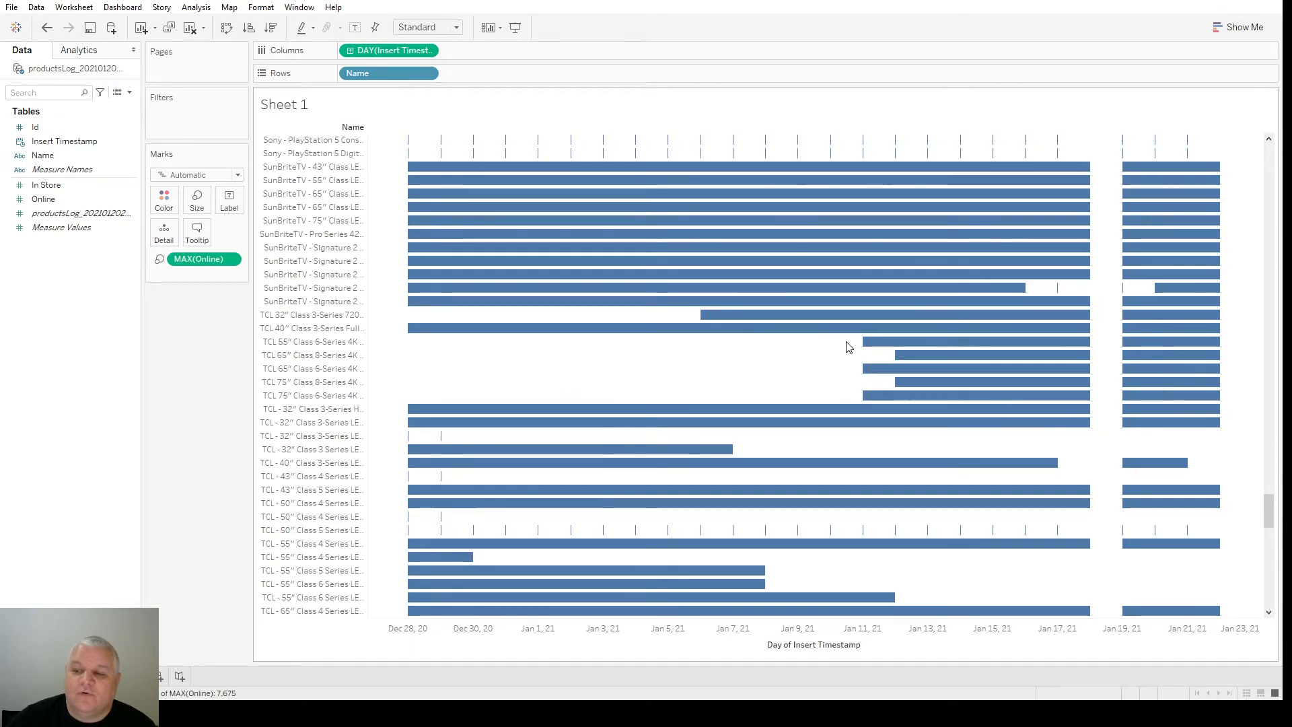
pyautogui.moveTo(911, 422)
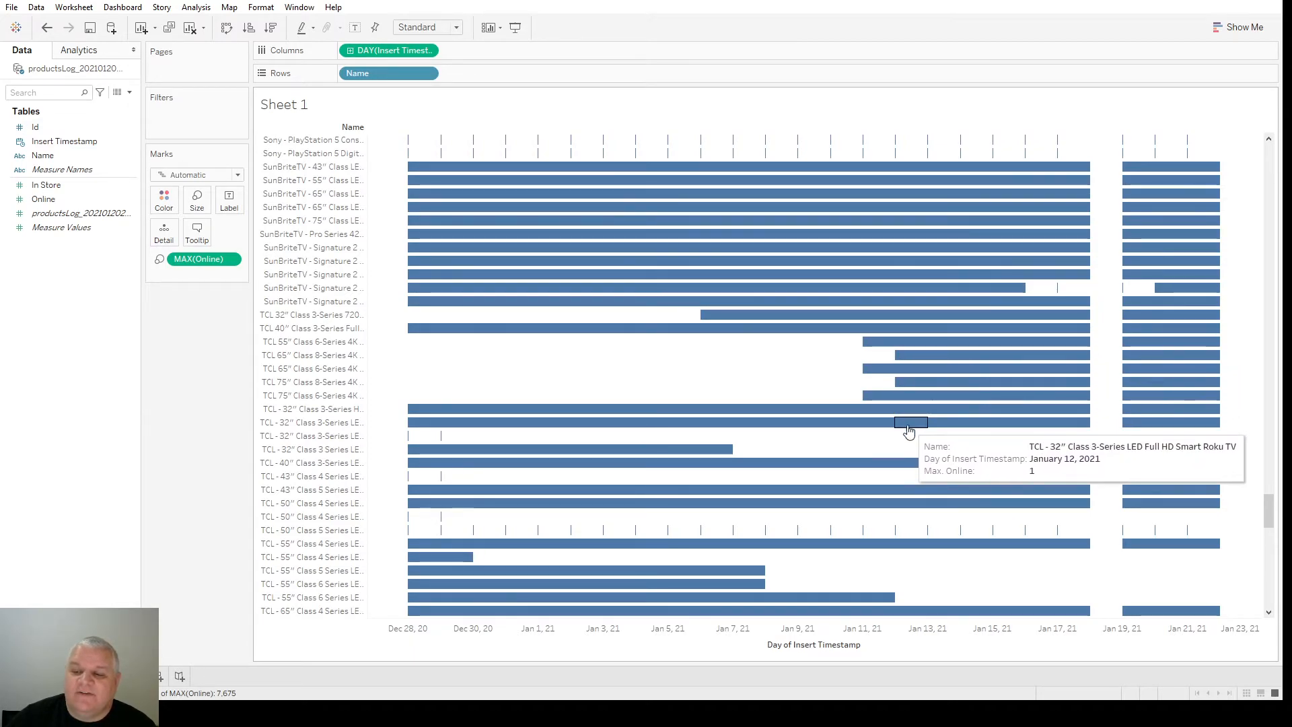
pyautogui.moveTo(519, 361)
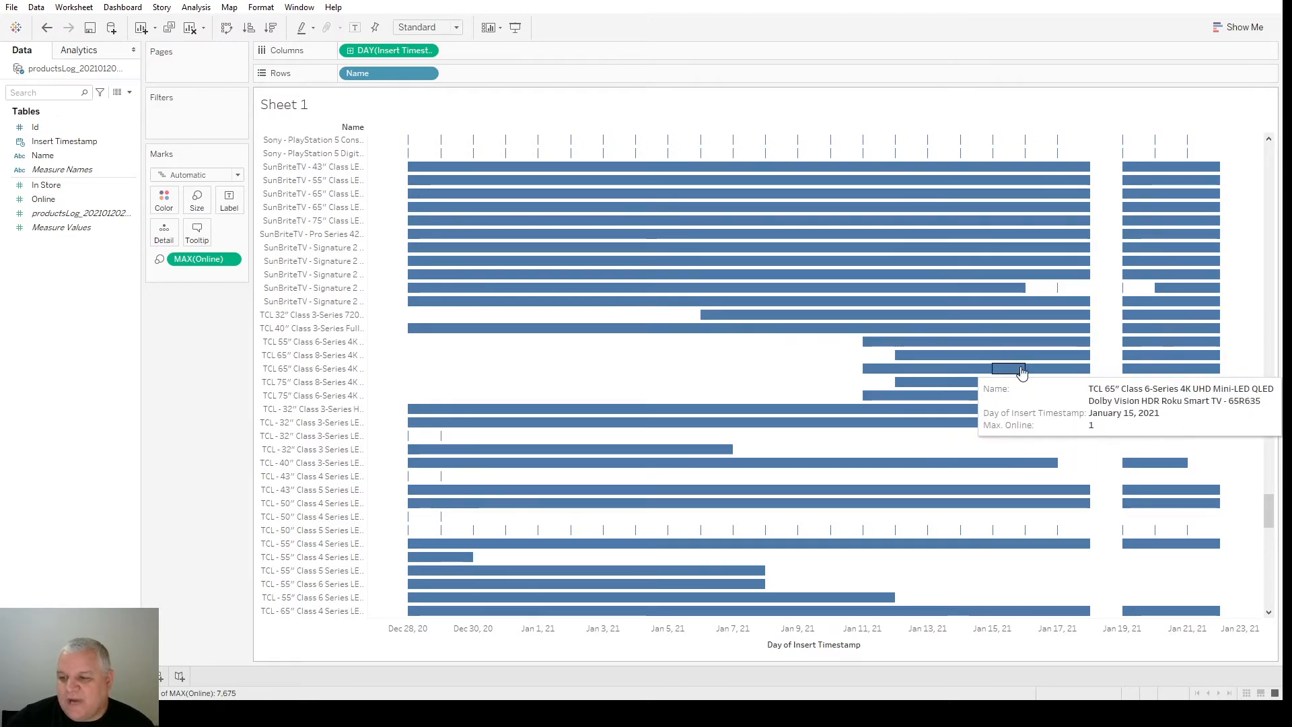
pyautogui.moveTo(955, 385)
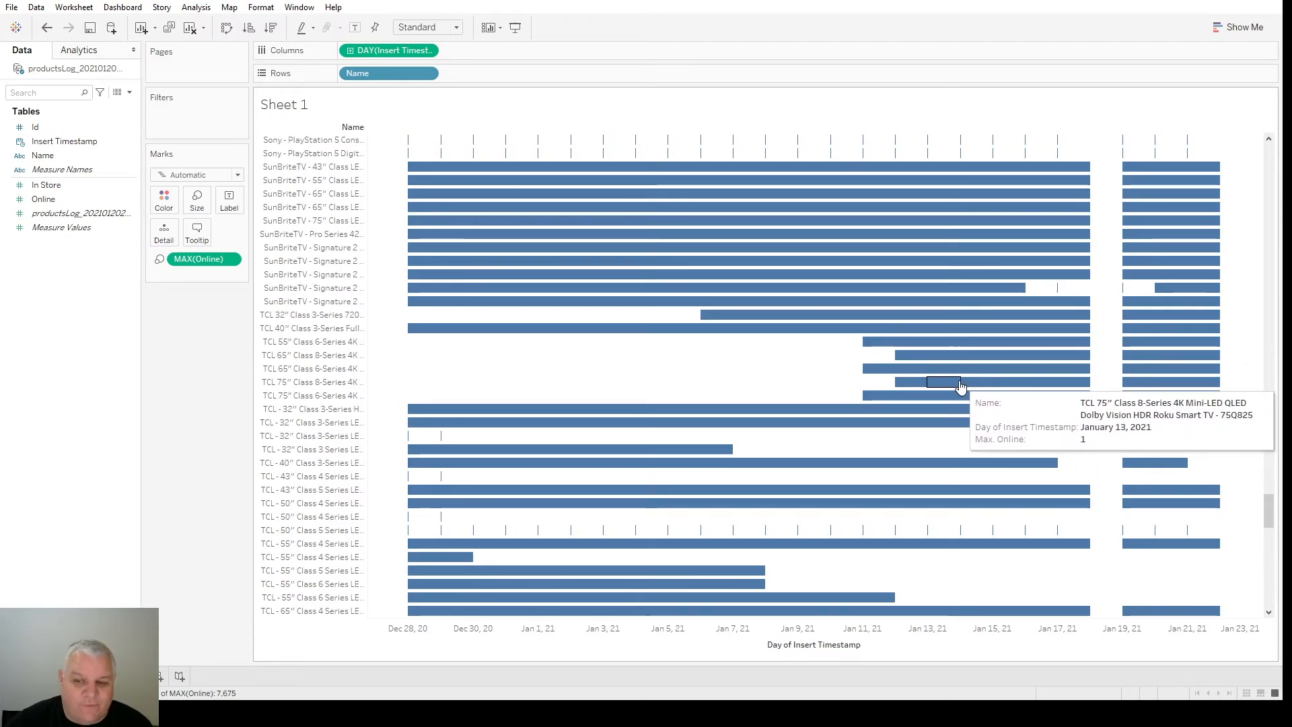
pyautogui.moveTo(748, 395)
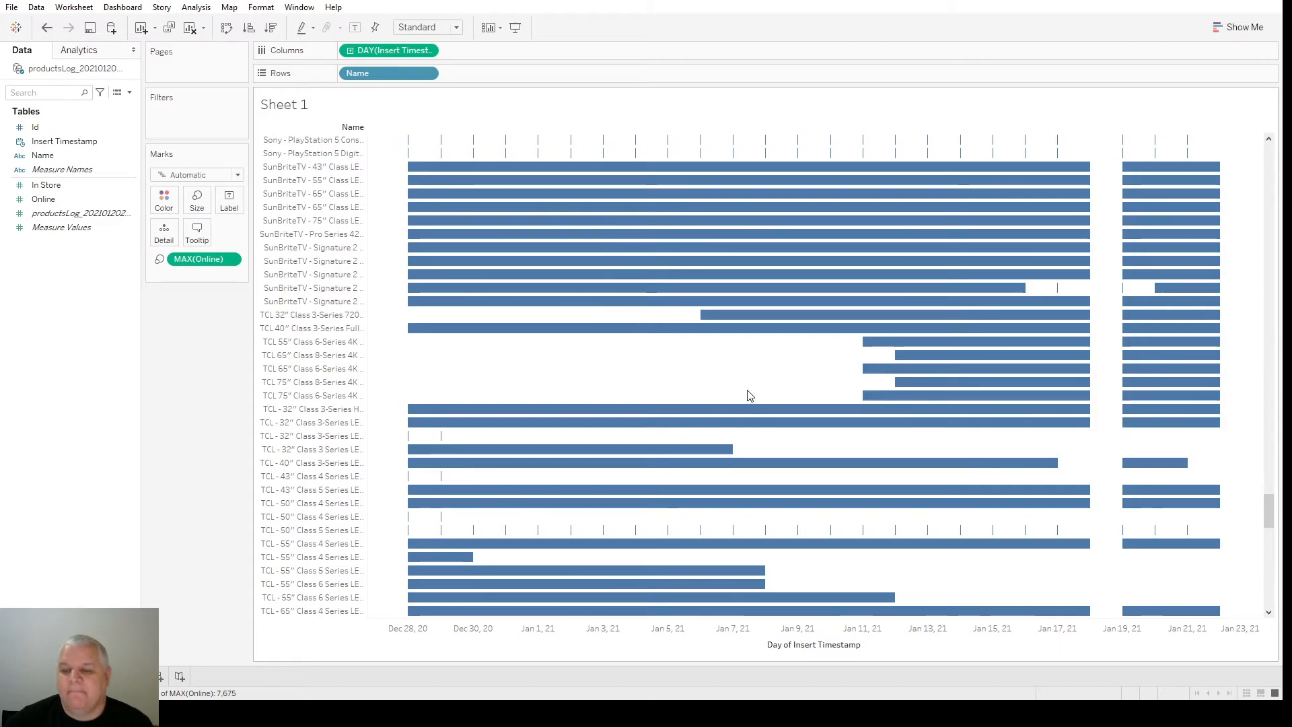
pyautogui.moveTo(750, 401)
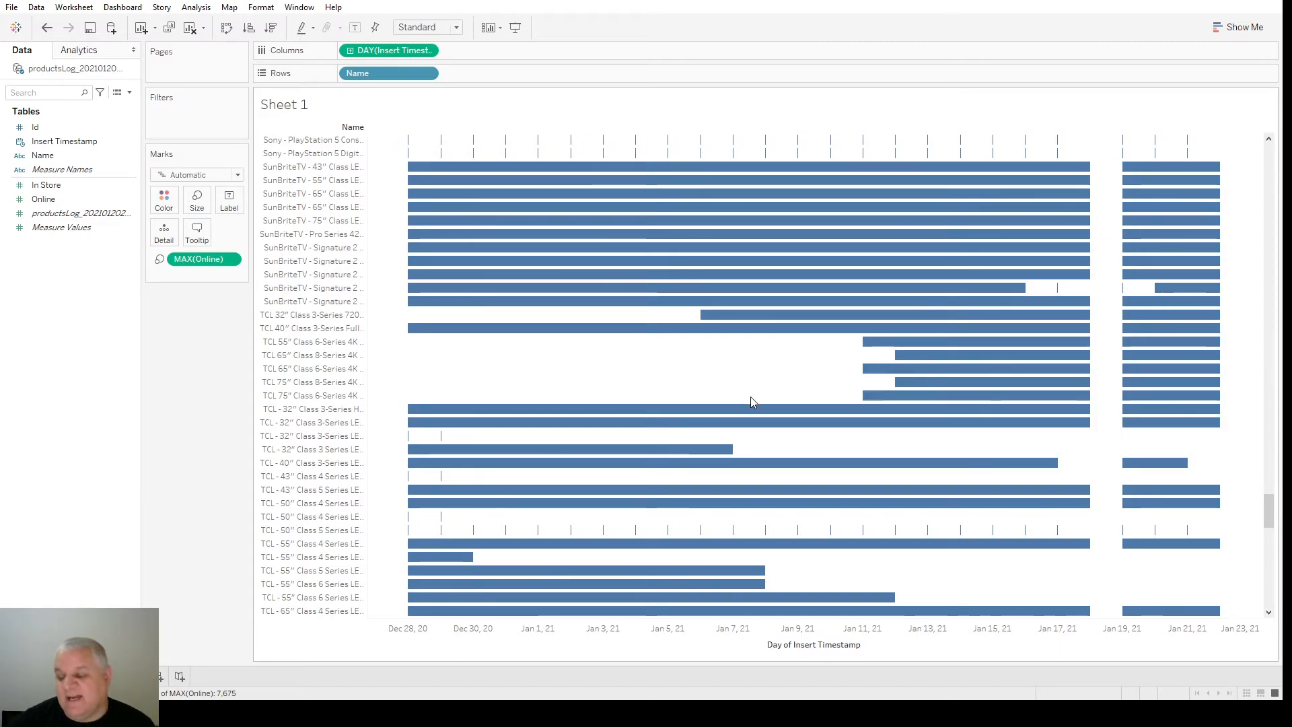
pyautogui.moveTo(748, 261)
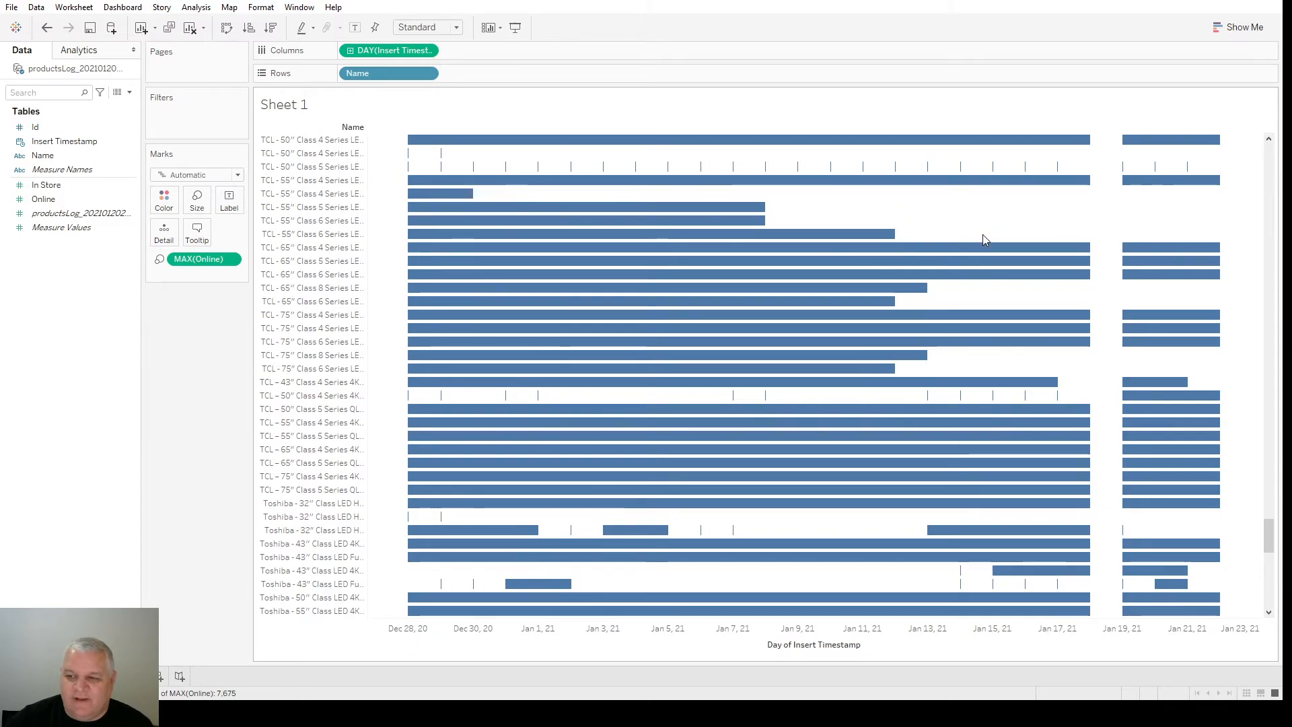
pyautogui.moveTo(617, 206)
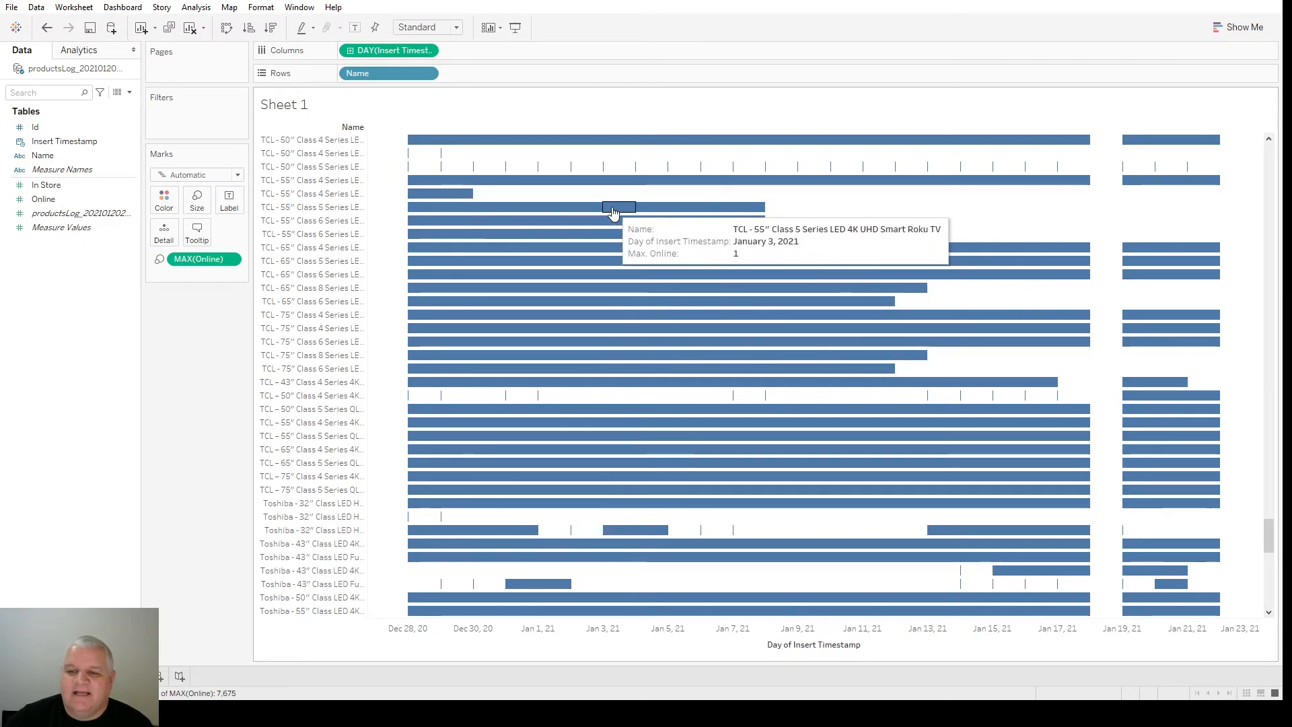
pyautogui.moveTo(420, 207)
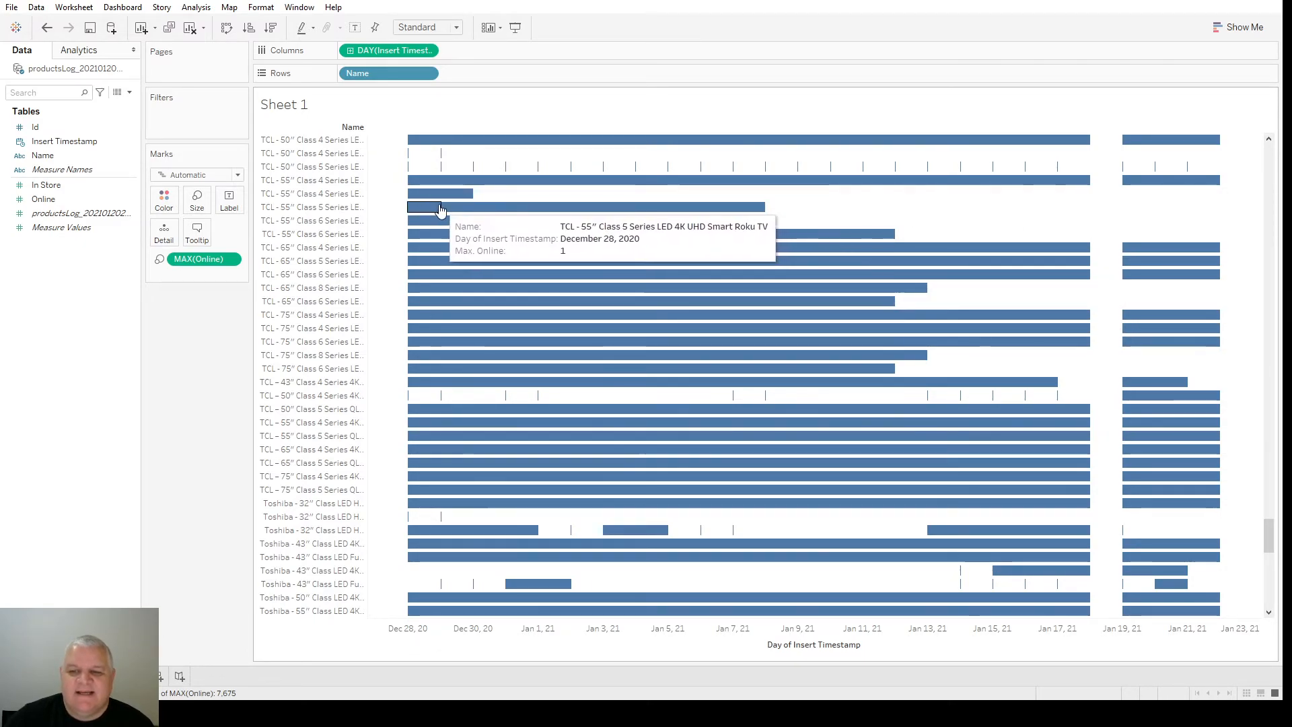
pyautogui.moveTo(620, 206)
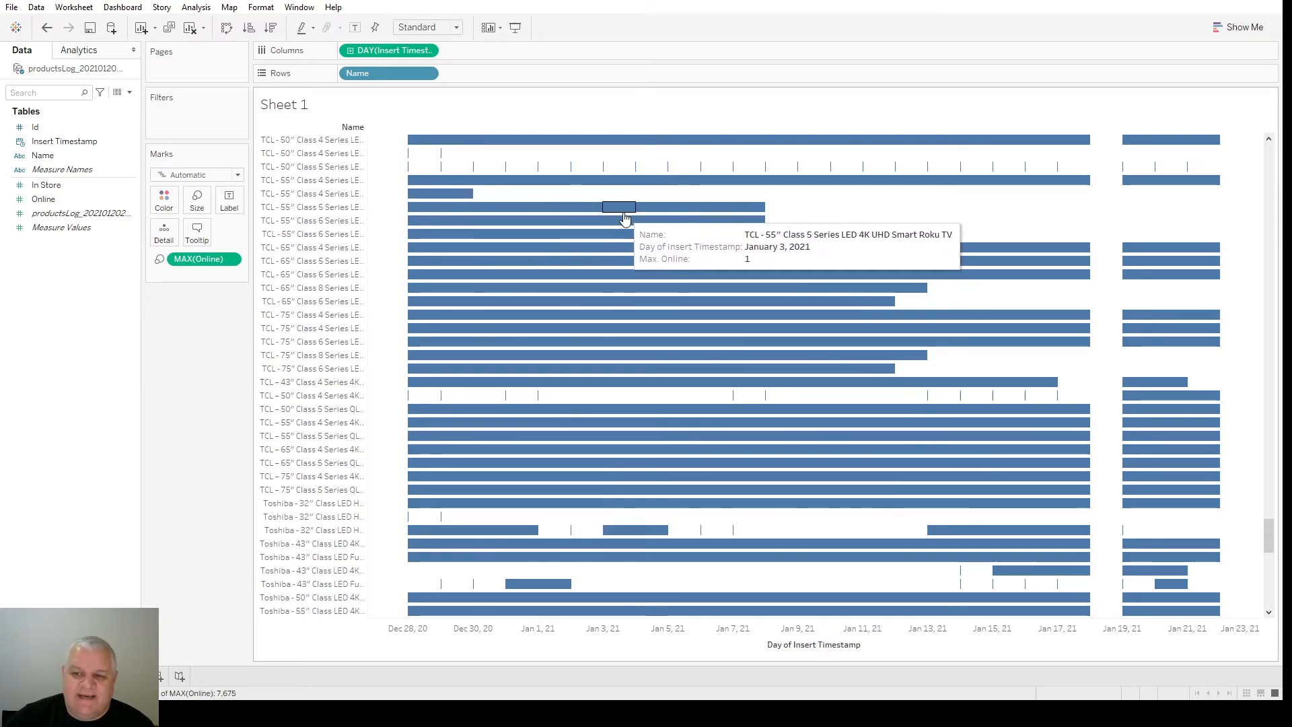
pyautogui.moveTo(712, 202)
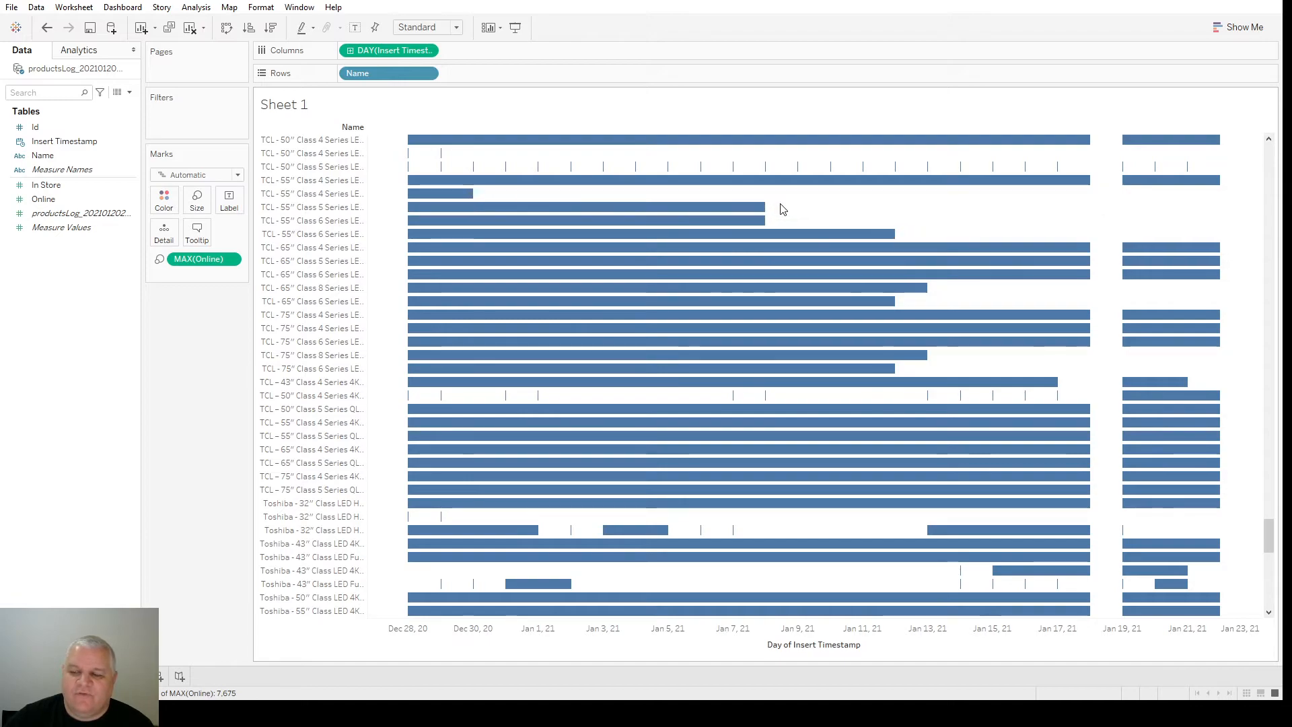
pyautogui.moveTo(991, 227)
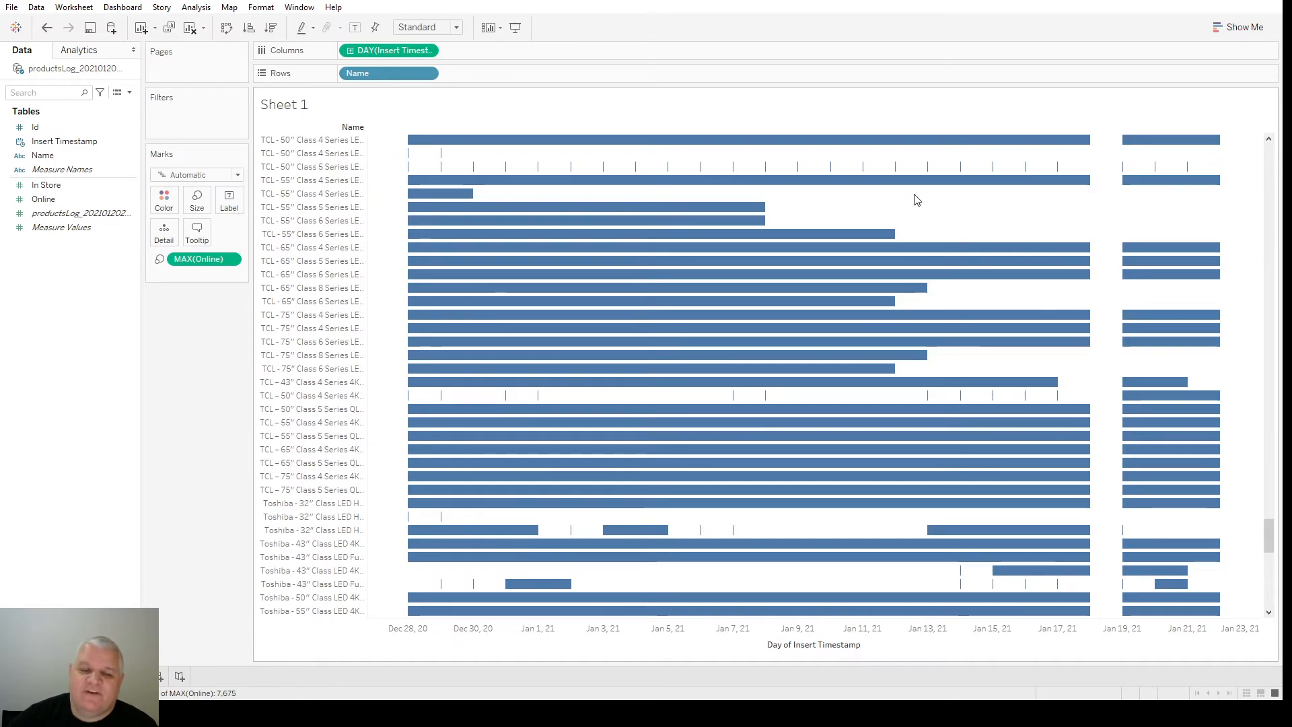
pyautogui.moveTo(1254, 268)
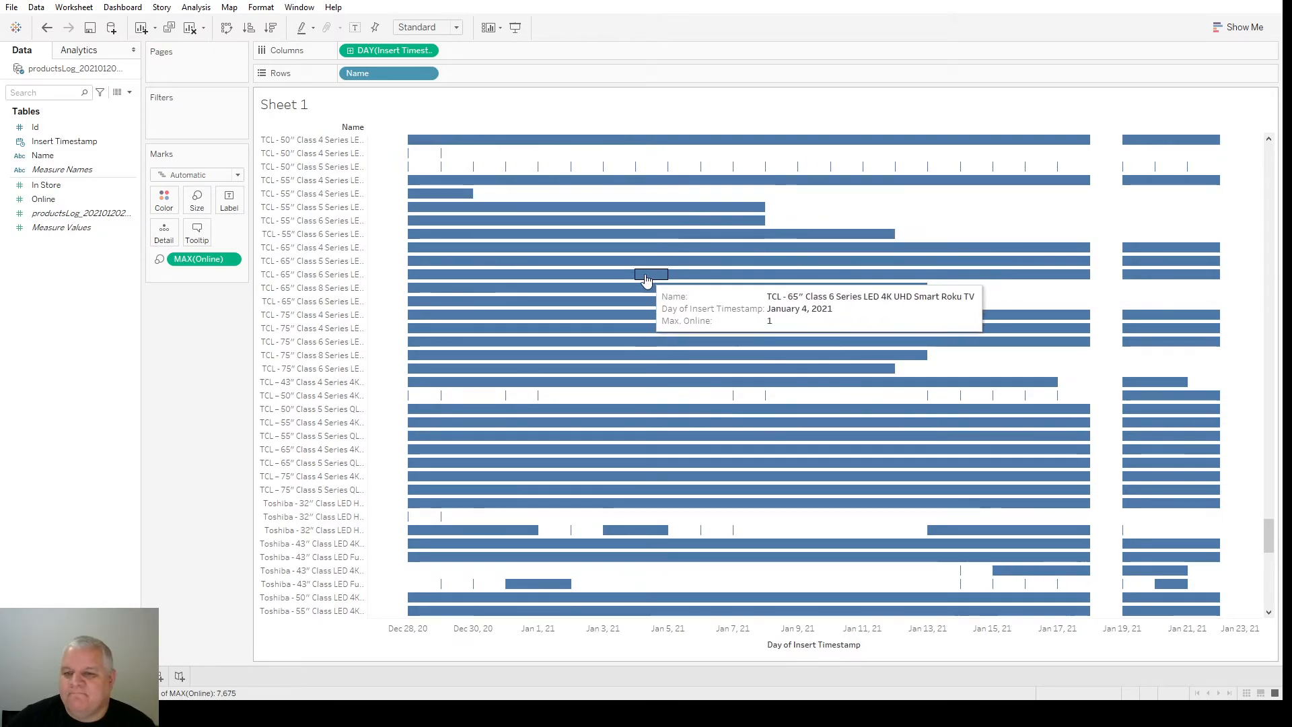
pyautogui.scroll(-3)
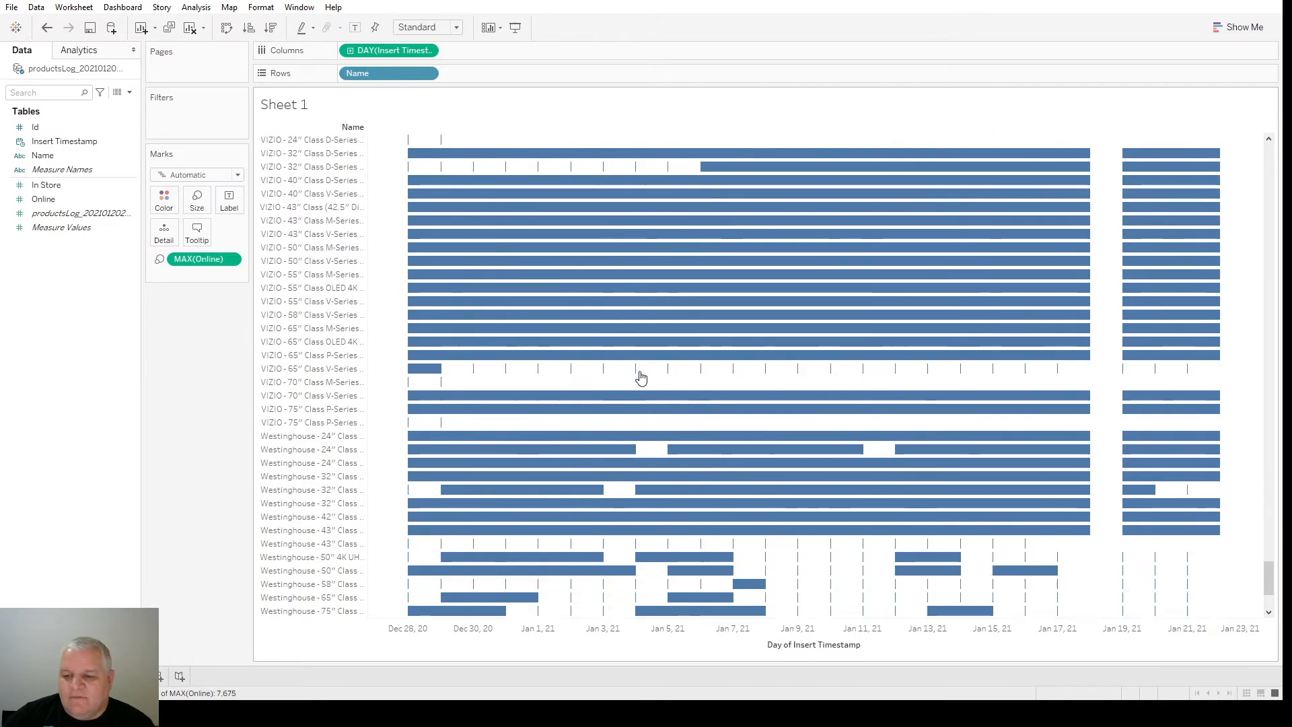
pyautogui.scroll(-3)
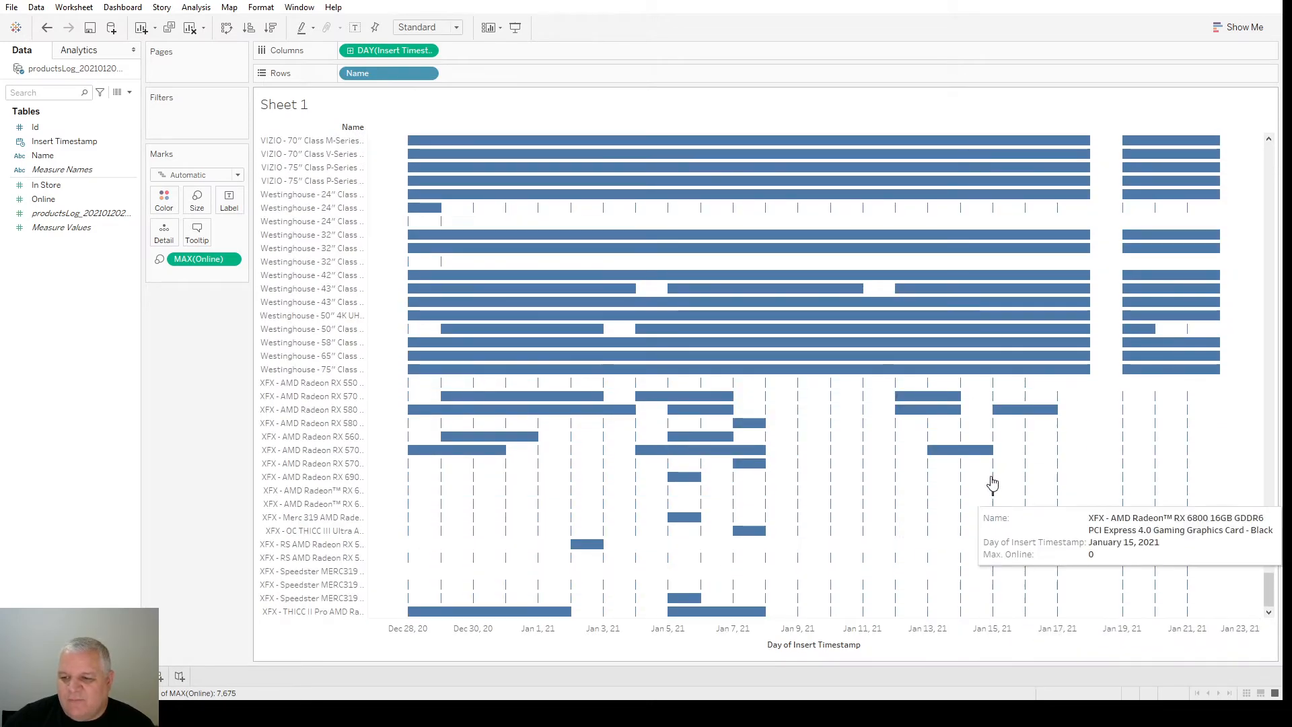
pyautogui.moveTo(392, 502)
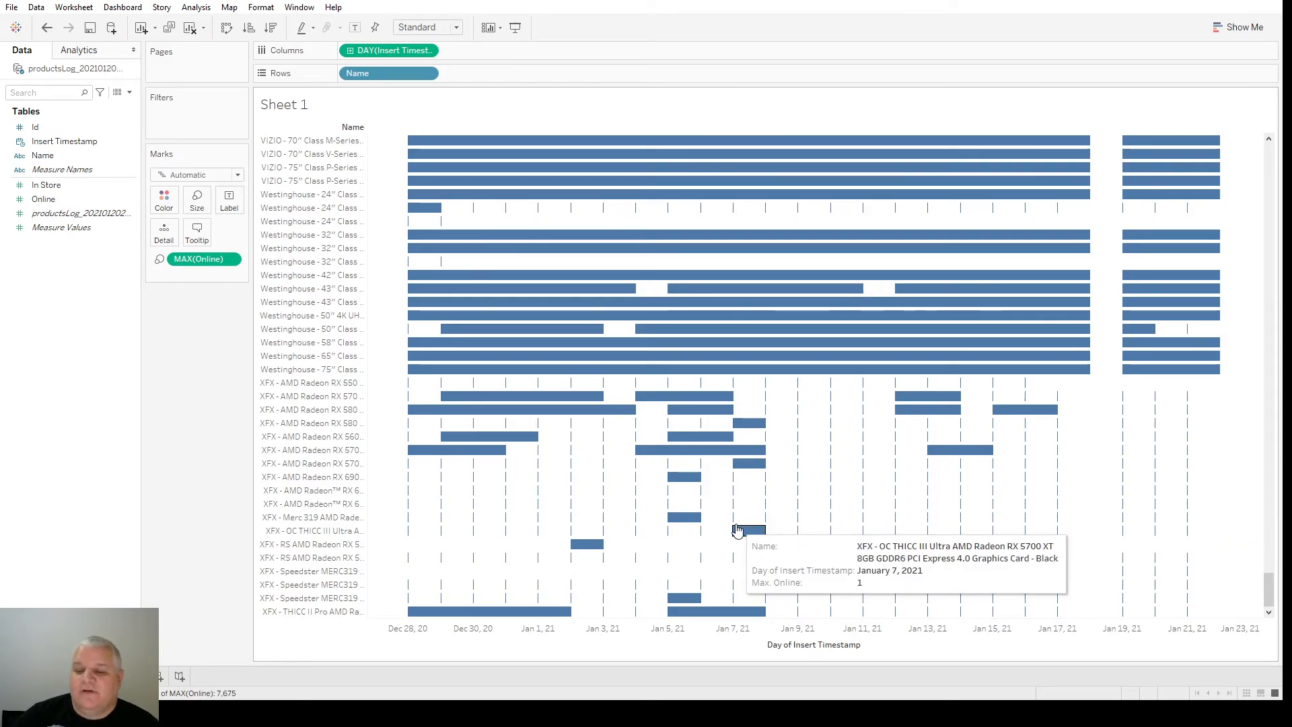
# Scroll down the daily availability Gantt chart
pyautogui.scroll(-3)
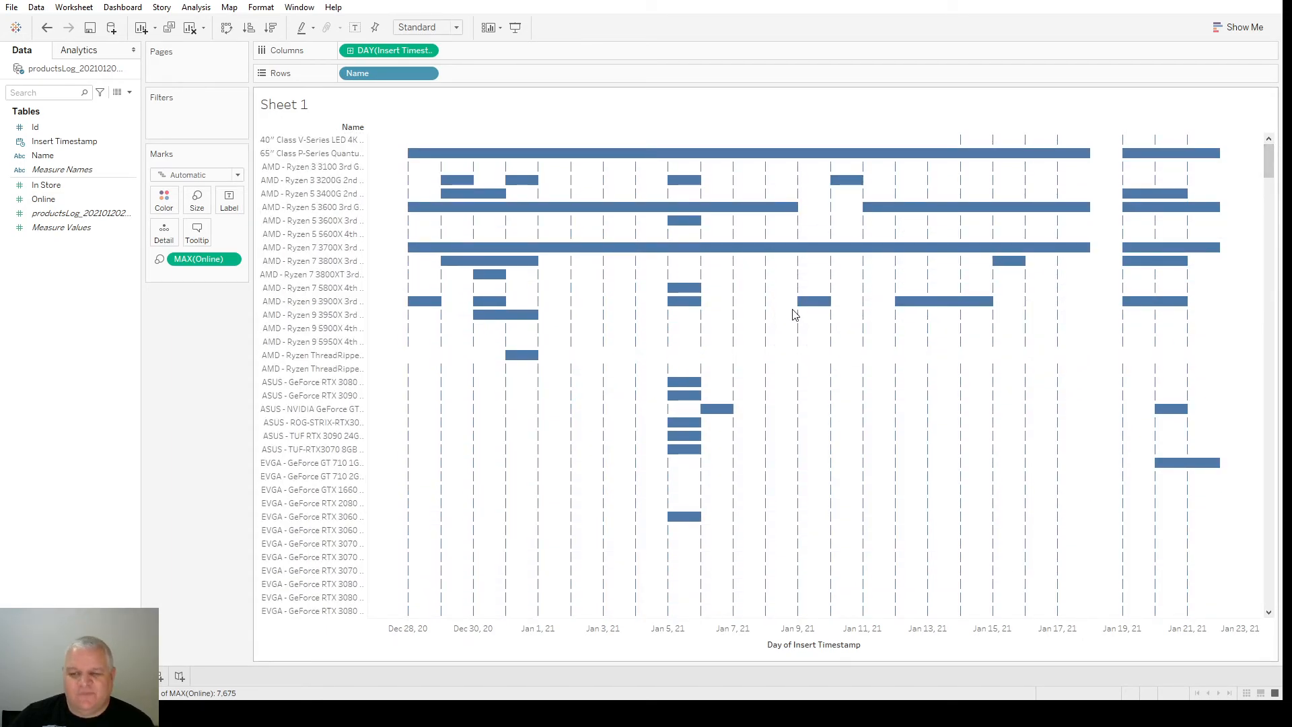
pyautogui.moveTo(801, 328)
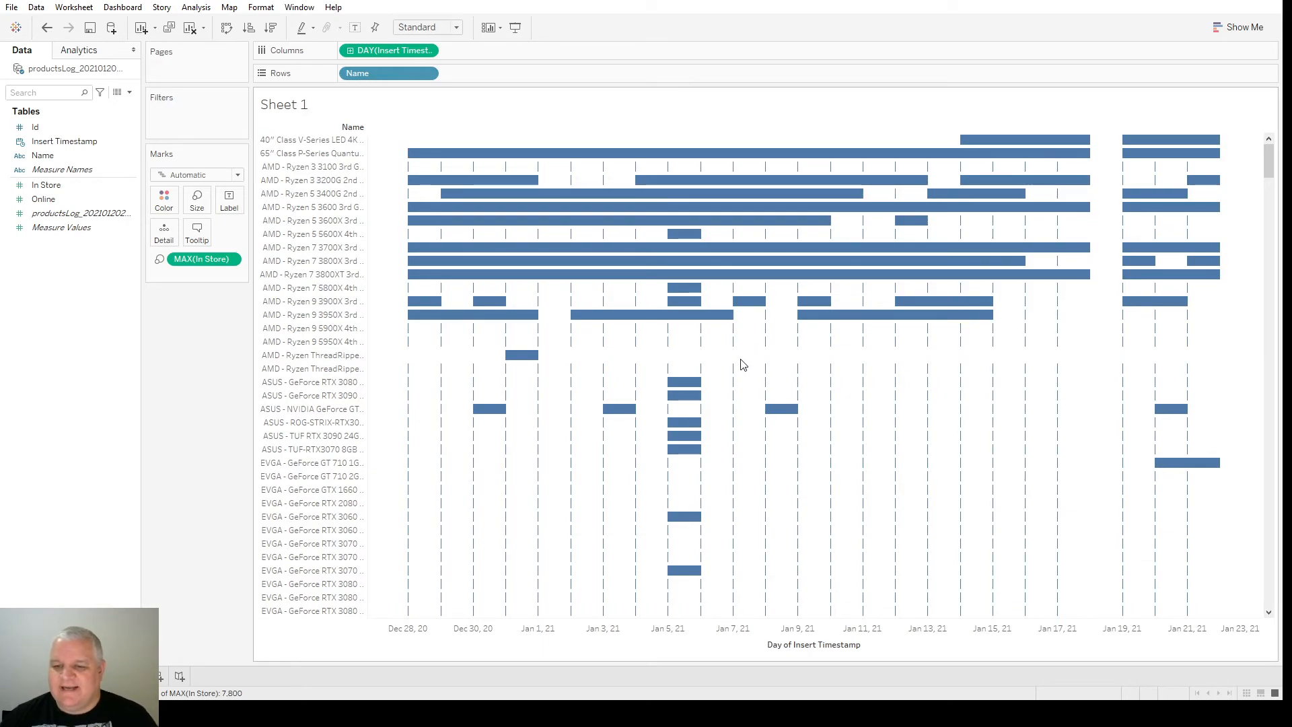
pyautogui.scroll(-3)
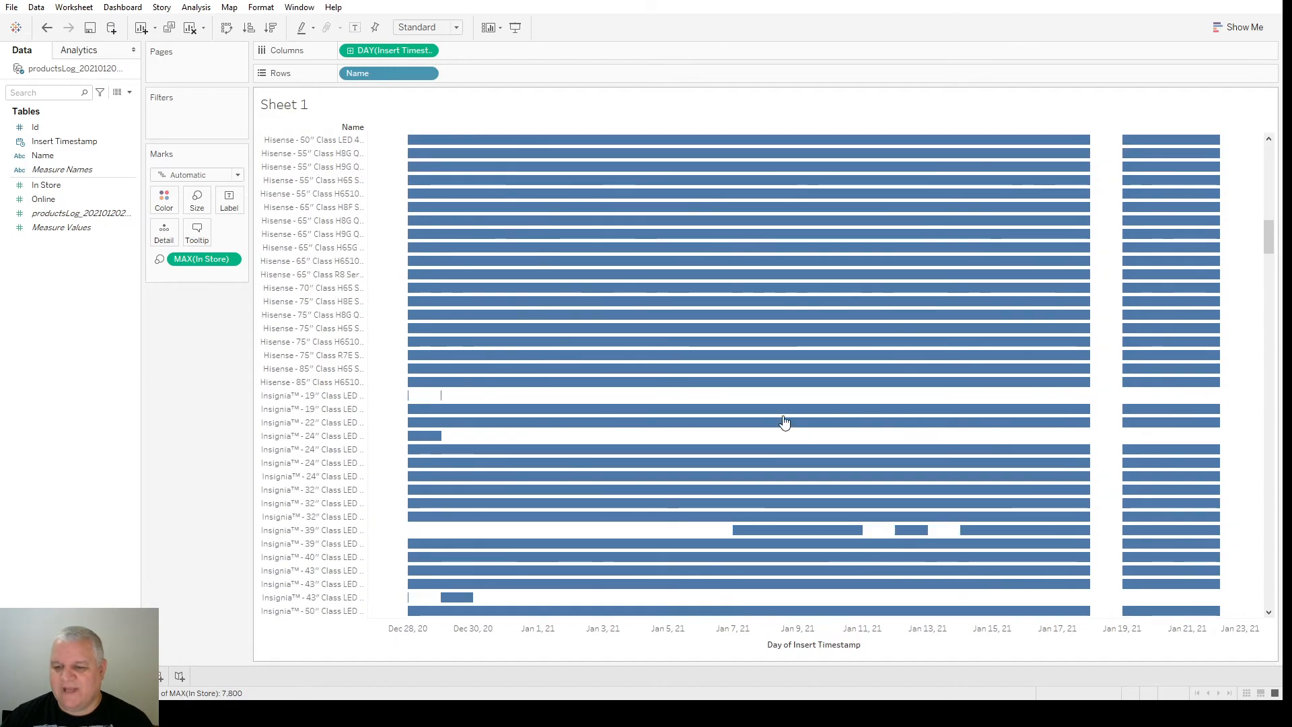
pyautogui.scroll(-3)
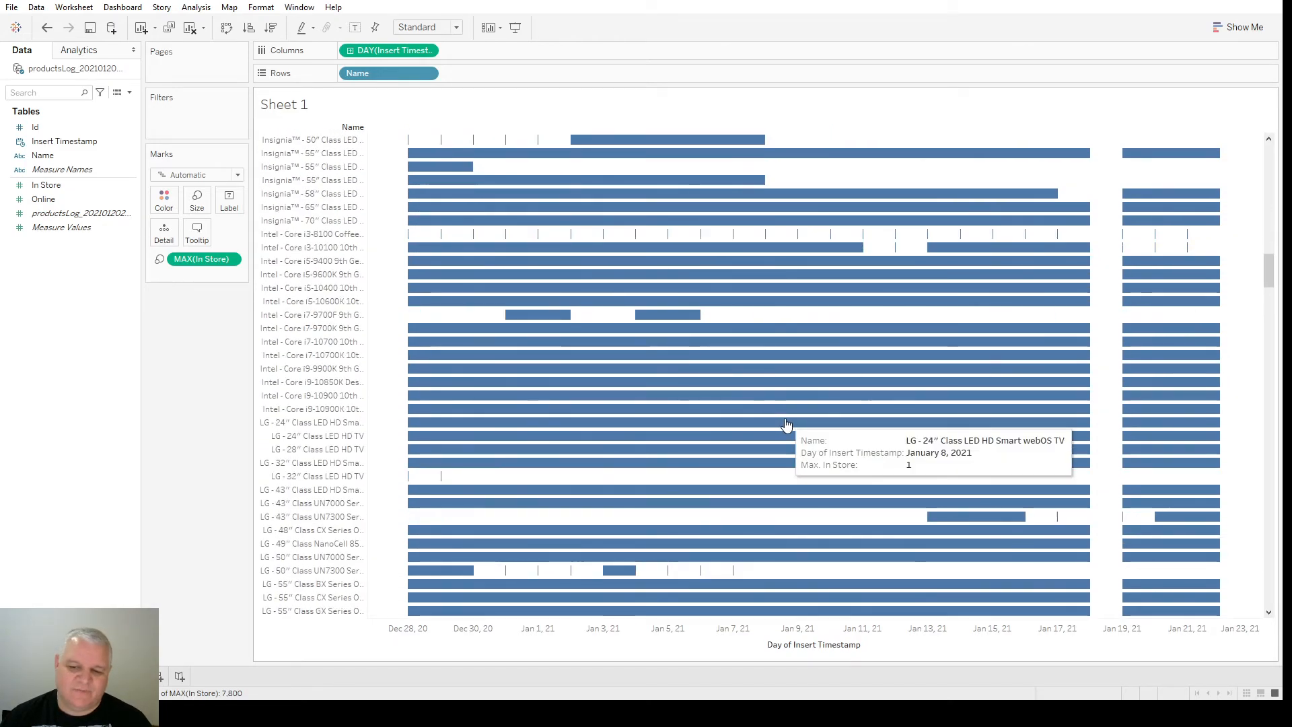
pyautogui.scroll(-3)
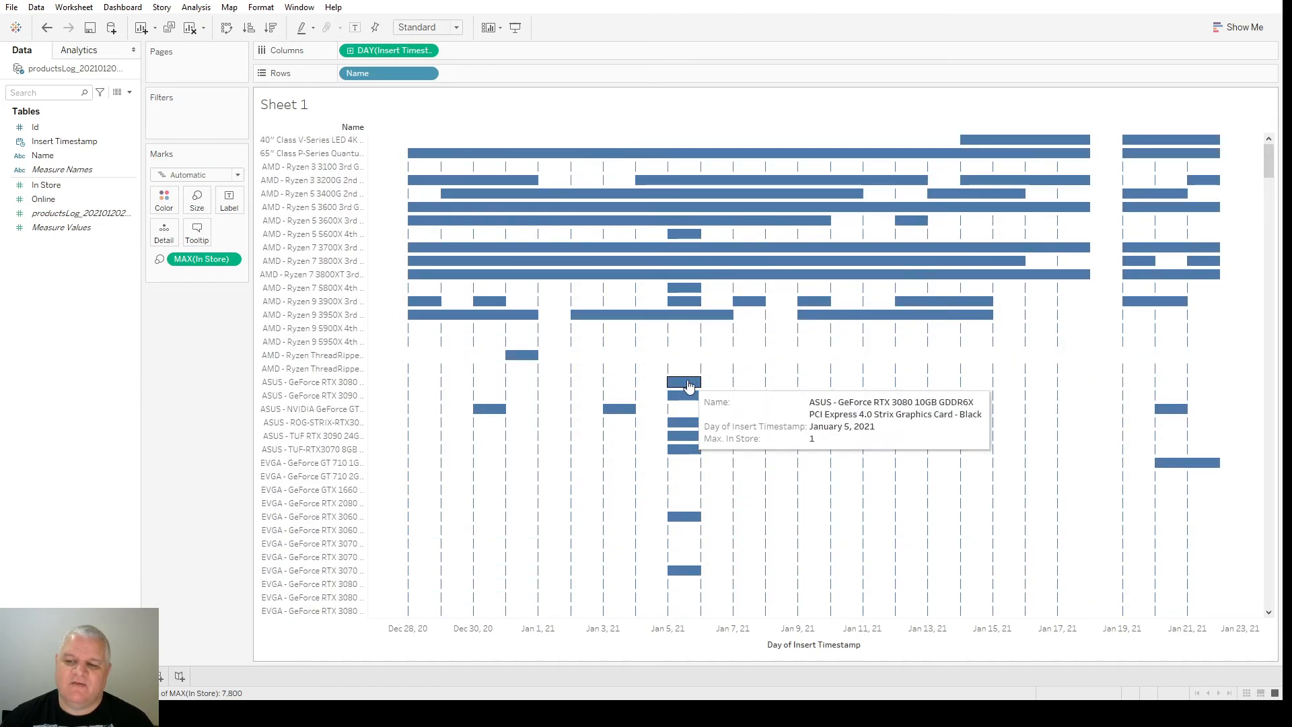
pyautogui.moveTo(671, 503)
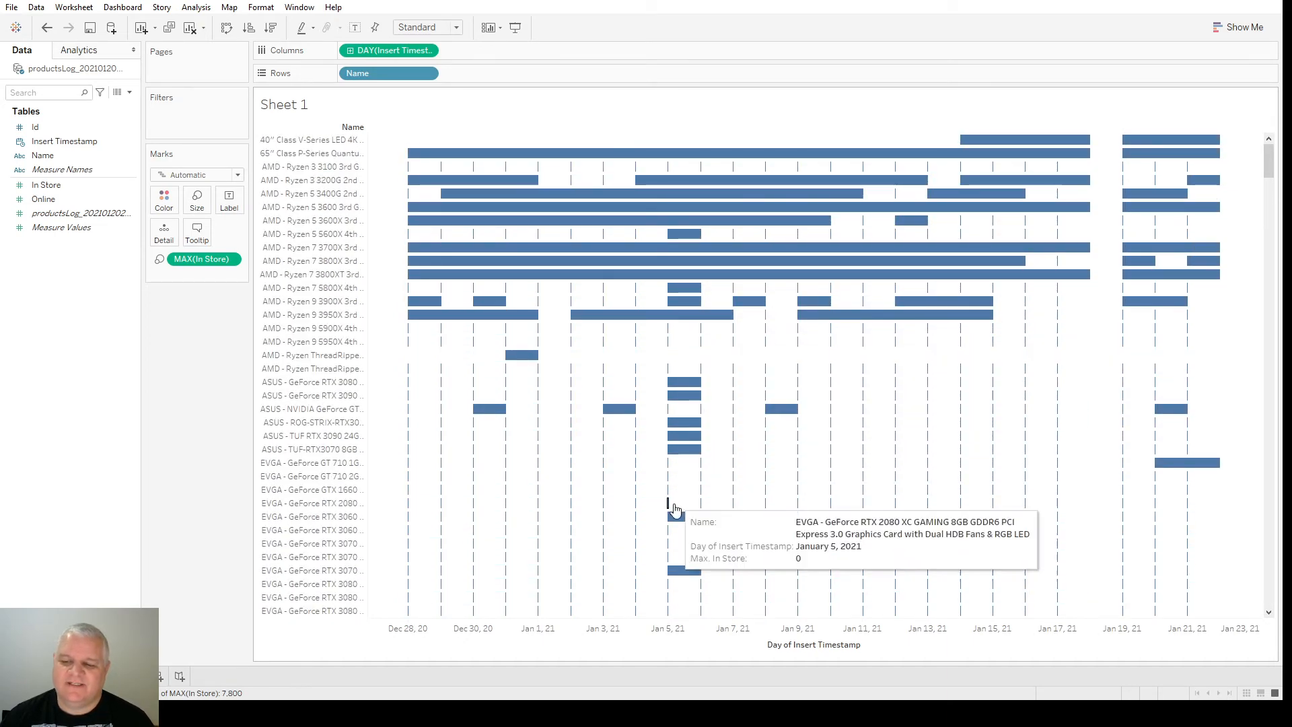
pyautogui.moveTo(688, 448)
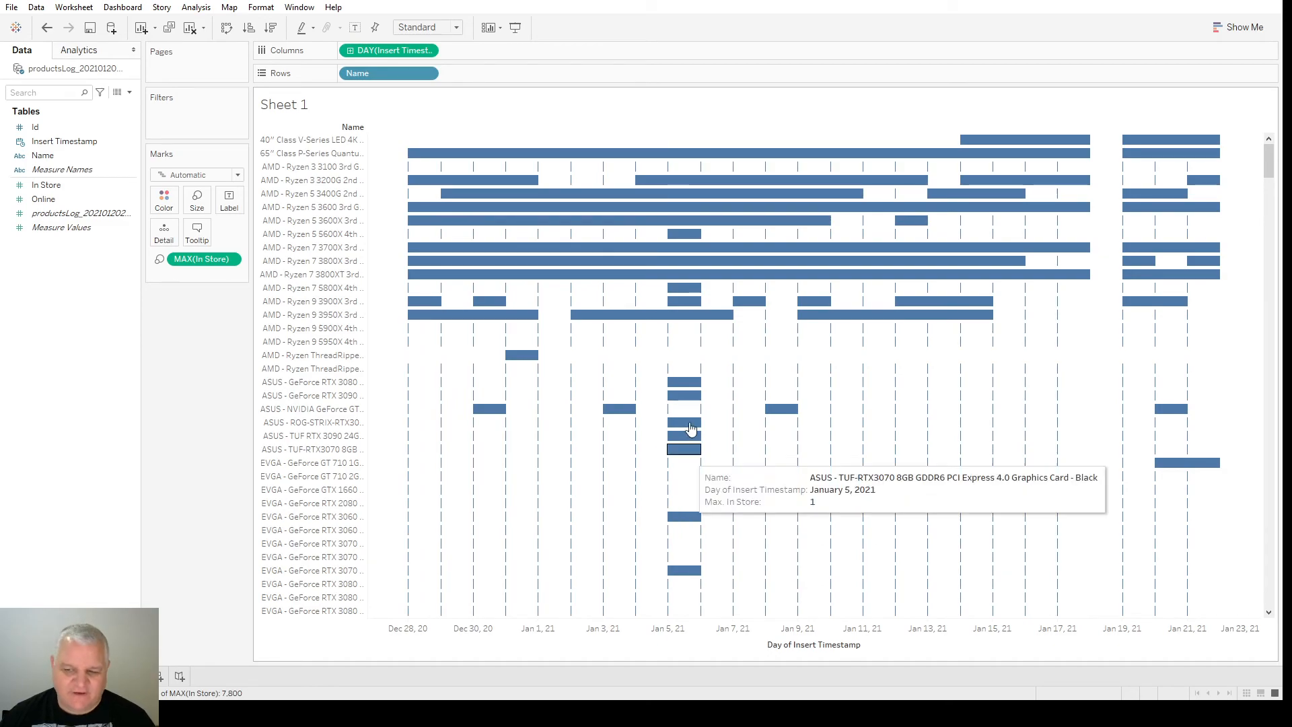
pyautogui.scroll(-3)
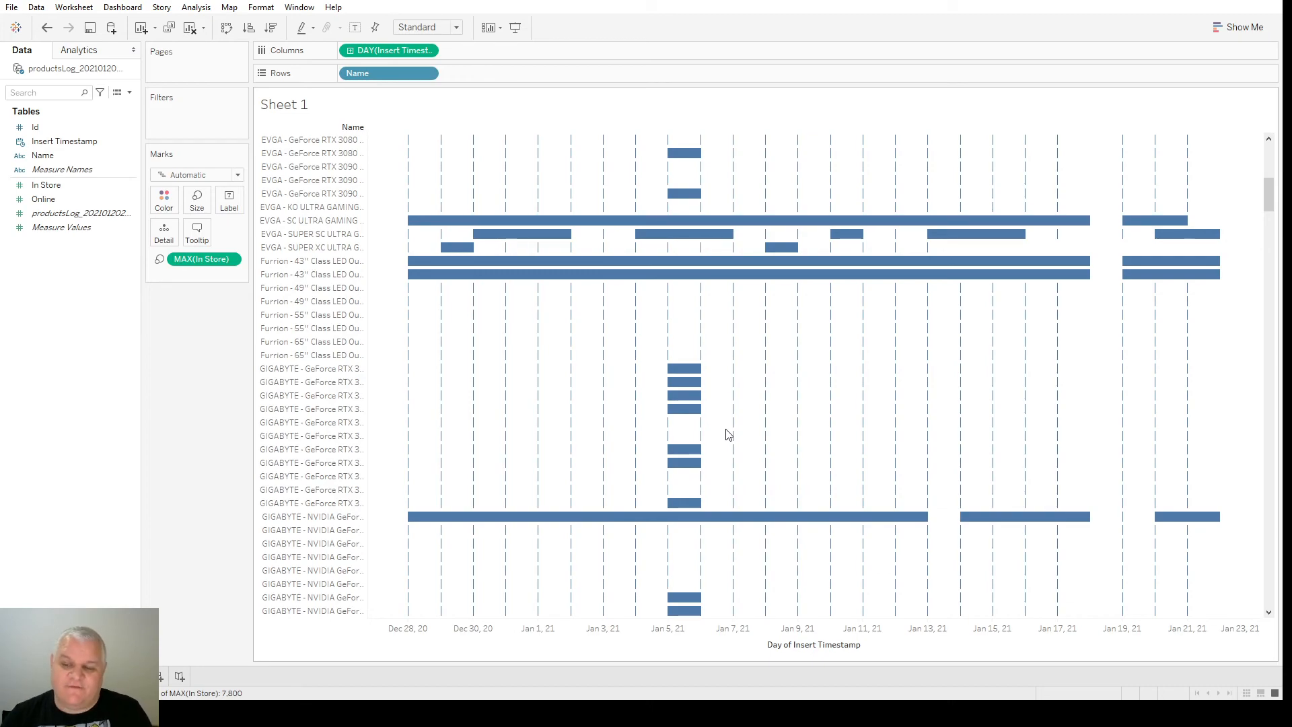
pyautogui.scroll(-3)
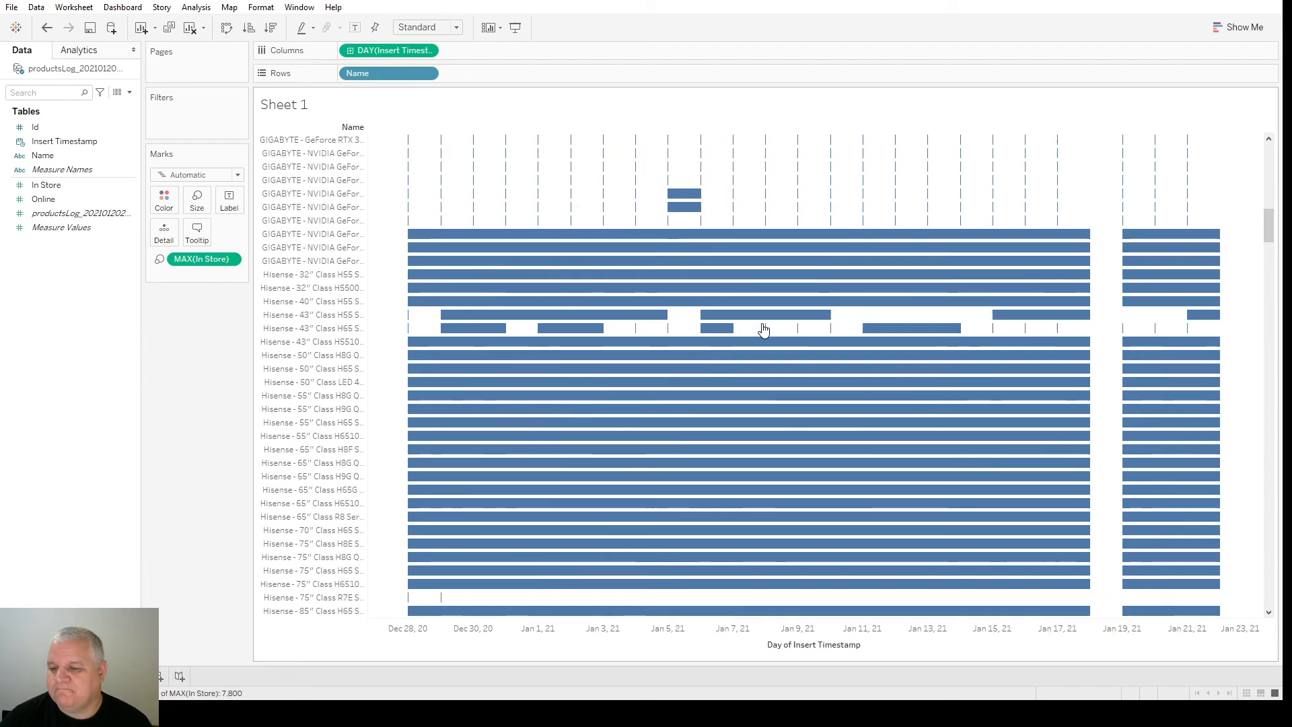
pyautogui.scroll(-3)
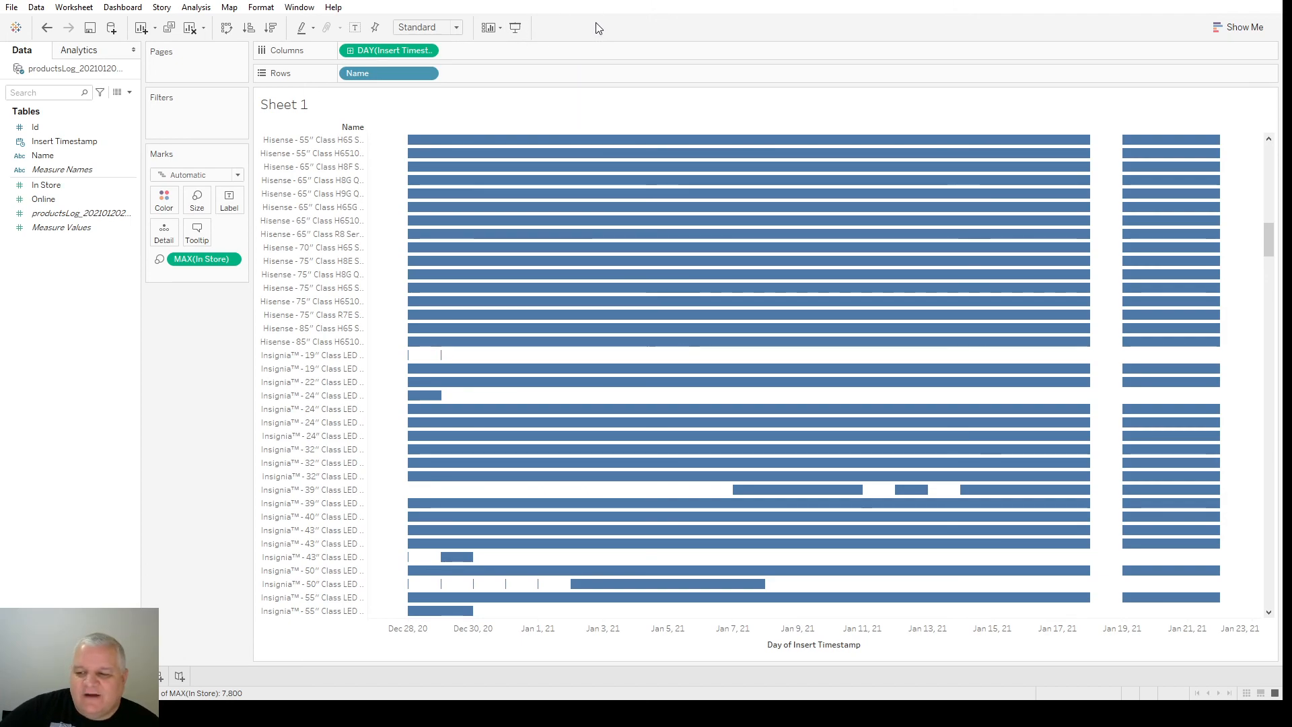
pyautogui.moveTo(558, 29)
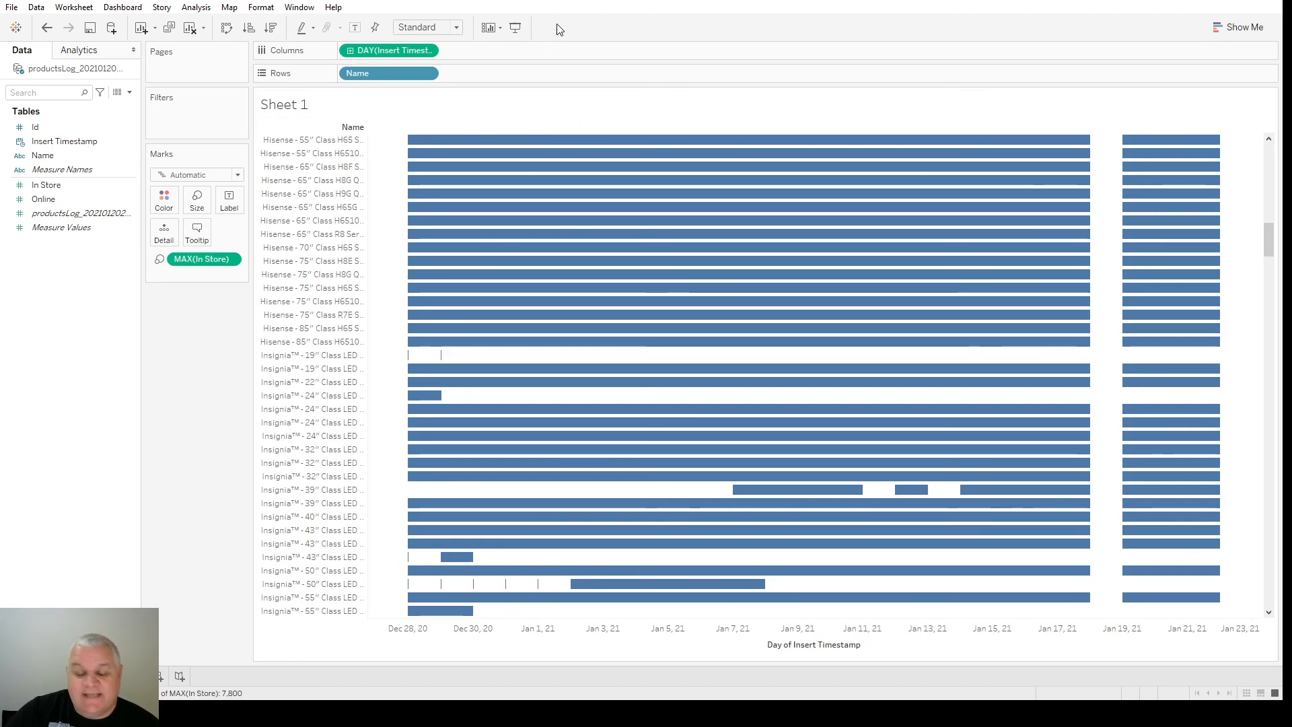